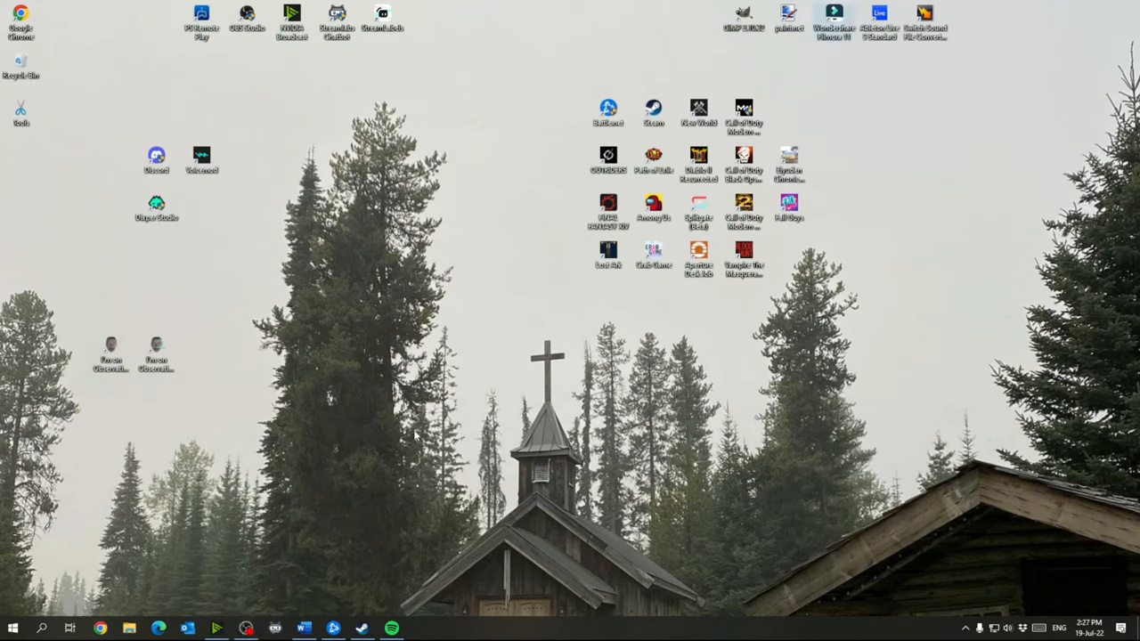
Search 'gam' in the Start menu and open the Game Mode settings.
{"action": "left_click", "coordinate": [12, 629]}
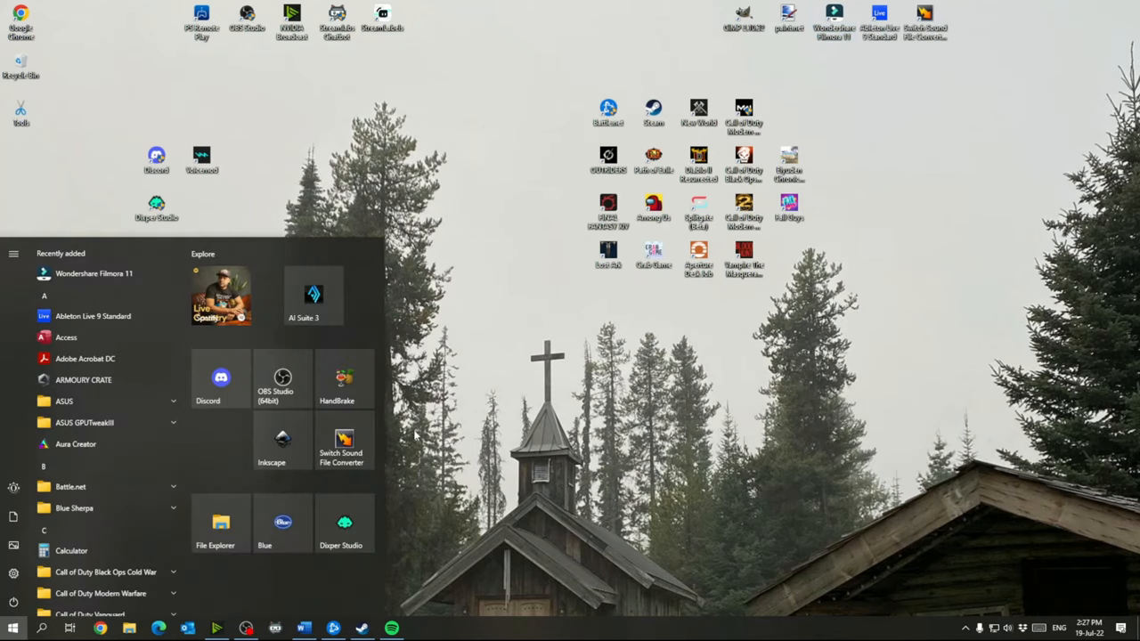
{"action": "type", "text": "google chrome"}
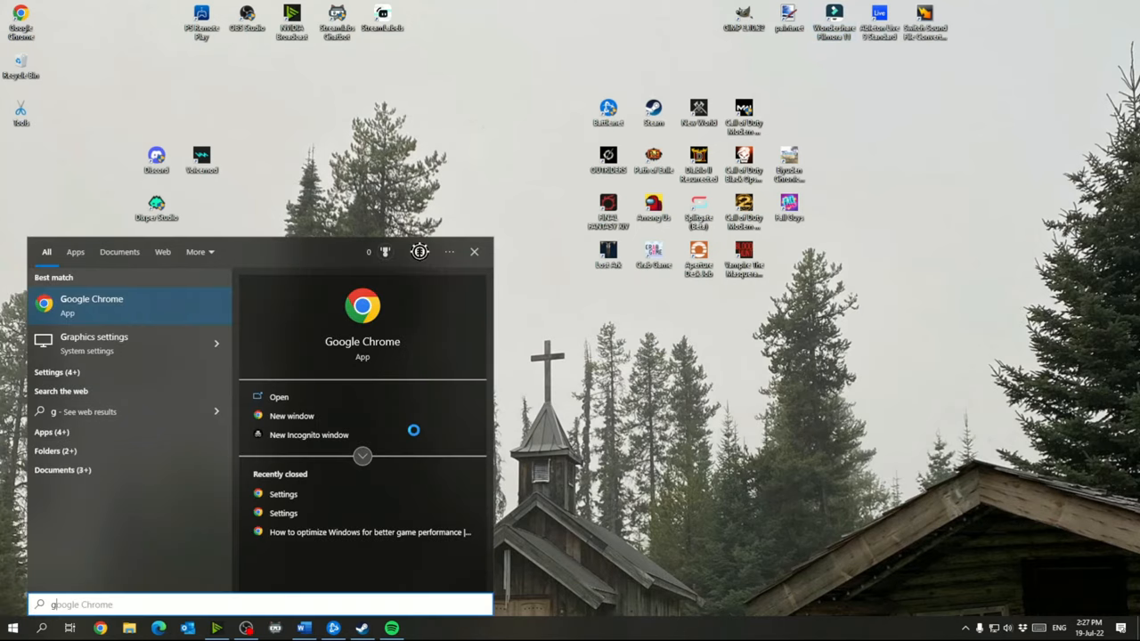
{"action": "type", "text": "gam"}
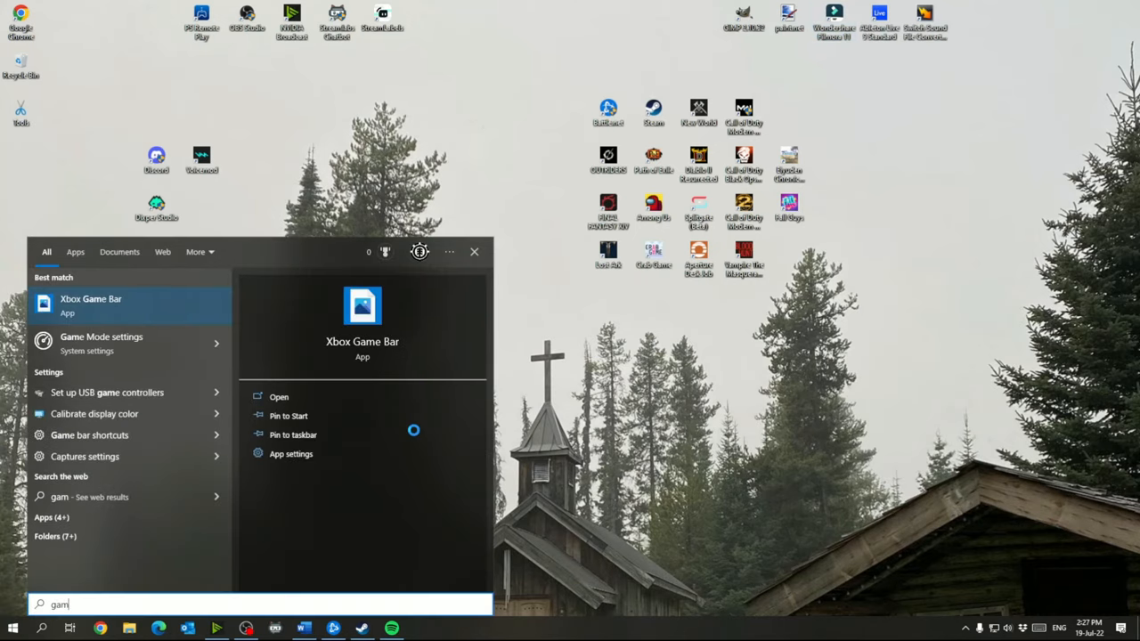
{"action": "left_click", "coordinate": [101, 343]}
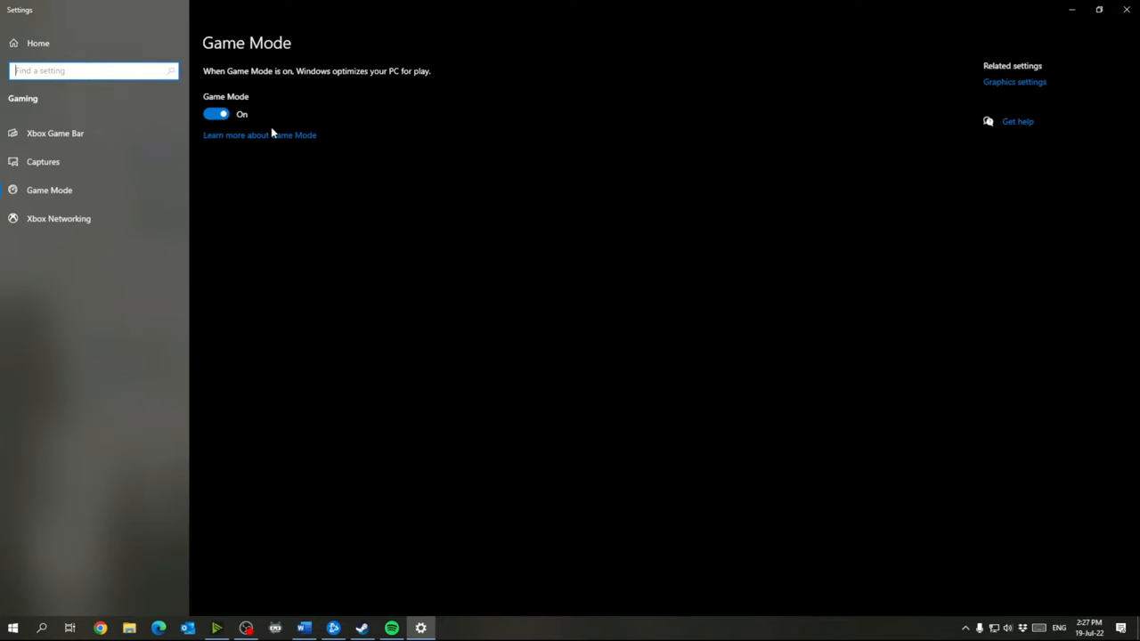
{"action": "mouse_move", "coordinate": [324, 99]}
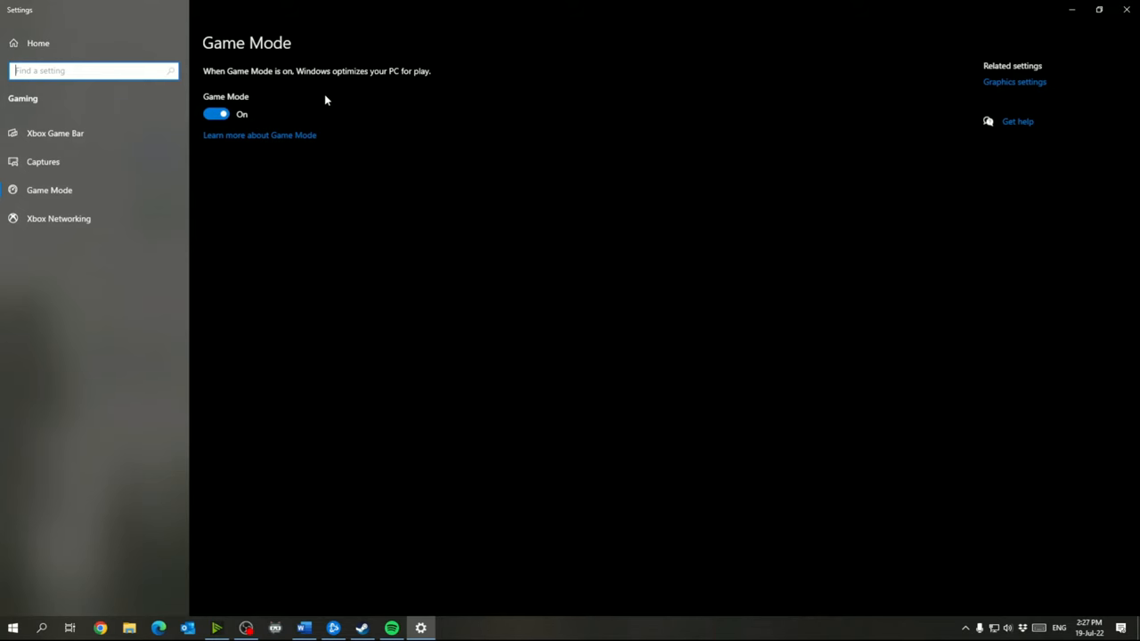
{"action": "mouse_move", "coordinate": [80, 133]}
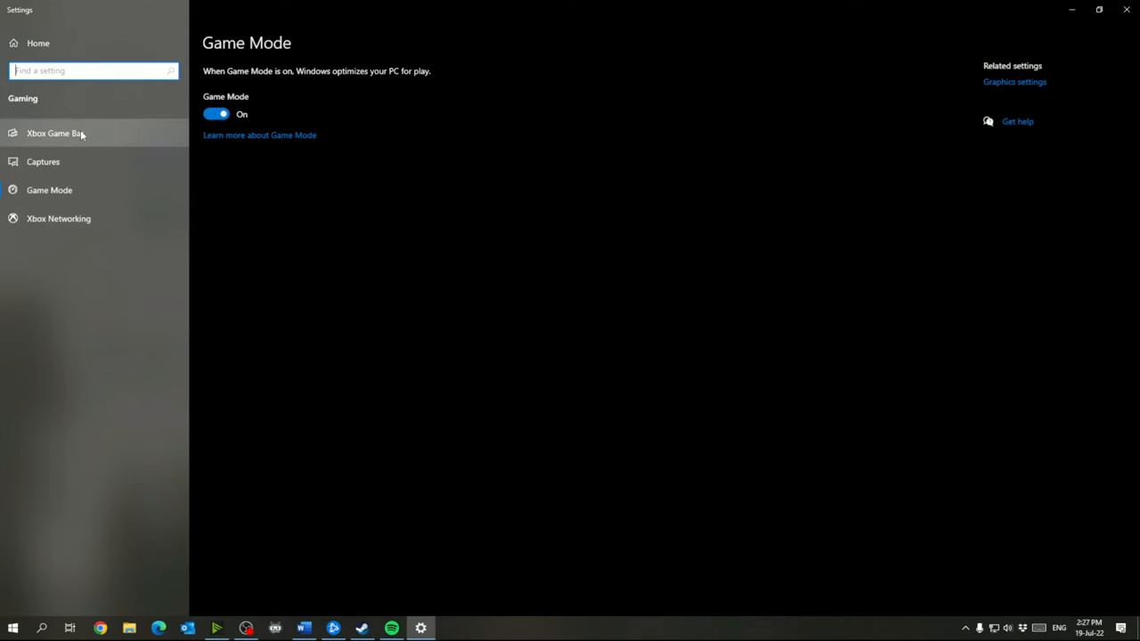
Open the Xbox Game Bar page and scroll to confirm the Game Bar is off.
{"action": "left_click", "coordinate": [55, 133]}
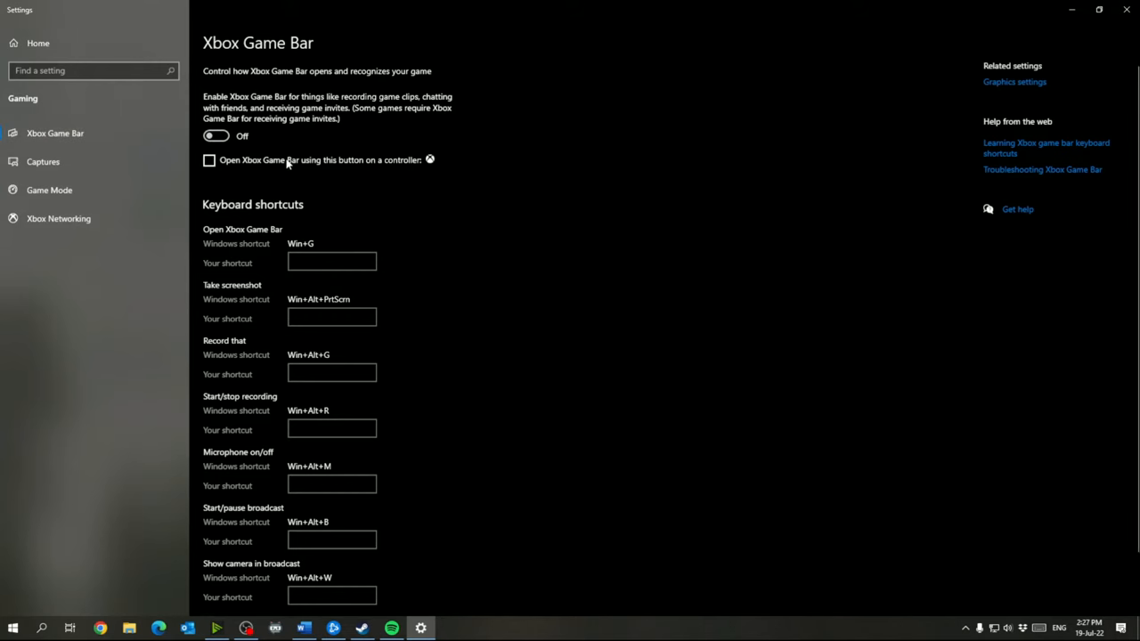
{"action": "scroll", "scroll_direction": "down", "scroll_amount": 3}
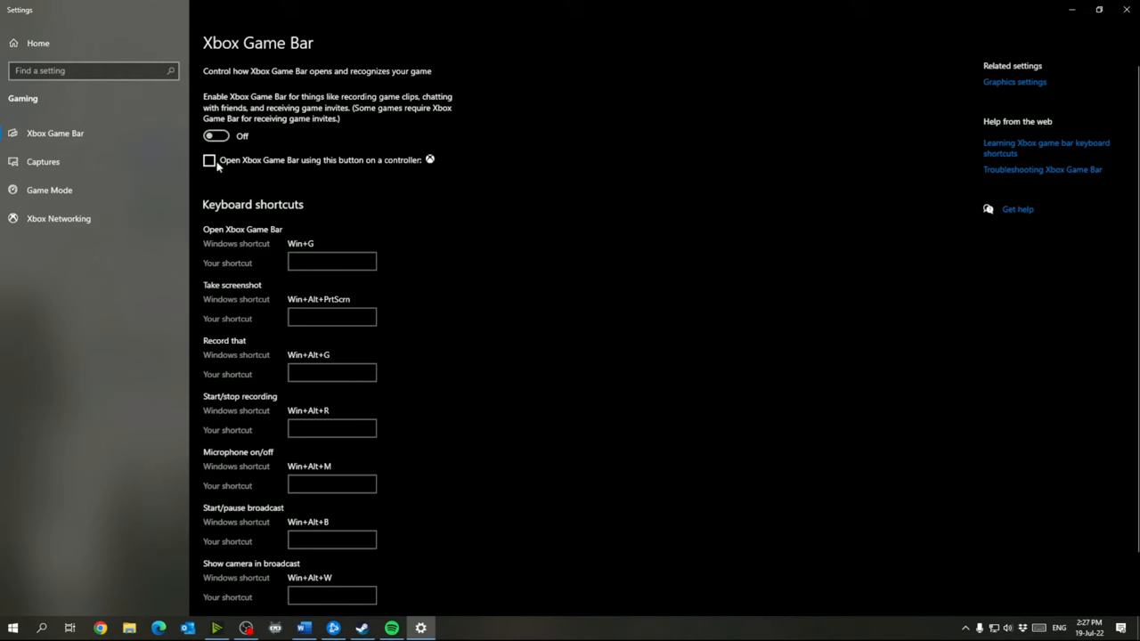
{"action": "mouse_move", "coordinate": [88, 161]}
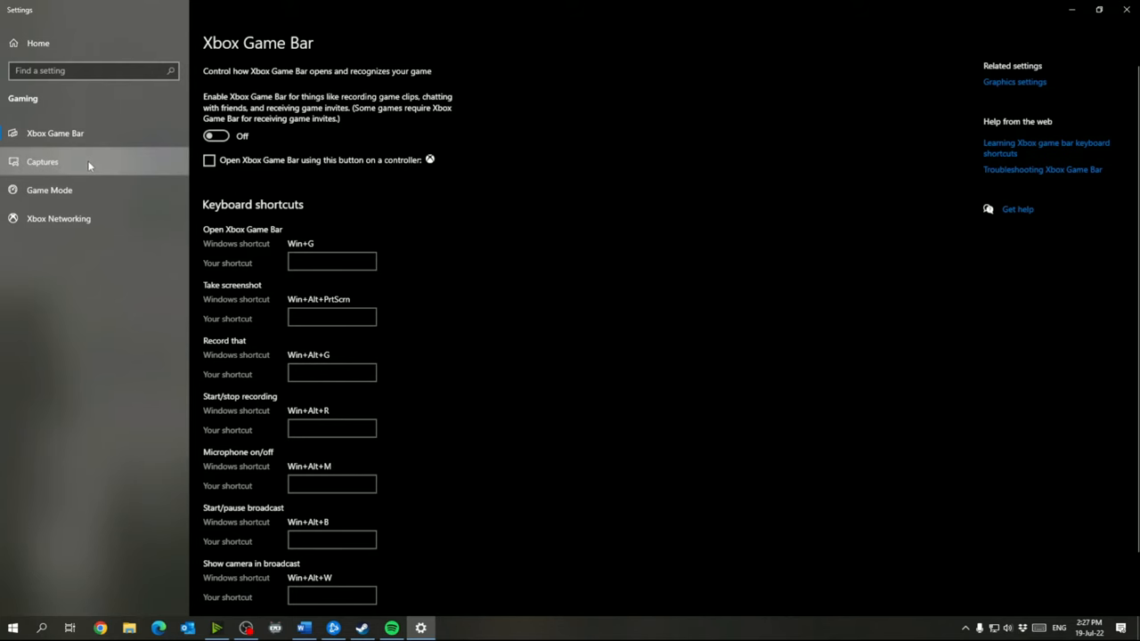
Confirm Background recording is off under Captures, revisit Game Mode and Game Bar, and close Settings.
{"action": "left_click", "coordinate": [43, 161]}
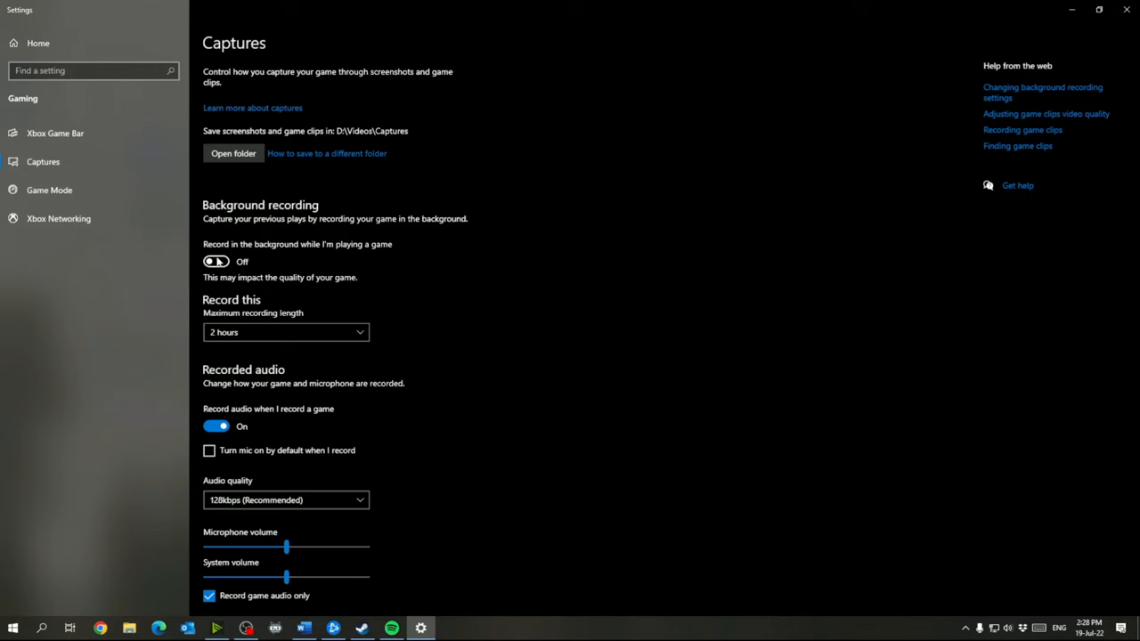
{"action": "mouse_move", "coordinate": [237, 271]}
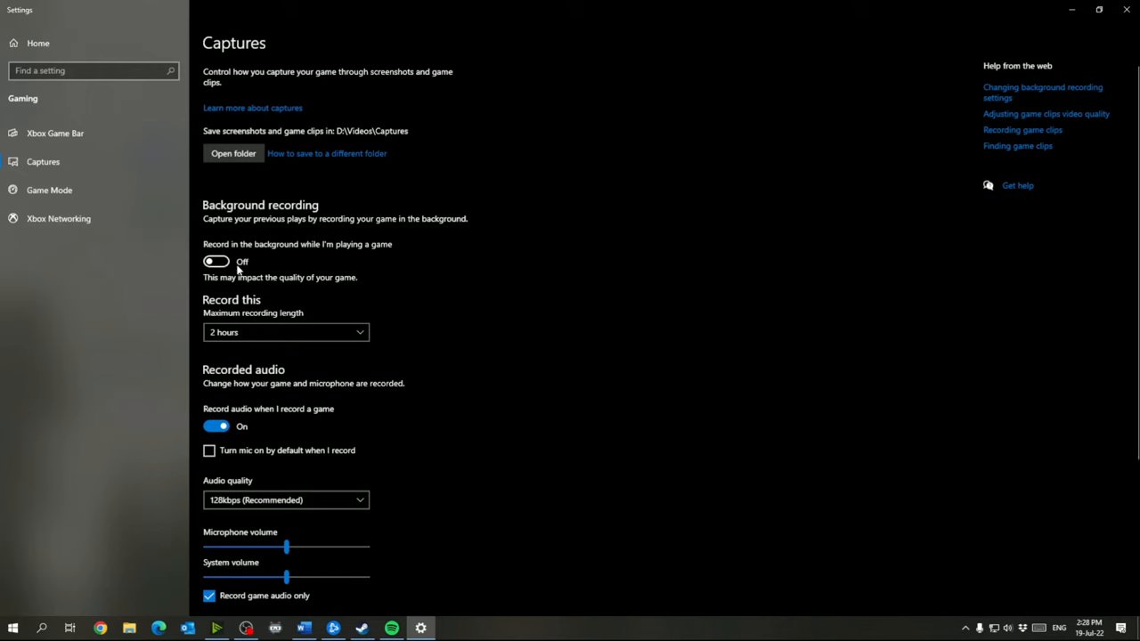
{"action": "mouse_move", "coordinate": [245, 298]}
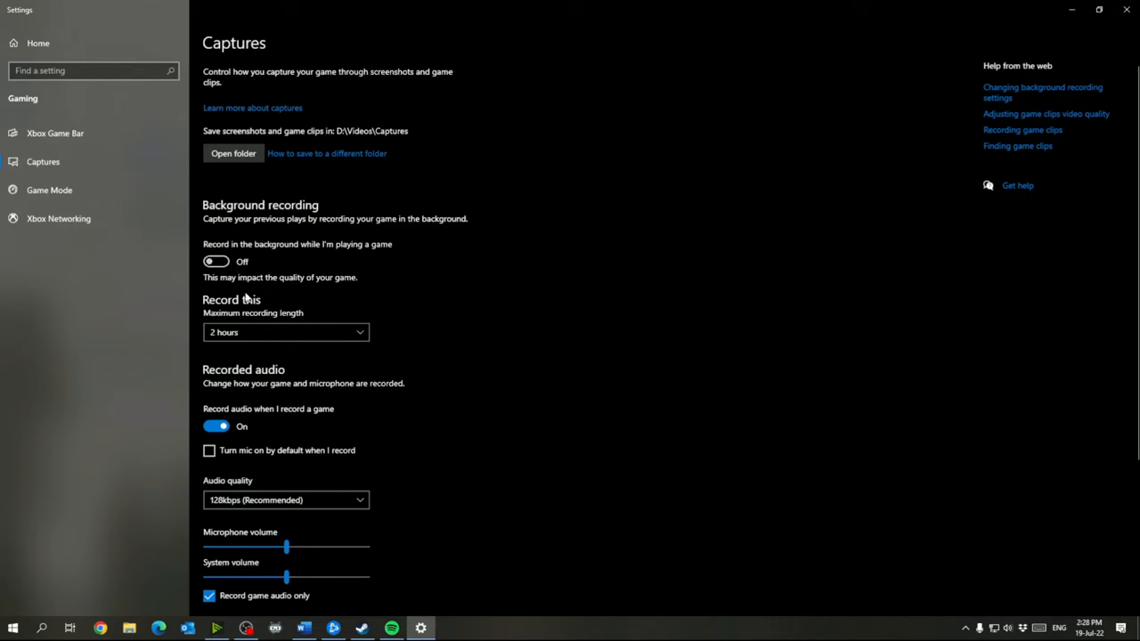
{"action": "mouse_move", "coordinate": [286, 267]}
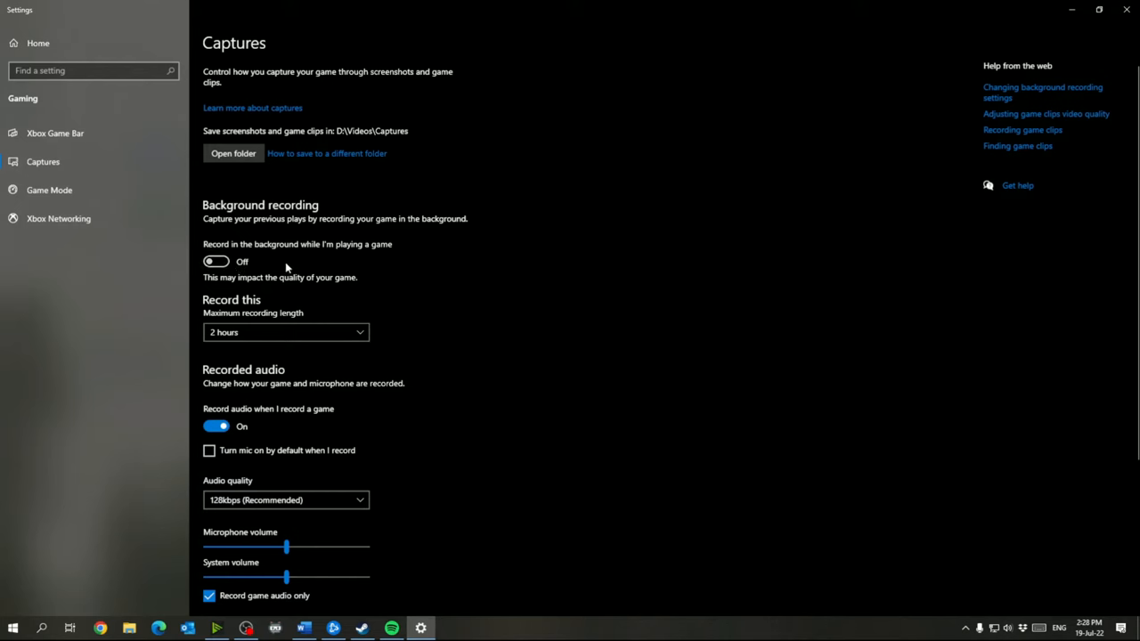
{"action": "mouse_move", "coordinate": [55, 133]}
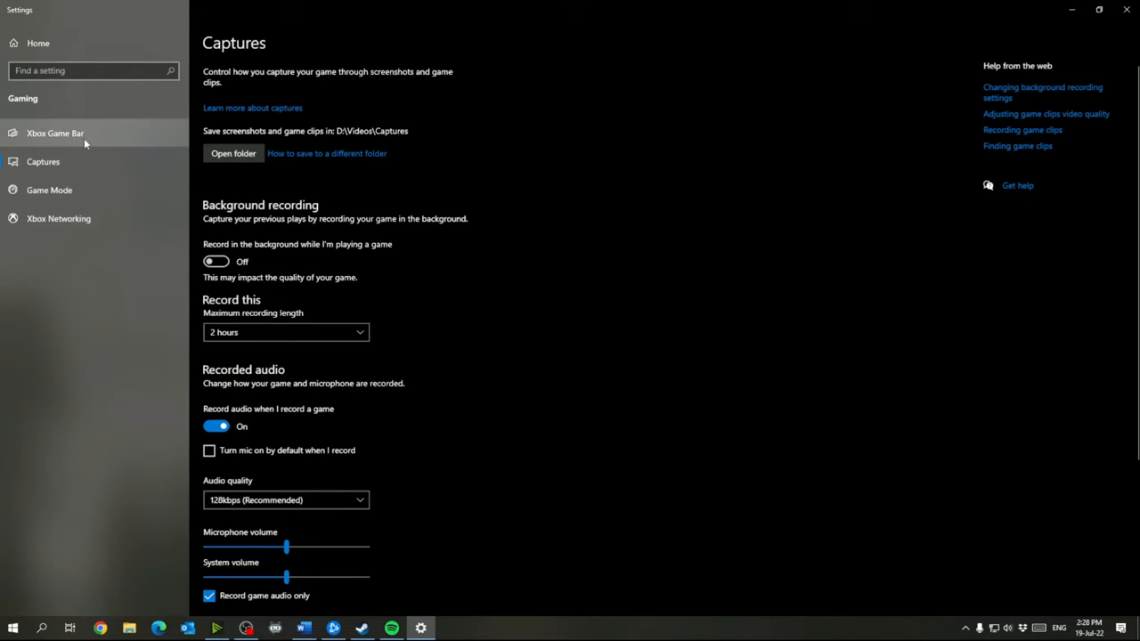
{"action": "left_click", "coordinate": [49, 189]}
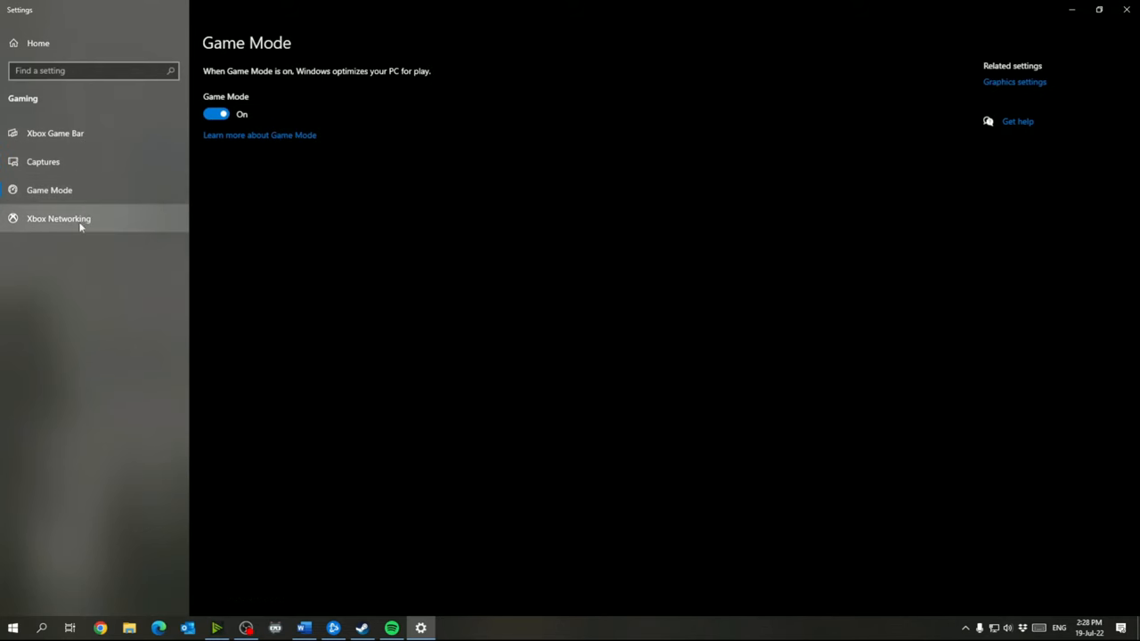
{"action": "left_click", "coordinate": [54, 133]}
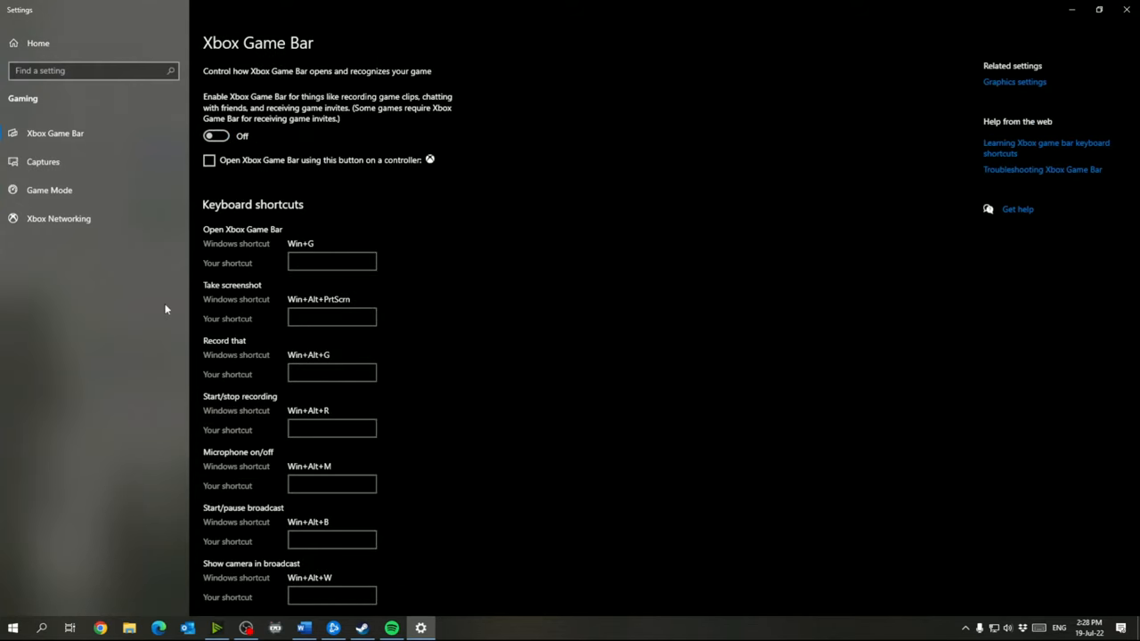
{"action": "mouse_move", "coordinate": [1126, 8]}
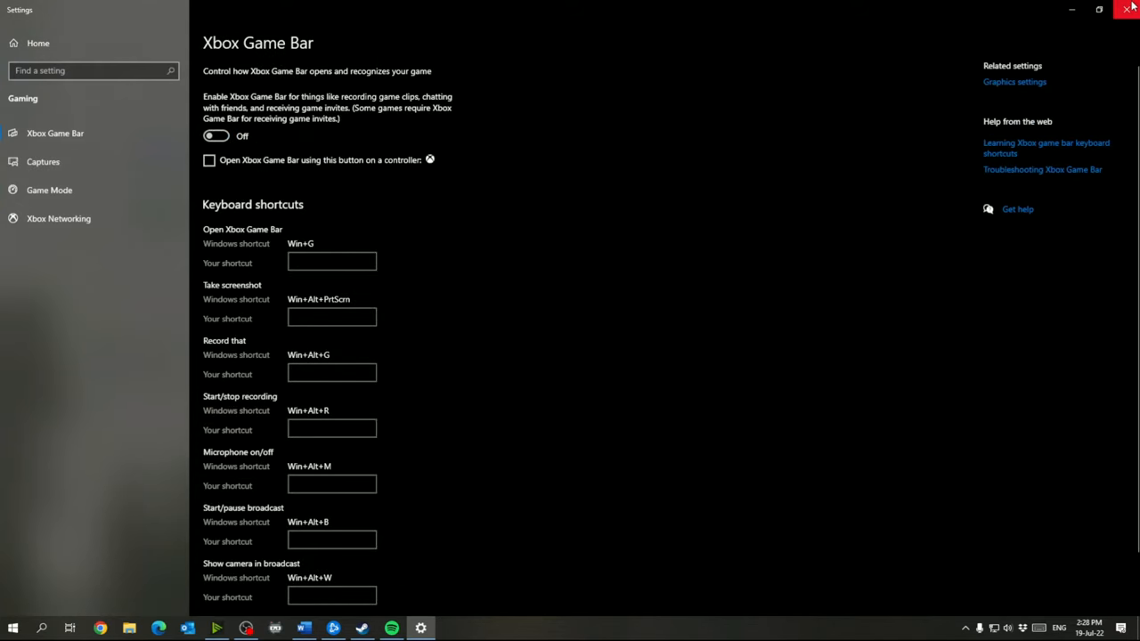
{"action": "left_click", "coordinate": [1129, 9]}
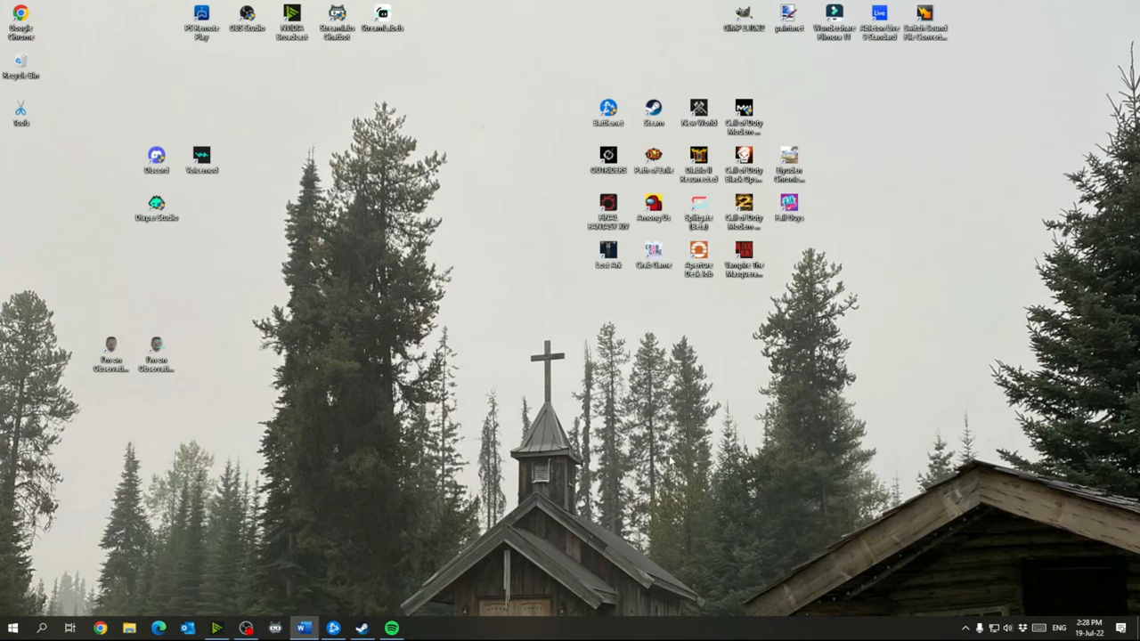
Search the Start menu and open the Focus assist best match.
{"action": "left_click", "coordinate": [13, 628]}
{"action": "type", "text": "focu"}
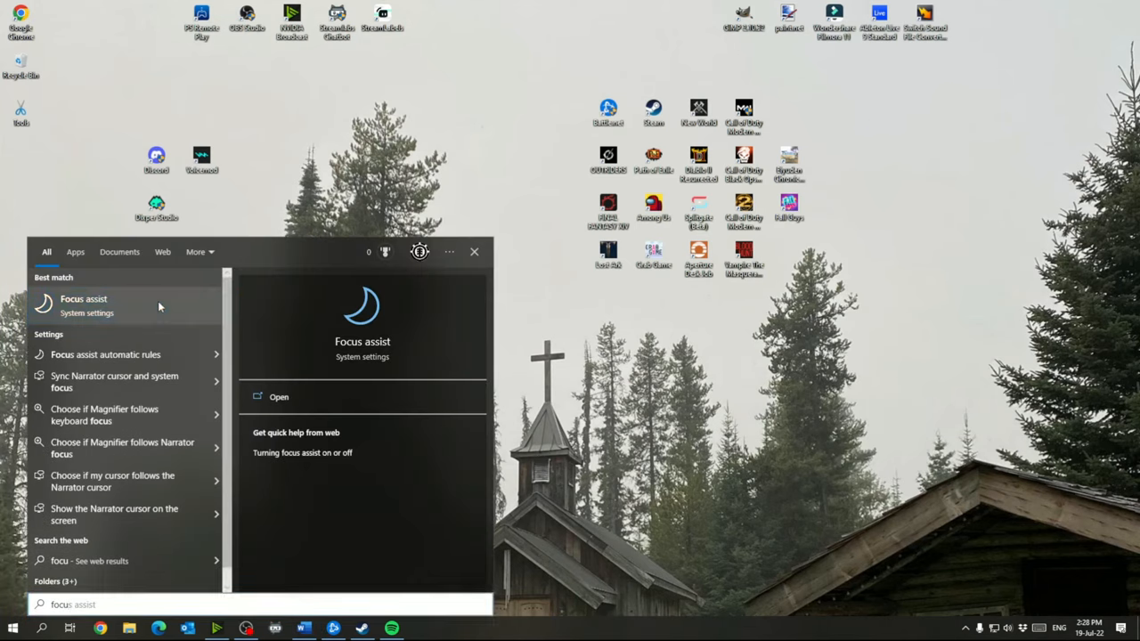
{"action": "left_click", "coordinate": [83, 304]}
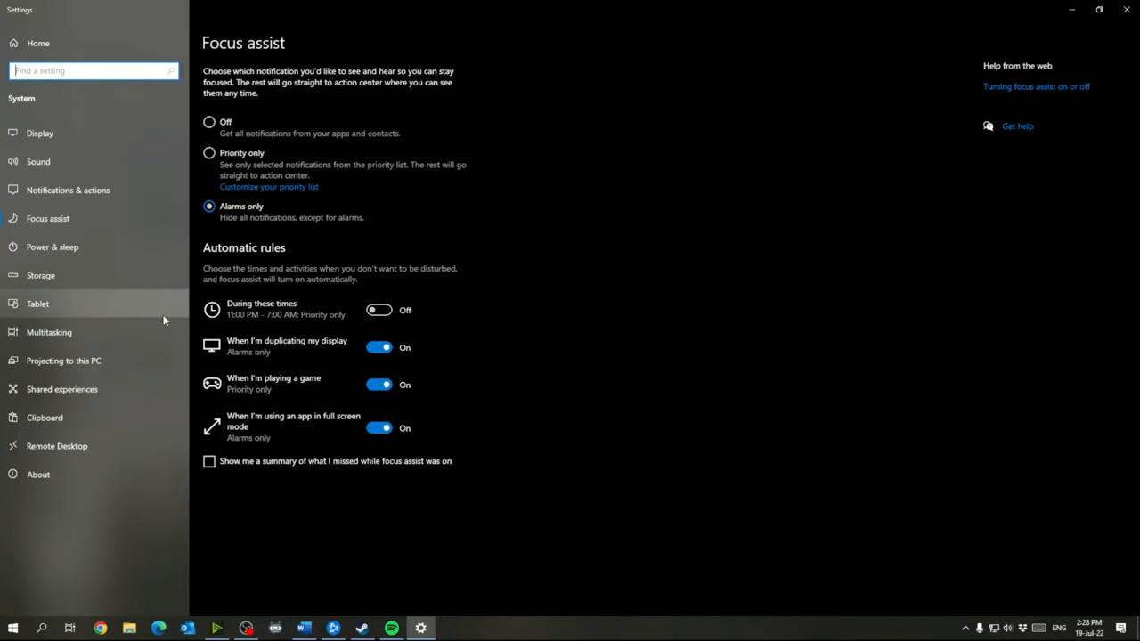
{"action": "mouse_move", "coordinate": [248, 218]}
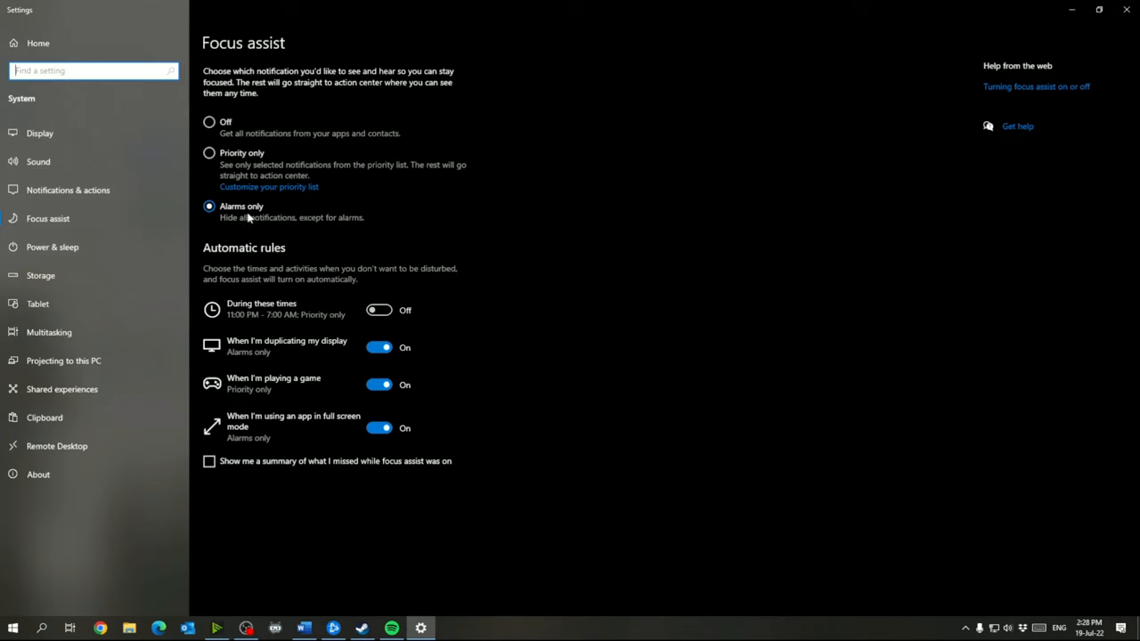
{"action": "mouse_move", "coordinate": [274, 214]}
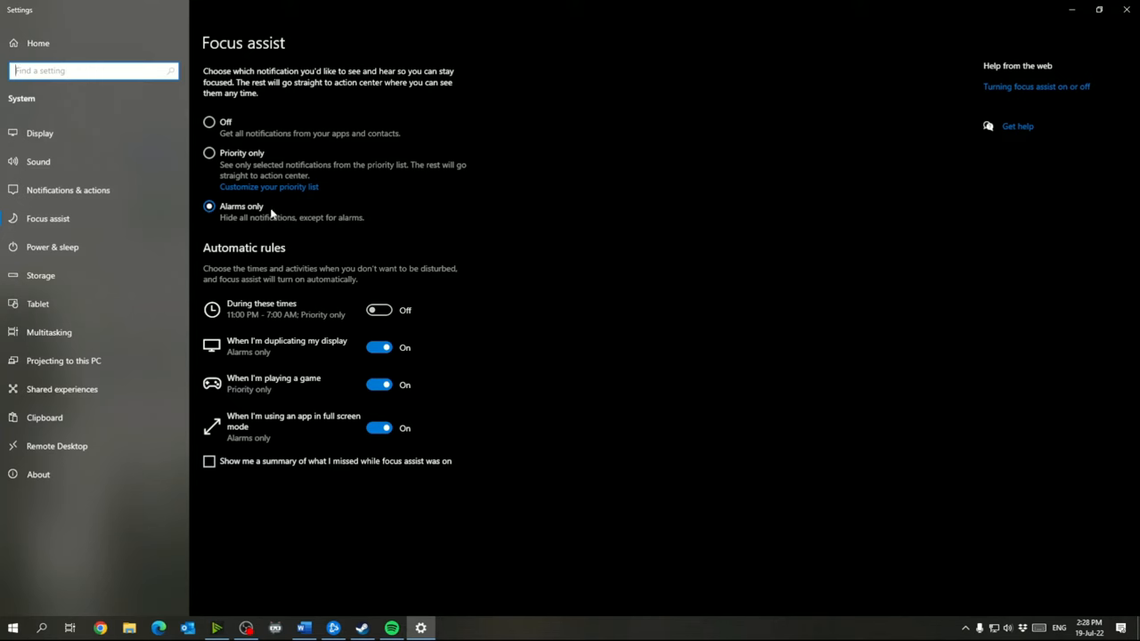
{"action": "mouse_move", "coordinate": [297, 390]}
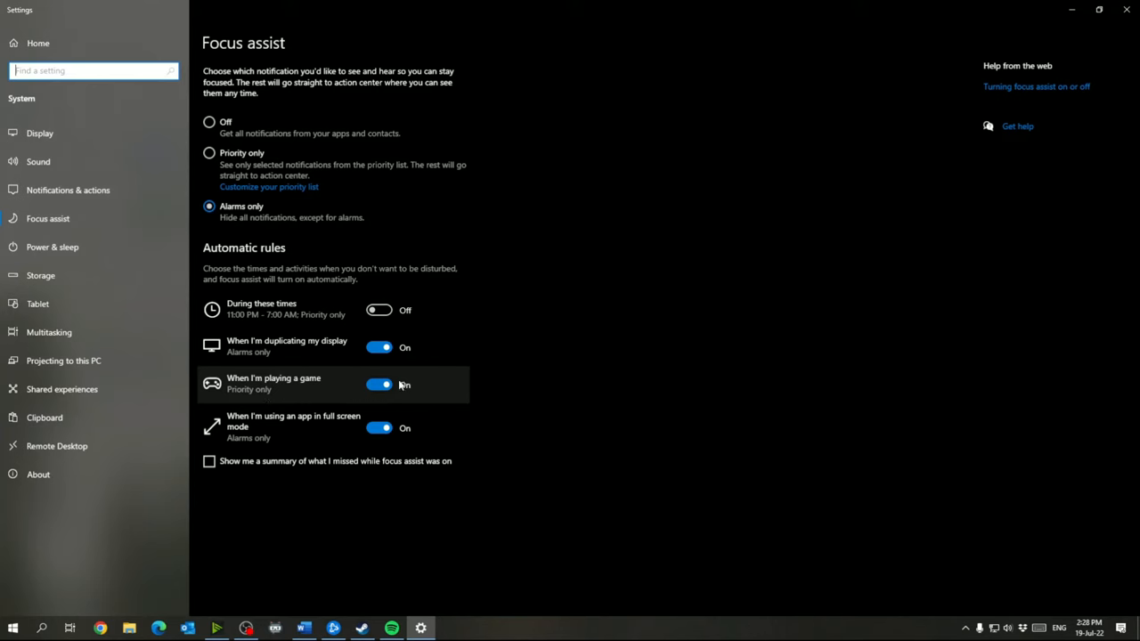
{"action": "mouse_move", "coordinate": [364, 395]}
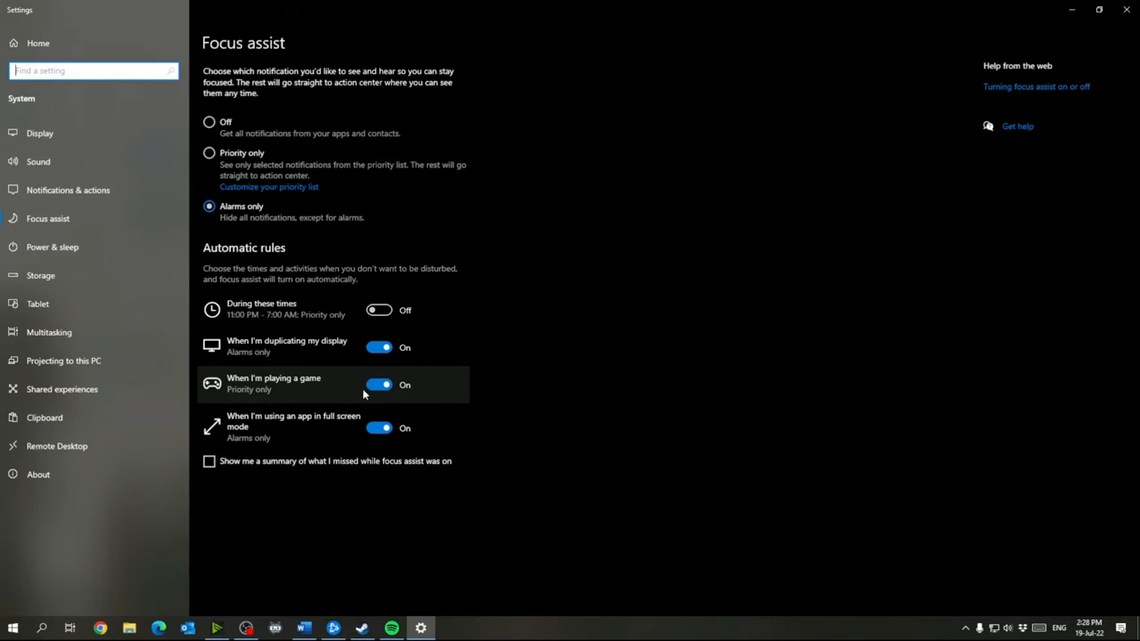
{"action": "mouse_move", "coordinate": [363, 383]}
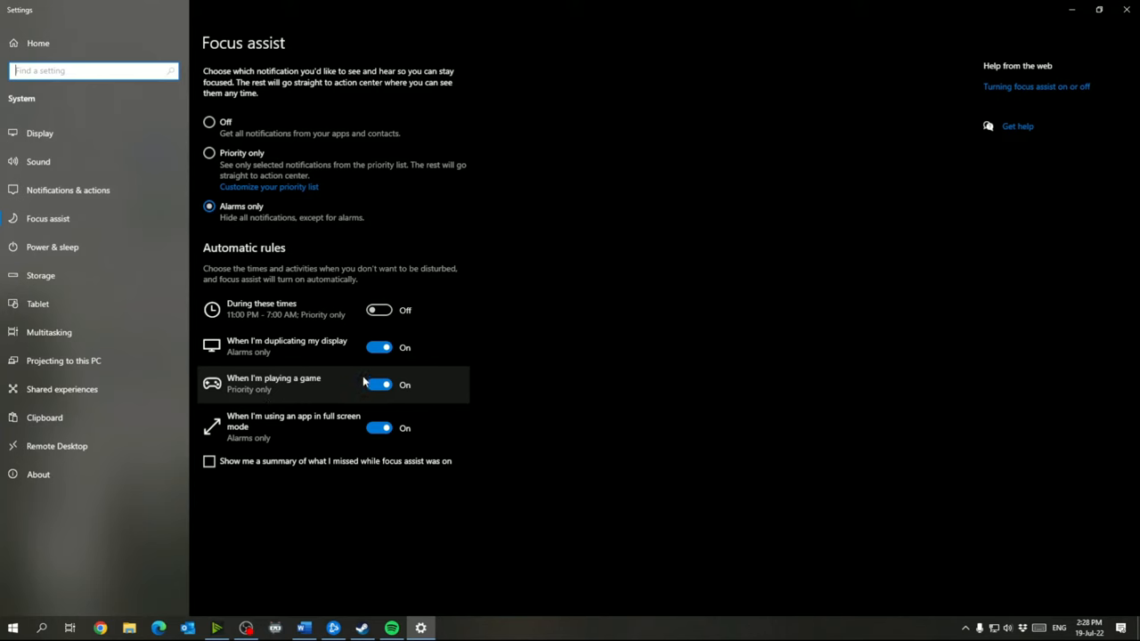
{"action": "mouse_move", "coordinate": [365, 374]}
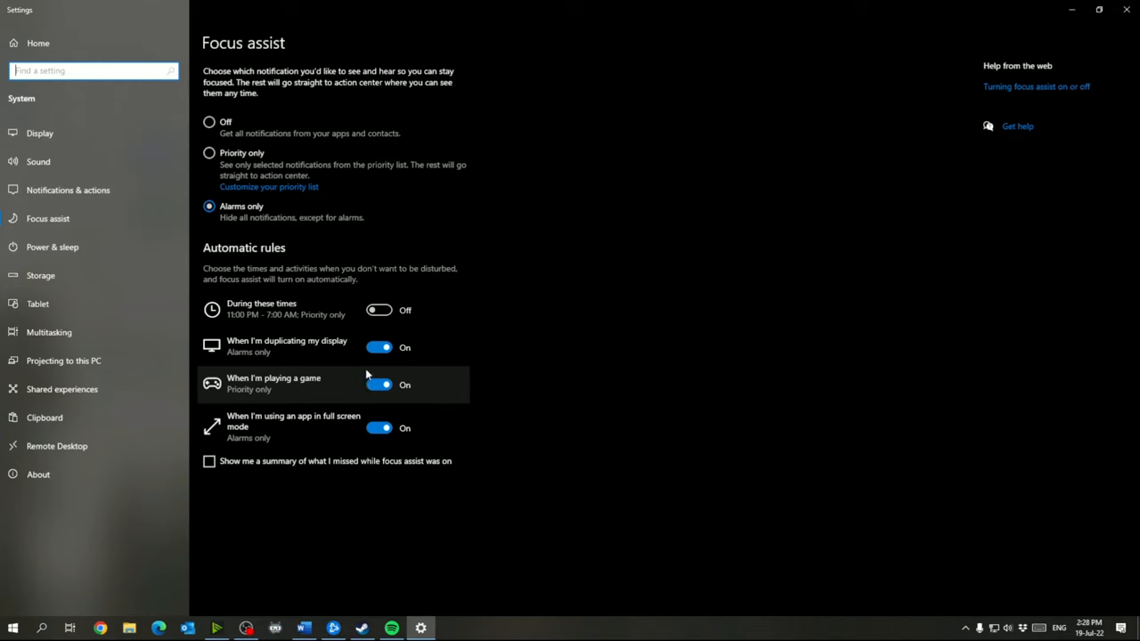
{"action": "mouse_move", "coordinate": [345, 385]}
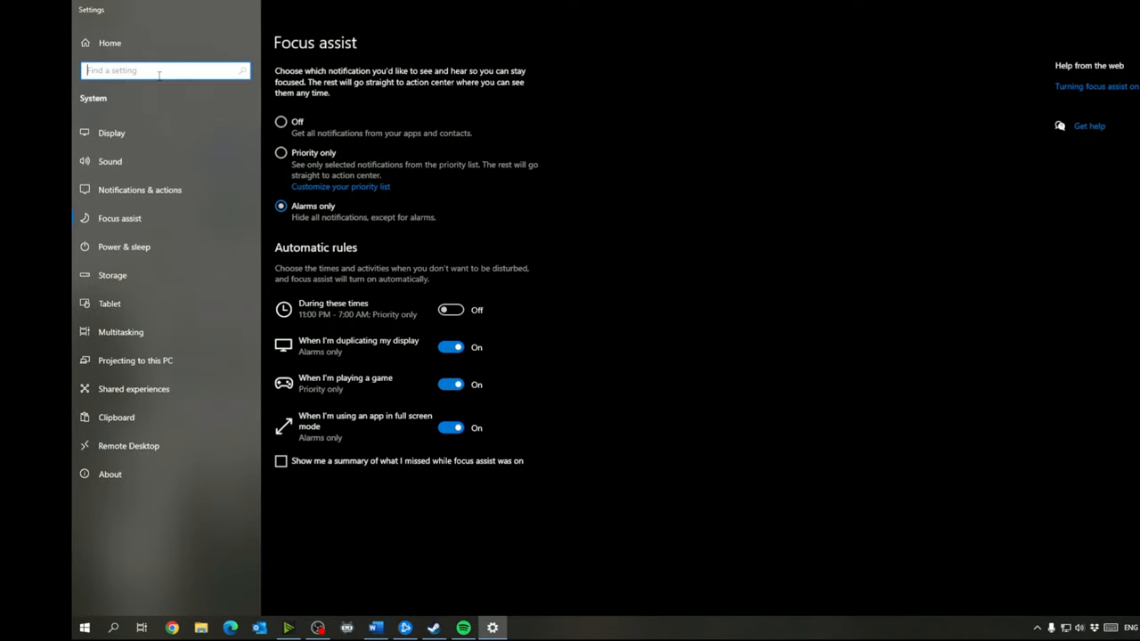
Search 'back' and open Background apps, where background running is off.
{"action": "type", "text": "bac"}
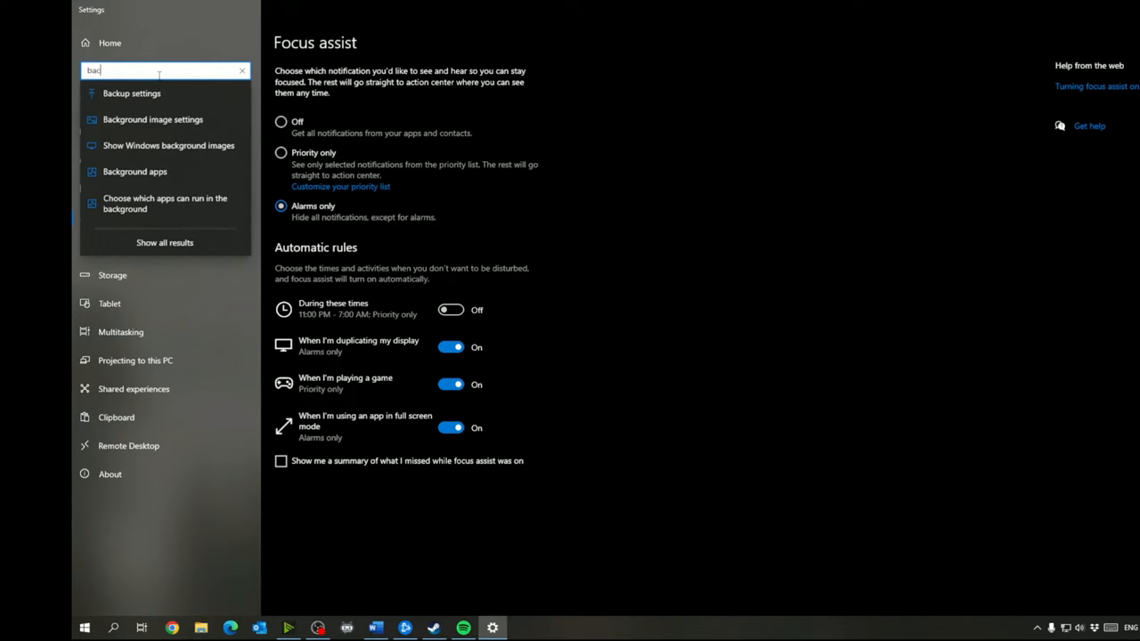
{"action": "type", "text": "k"}
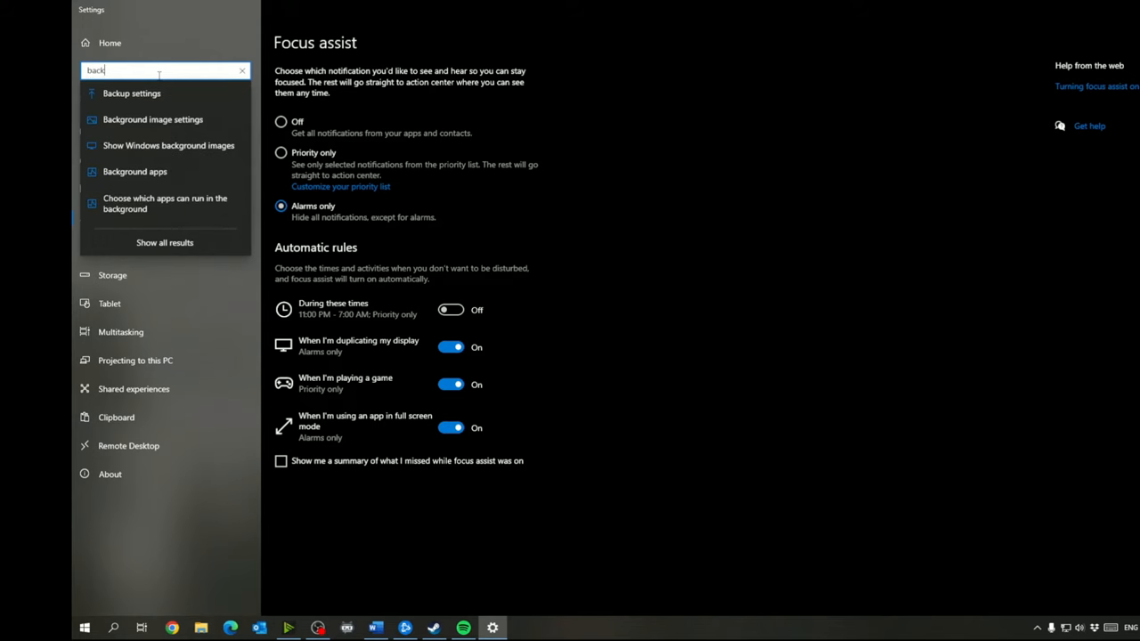
{"action": "left_click", "coordinate": [134, 171]}
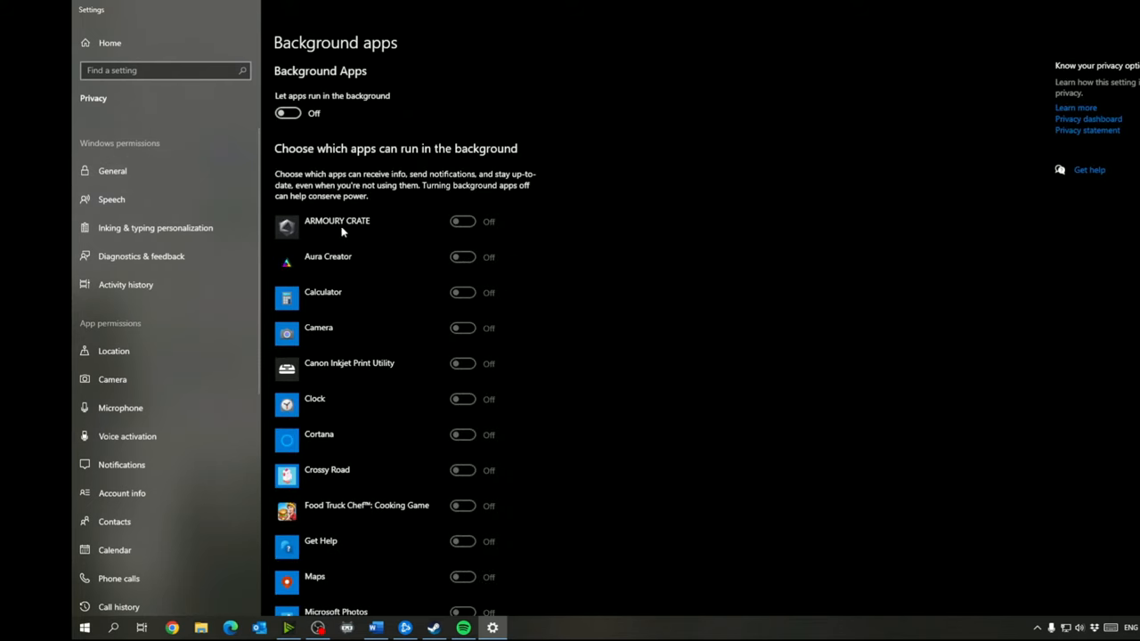
{"action": "mouse_move", "coordinate": [365, 88]}
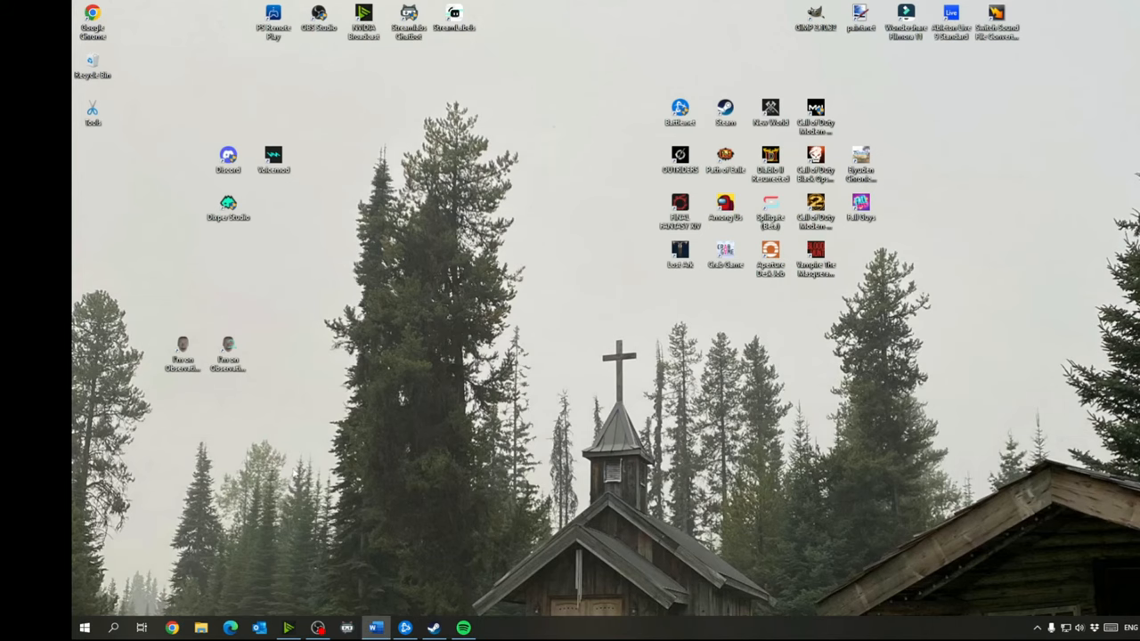
Search 'perf' in the Start menu for the performance settings.
{"action": "type", "text": "per"}
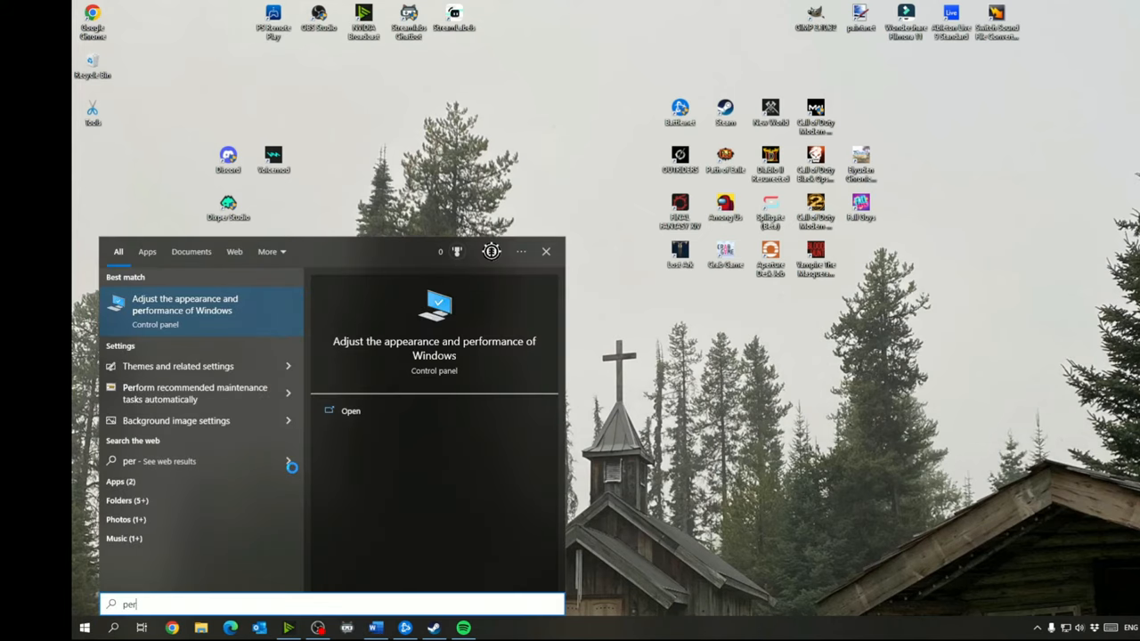
{"action": "type", "text": "for"}
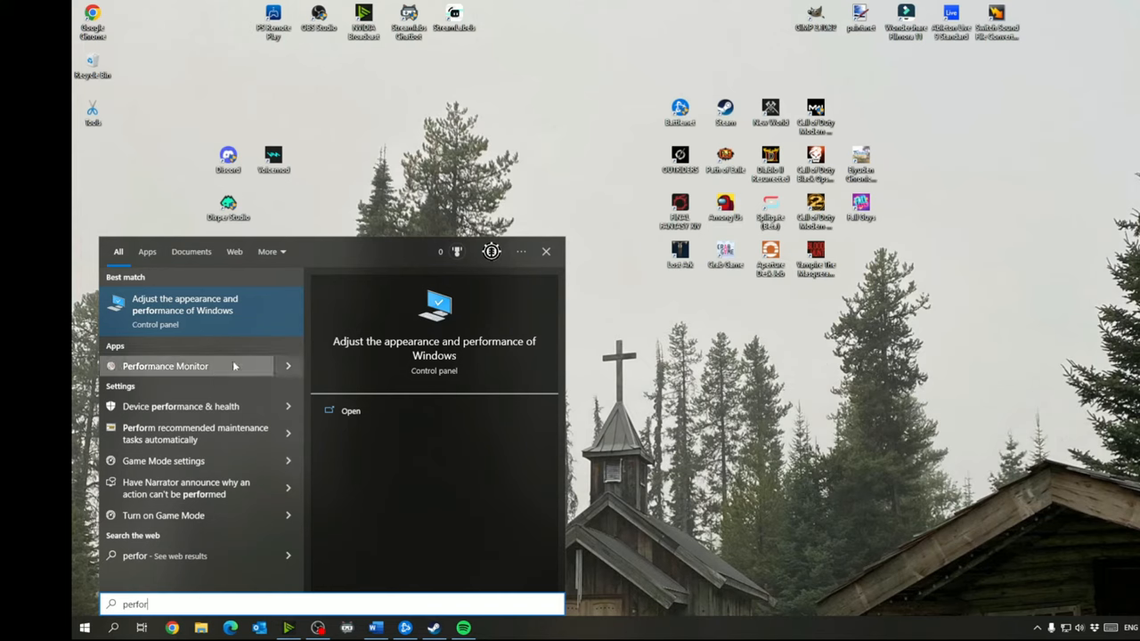
{"action": "mouse_move", "coordinate": [254, 311]}
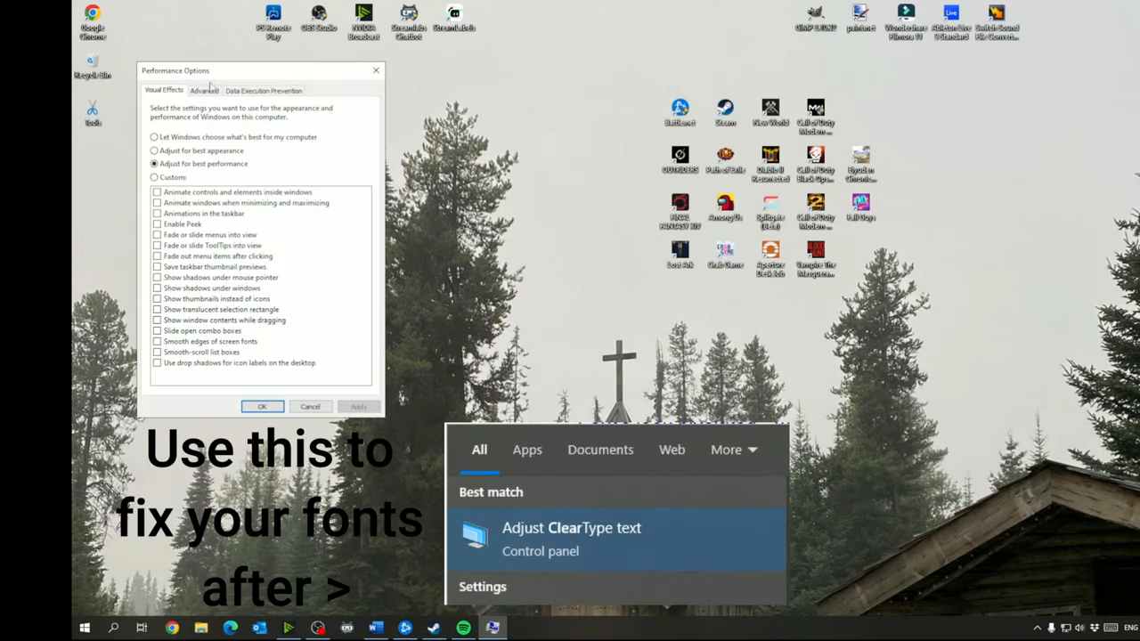
Set visual effects to 'Adjust for best performance' and confirm with OK.
{"action": "left_click_drag", "start_coordinate": [175, 70], "coordinate": [281, 85]}
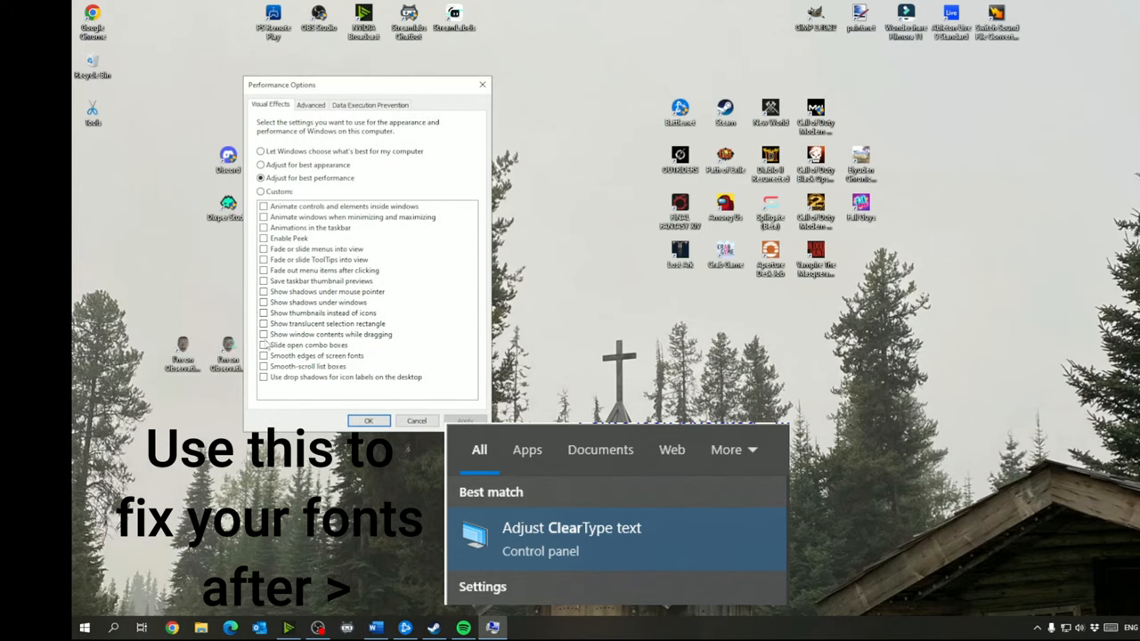
{"action": "left_click", "coordinate": [261, 165]}
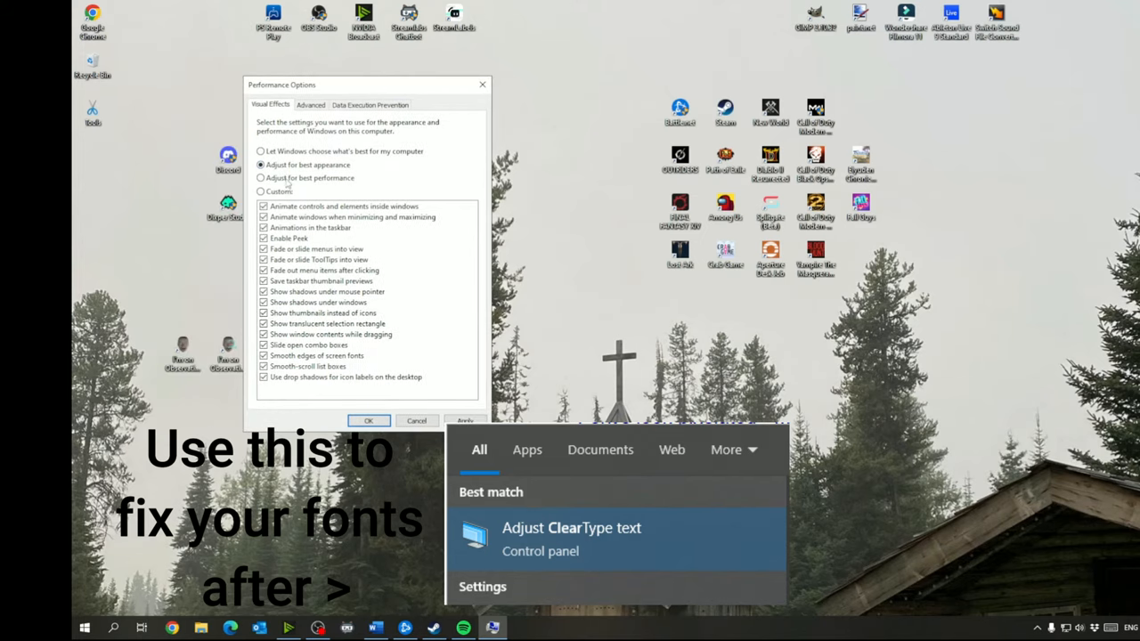
{"action": "left_click", "coordinate": [261, 177]}
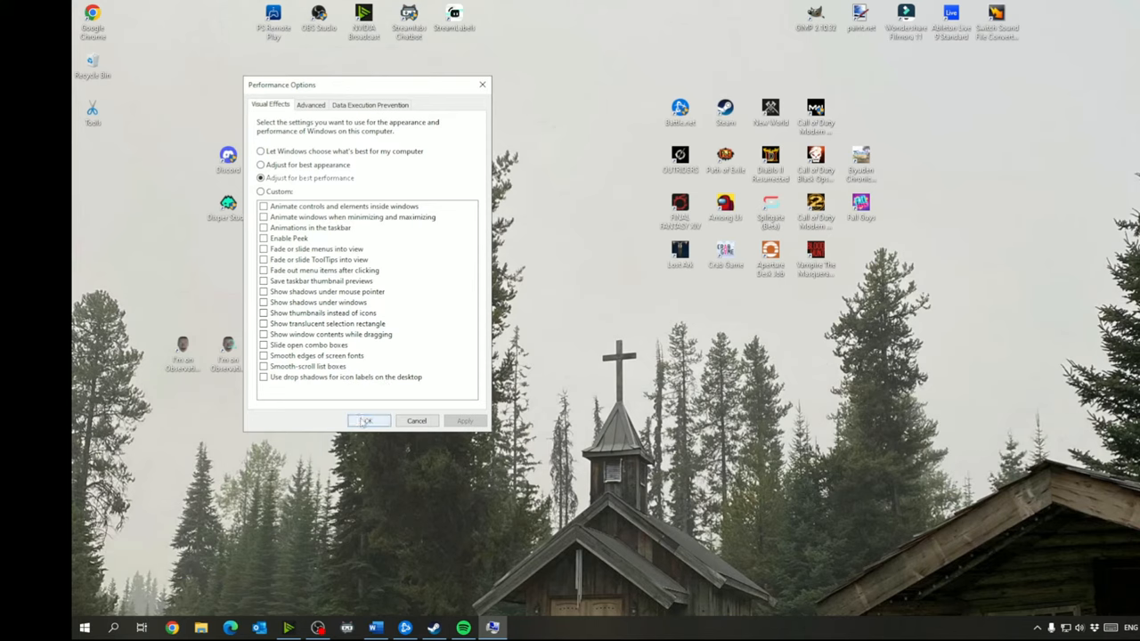
{"action": "left_click", "coordinate": [368, 420]}
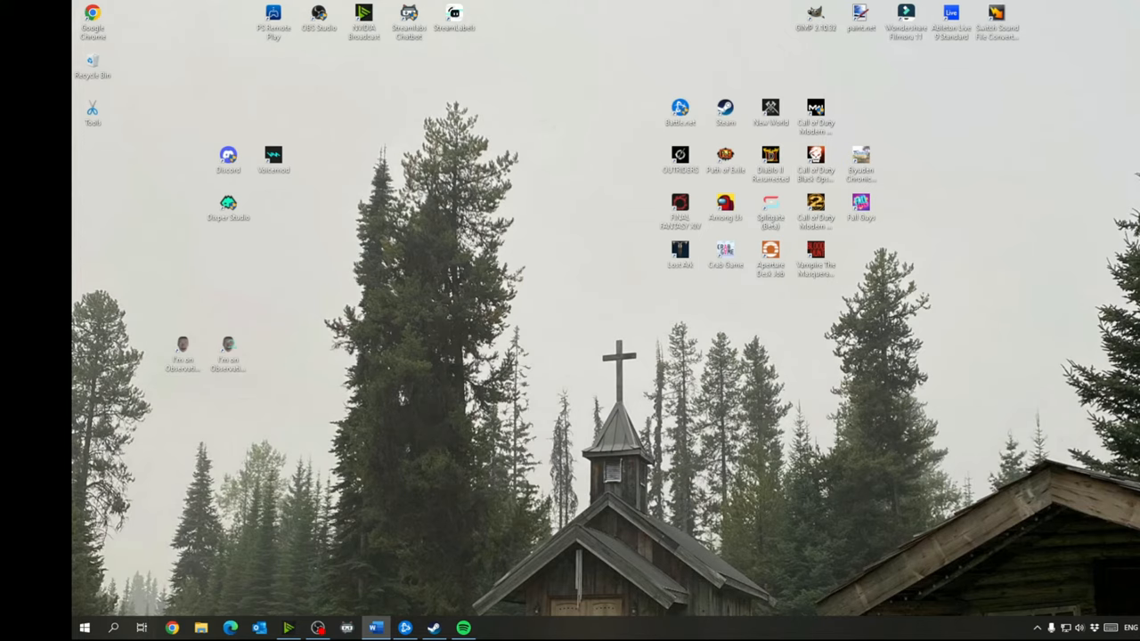
{"action": "mouse_move", "coordinate": [777, 223]}
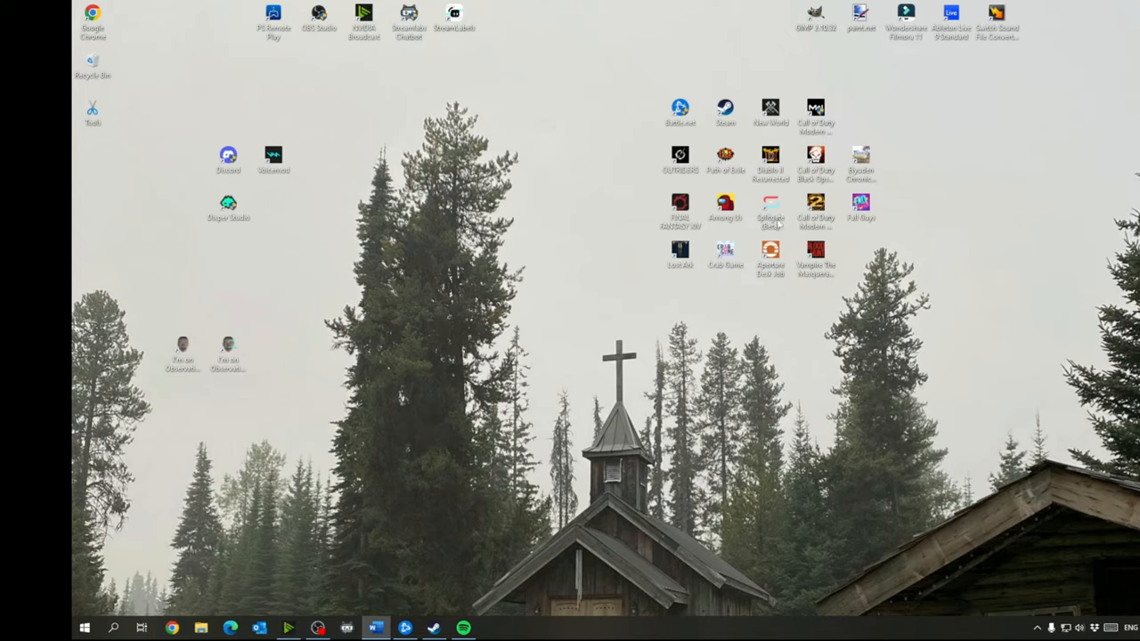
{"action": "mouse_move", "coordinate": [596, 283]}
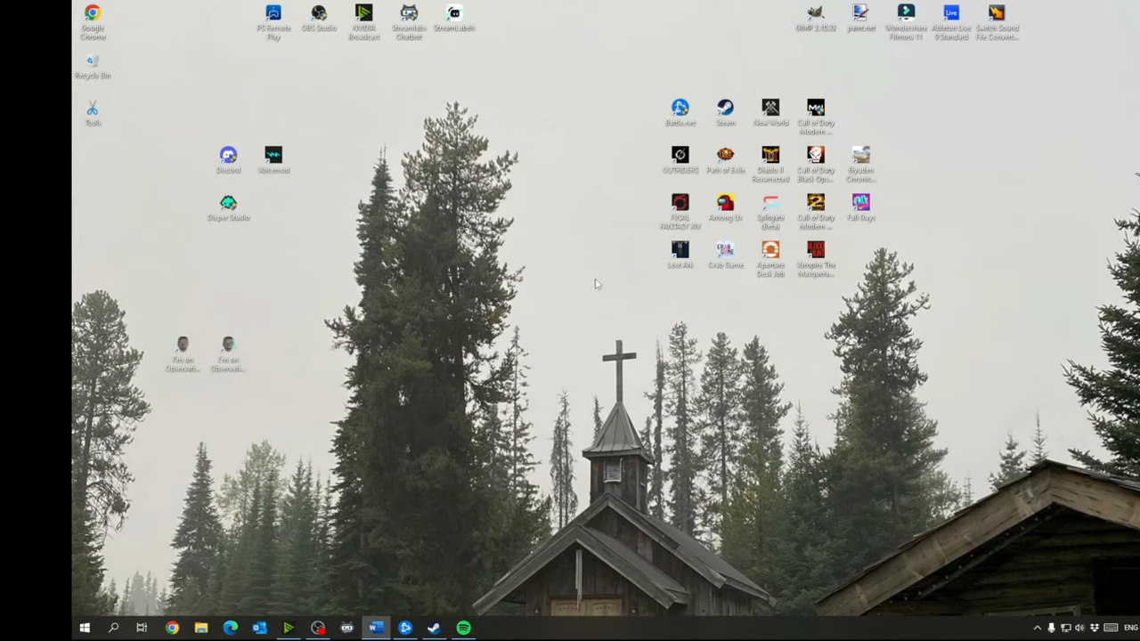
{"action": "mouse_move", "coordinate": [577, 313]}
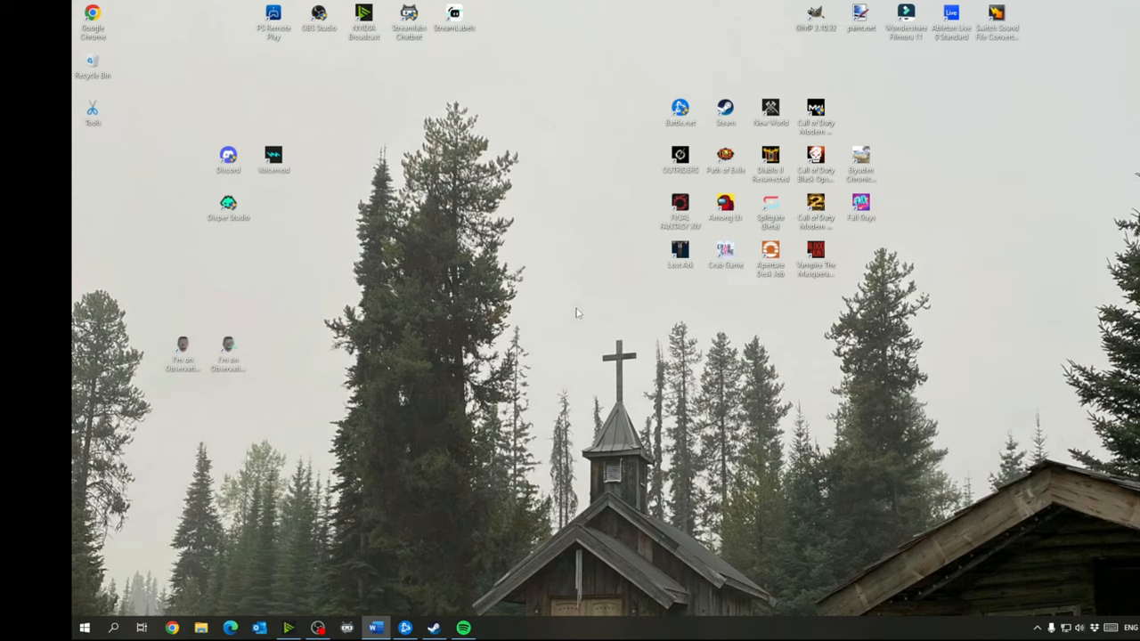
{"action": "mouse_move", "coordinate": [580, 331]}
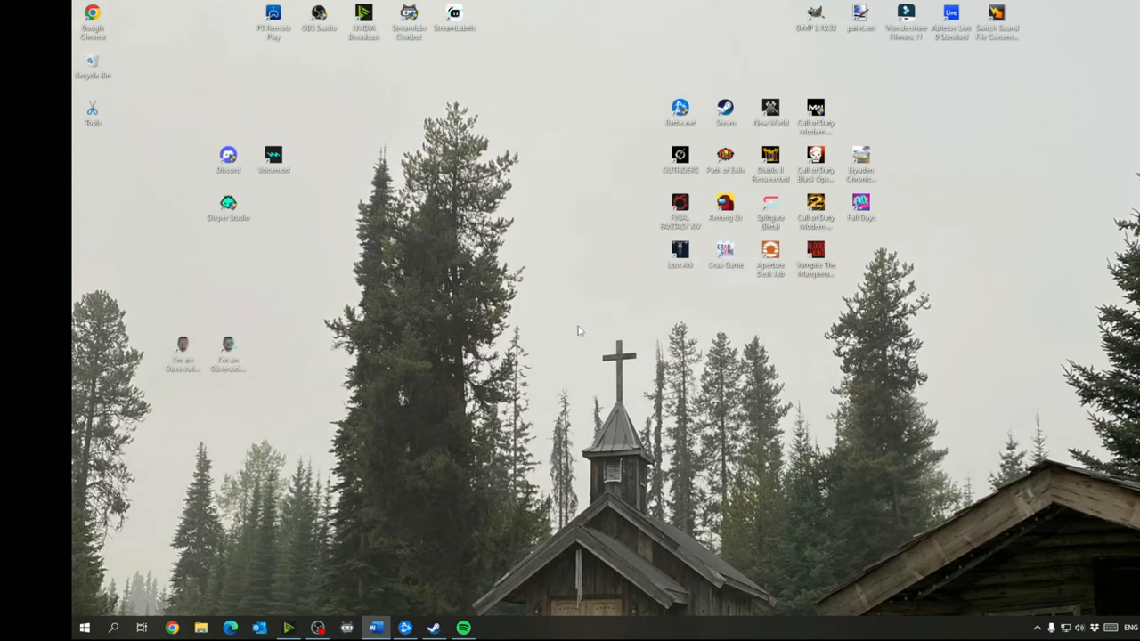
Search 'mouse settings' and open the Mouse settings page.
{"action": "type", "text": "mouse settings"}
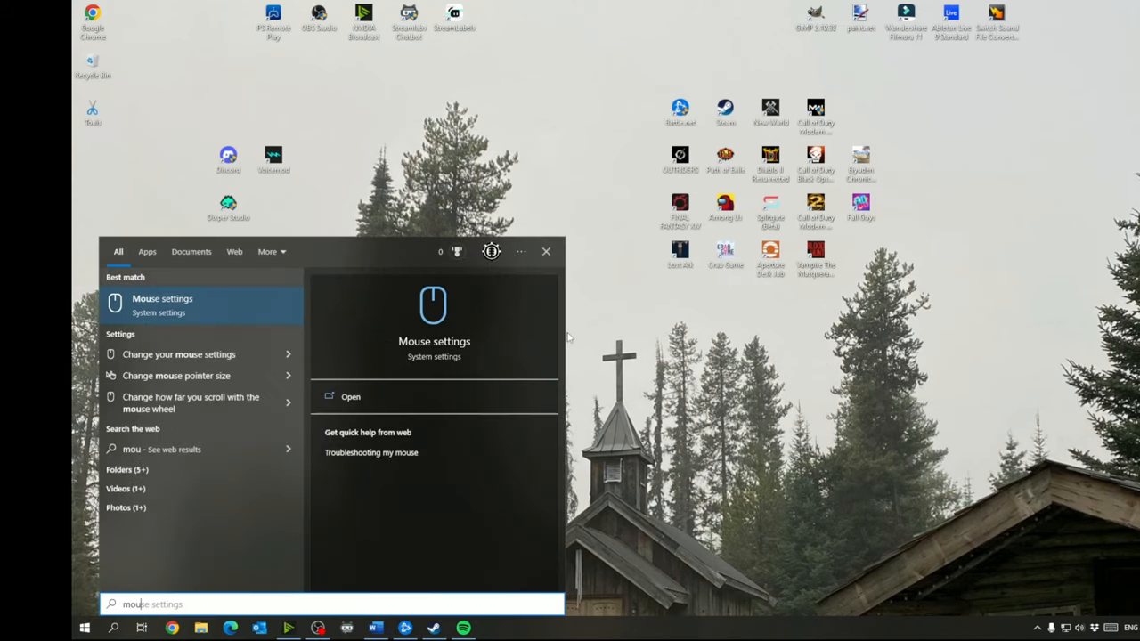
{"action": "left_click", "coordinate": [162, 303]}
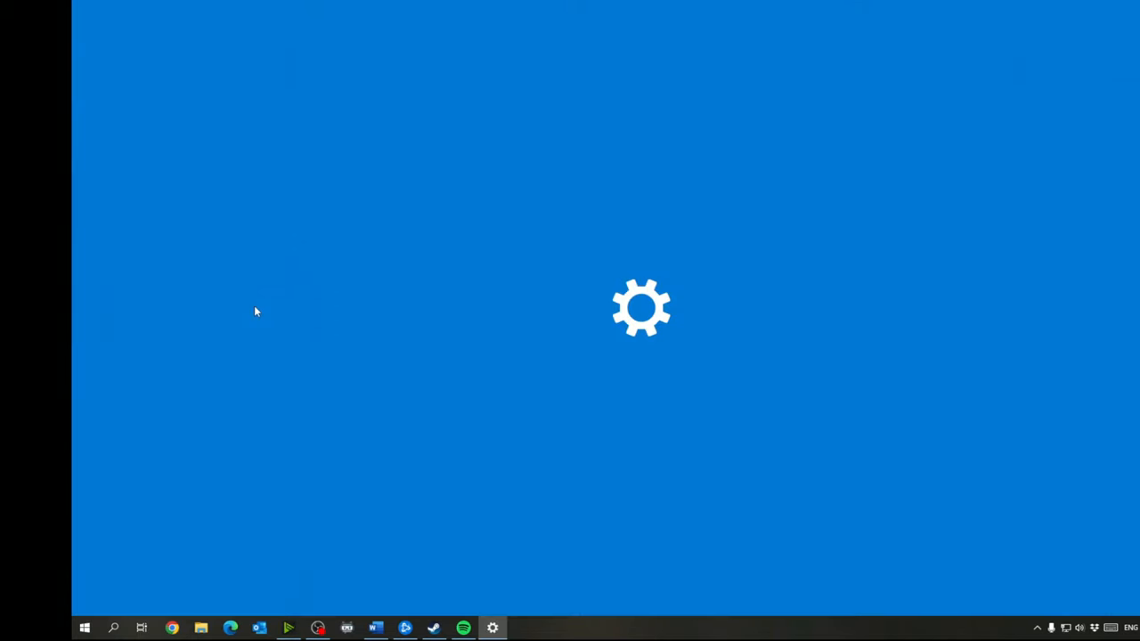
{"action": "left_click", "coordinate": [493, 628]}
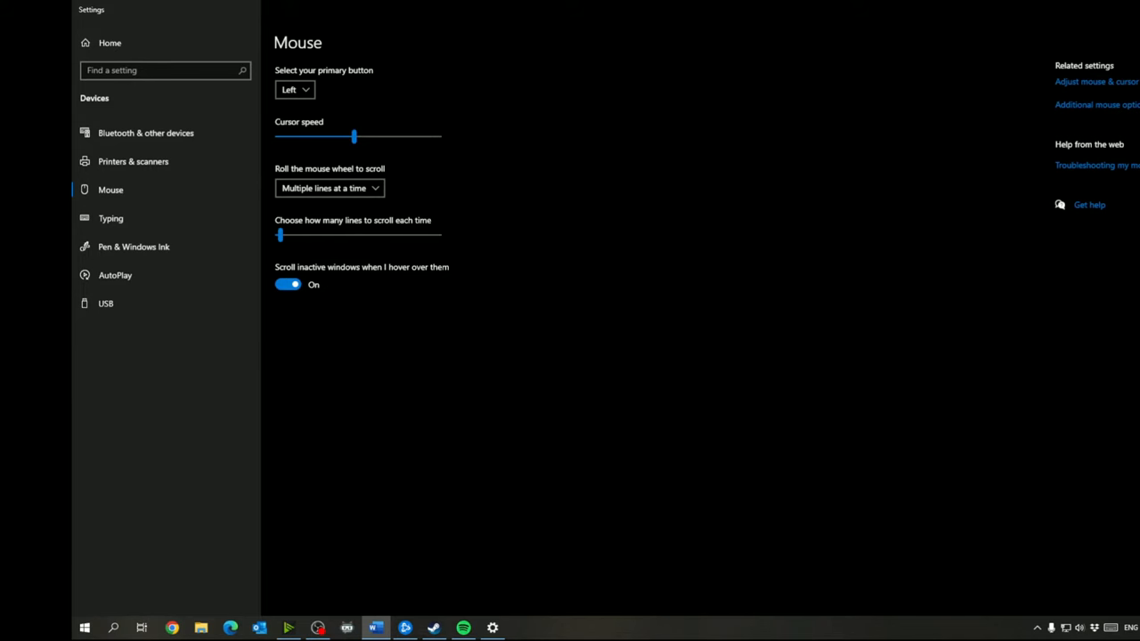
{"action": "mouse_move", "coordinate": [1065, 129]}
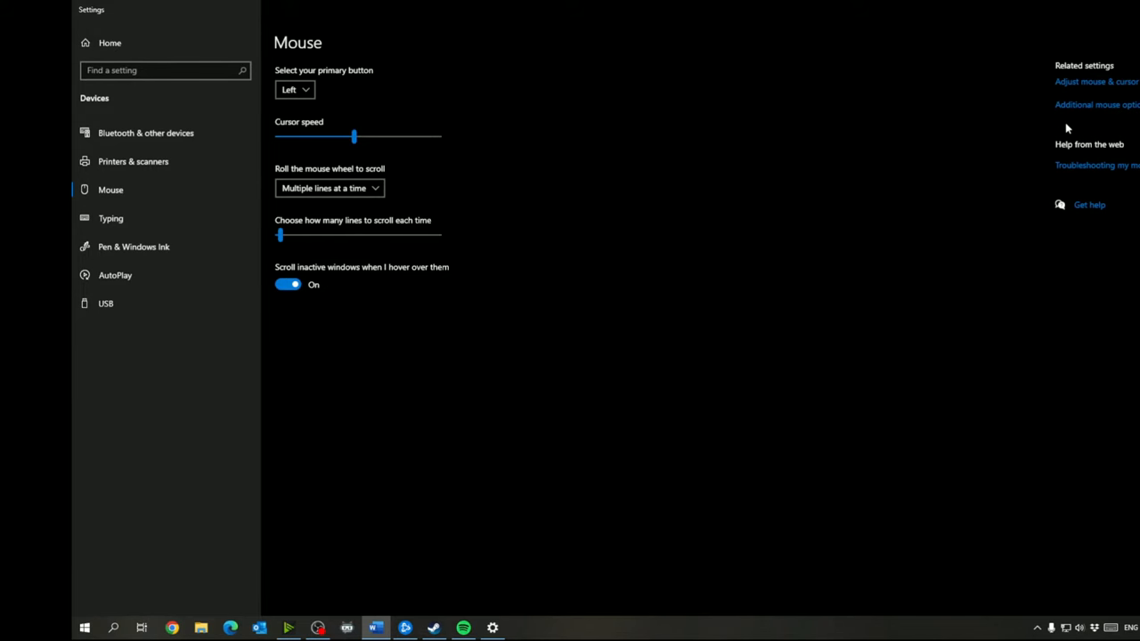
{"action": "left_click", "coordinate": [1095, 104]}
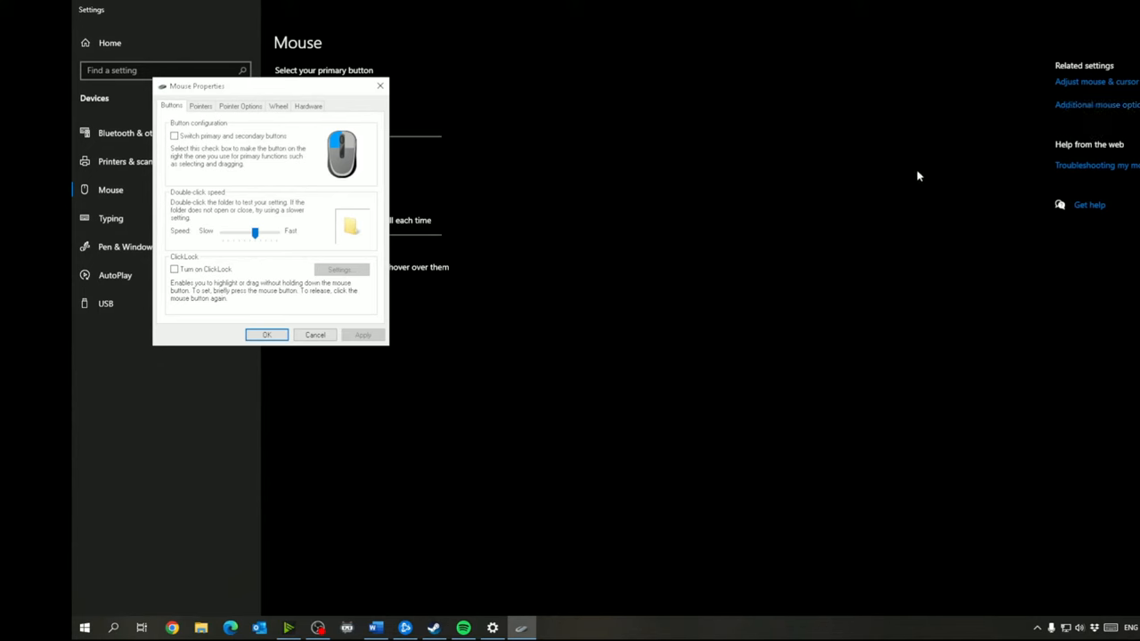
{"action": "mouse_move", "coordinate": [230, 126]}
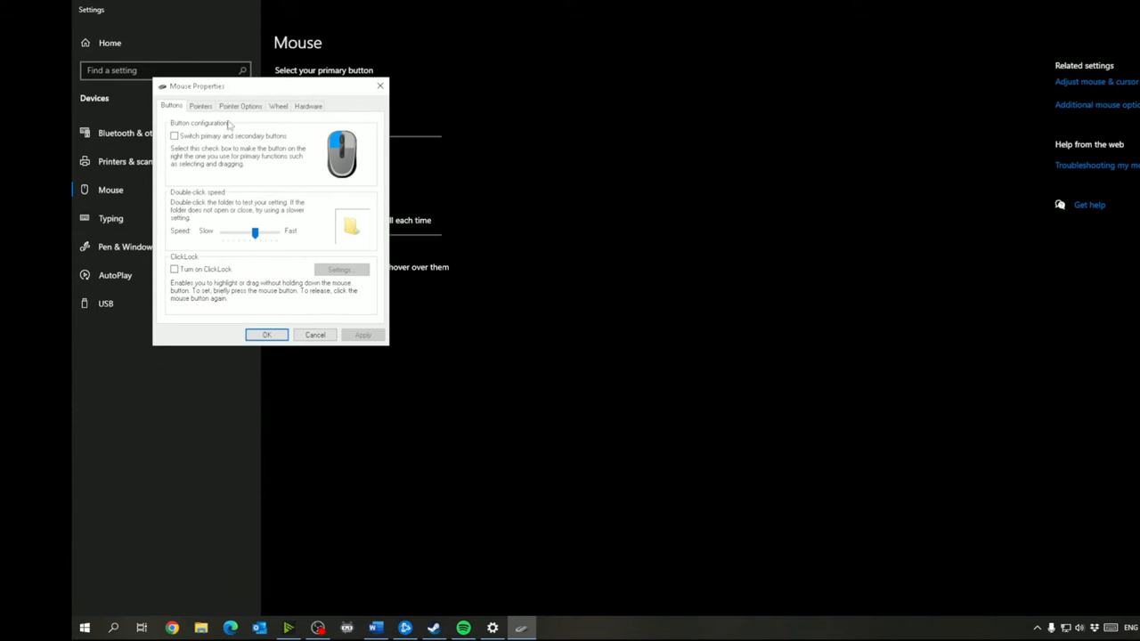
{"action": "left_click", "coordinate": [240, 106]}
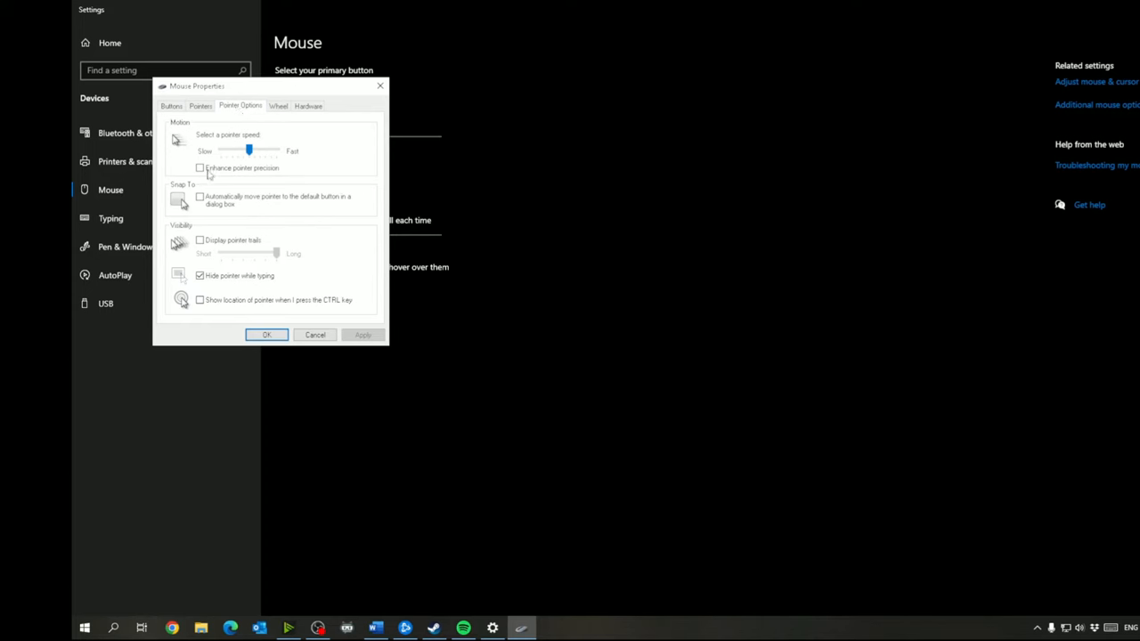
{"action": "mouse_move", "coordinate": [208, 173]}
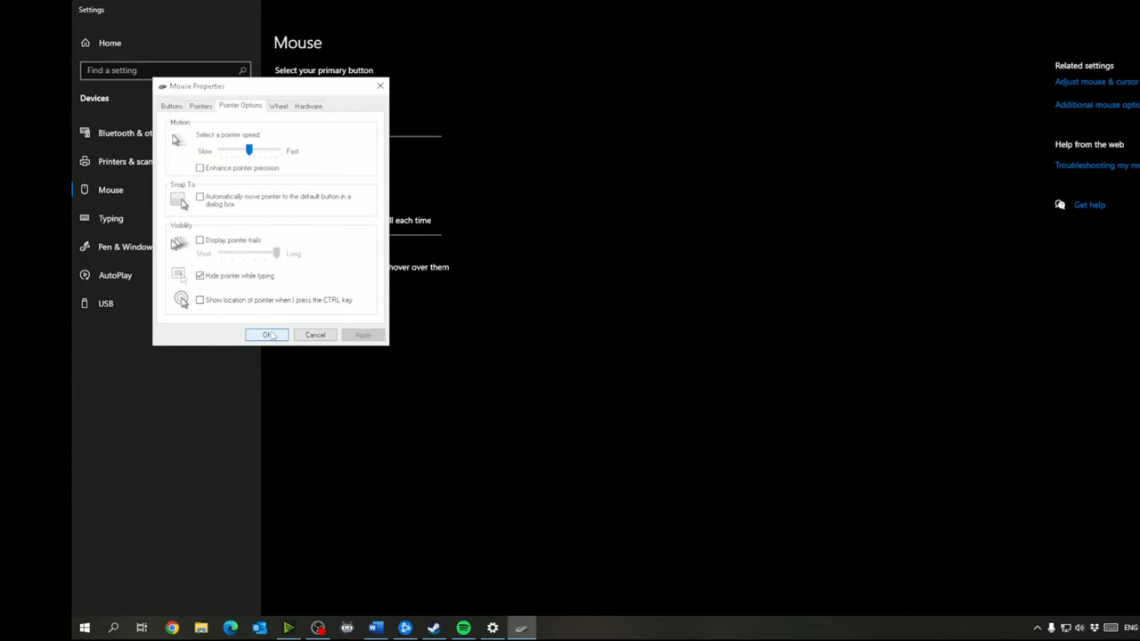
{"action": "left_click", "coordinate": [267, 334]}
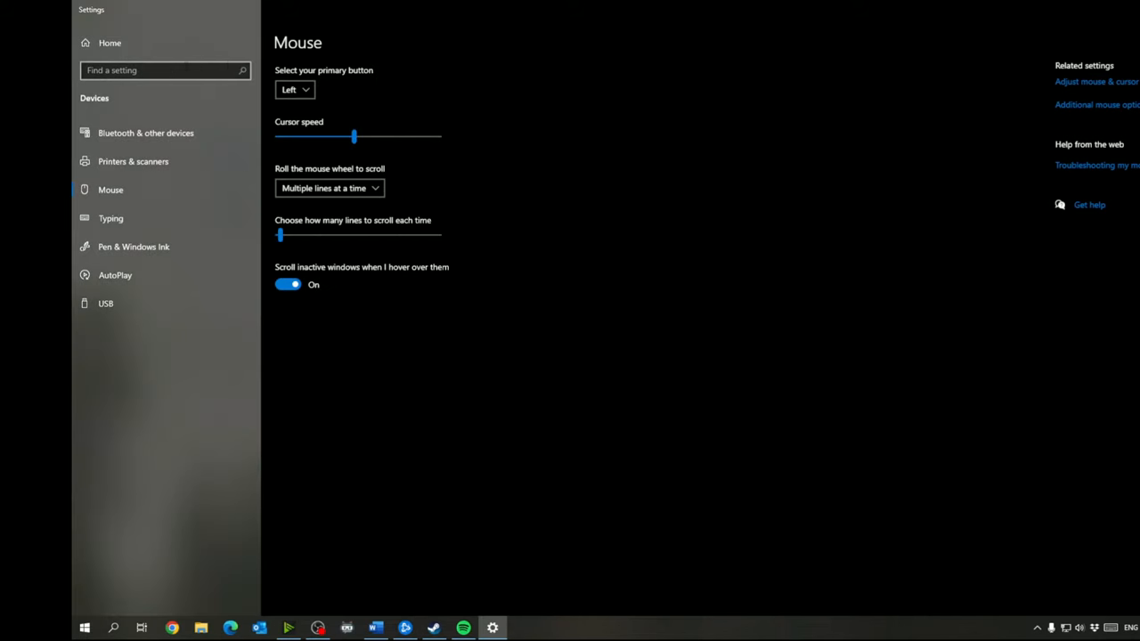
Search 'ease' and open Ease of Access keyboard settings, checking that Sticky Keys is off.
{"action": "type", "text": "ease"}
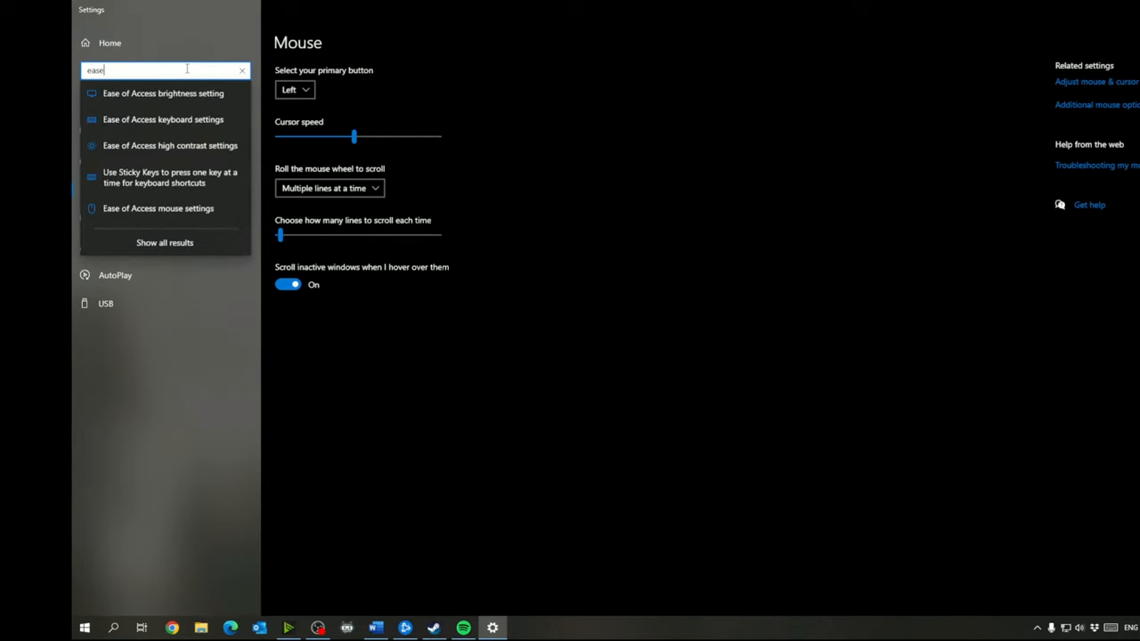
{"action": "mouse_move", "coordinate": [175, 120]}
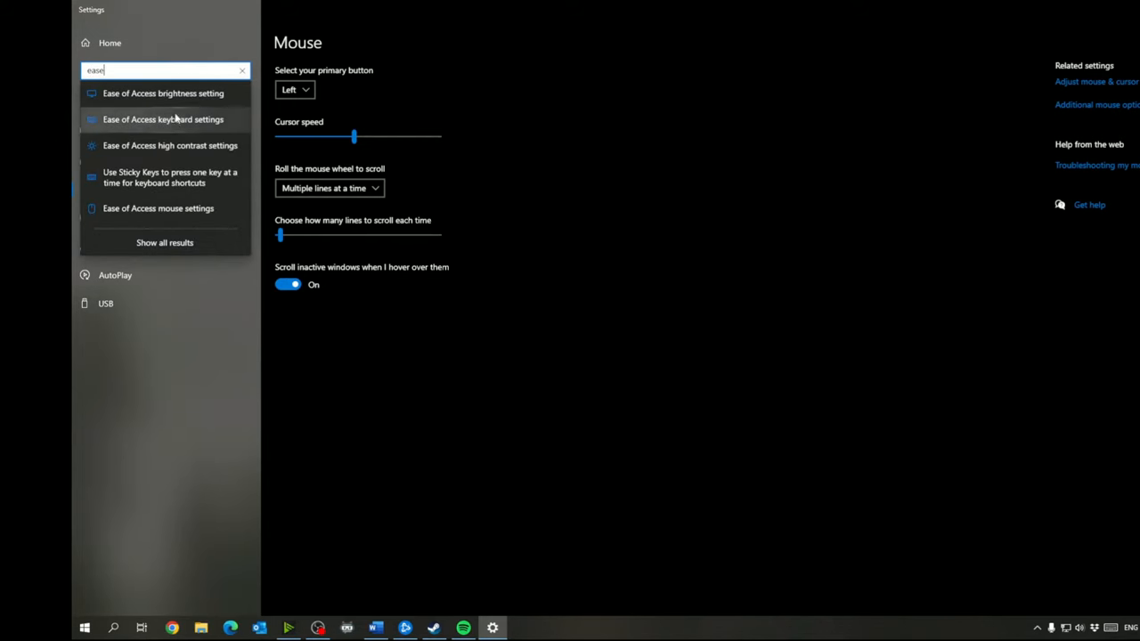
{"action": "left_click", "coordinate": [163, 118]}
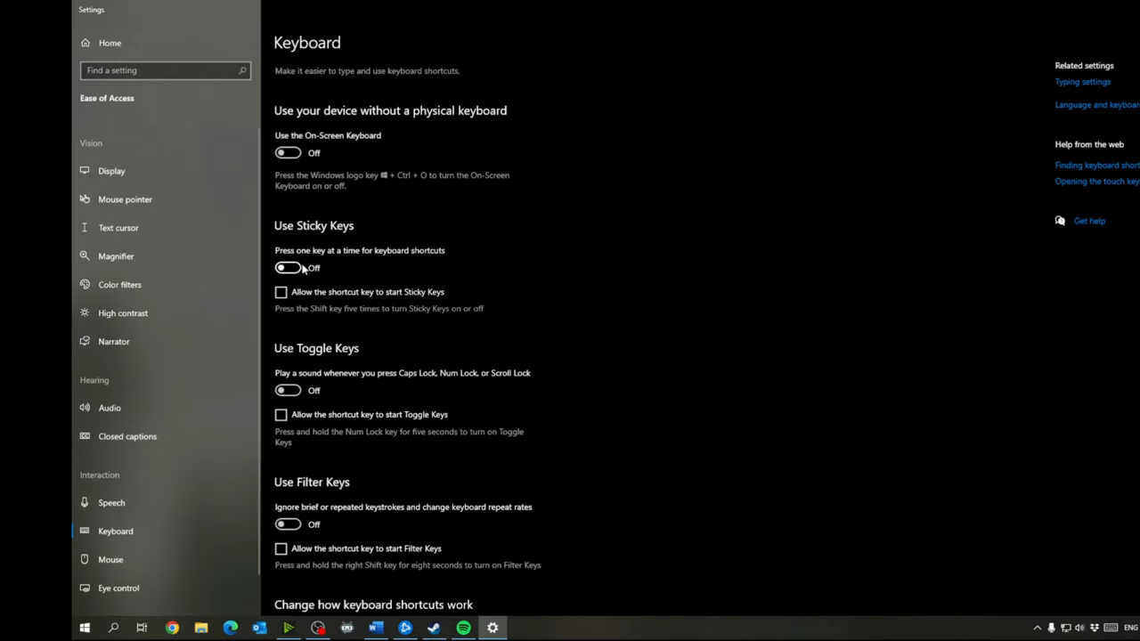
{"action": "scroll", "scroll_direction": "down", "scroll_amount": 3}
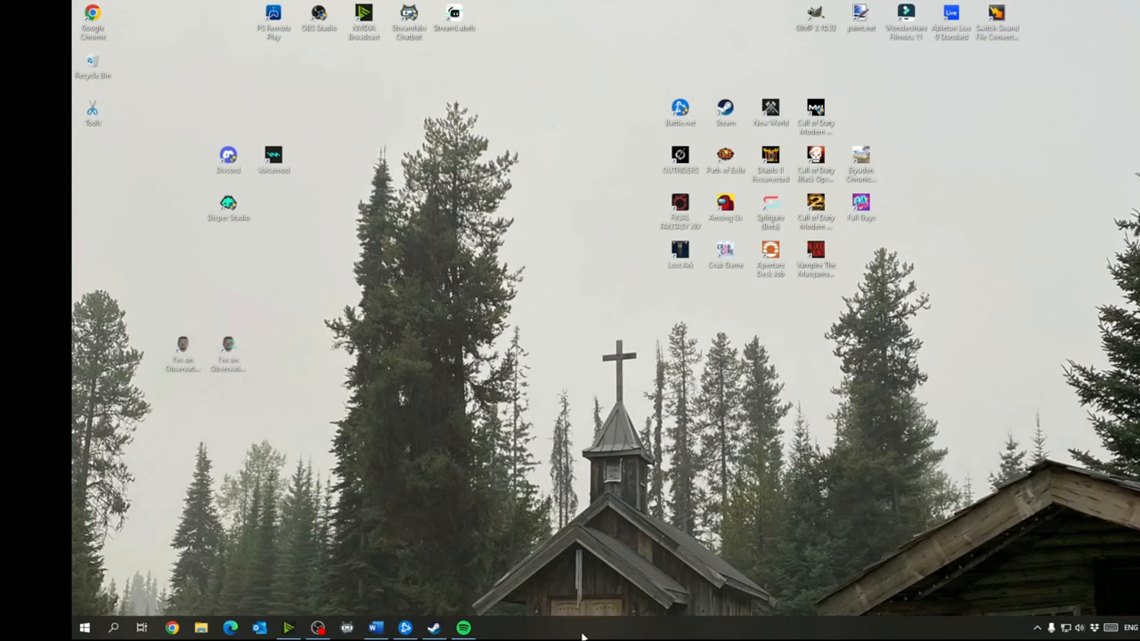
Launch Task Manager from the taskbar and open its Startup tab, selecting Microsoft Edge.
{"action": "right_click", "coordinate": [583, 630]}
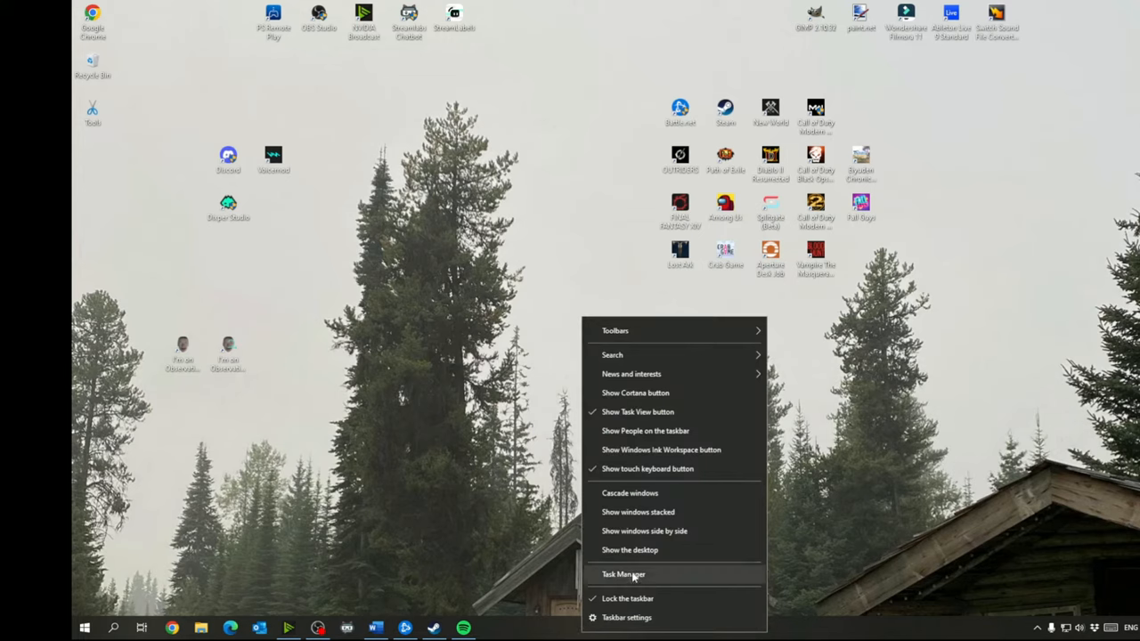
{"action": "left_click", "coordinate": [623, 574]}
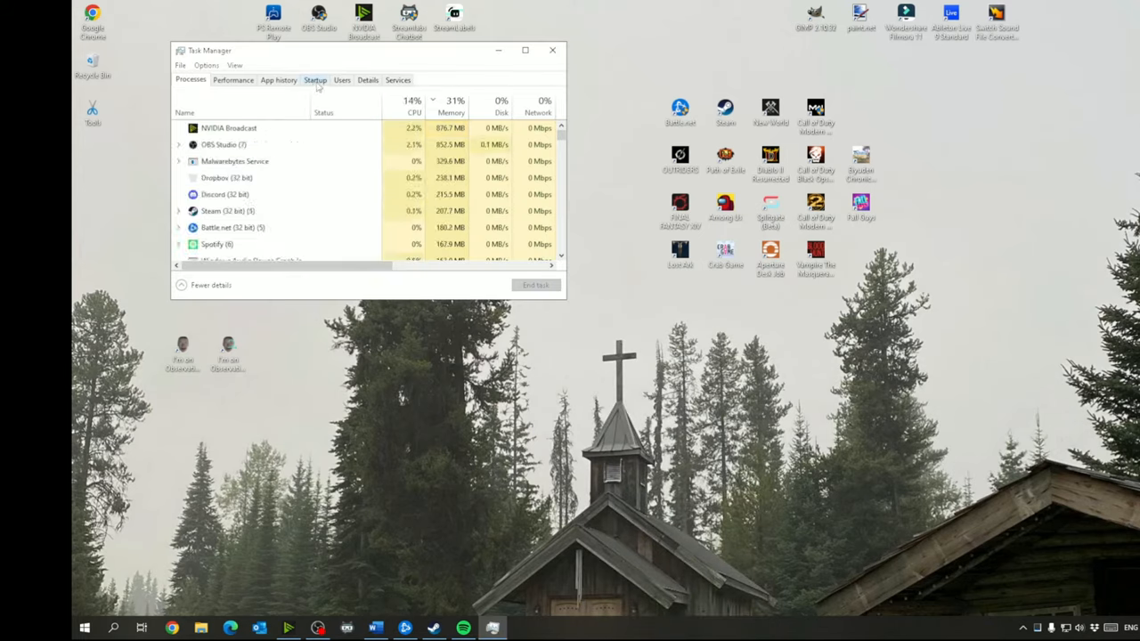
{"action": "left_click", "coordinate": [314, 79]}
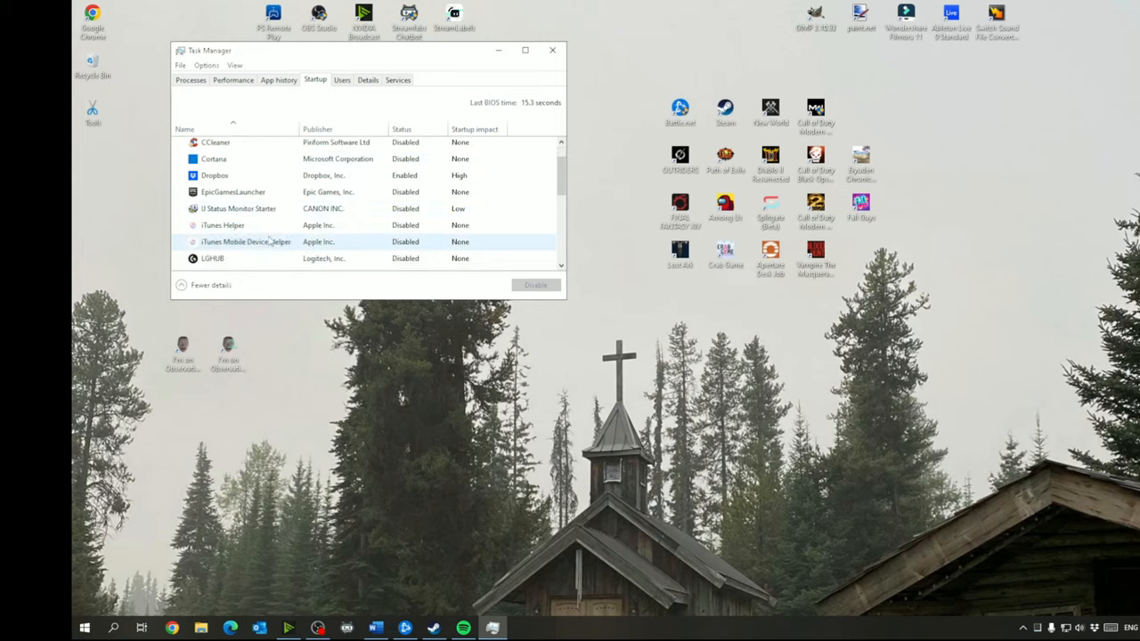
{"action": "scroll", "scroll_direction": "down", "scroll_amount": 3}
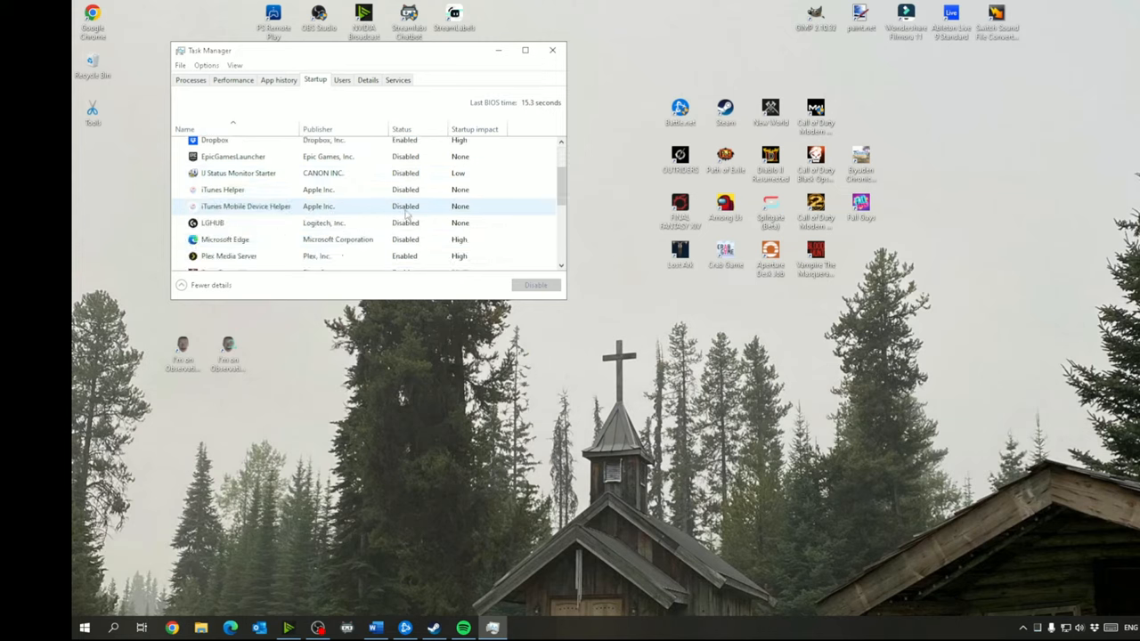
{"action": "left_click", "coordinate": [224, 238]}
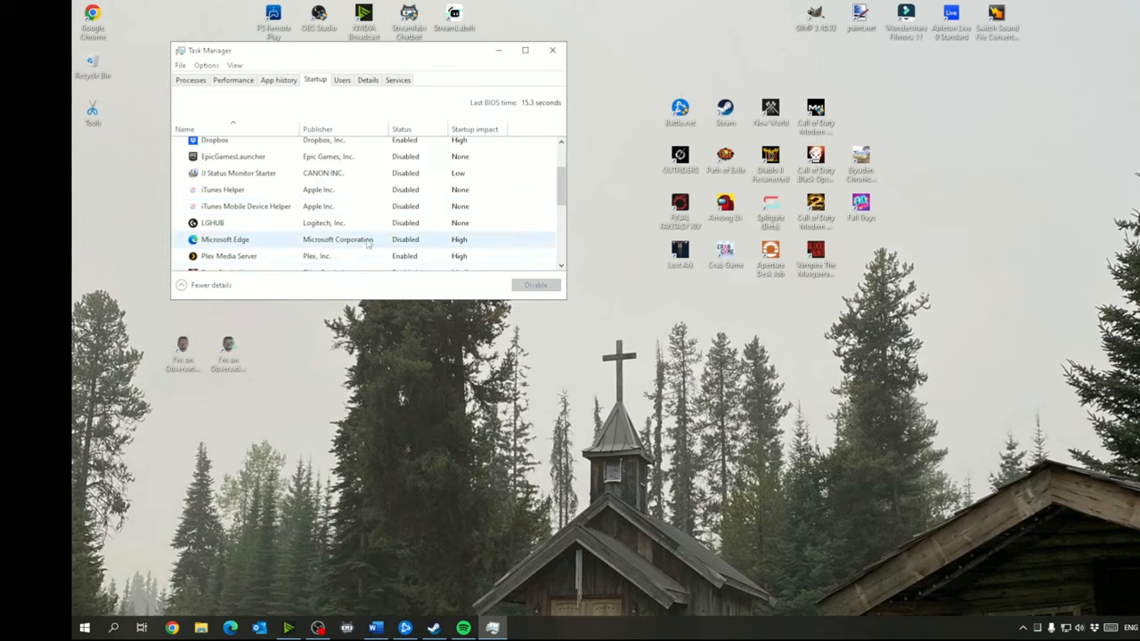
{"action": "mouse_move", "coordinate": [408, 244]}
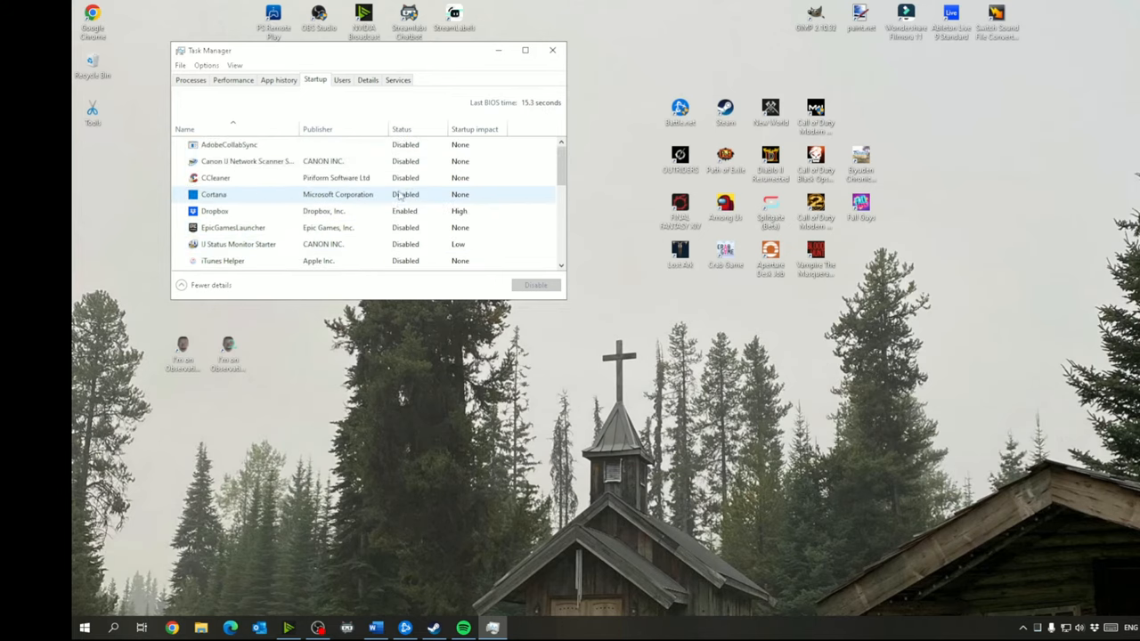
Scroll through the mostly disabled startup apps, then browse the Services list.
{"action": "scroll", "scroll_direction": "down", "scroll_amount": 3}
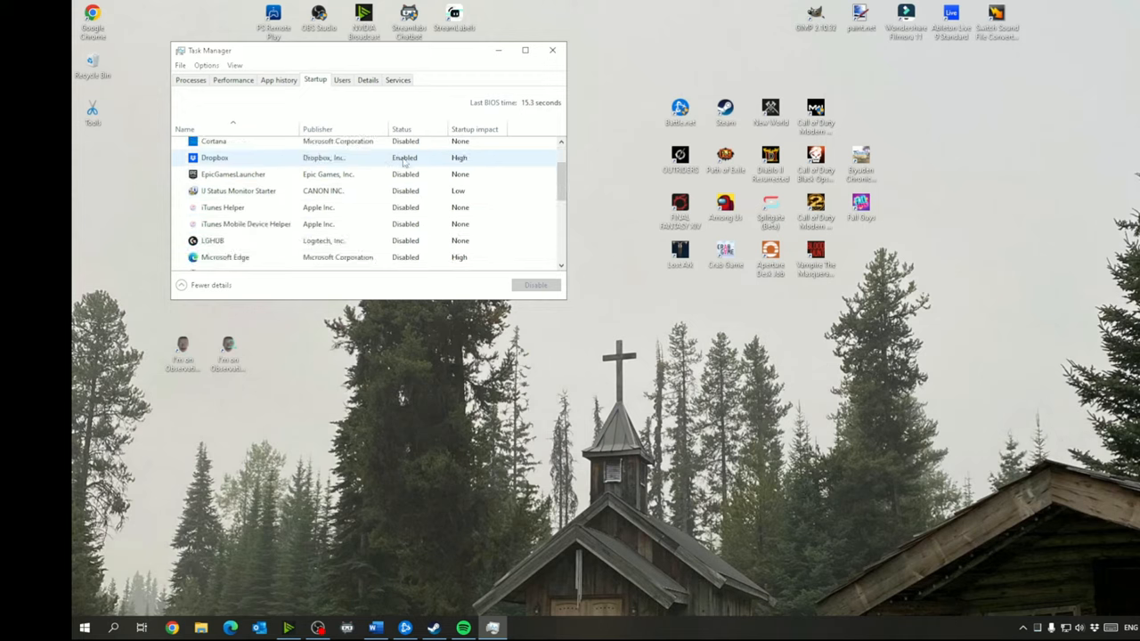
{"action": "scroll", "scroll_direction": "down", "scroll_amount": 3}
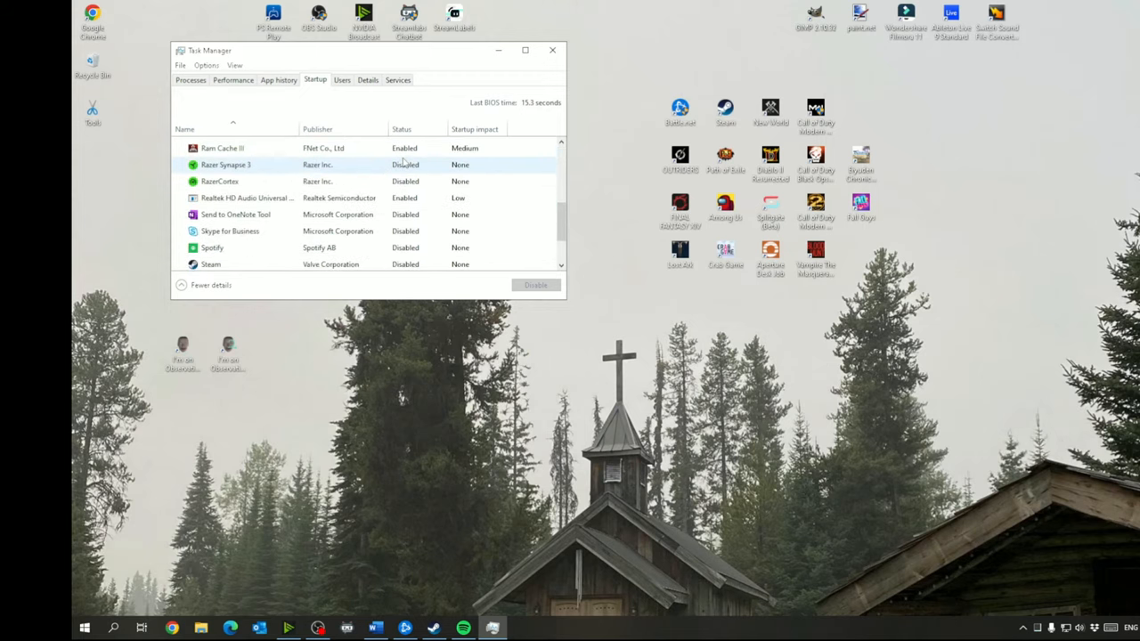
{"action": "scroll", "scroll_direction": "down", "scroll_amount": 3}
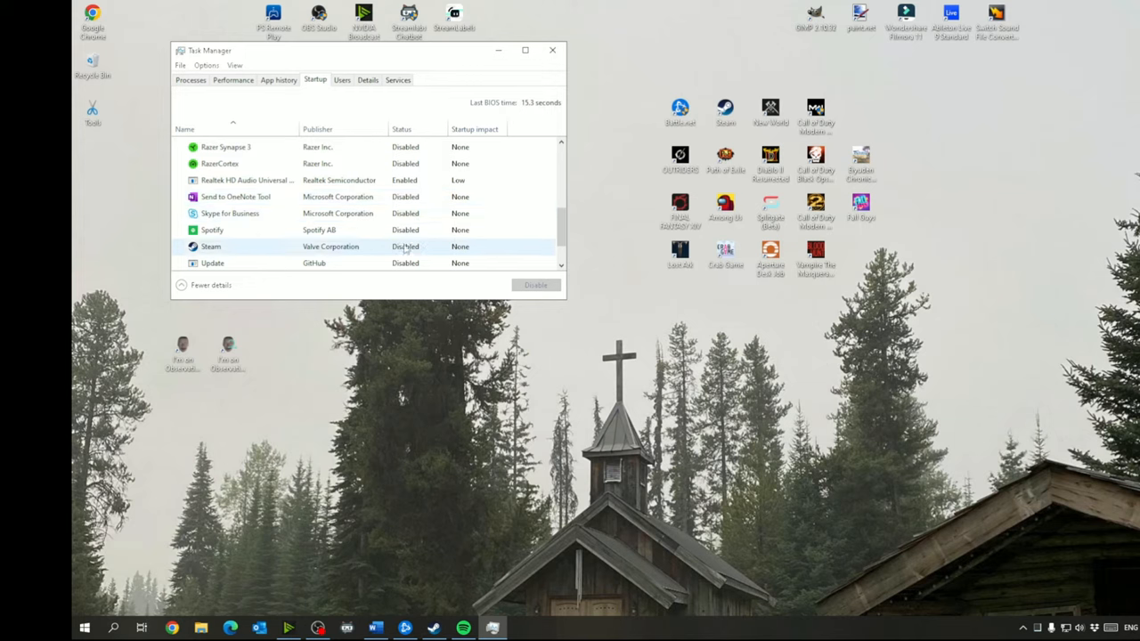
{"action": "scroll", "scroll_direction": "down", "scroll_amount": 3}
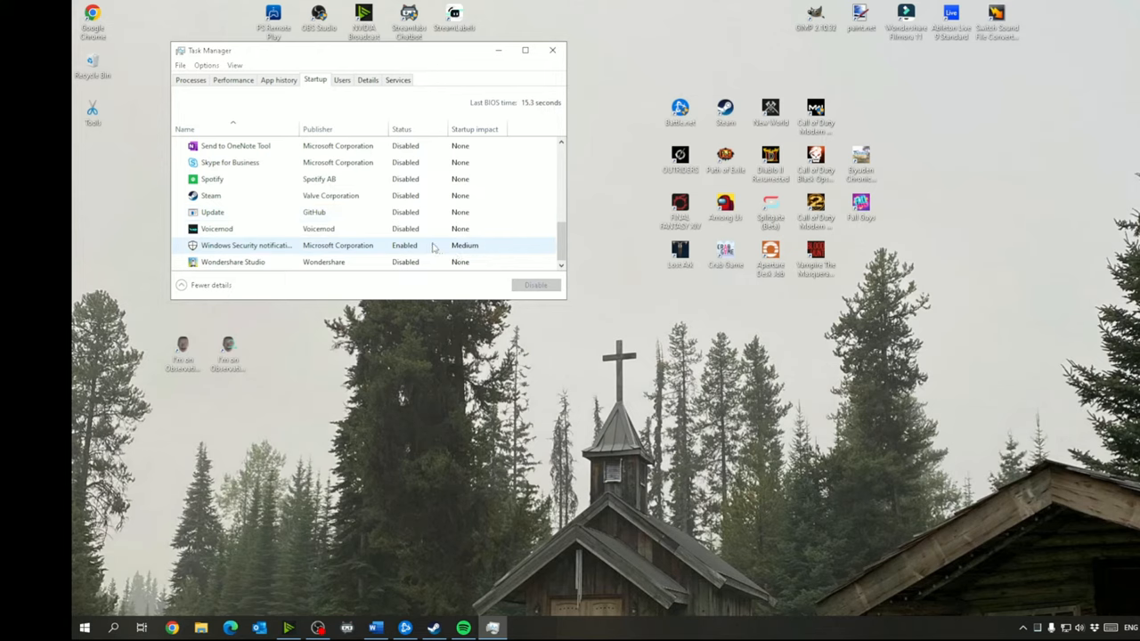
{"action": "mouse_move", "coordinate": [425, 250]}
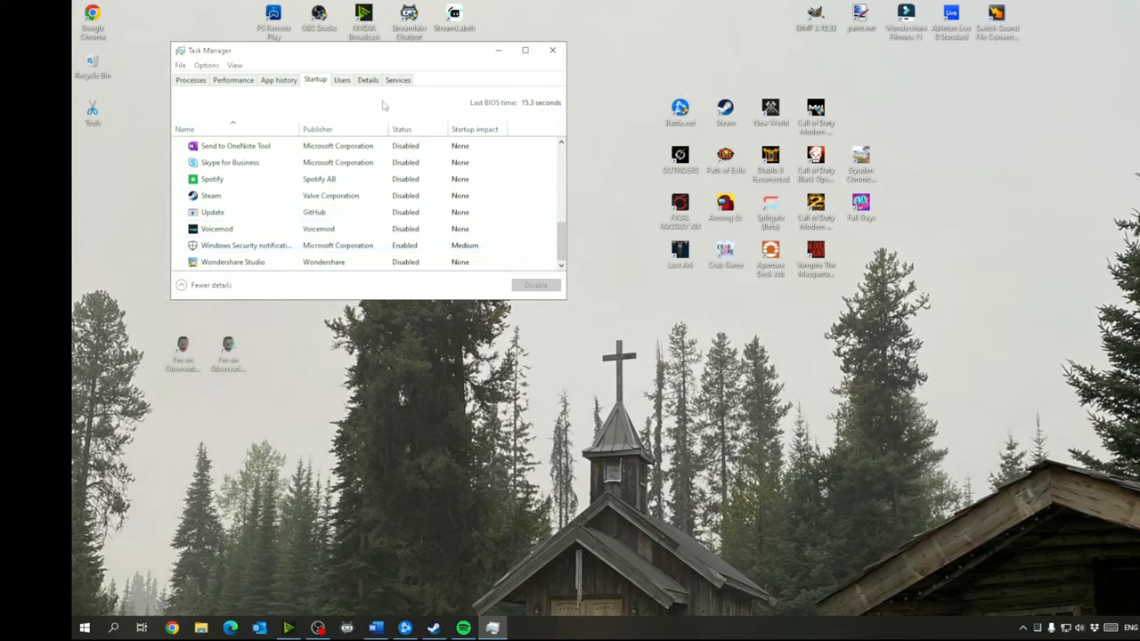
{"action": "left_click", "coordinate": [398, 79]}
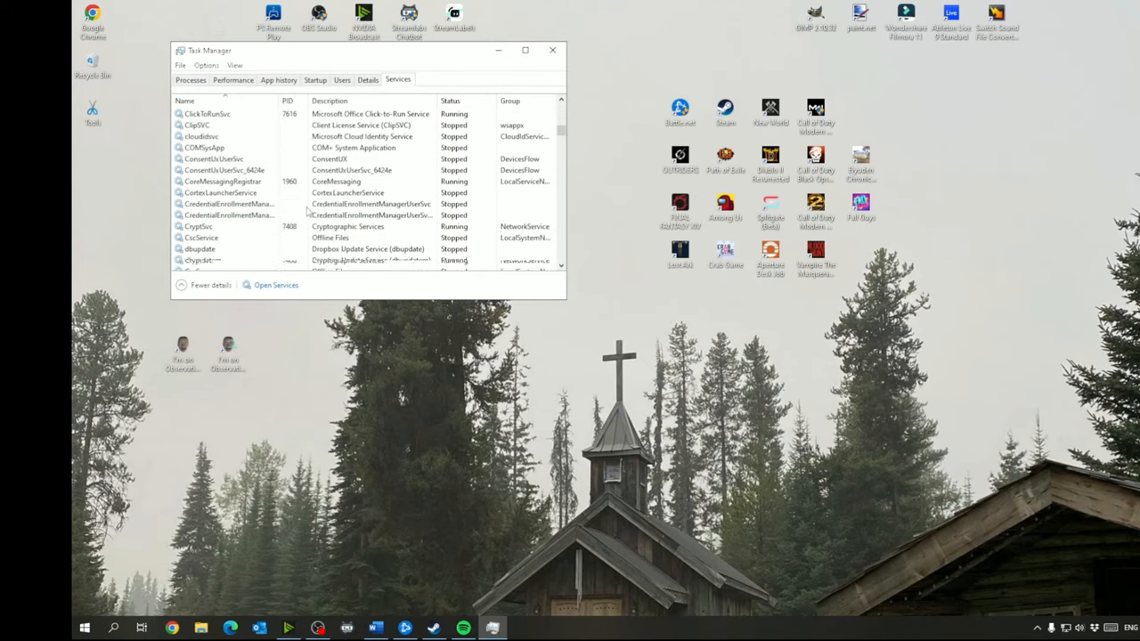
{"action": "scroll", "scroll_direction": "down", "scroll_amount": 3}
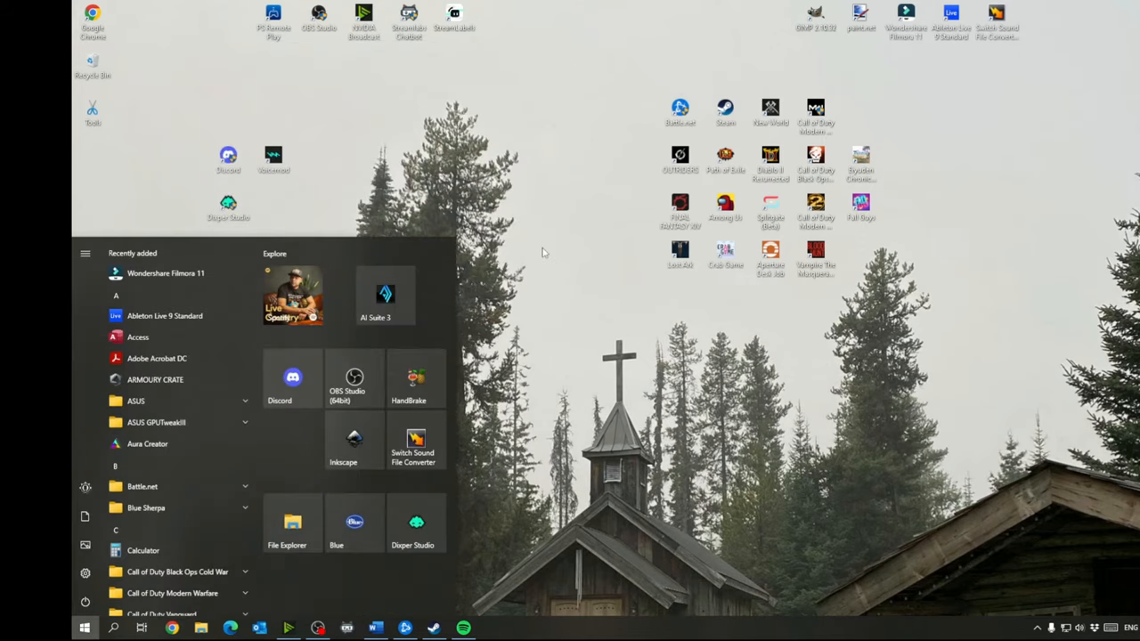
Launch msconfig and show only non-Microsoft services on the Services tab.
{"action": "type", "text": "msconf"}
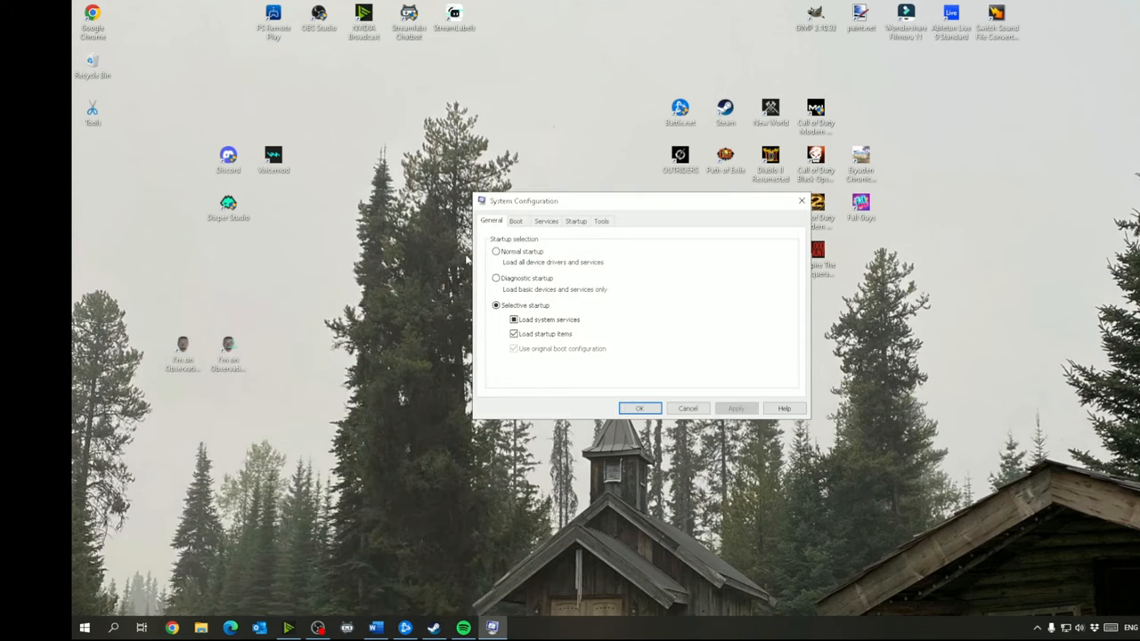
{"action": "left_click", "coordinate": [545, 220]}
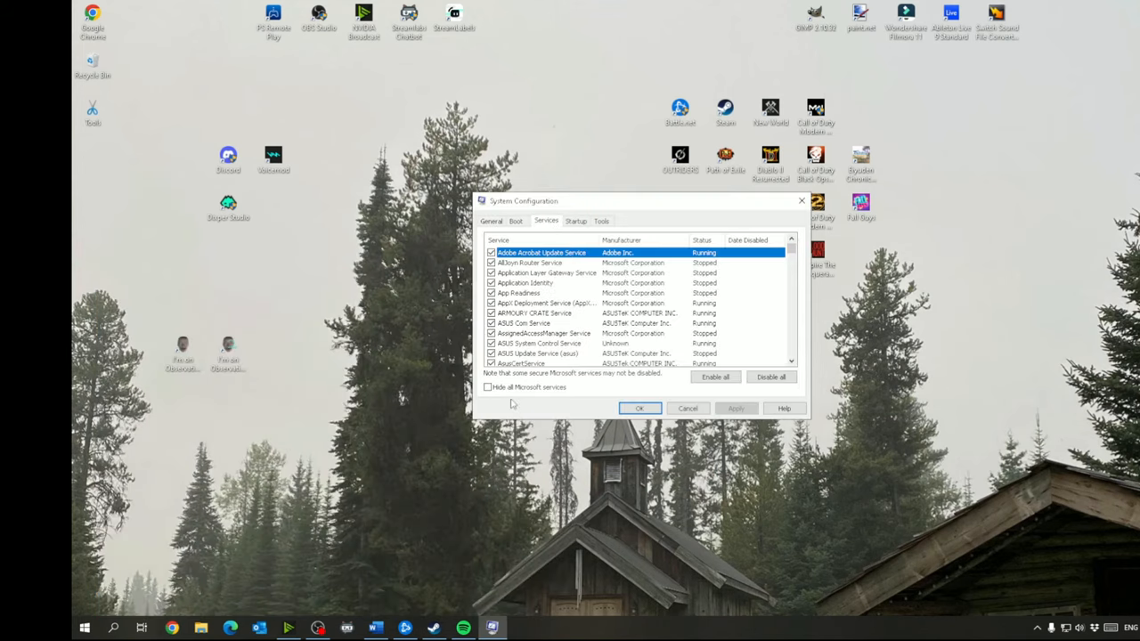
{"action": "left_click", "coordinate": [488, 387]}
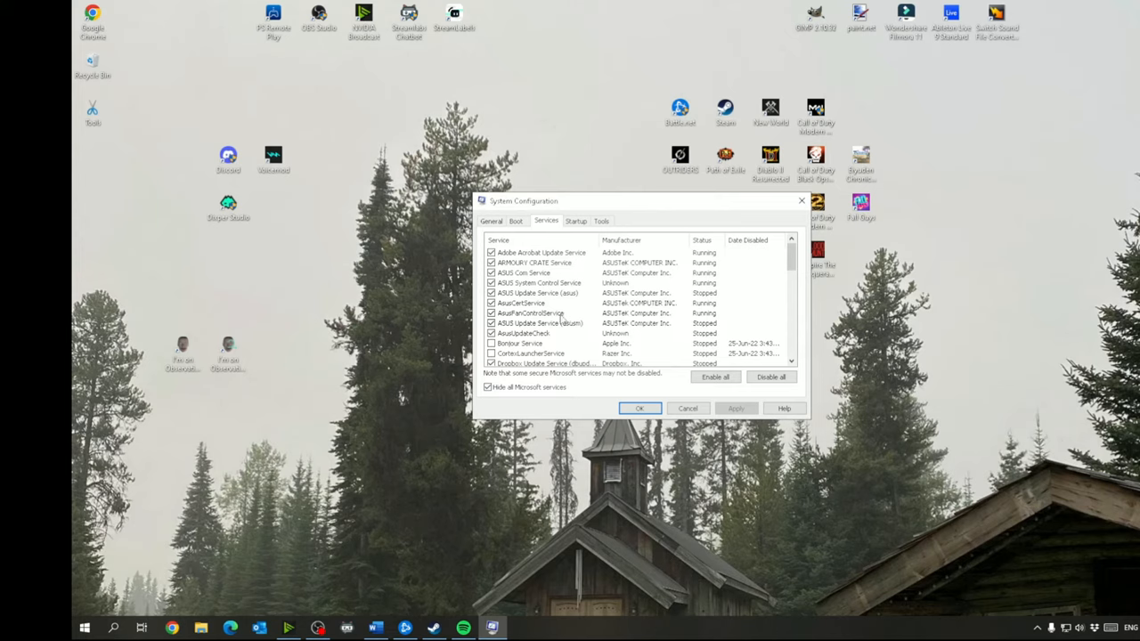
Scroll through the third-party services to see which ones are disabled.
{"action": "scroll", "scroll_direction": "down", "scroll_amount": 3}
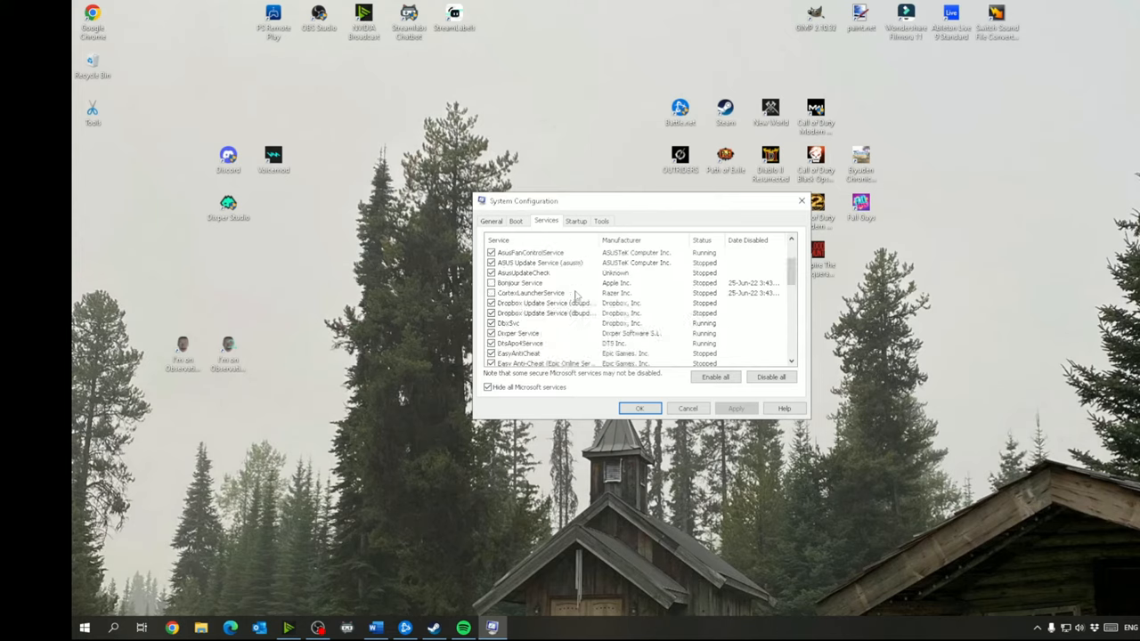
{"action": "scroll", "scroll_direction": "down", "scroll_amount": 3}
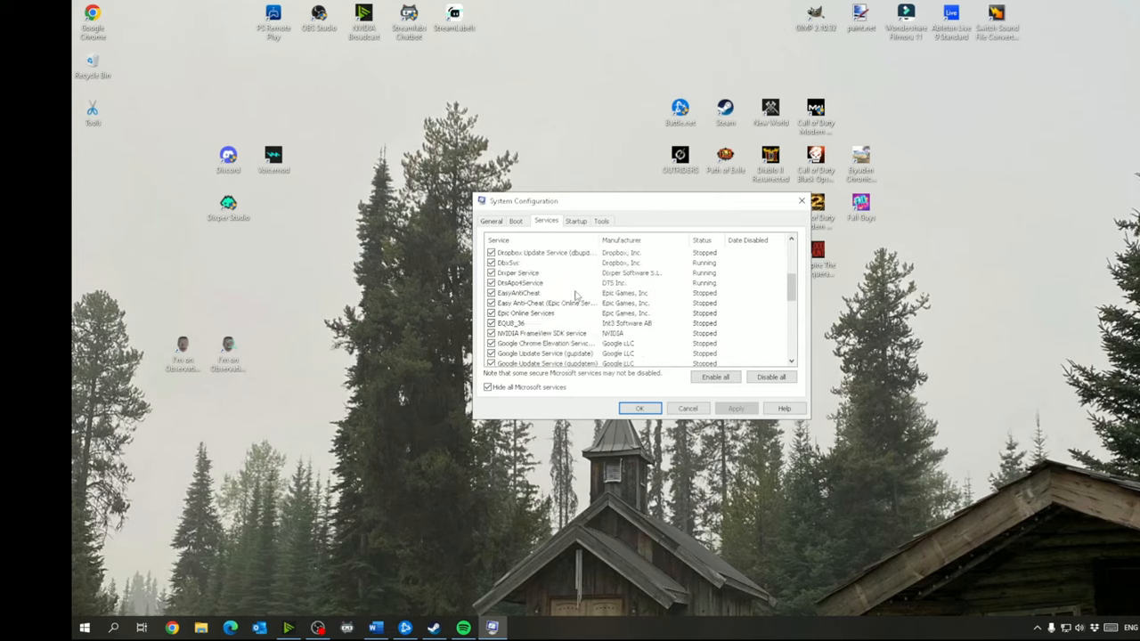
{"action": "scroll", "scroll_direction": "down", "scroll_amount": 3}
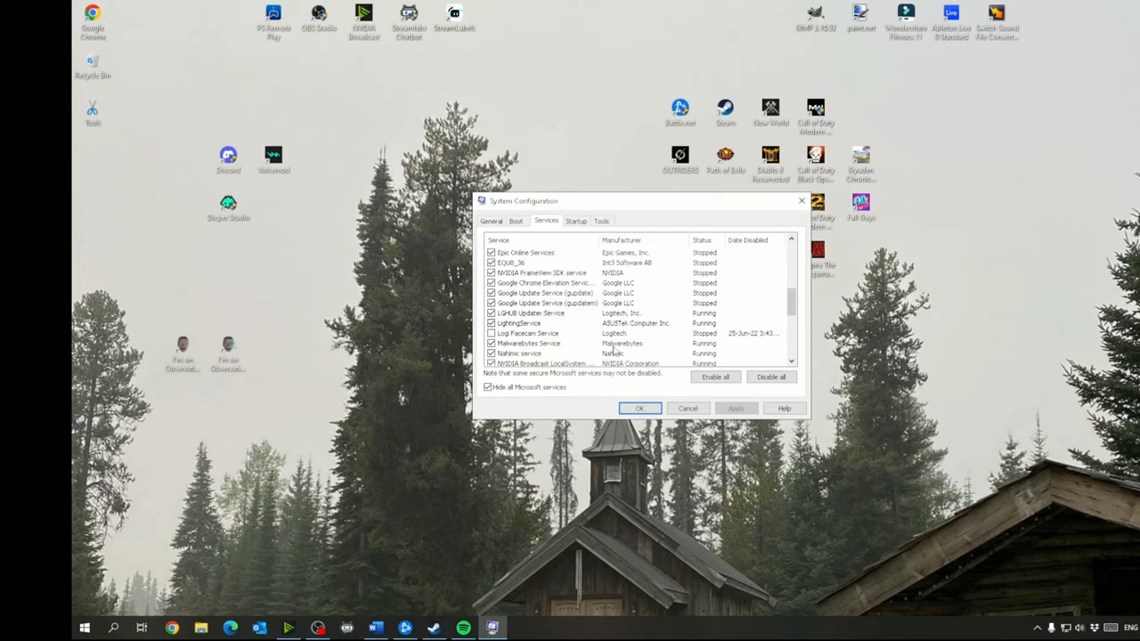
{"action": "mouse_move", "coordinate": [620, 322]}
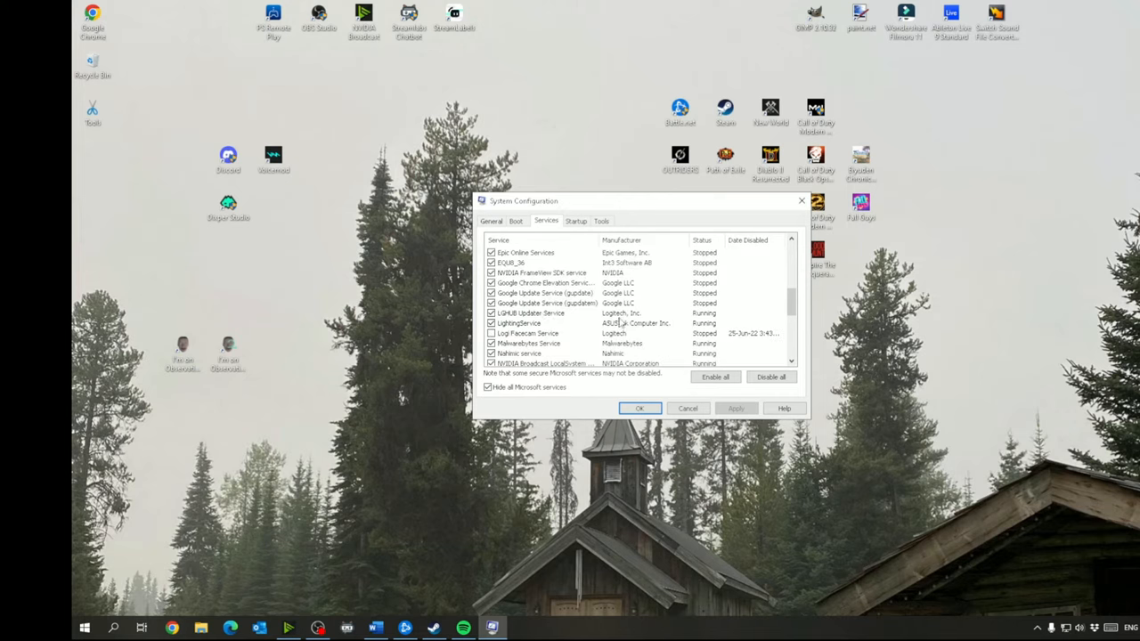
{"action": "scroll", "scroll_direction": "down", "scroll_amount": 3}
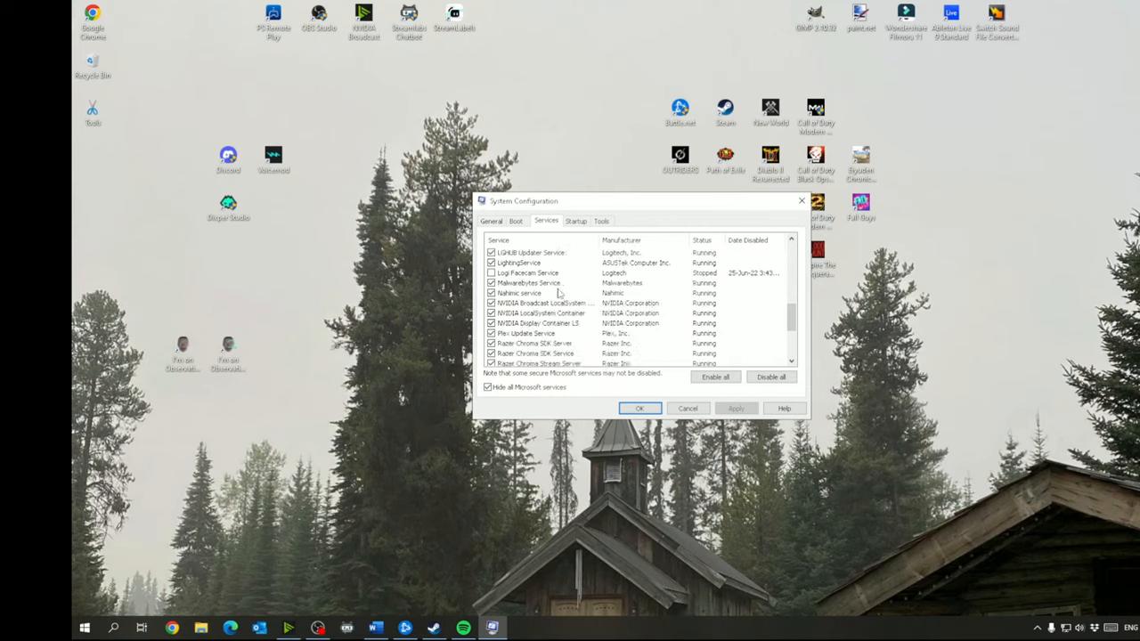
{"action": "scroll", "scroll_direction": "down", "scroll_amount": 3}
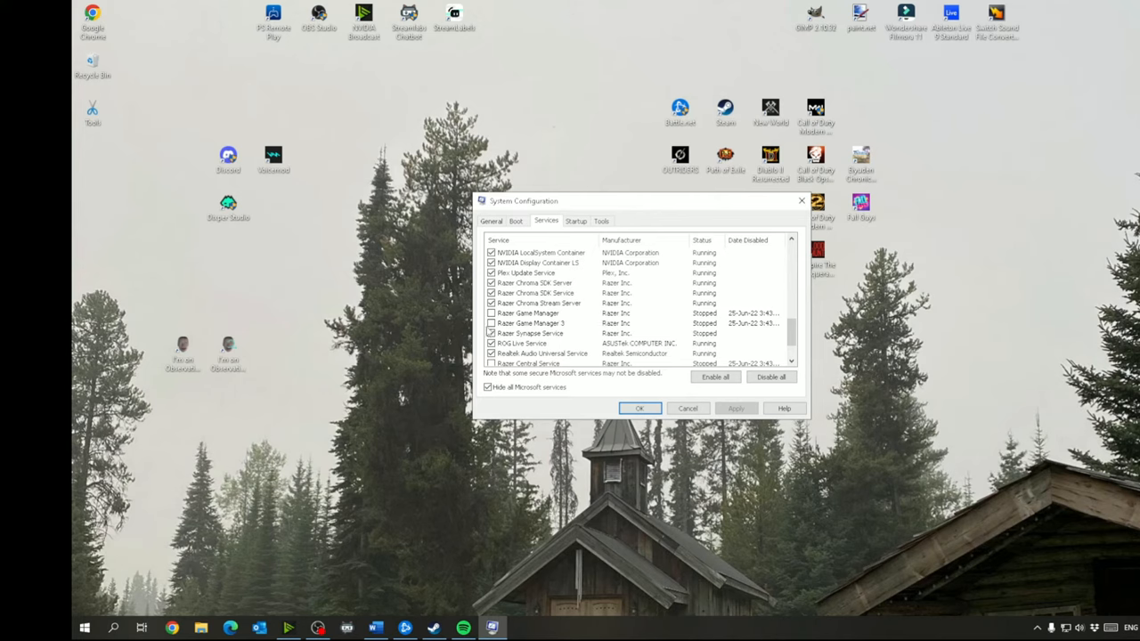
{"action": "scroll", "scroll_direction": "down", "scroll_amount": 3}
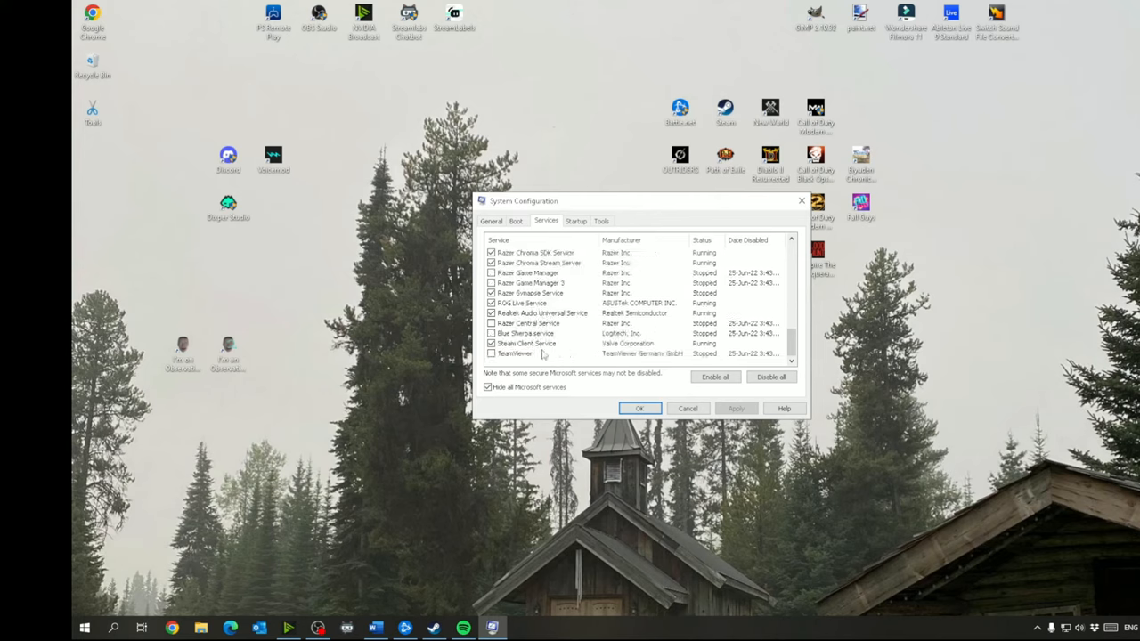
{"action": "left_click", "coordinate": [490, 343]}
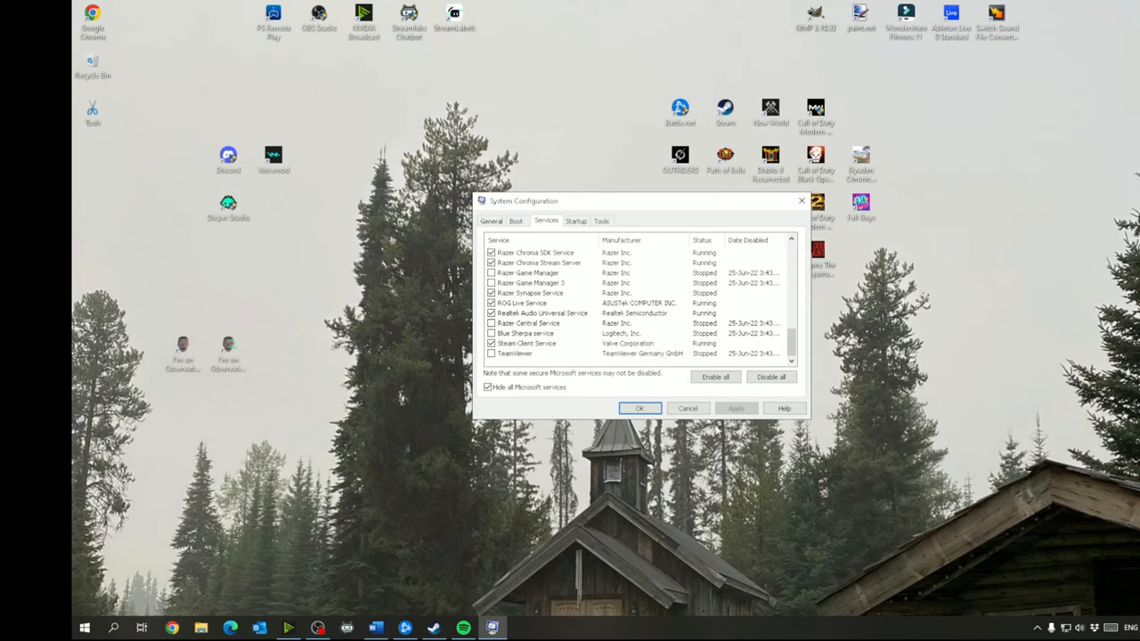
{"action": "scroll", "scroll_direction": "down", "scroll_amount": 3}
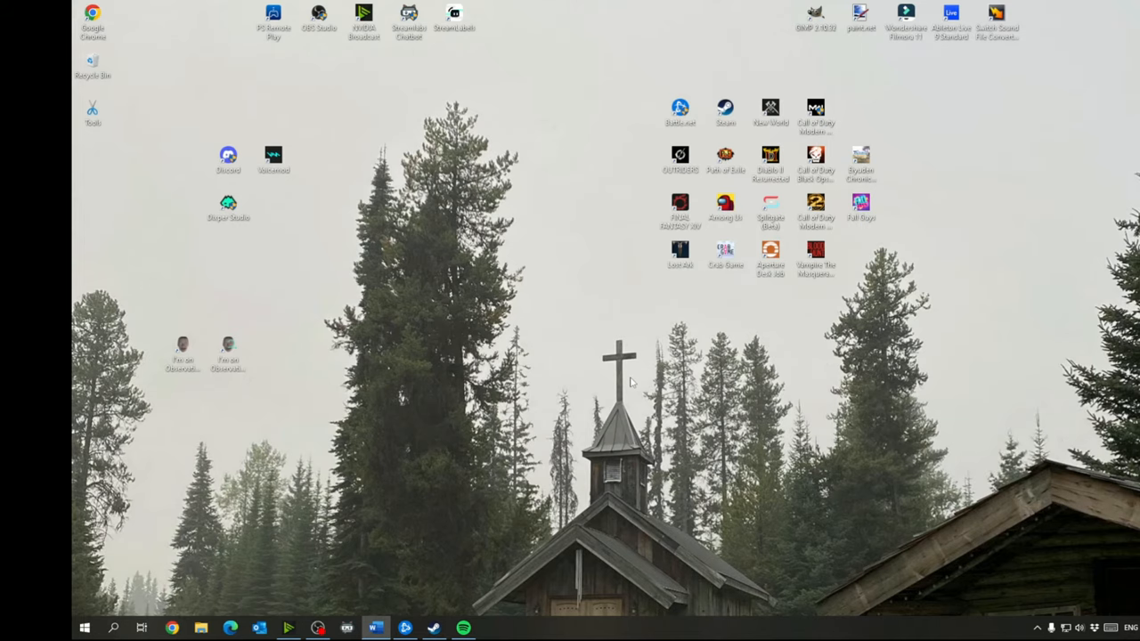
Search the Start menu for dxdiag to launch the DirectX Diagnostic Tool.
{"action": "left_click", "coordinate": [85, 628]}
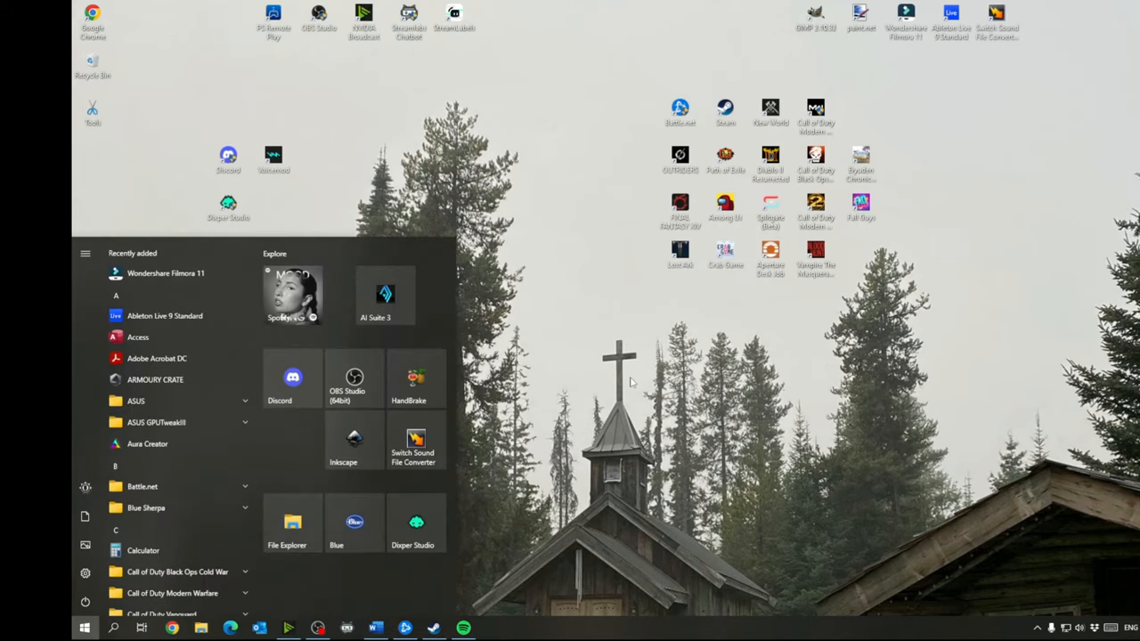
{"action": "type", "text": "dxd"}
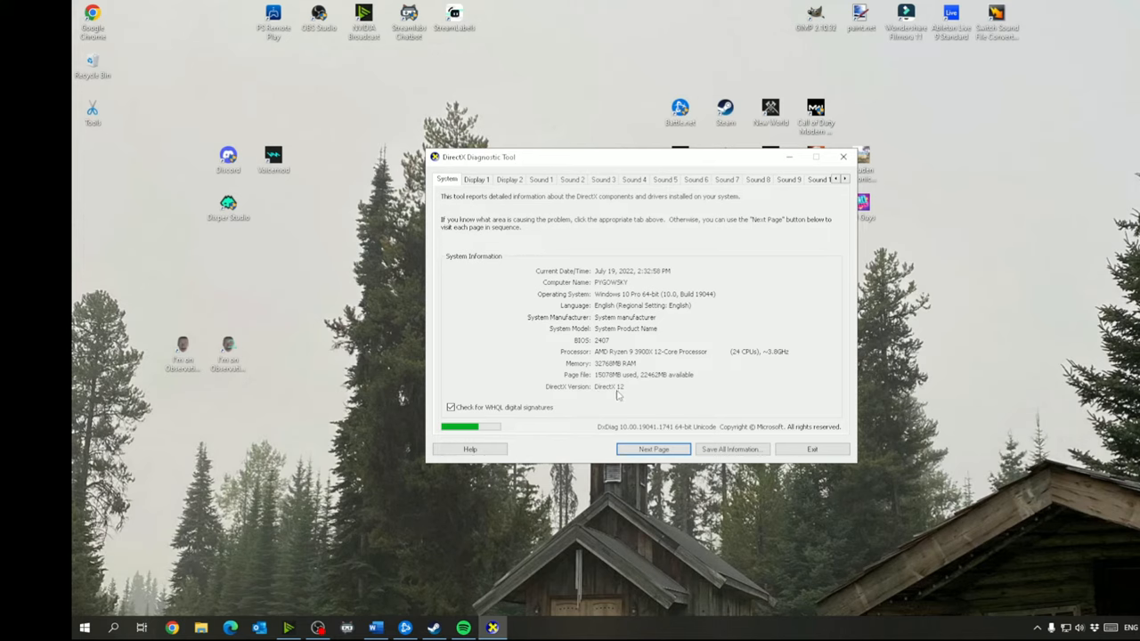
{"action": "mouse_move", "coordinate": [619, 393]}
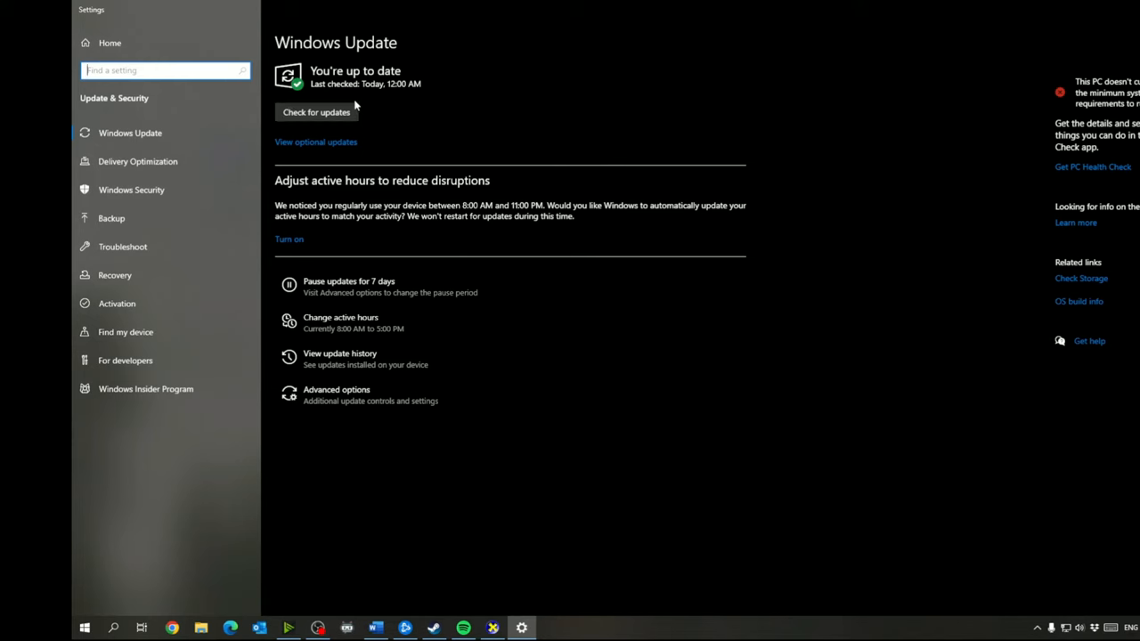
{"action": "mouse_move", "coordinate": [606, 84]}
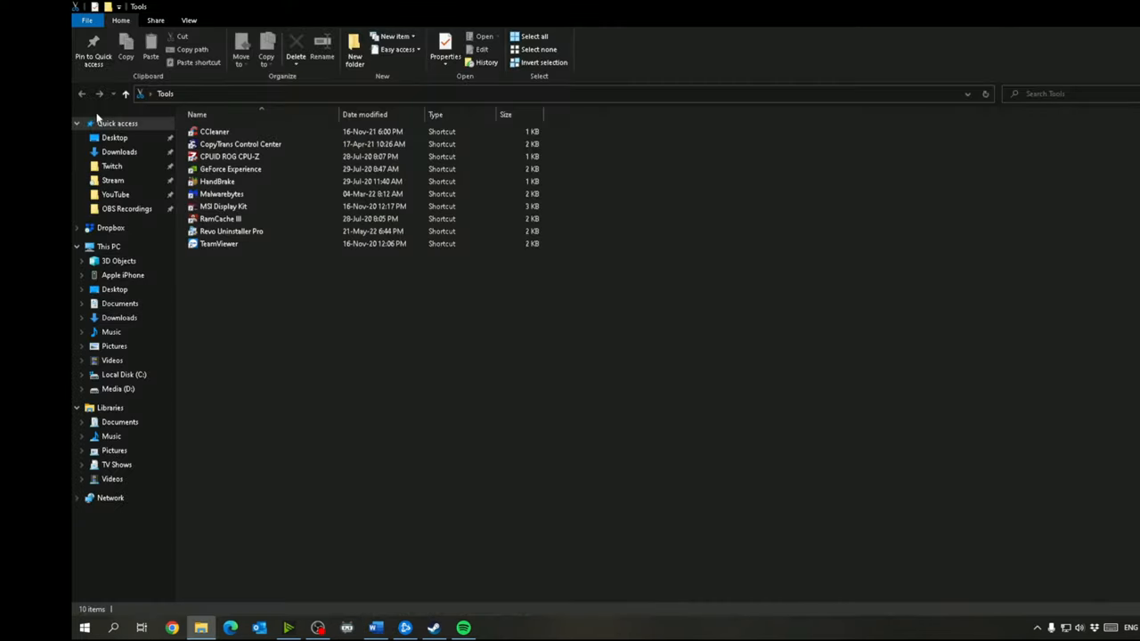
Select the CCleaner shortcut in the Tools folder.
{"action": "left_click", "coordinate": [213, 131]}
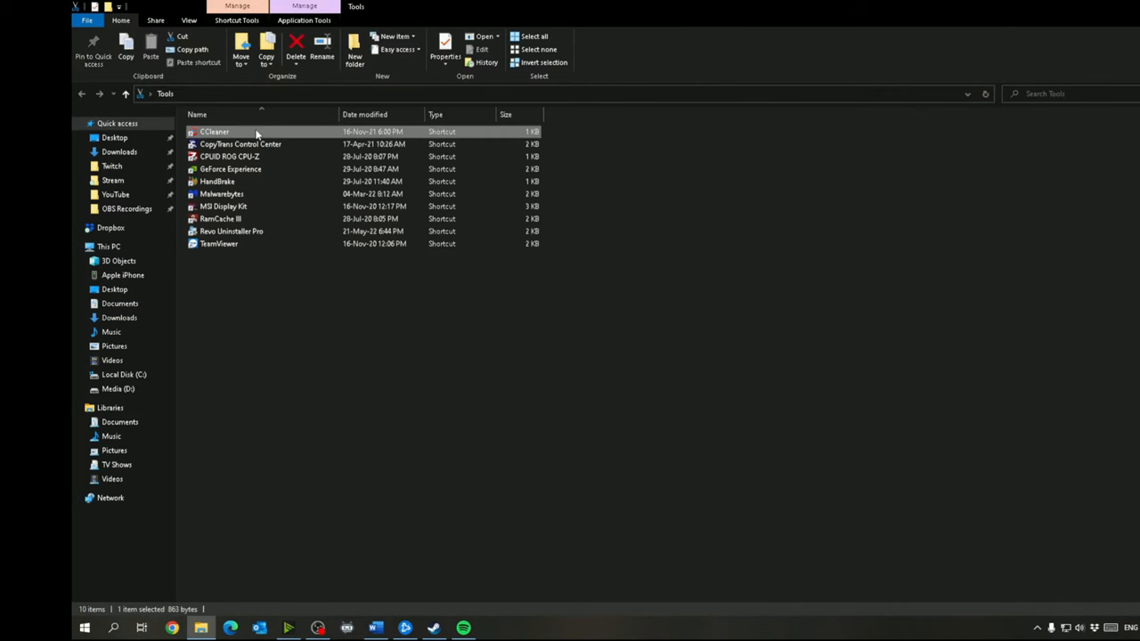
Launch CCleaner and browse its Custom Clean options for Windows items.
{"action": "double_click", "coordinate": [214, 130]}
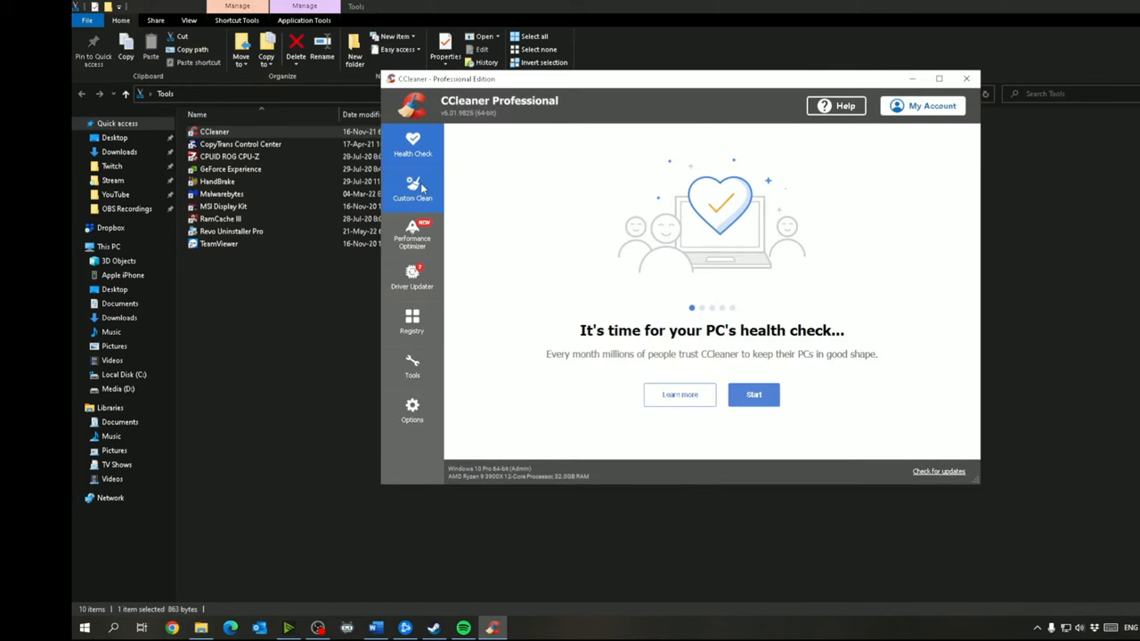
{"action": "left_click", "coordinate": [411, 191]}
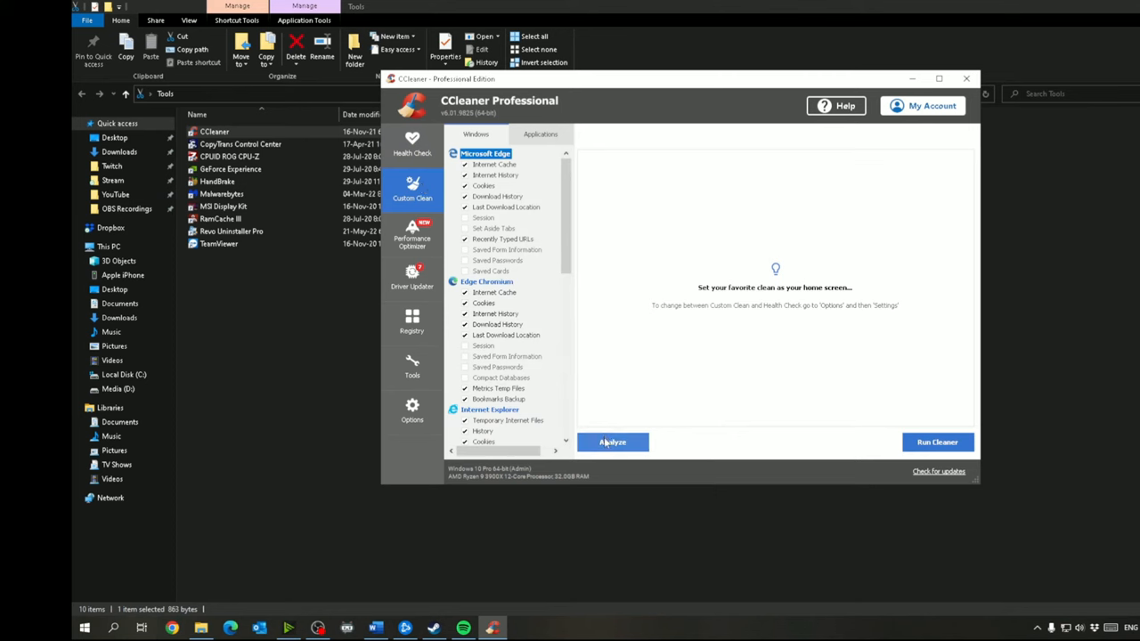
{"action": "scroll", "scroll_direction": "down", "scroll_amount": 3}
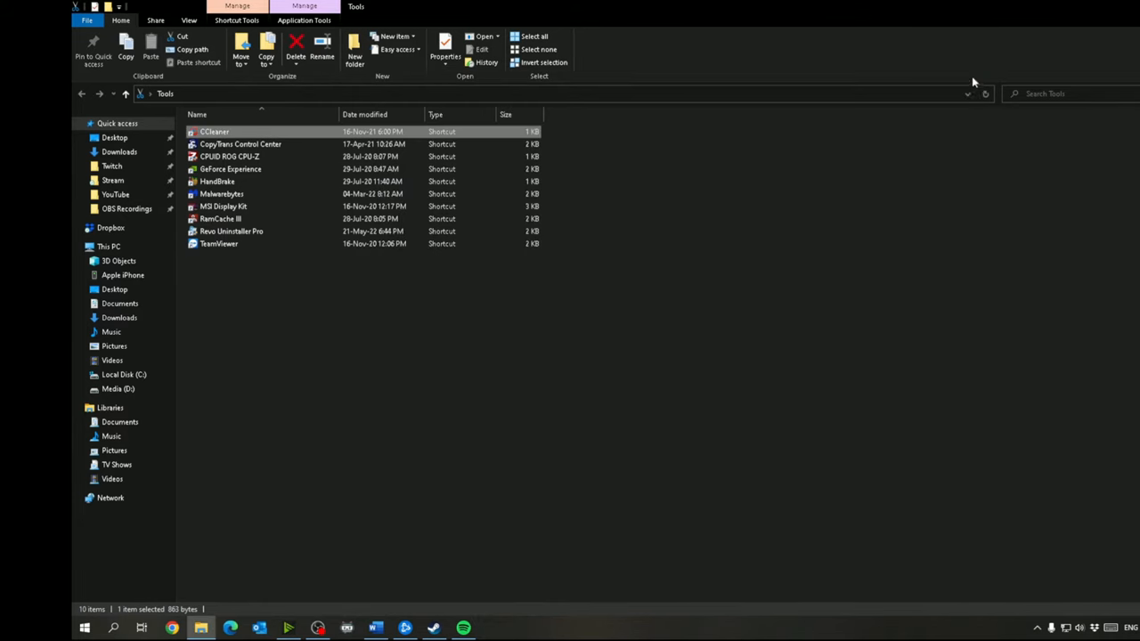
{"action": "mouse_move", "coordinate": [974, 84]}
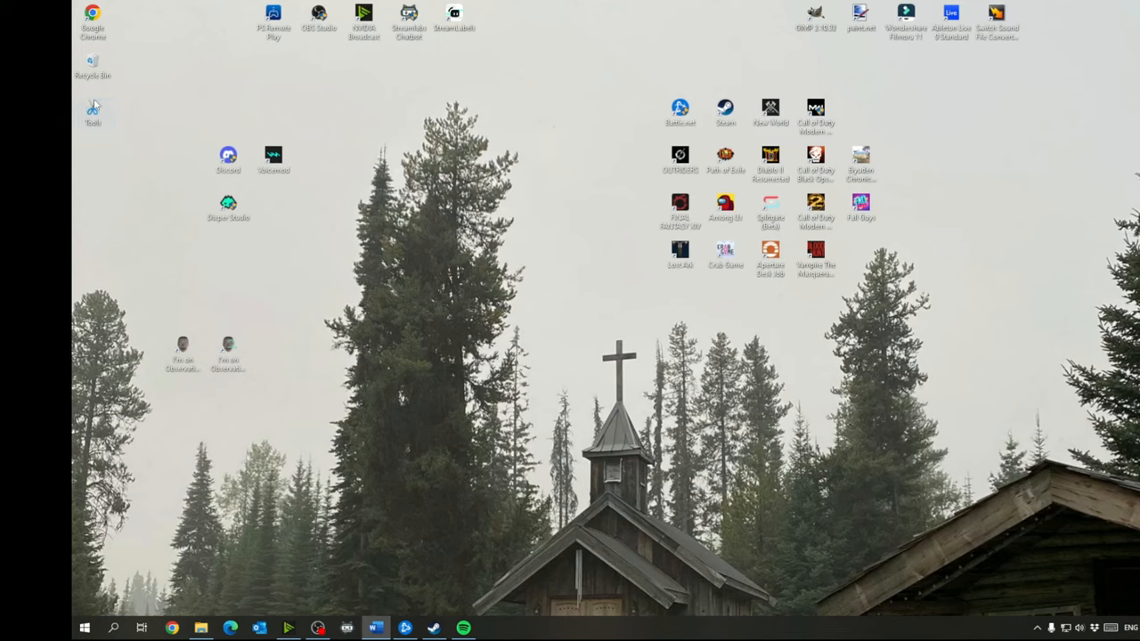
Launch Revo Uninstaller Pro from the desktop Tools folder.
{"action": "double_click", "coordinate": [92, 112]}
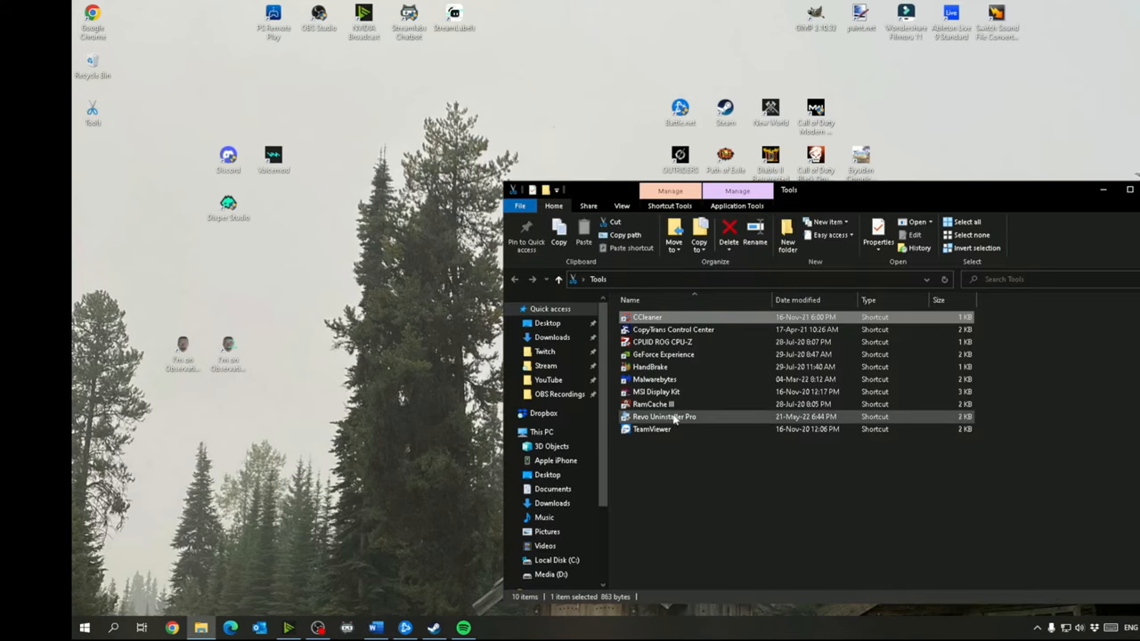
{"action": "double_click", "coordinate": [664, 416]}
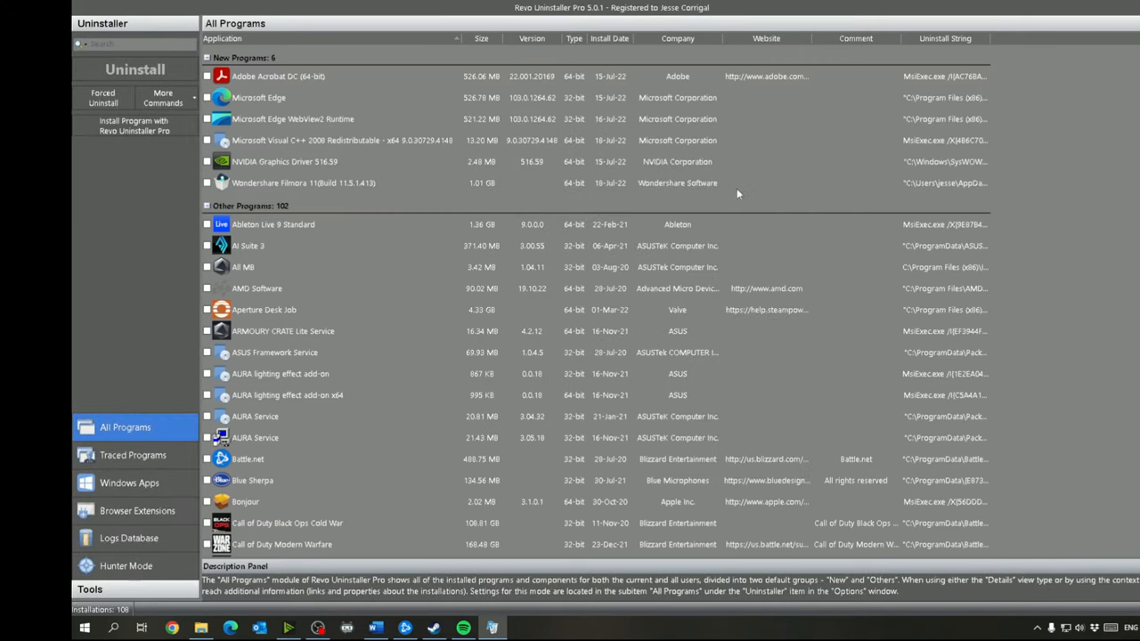
{"action": "mouse_move", "coordinate": [735, 183]}
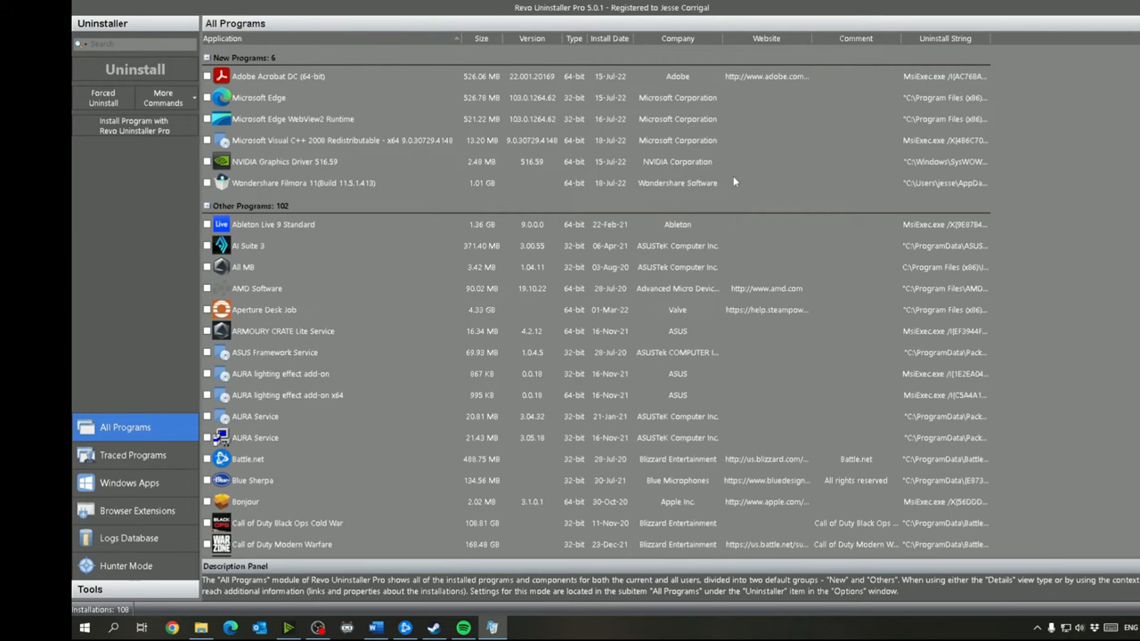
Scroll through Revo Uninstaller Pro's All Programs list of installed software.
{"action": "scroll", "scroll_direction": "down", "scroll_amount": 3}
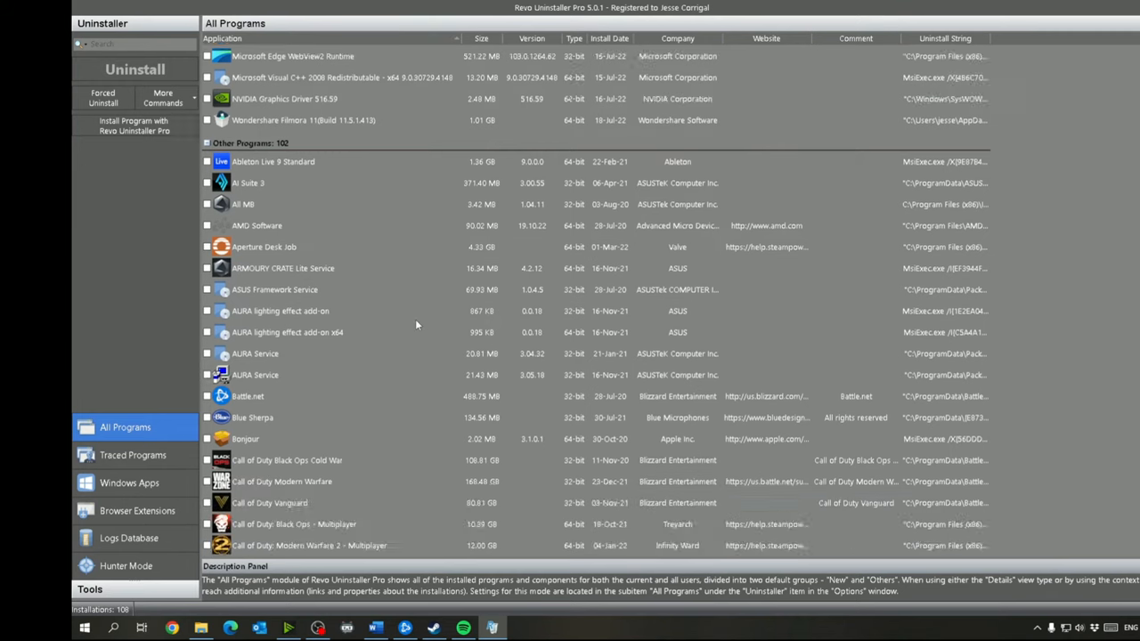
{"action": "scroll", "scroll_direction": "down", "scroll_amount": 3}
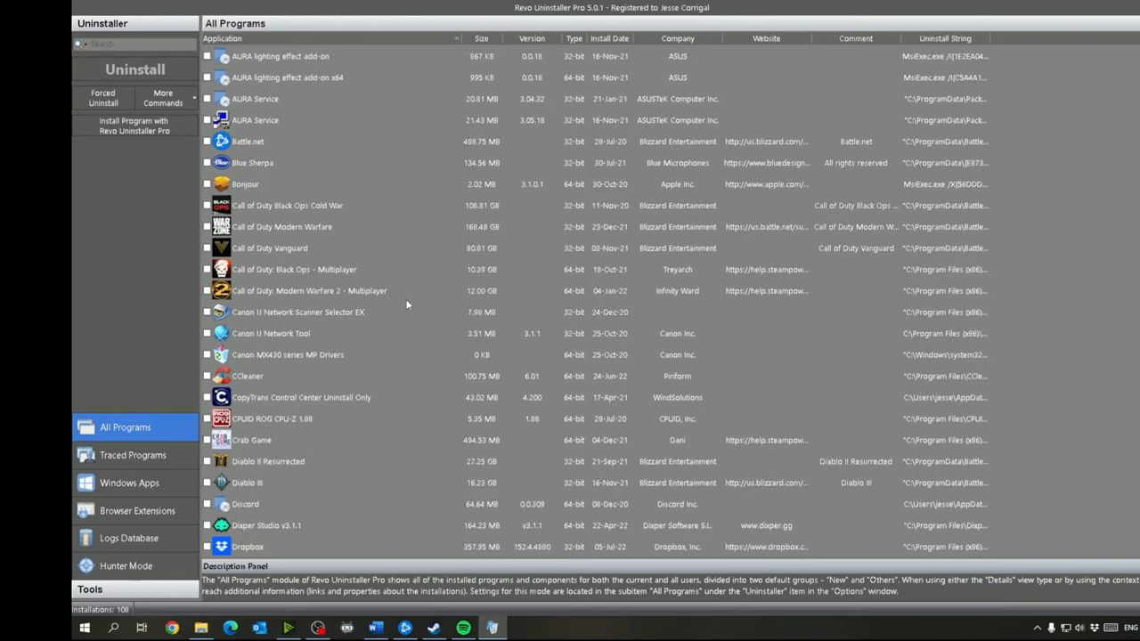
{"action": "mouse_move", "coordinate": [401, 315]}
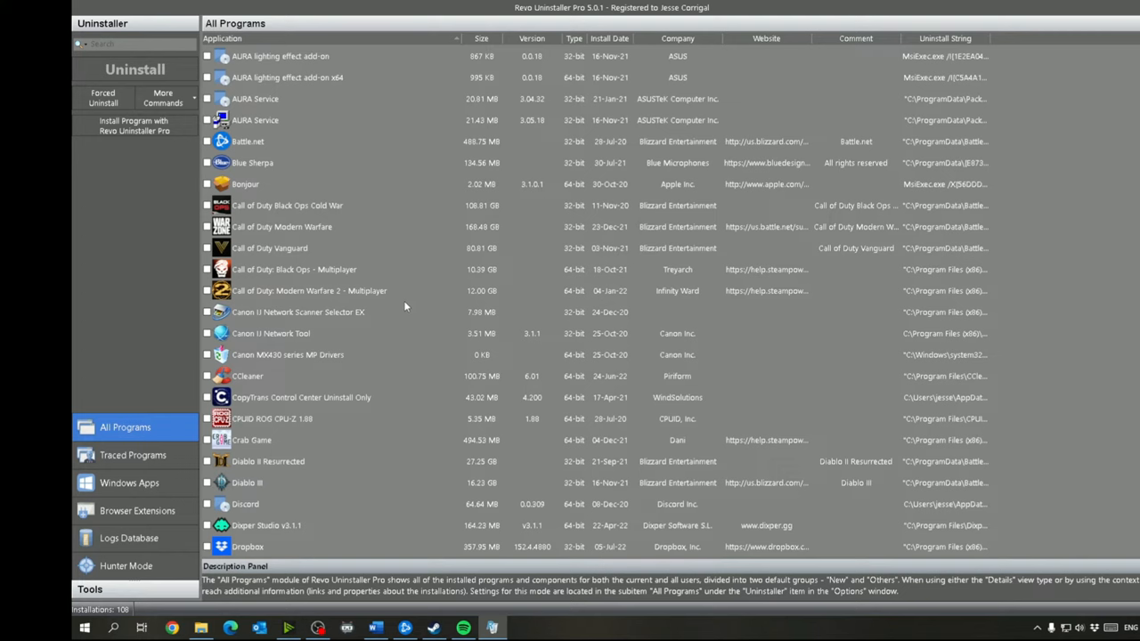
{"action": "scroll", "scroll_direction": "down", "scroll_amount": 3}
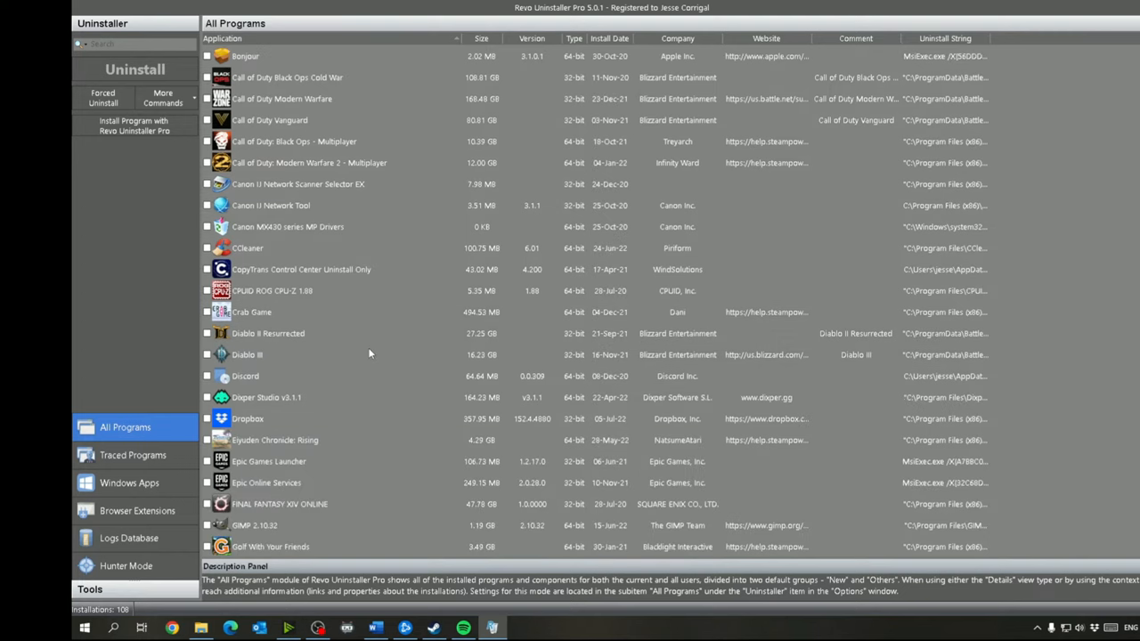
{"action": "mouse_move", "coordinate": [276, 324]}
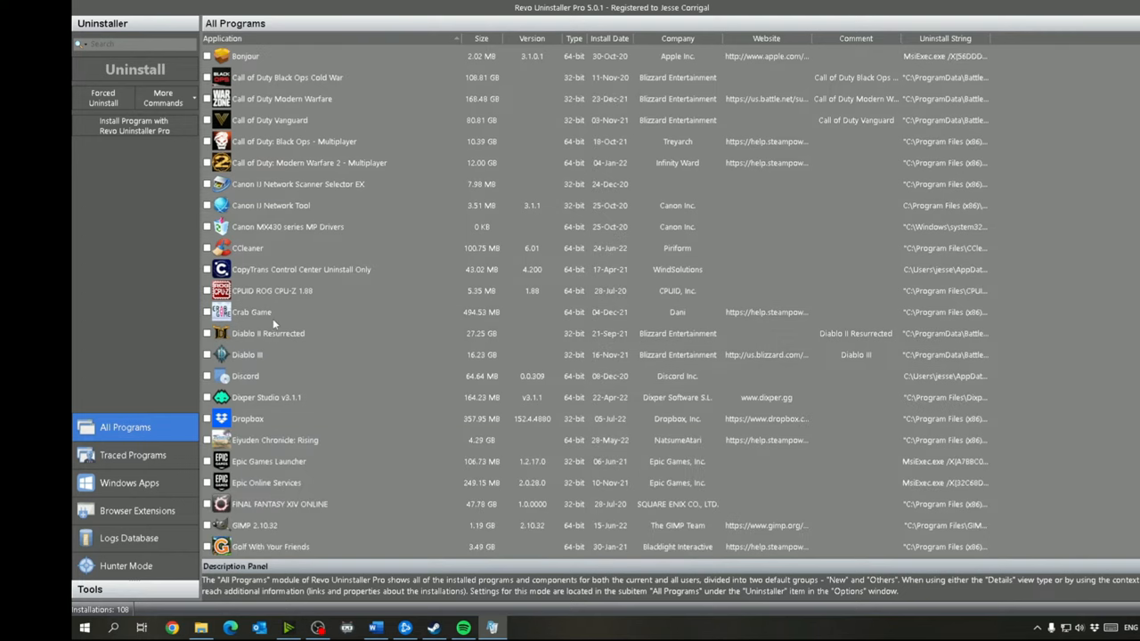
{"action": "mouse_move", "coordinate": [298, 265]}
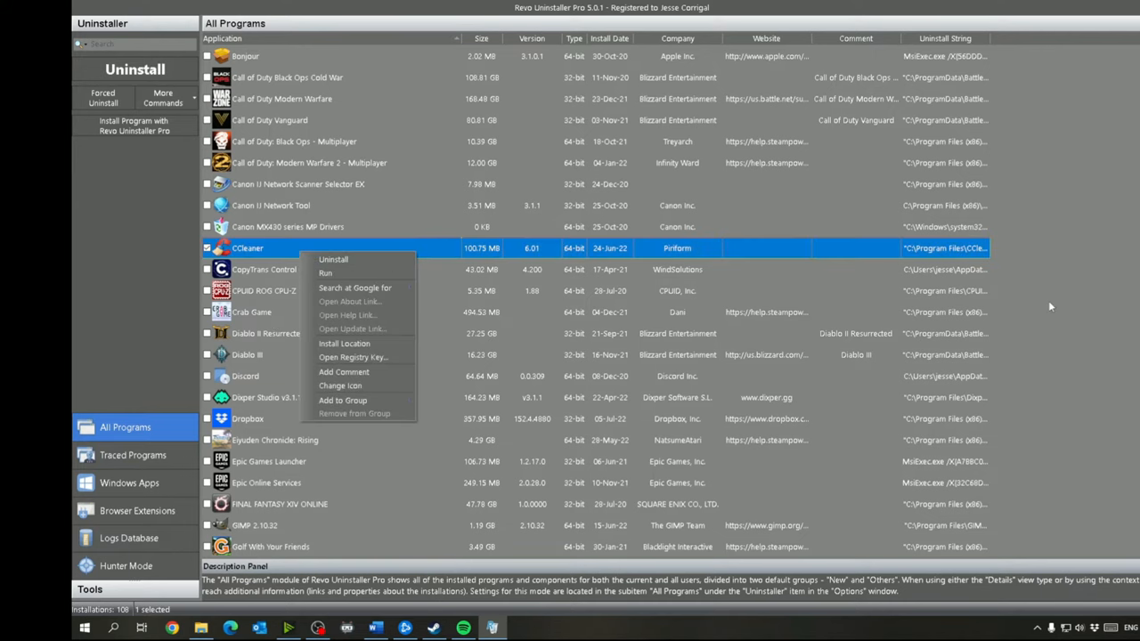
{"action": "scroll", "scroll_direction": "down", "scroll_amount": 3}
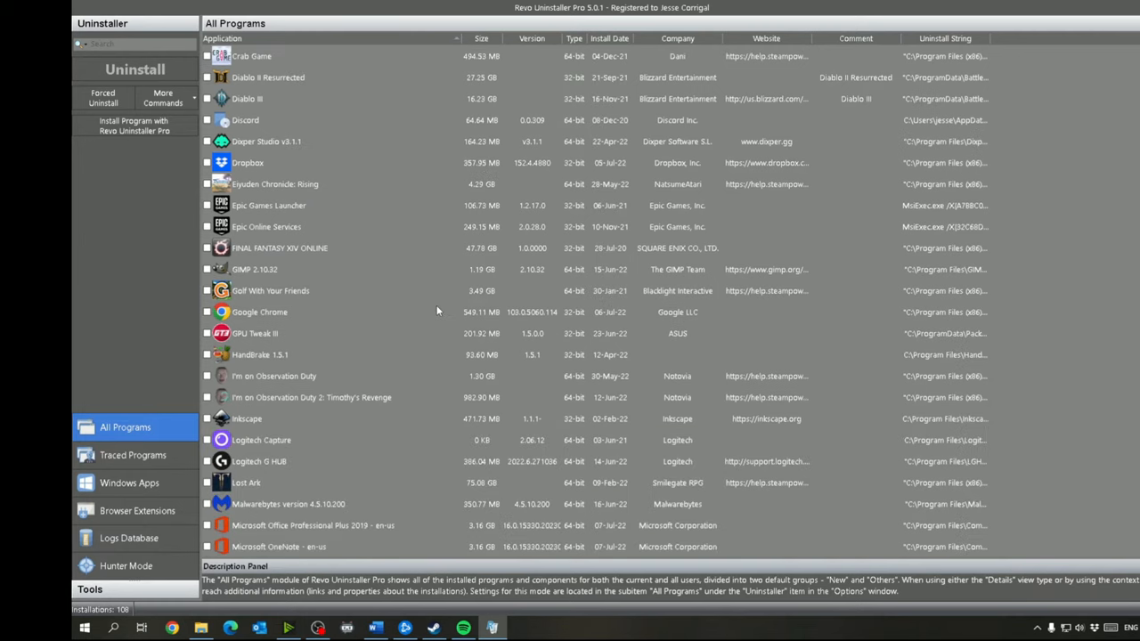
{"action": "scroll", "scroll_direction": "down", "scroll_amount": 3}
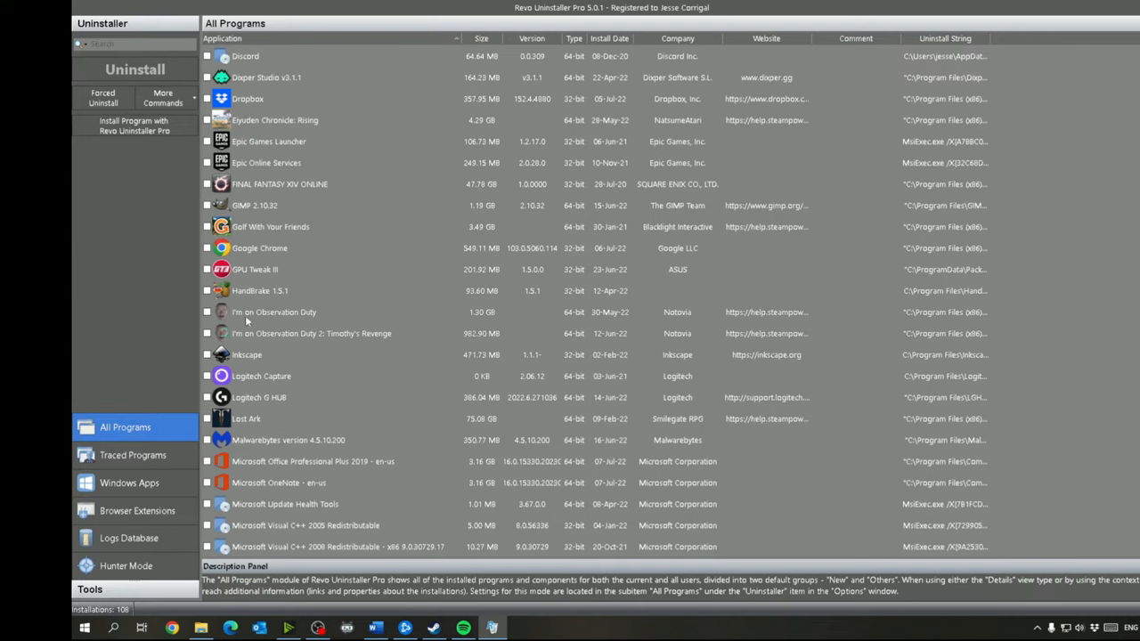
{"action": "mouse_move", "coordinate": [433, 331]}
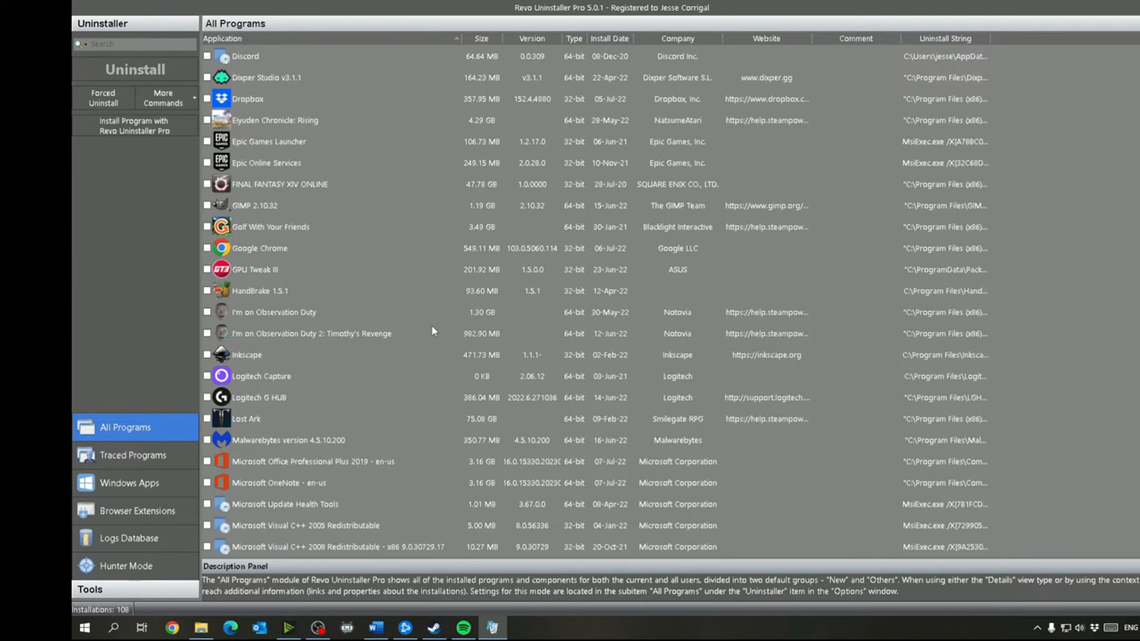
{"action": "mouse_move", "coordinate": [434, 342]}
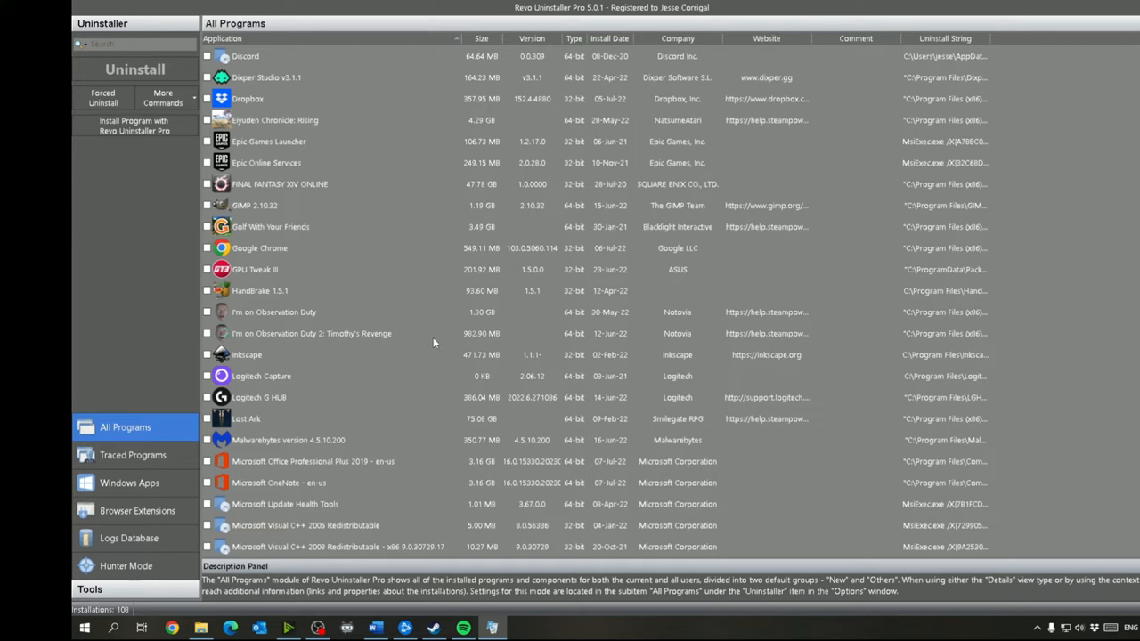
{"action": "mouse_move", "coordinate": [434, 365]}
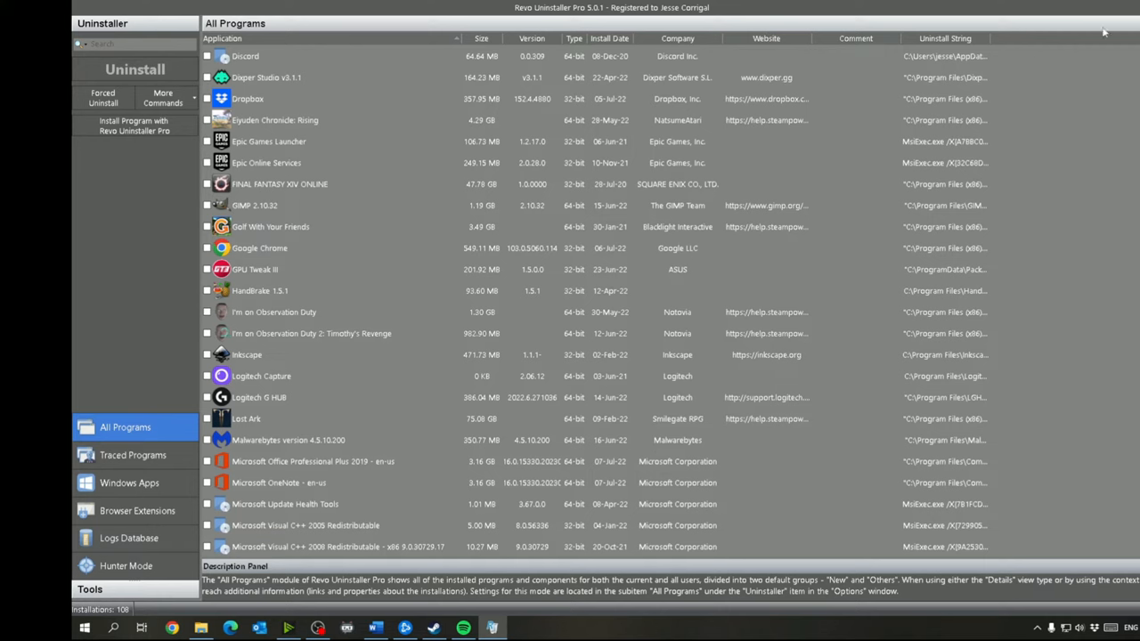
{"action": "mouse_move", "coordinate": [1104, 31]}
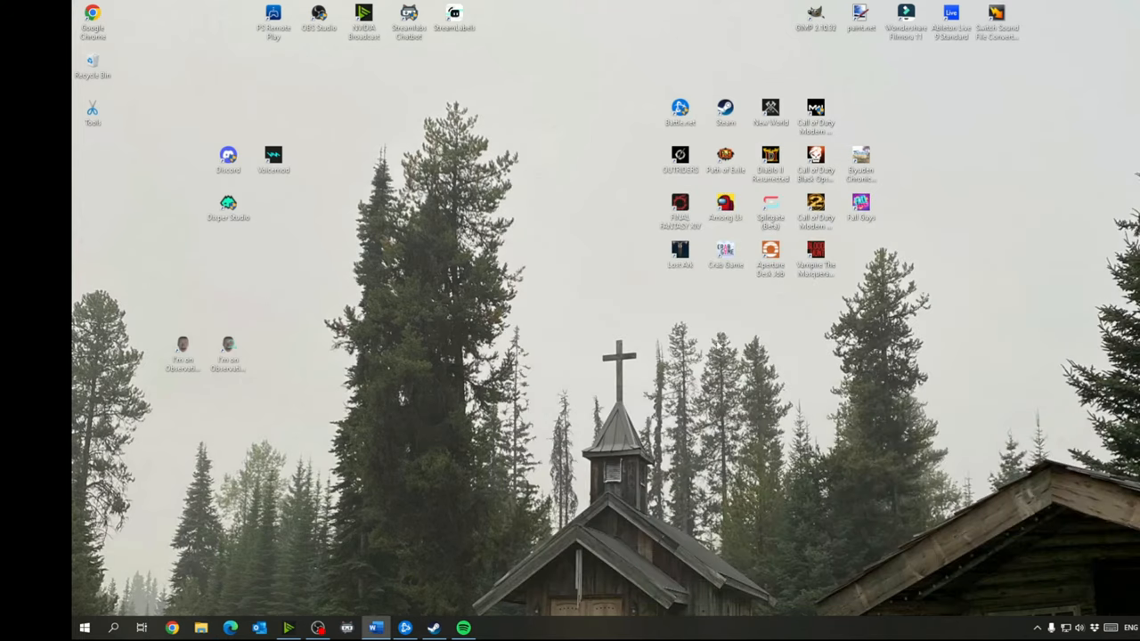
{"action": "mouse_move", "coordinate": [586, 406]}
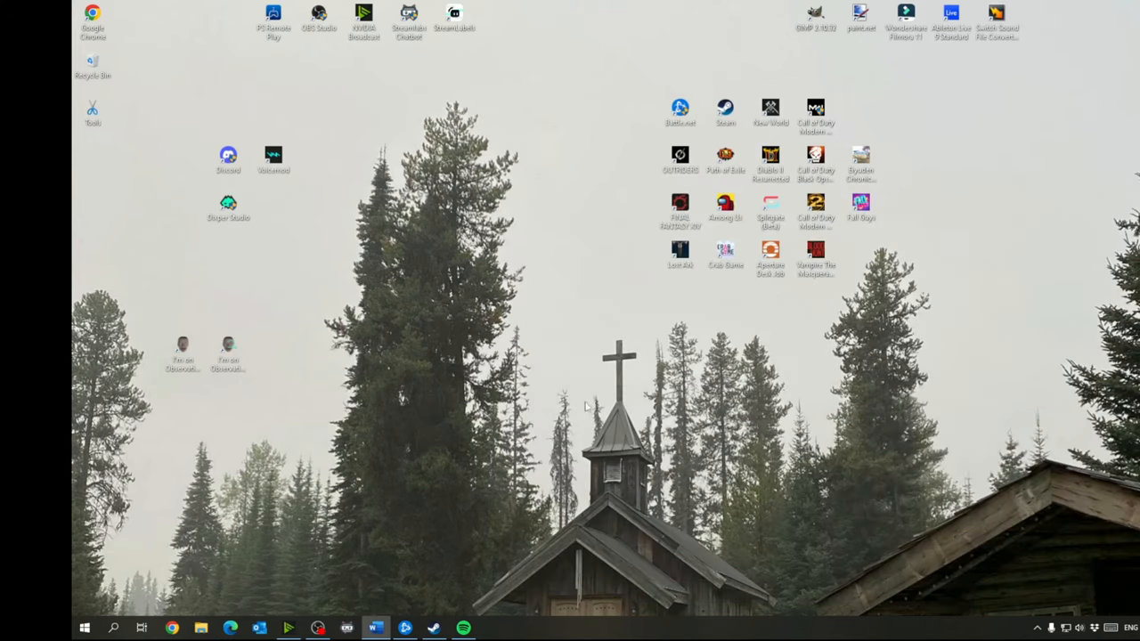
{"action": "mouse_move", "coordinate": [498, 300]}
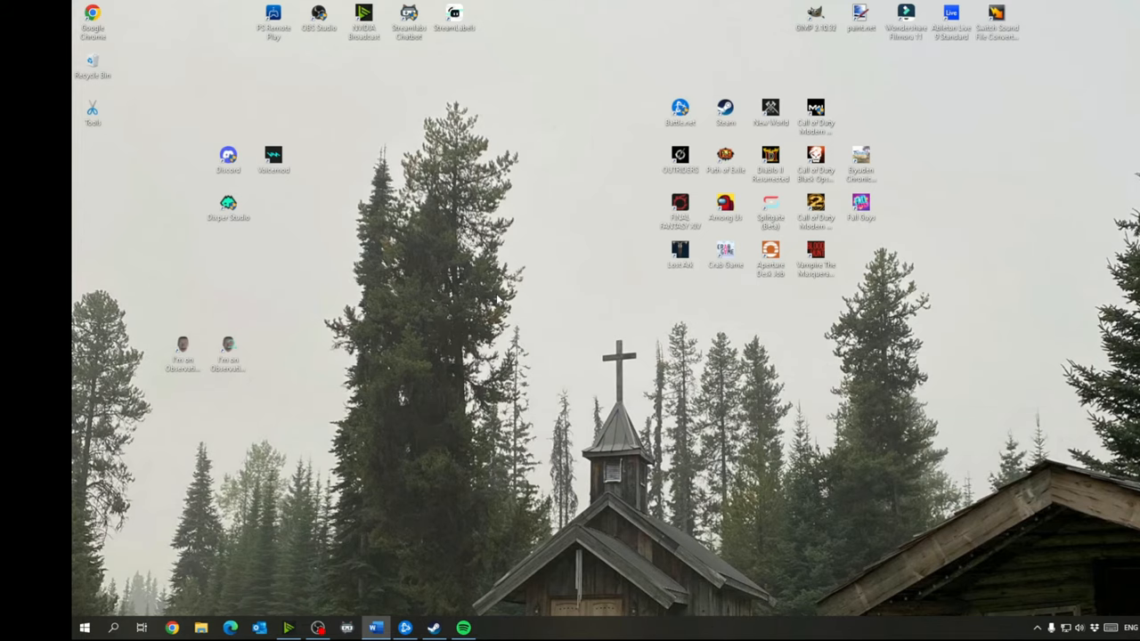
Search Start for 'cmd' to find Command Prompt.
{"action": "type", "text": "cmd"}
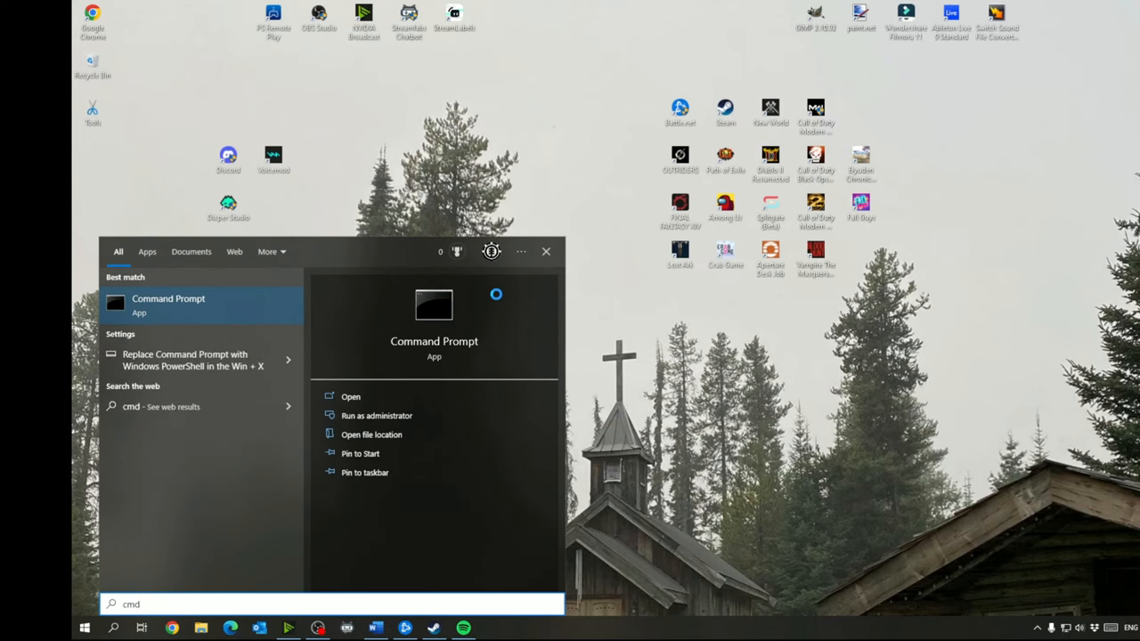
Launch Command Prompt from the search results.
{"action": "left_click", "coordinate": [349, 396]}
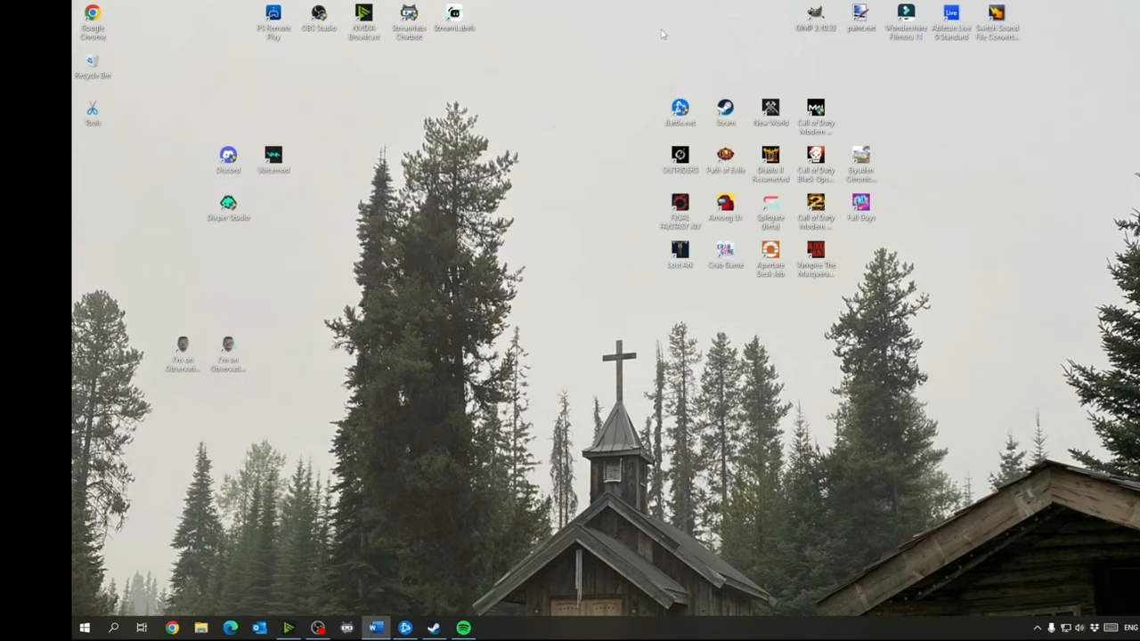
Launch Registry Editor and browse to the Tcpip\Parameters\Interfaces key for adapter 10.0.0.197.
{"action": "type", "text": "reg"}
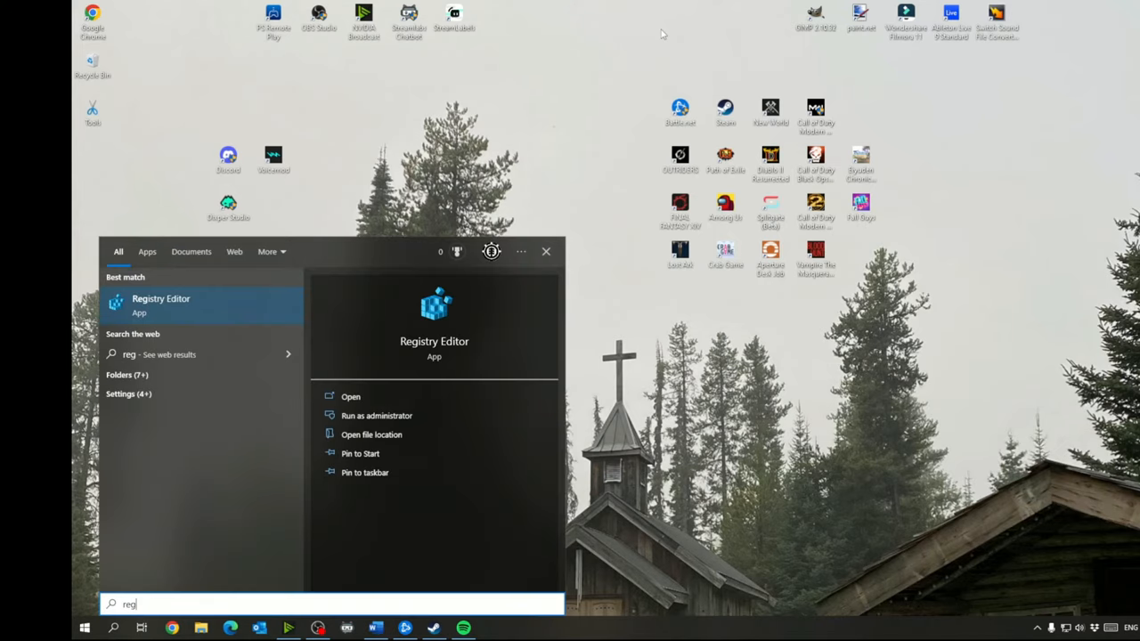
{"action": "left_click", "coordinate": [162, 302]}
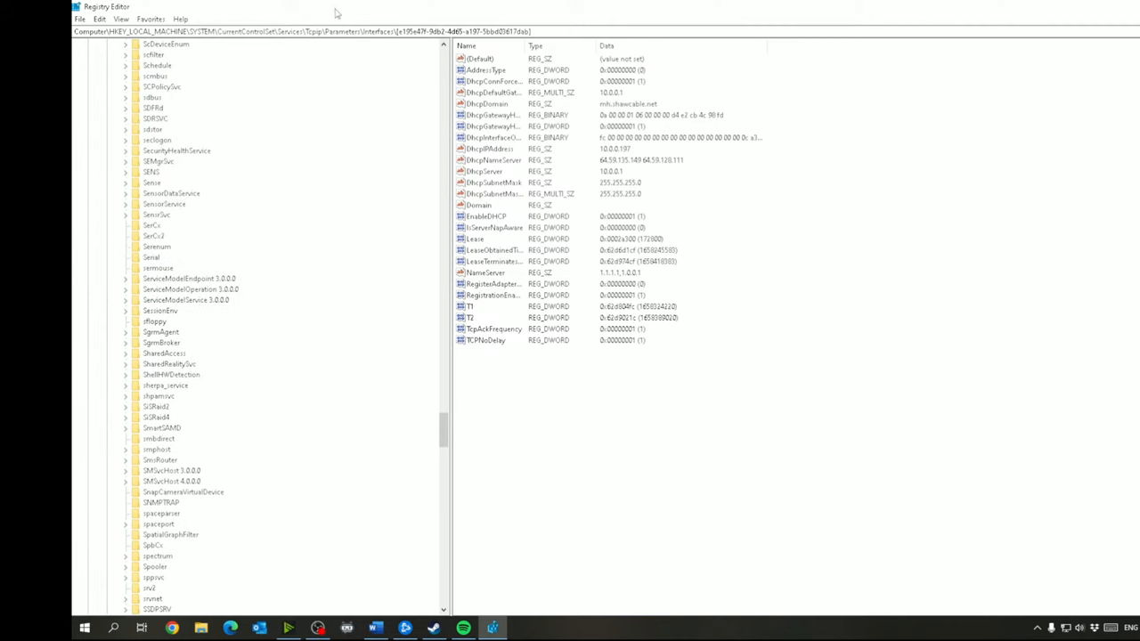
{"action": "mouse_move", "coordinate": [449, 436]}
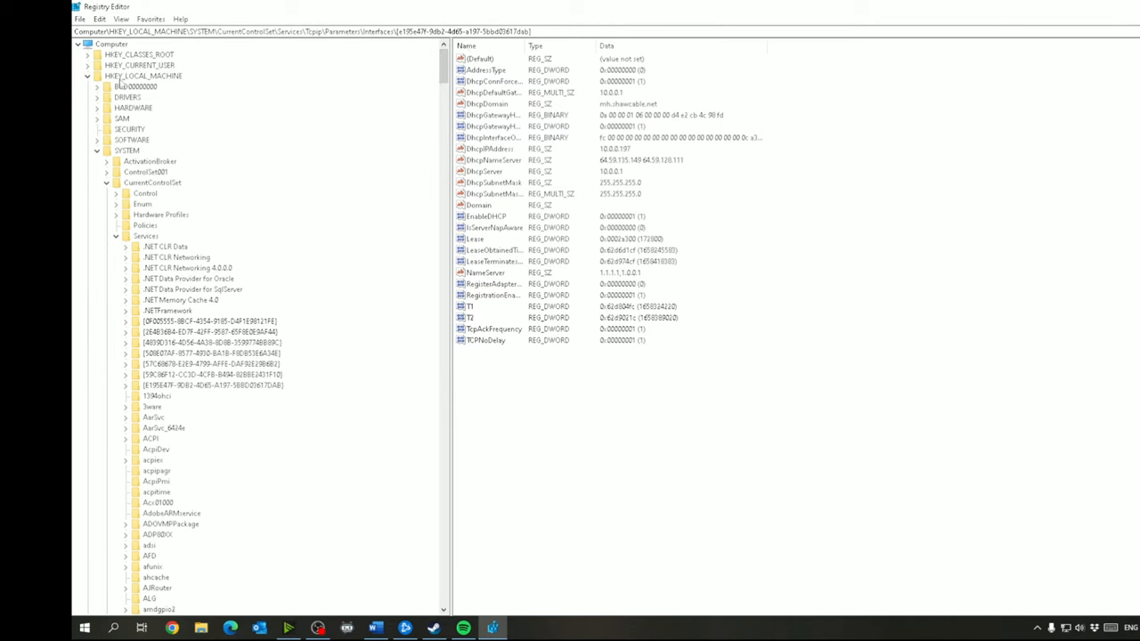
{"action": "mouse_move", "coordinate": [238, 55]}
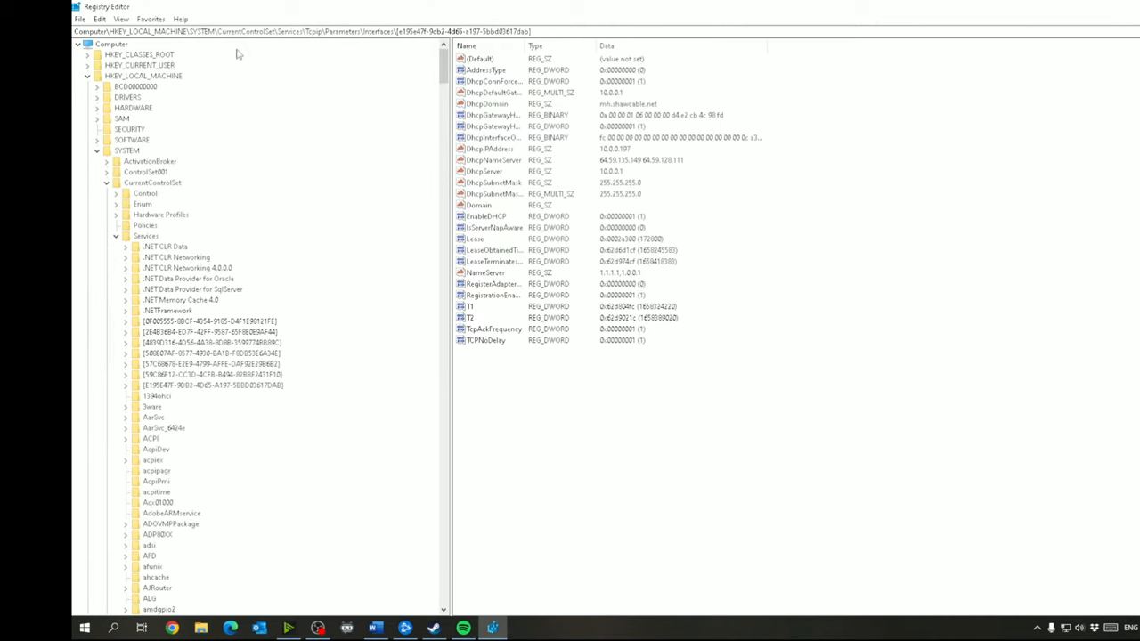
{"action": "double_click", "coordinate": [225, 31]}
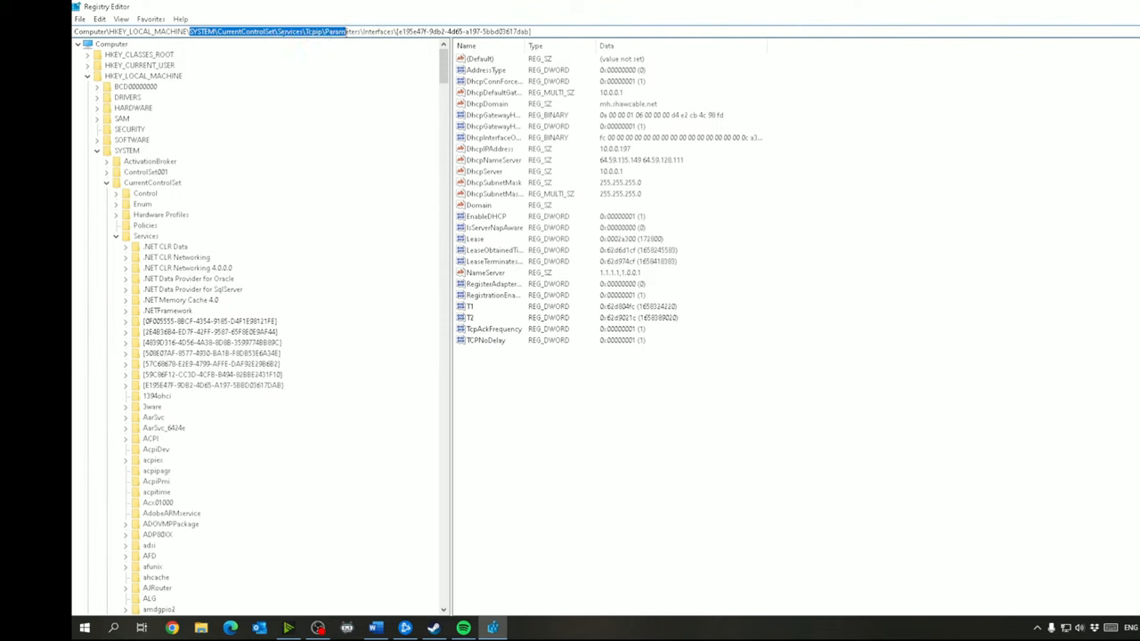
{"action": "scroll", "scroll_direction": "down", "scroll_amount": 3}
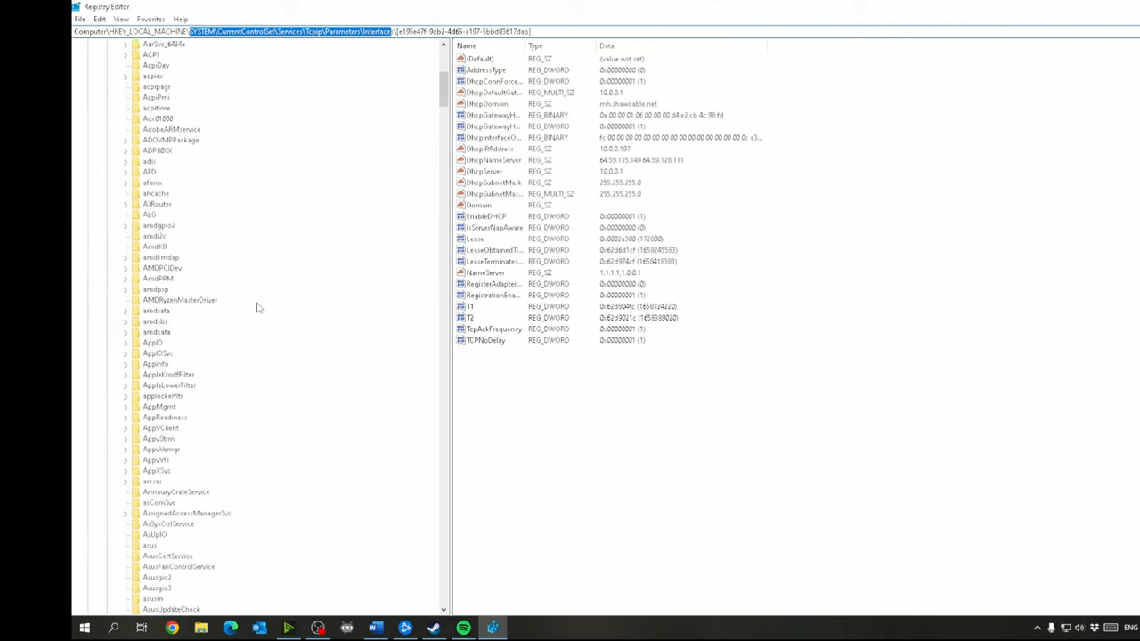
{"action": "scroll", "scroll_direction": "down", "scroll_amount": 3}
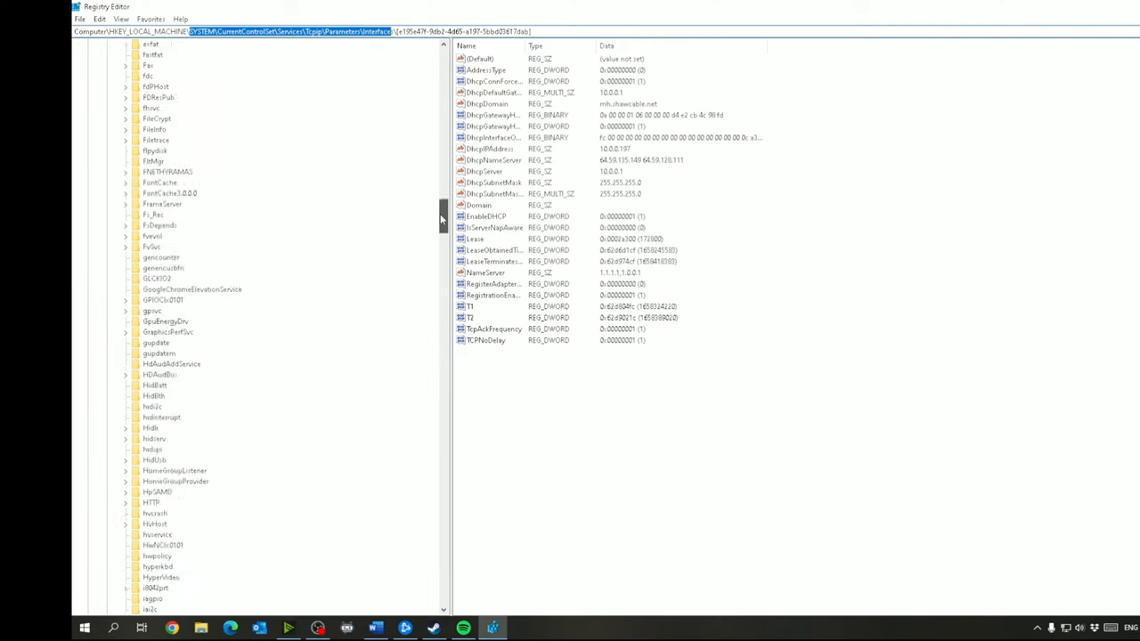
{"action": "scroll", "scroll_direction": "down", "scroll_amount": 3}
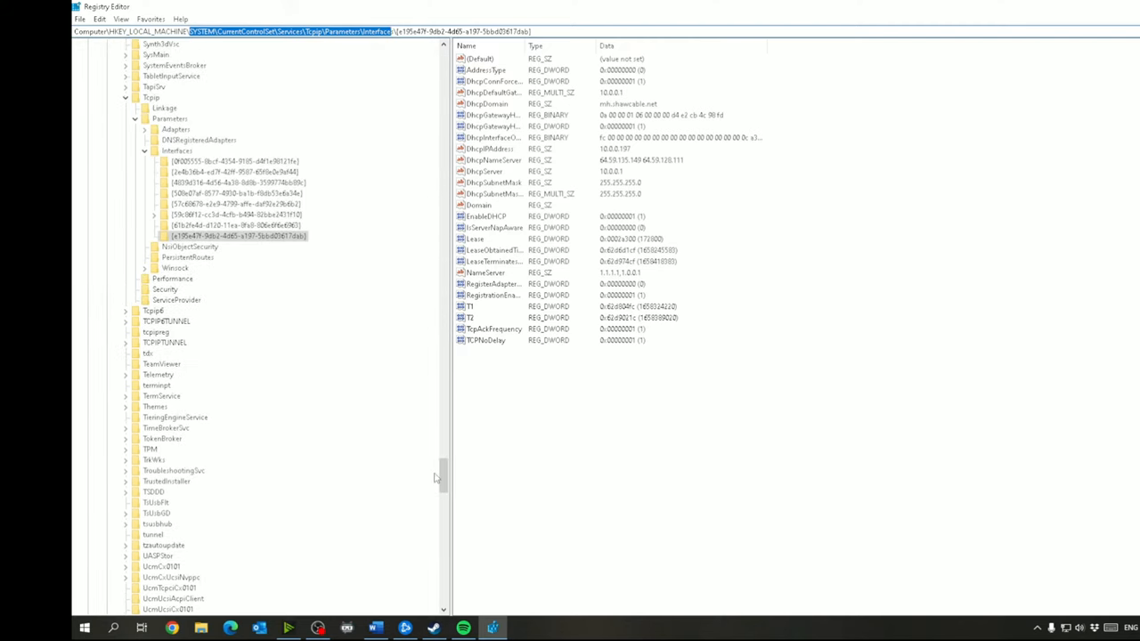
{"action": "left_click", "coordinate": [236, 226]}
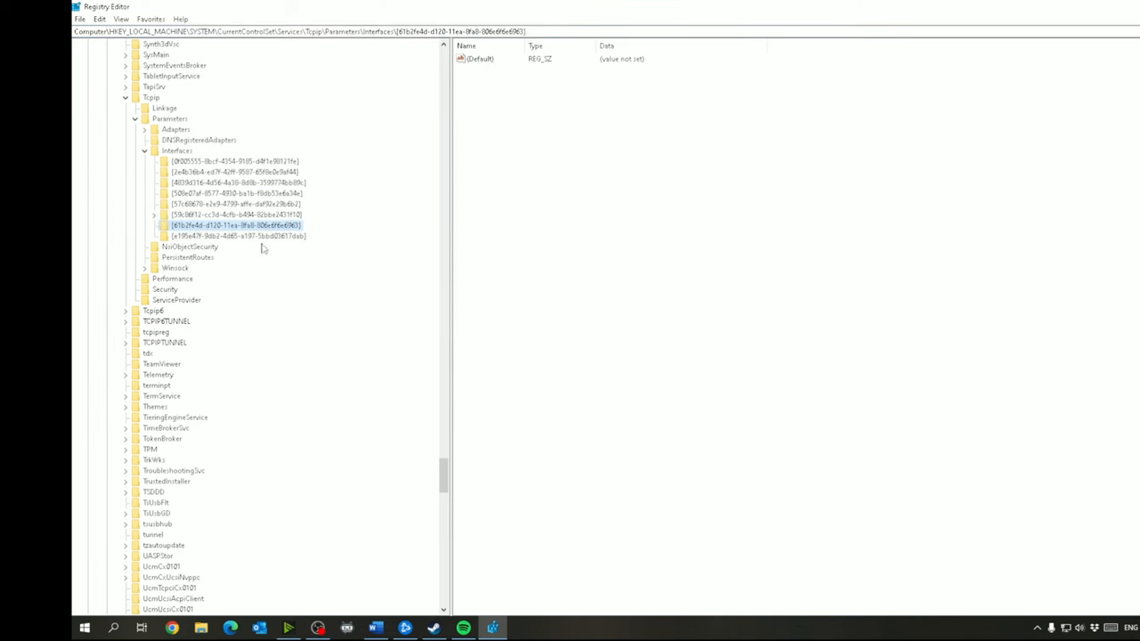
{"action": "left_click", "coordinate": [234, 161]}
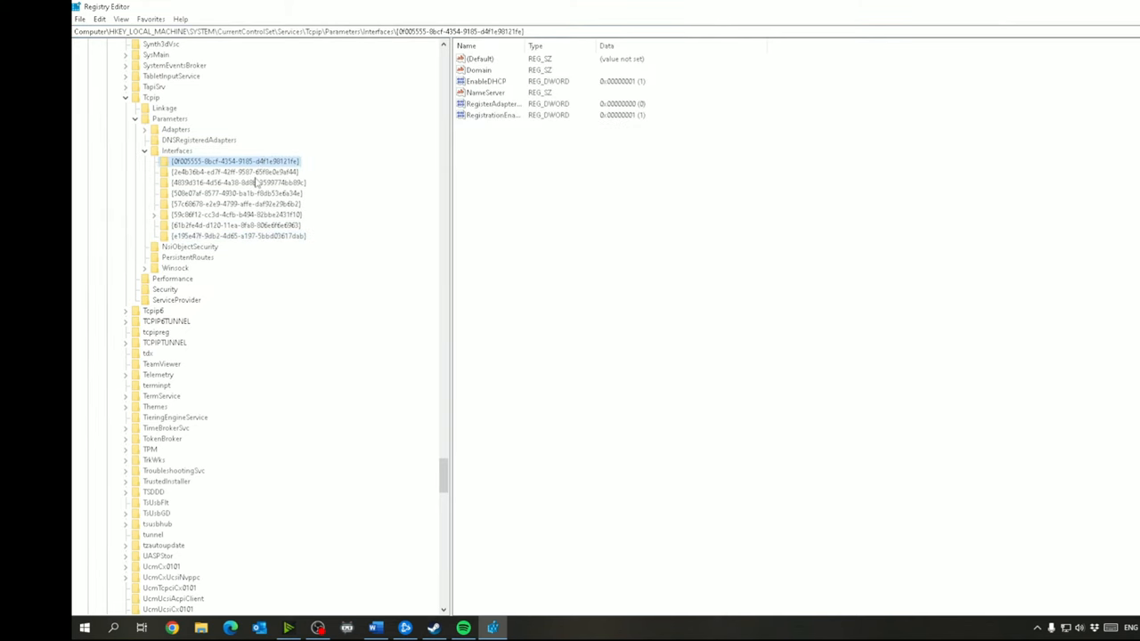
{"action": "left_click", "coordinate": [235, 193]}
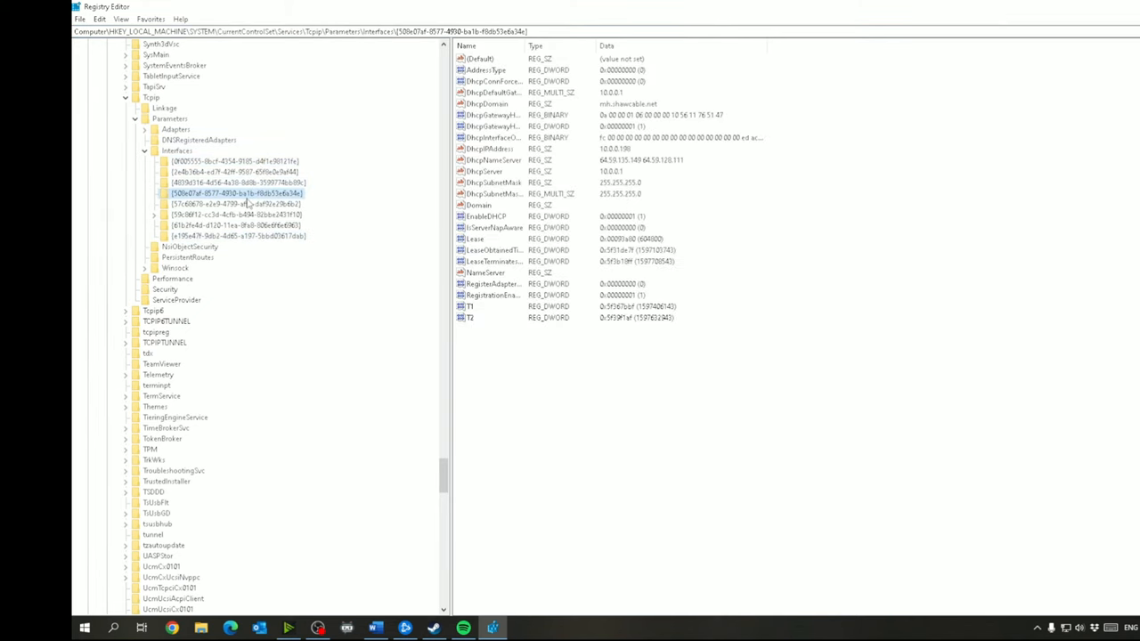
{"action": "left_click", "coordinate": [235, 236]}
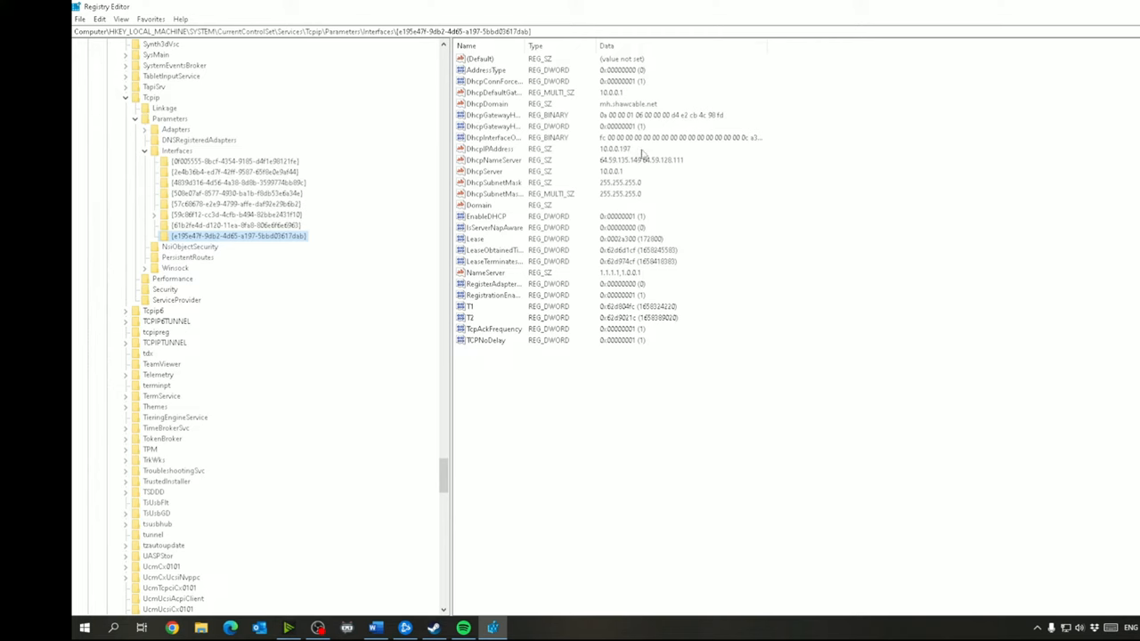
{"action": "mouse_move", "coordinate": [657, 153]}
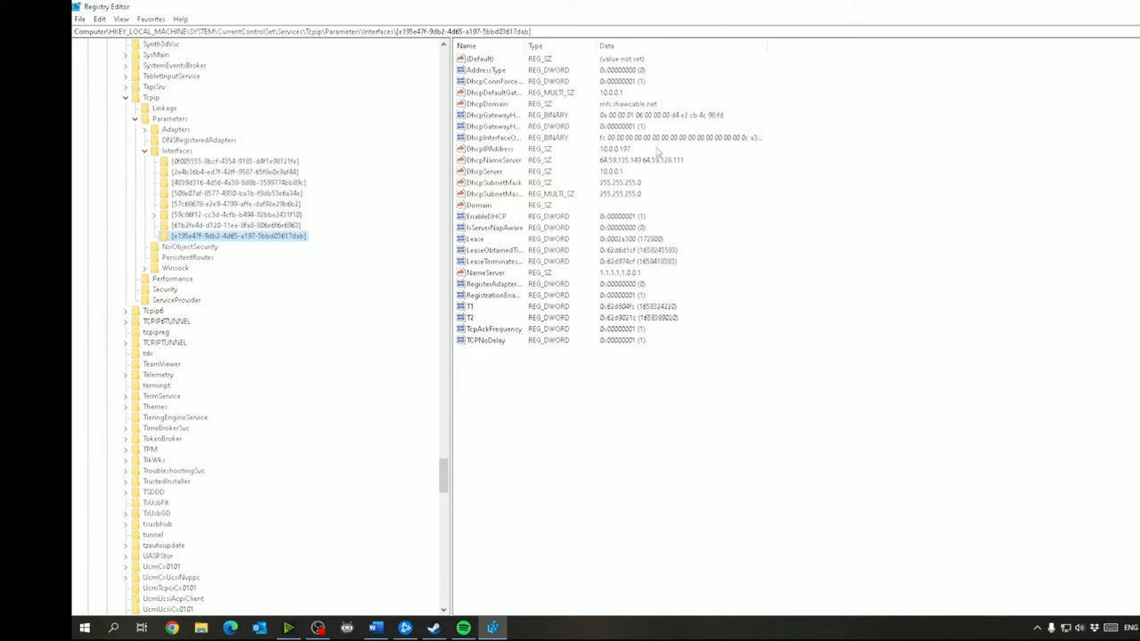
{"action": "mouse_move", "coordinate": [654, 154]}
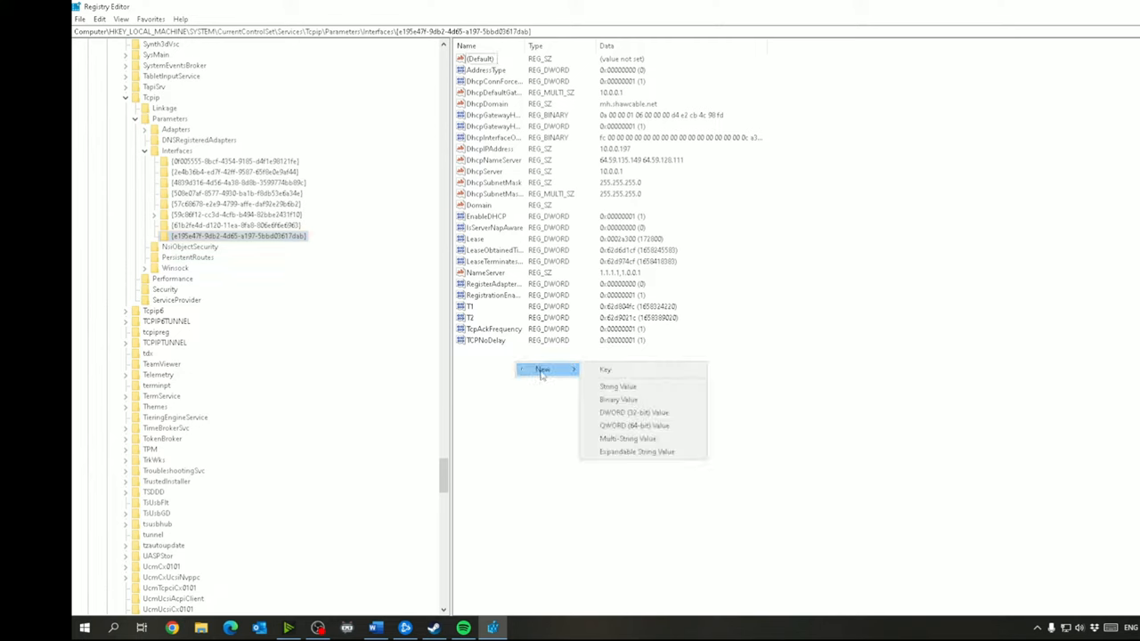
{"action": "mouse_move", "coordinate": [641, 412]}
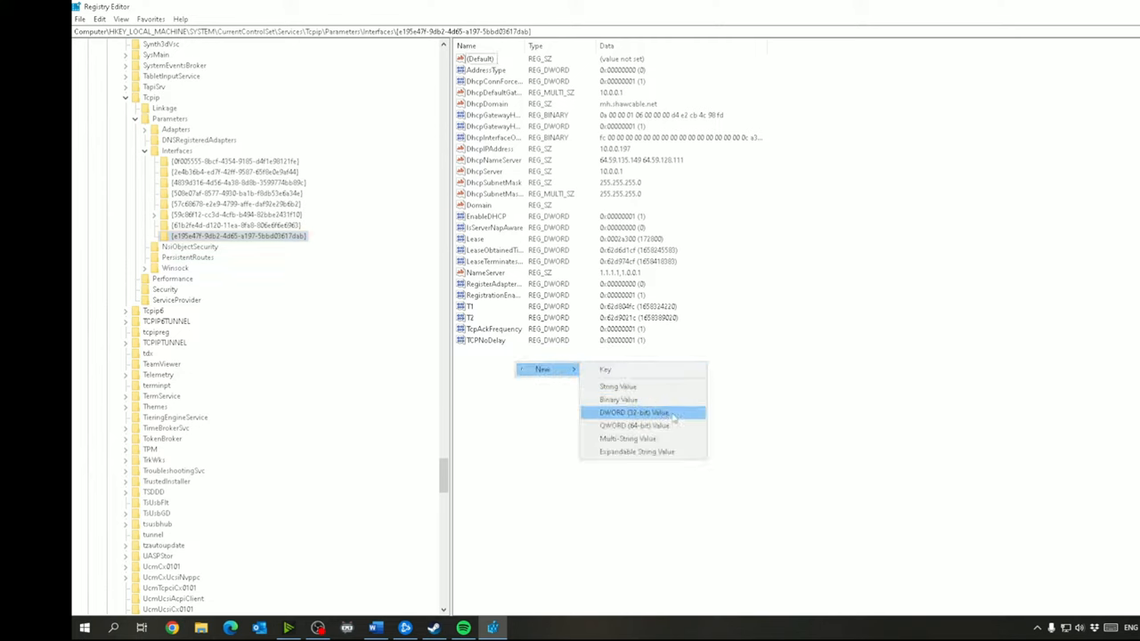
Add a new 32-bit DWORD value alongside TcpAckFrequency and TCPNoDelay.
{"action": "left_click", "coordinate": [634, 412]}
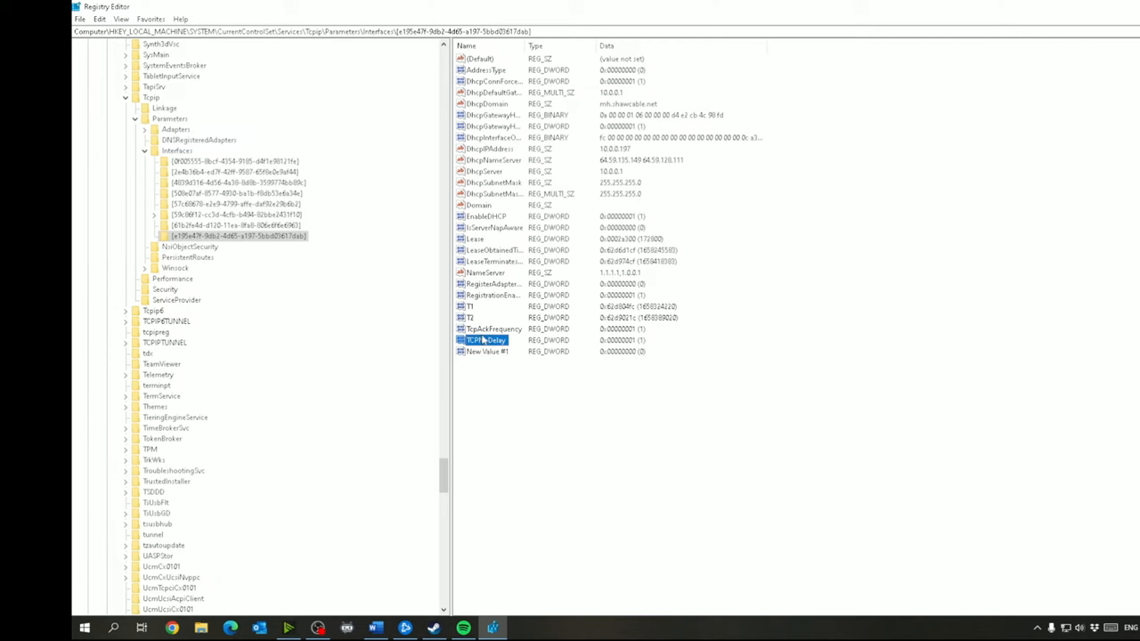
{"action": "left_click", "coordinate": [494, 329]}
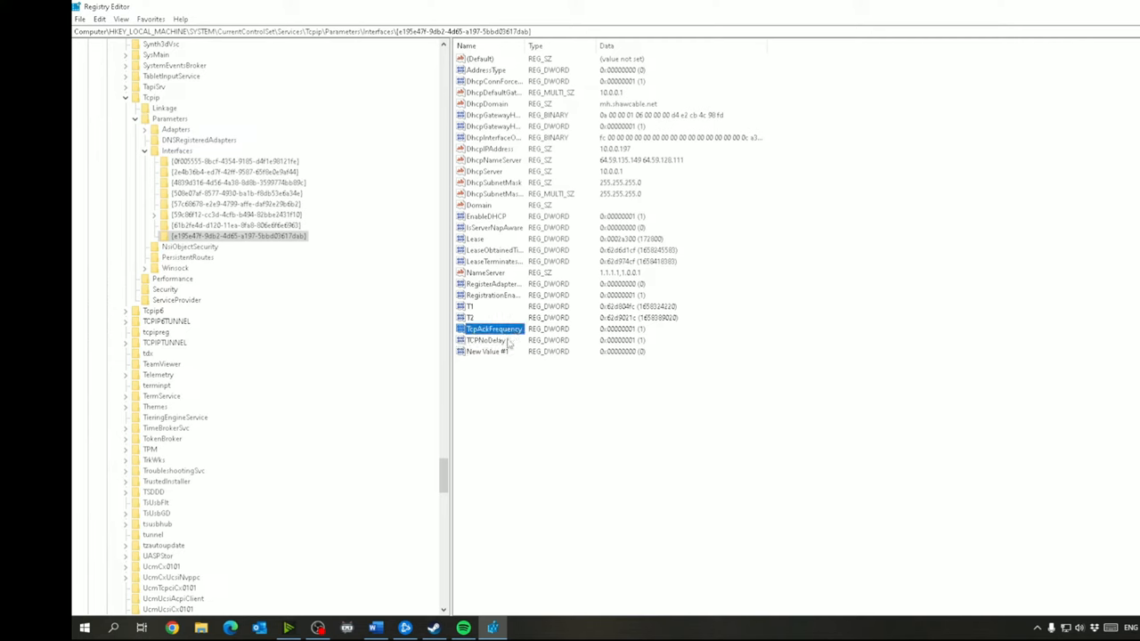
{"action": "left_click", "coordinate": [485, 339]}
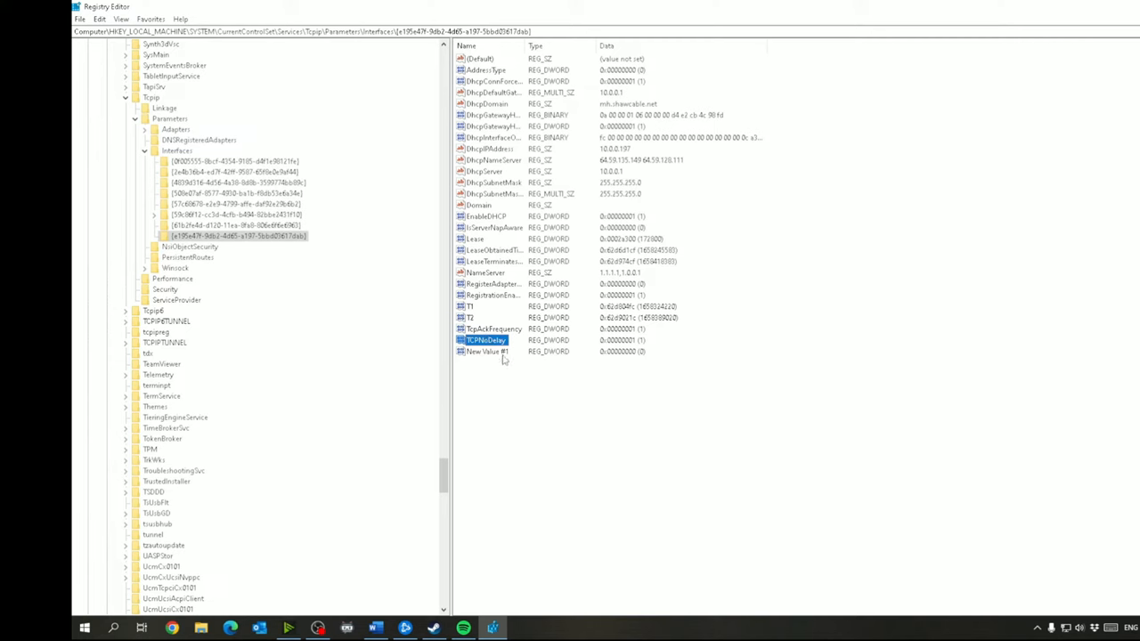
{"action": "left_click", "coordinate": [485, 351]}
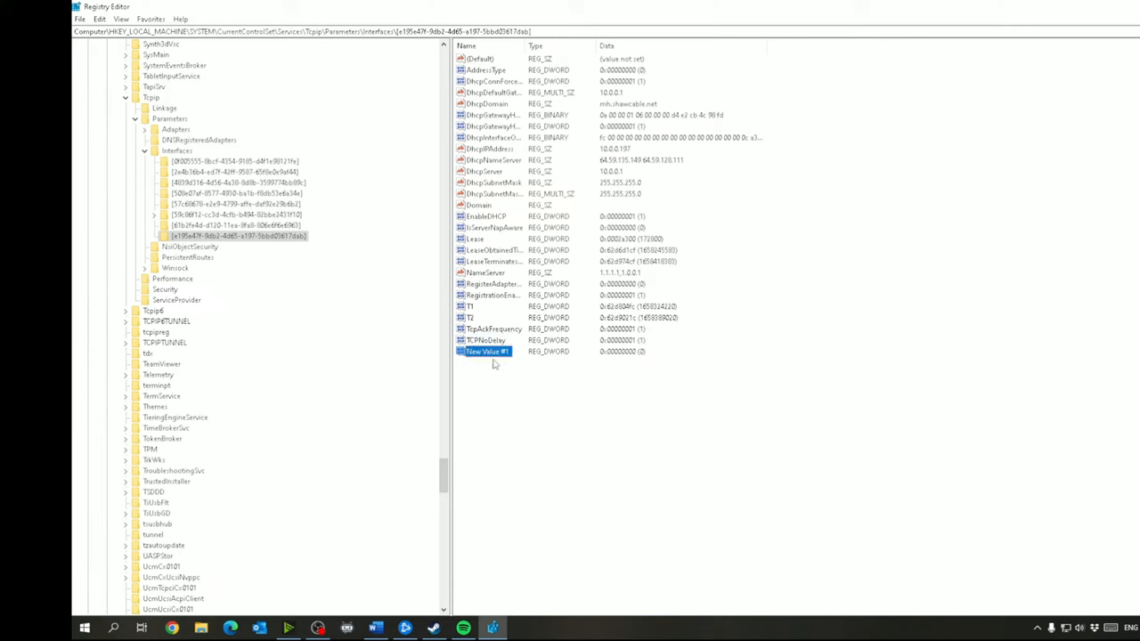
Set New Value #1's data to 1 and answer the delete confirmation.
{"action": "double_click", "coordinate": [485, 351]}
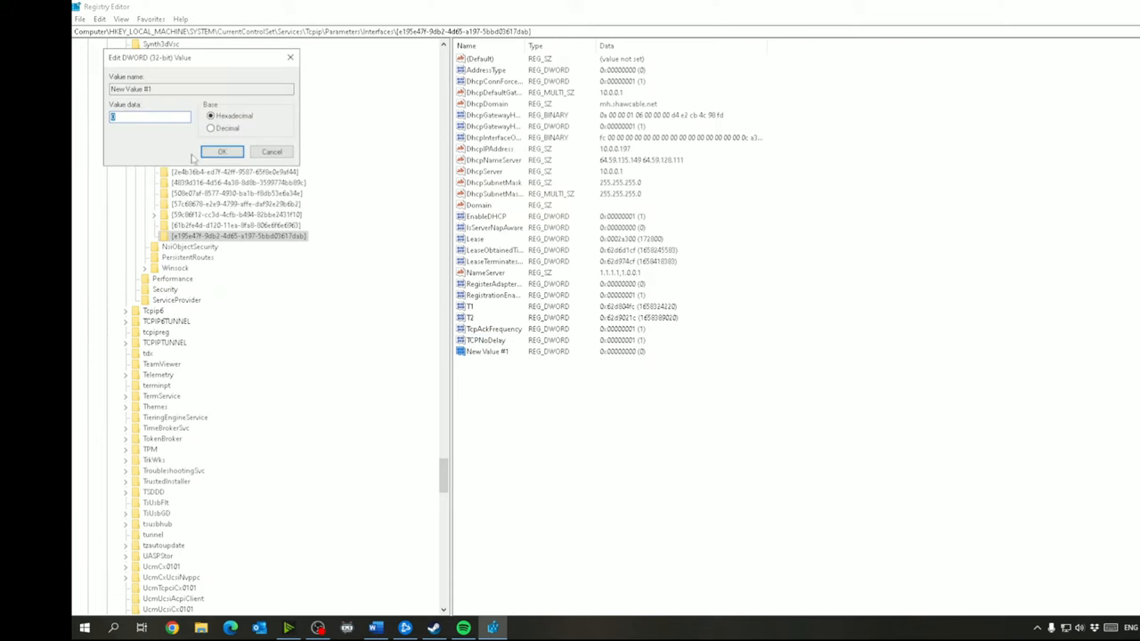
{"action": "type", "text": "1"}
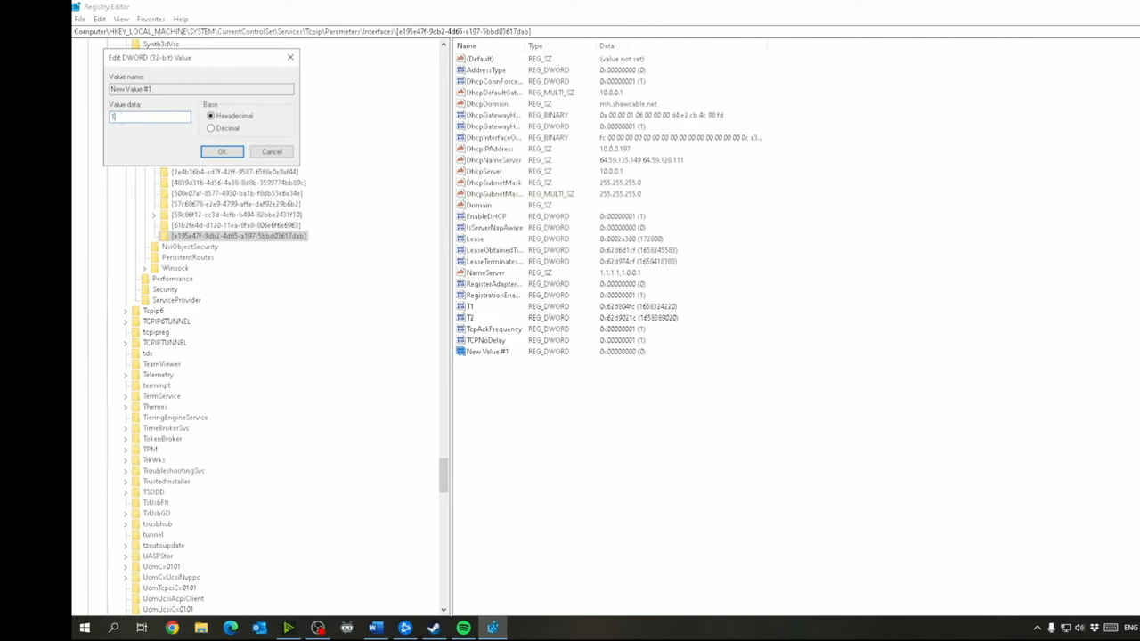
{"action": "left_click", "coordinate": [222, 152]}
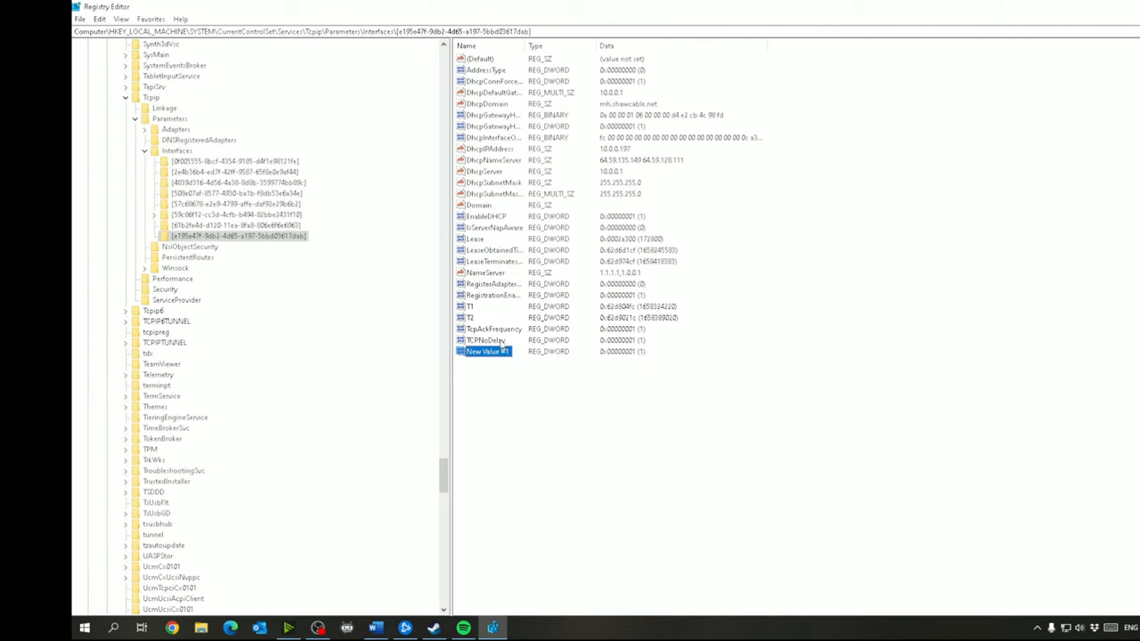
{"action": "mouse_move", "coordinate": [624, 462]}
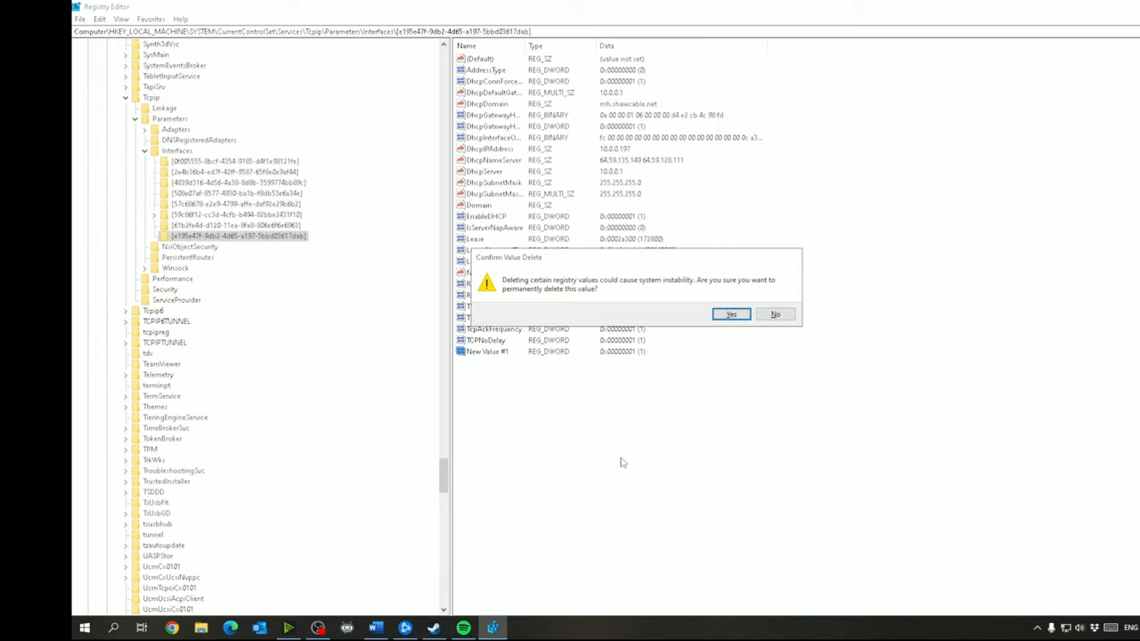
{"action": "left_click", "coordinate": [730, 314]}
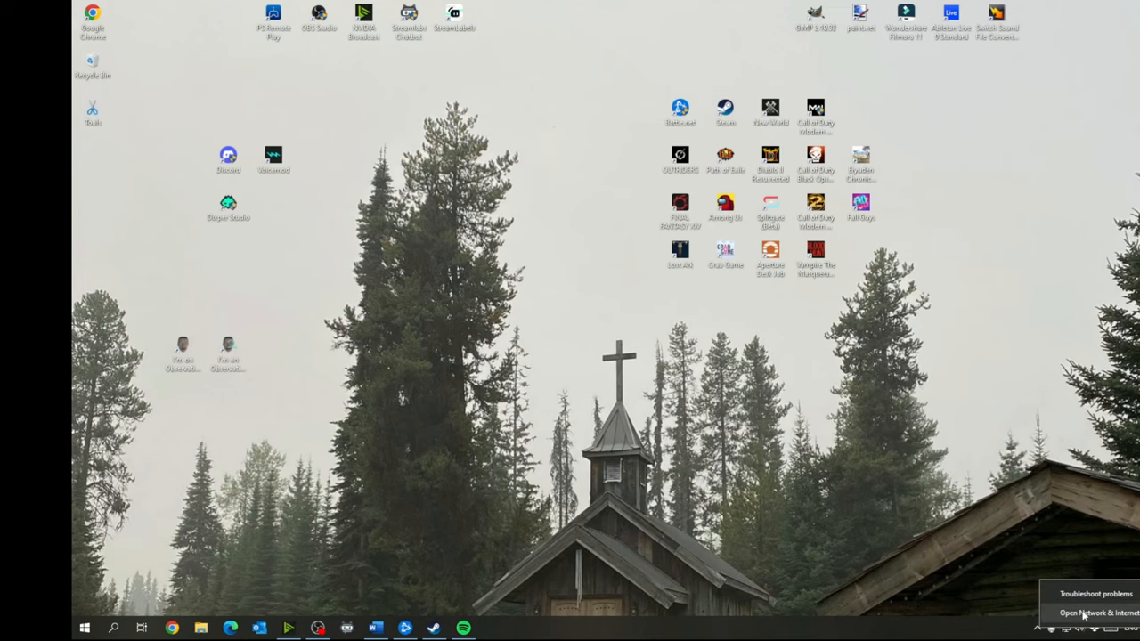
Open the Network Connections window listing the four network adapters from the Ethernet settings.
{"action": "left_click", "coordinate": [1091, 613]}
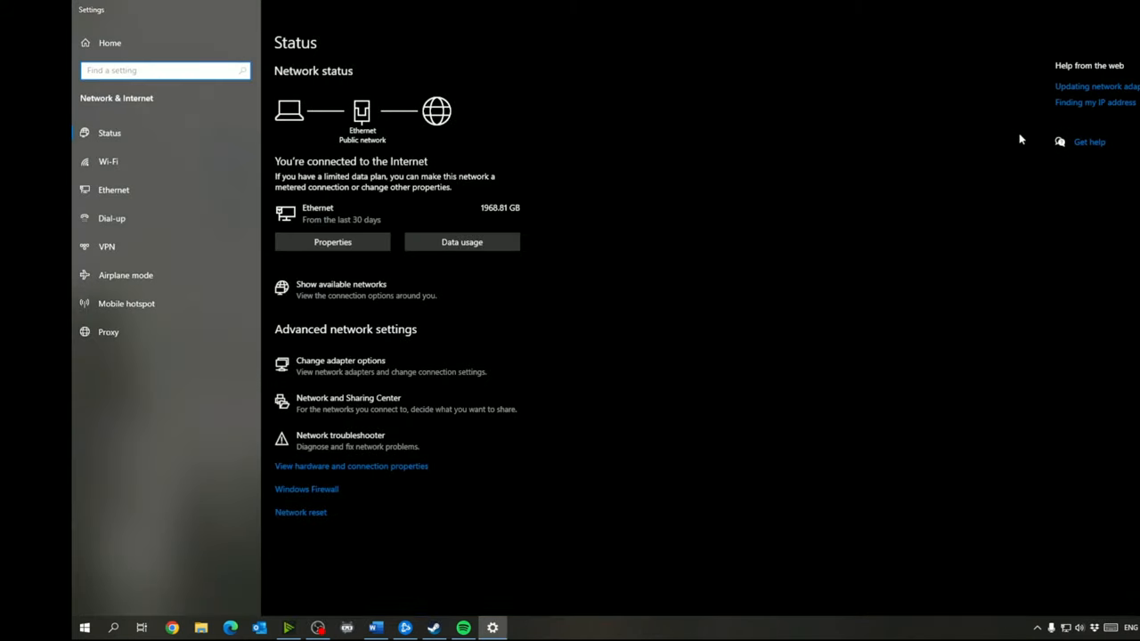
{"action": "mouse_move", "coordinate": [886, 116]}
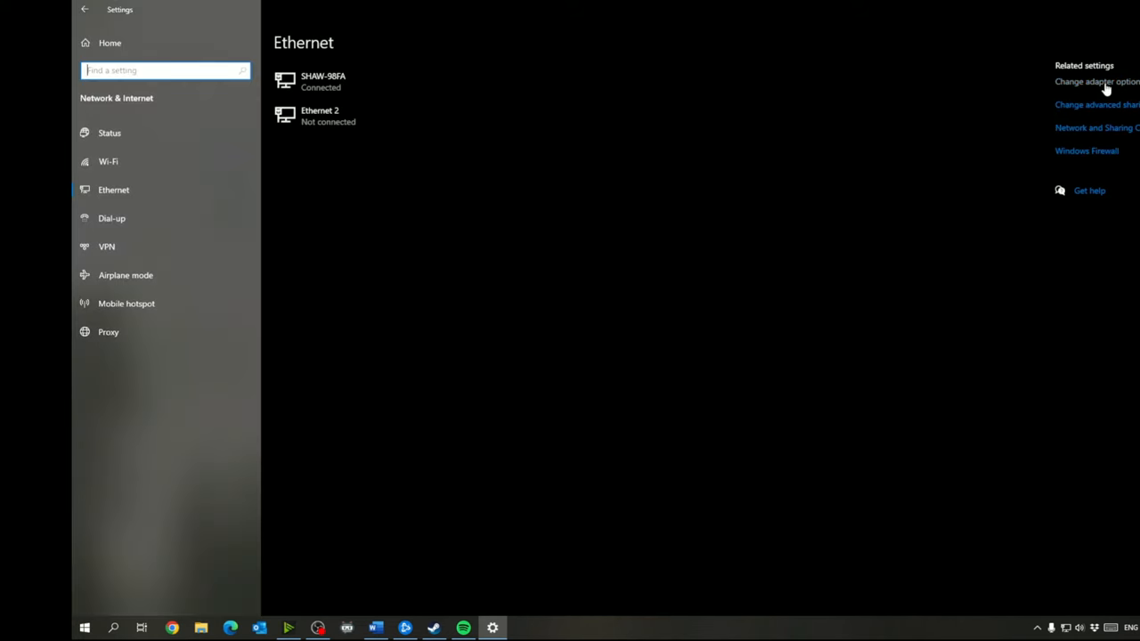
{"action": "mouse_move", "coordinate": [1121, 87]}
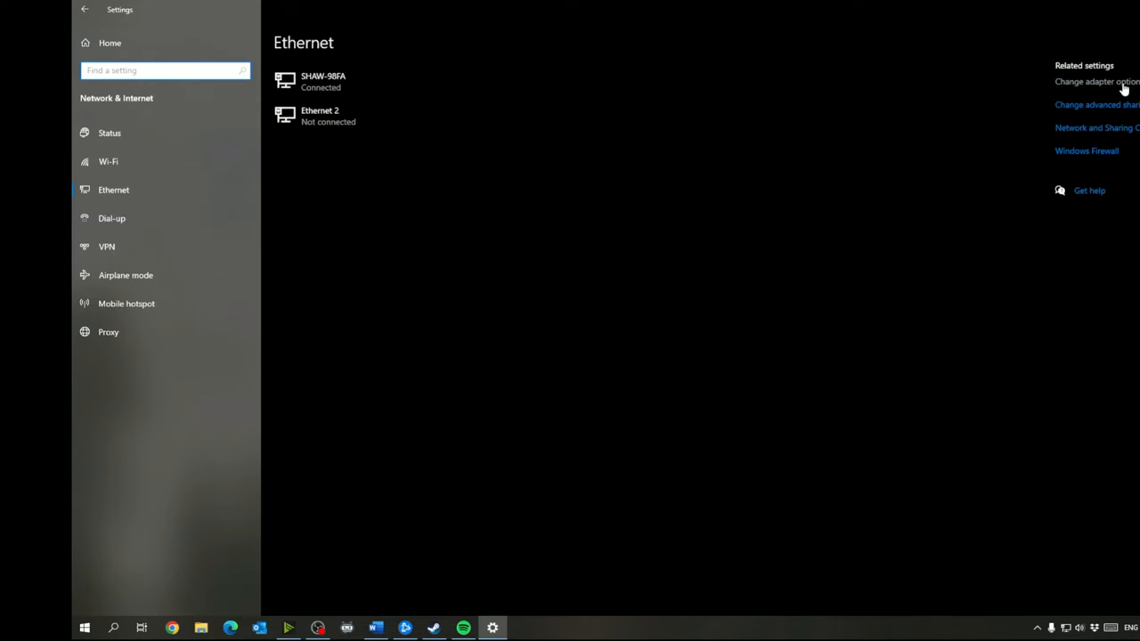
{"action": "left_click", "coordinate": [1095, 81]}
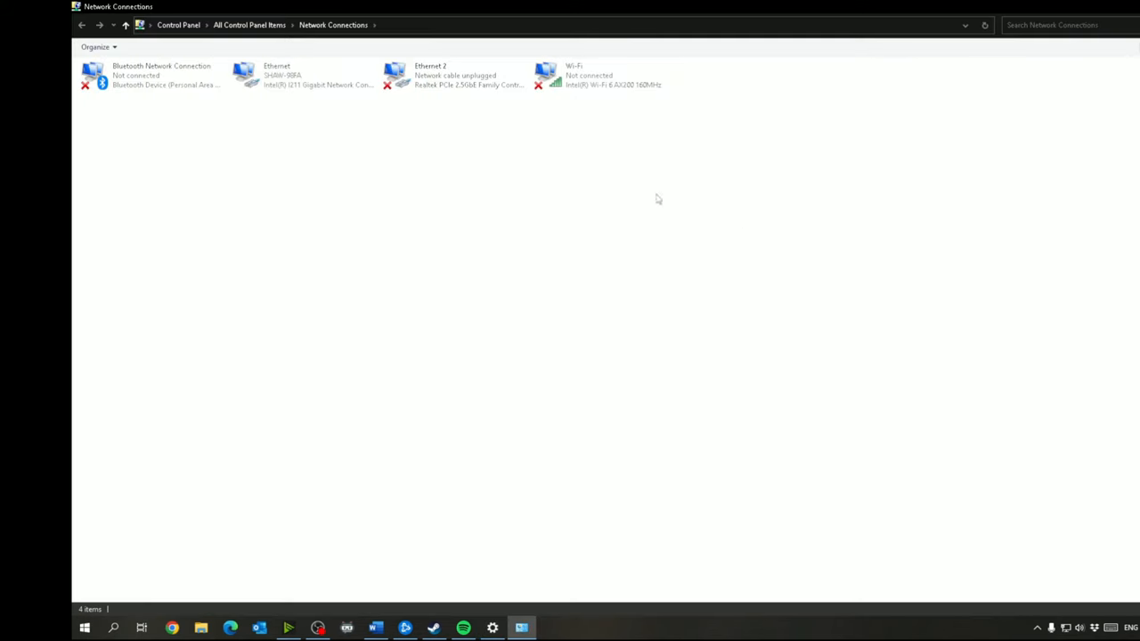
Set Ethernet's IPv4 DNS servers to 1.1.1.1 and 1.0.0.1, then close the properties.
{"action": "right_click", "coordinate": [276, 75]}
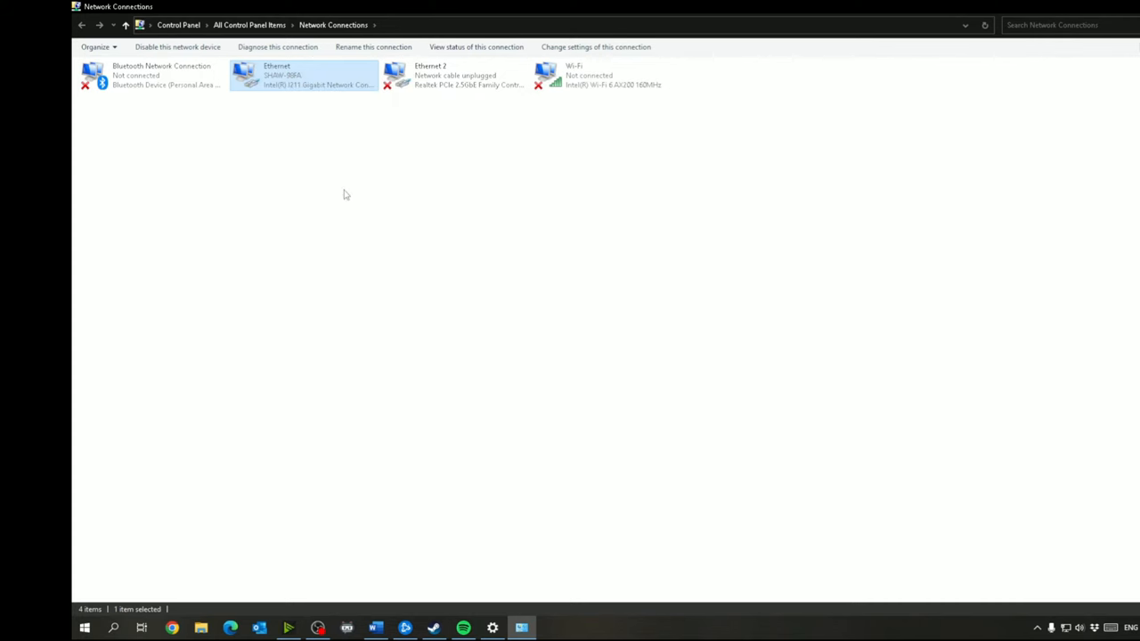
{"action": "double_click", "coordinate": [302, 74]}
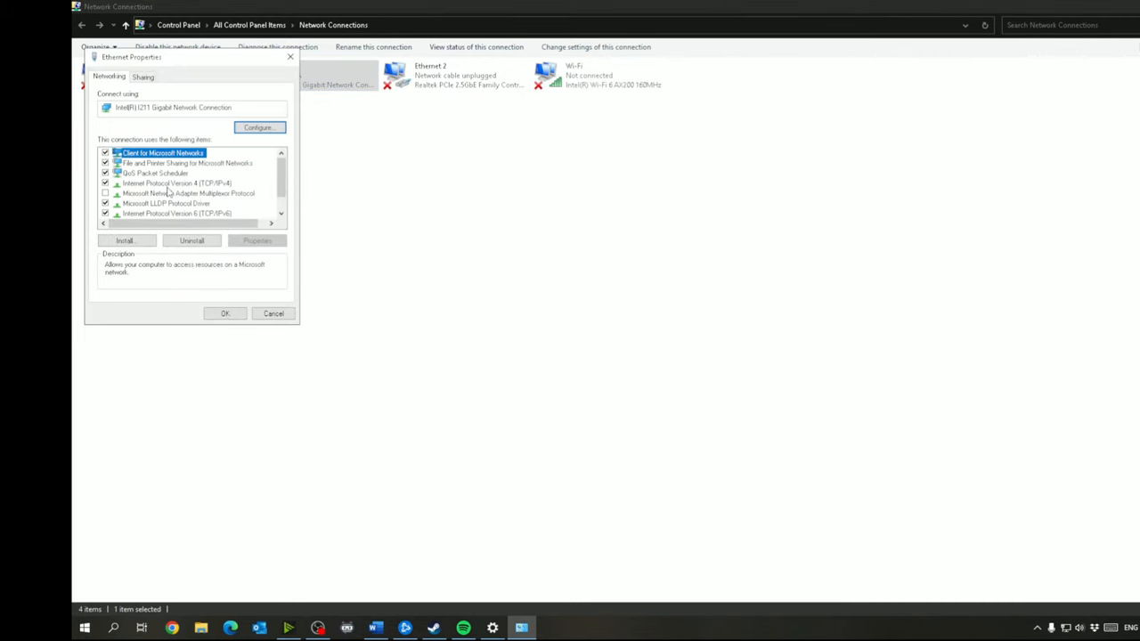
{"action": "left_click", "coordinate": [177, 182]}
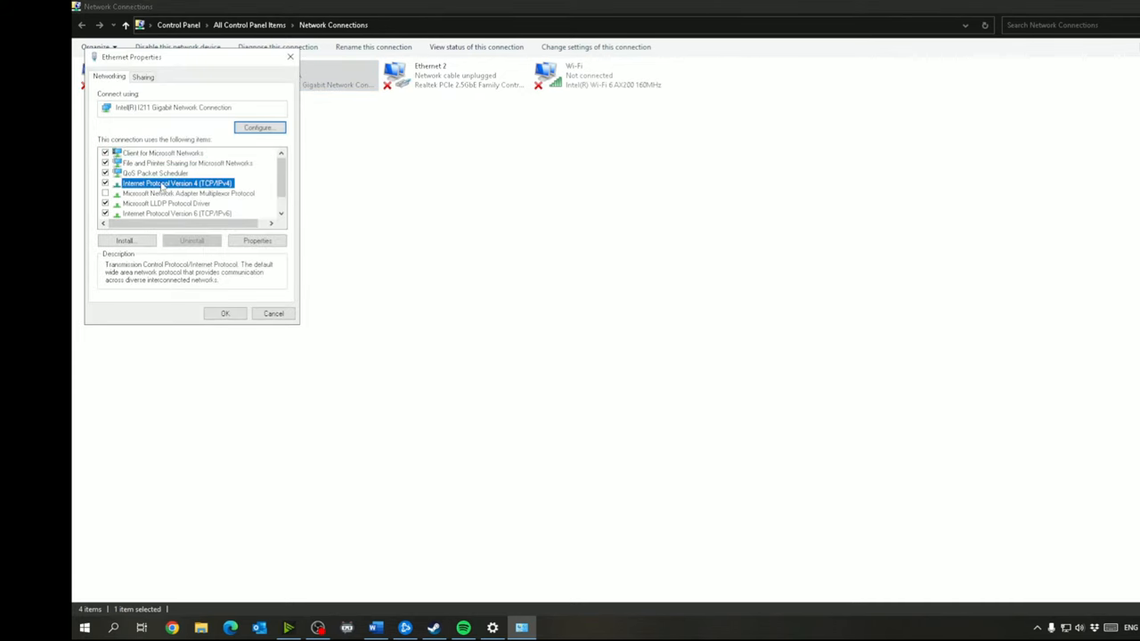
{"action": "left_click", "coordinate": [258, 240]}
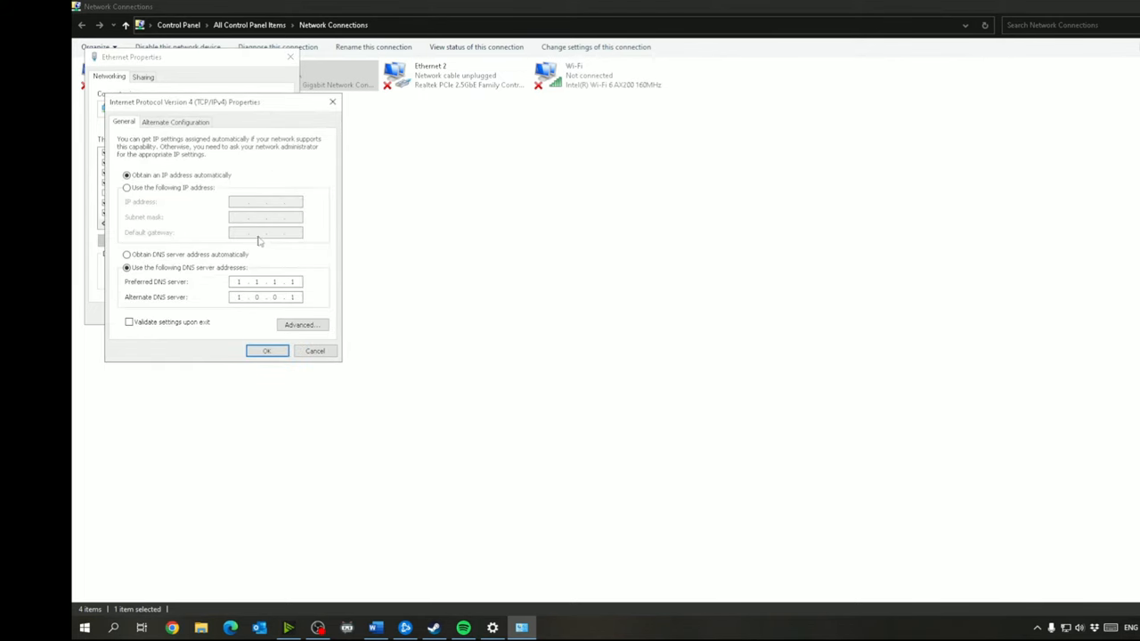
{"action": "left_click", "coordinate": [127, 267]}
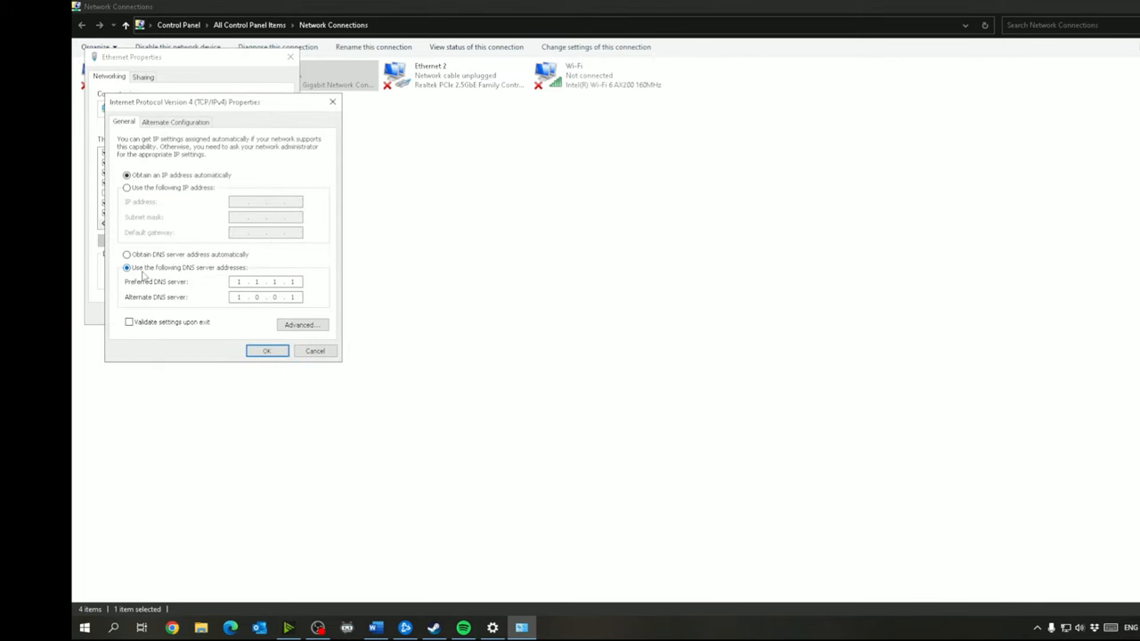
{"action": "mouse_move", "coordinate": [205, 274]}
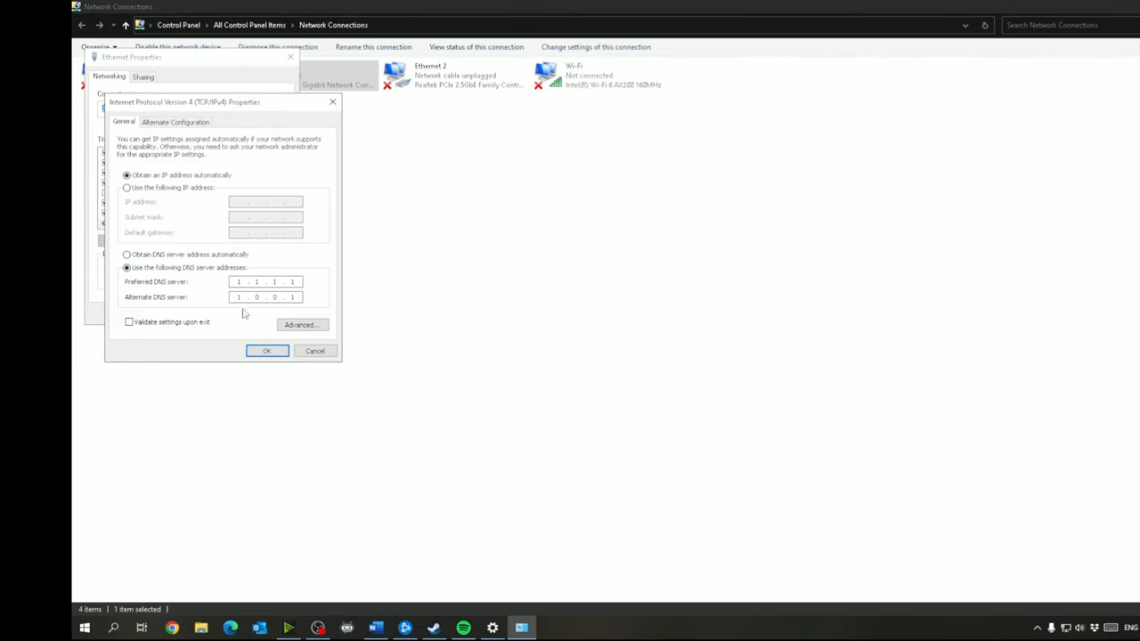
{"action": "mouse_move", "coordinate": [264, 332]}
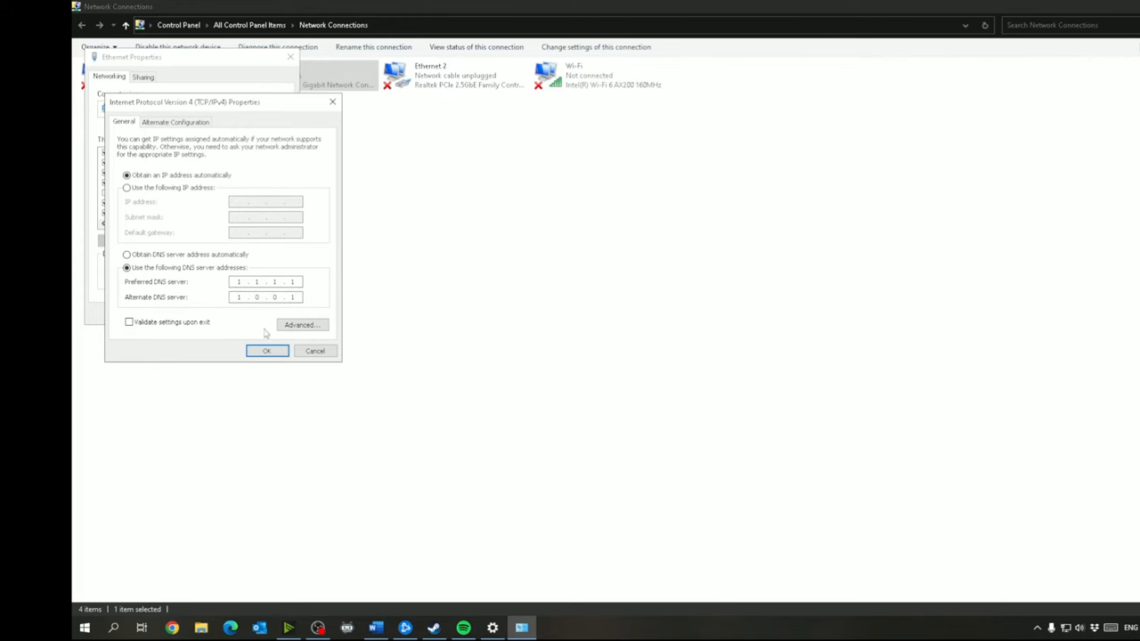
{"action": "left_click", "coordinate": [267, 350]}
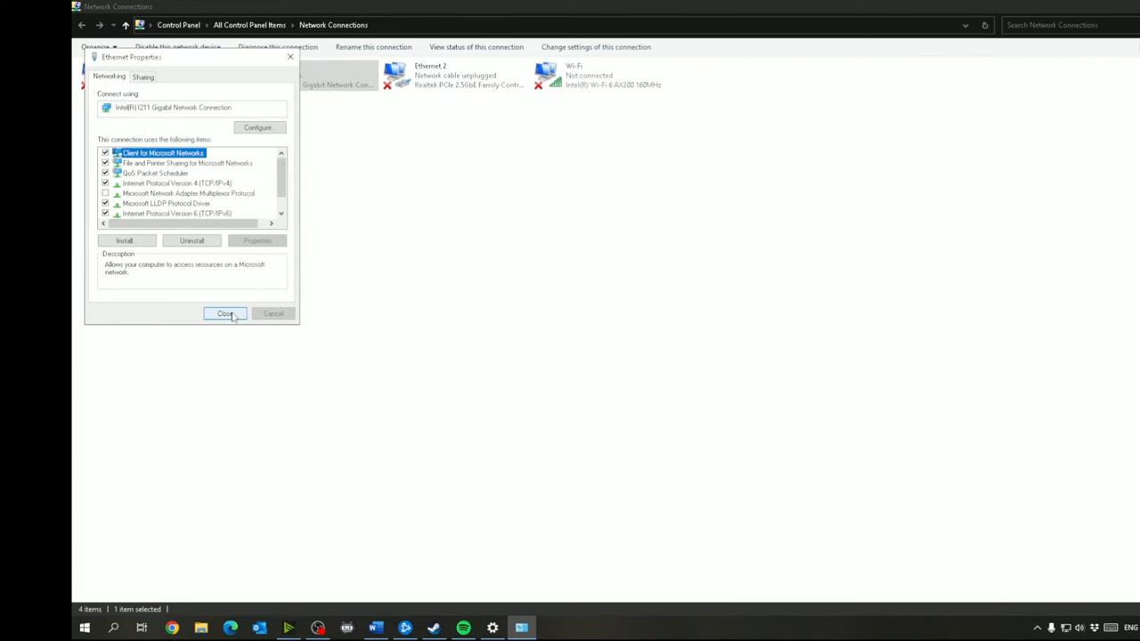
{"action": "left_click", "coordinate": [225, 313]}
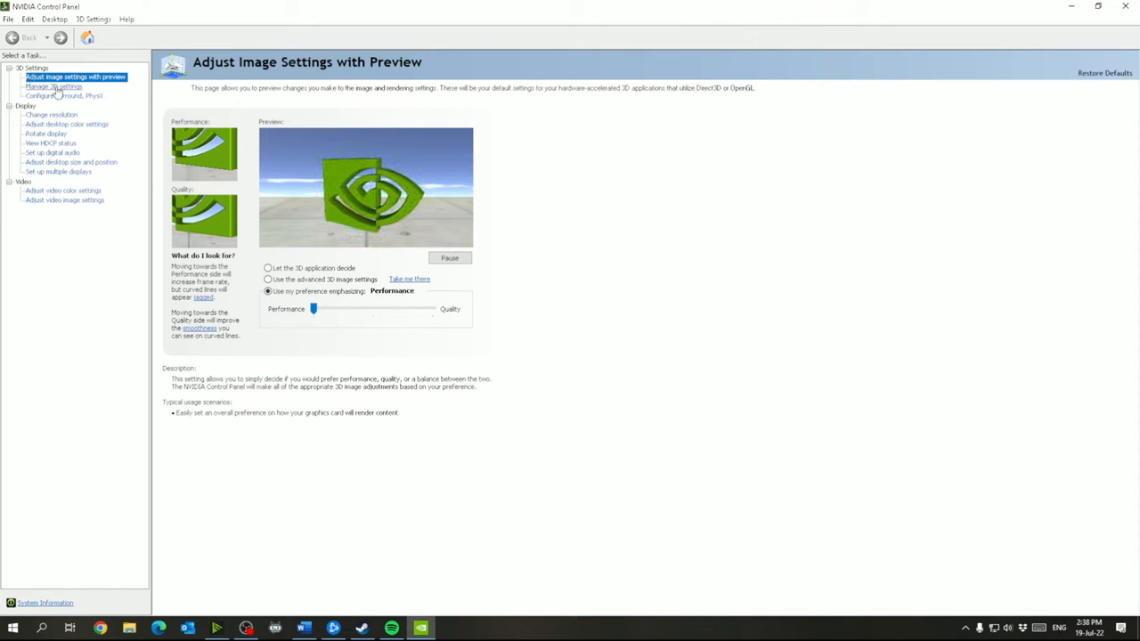
Set Power management mode to Prefer maximum performance in Manage 3D global settings.
{"action": "left_click", "coordinate": [54, 87]}
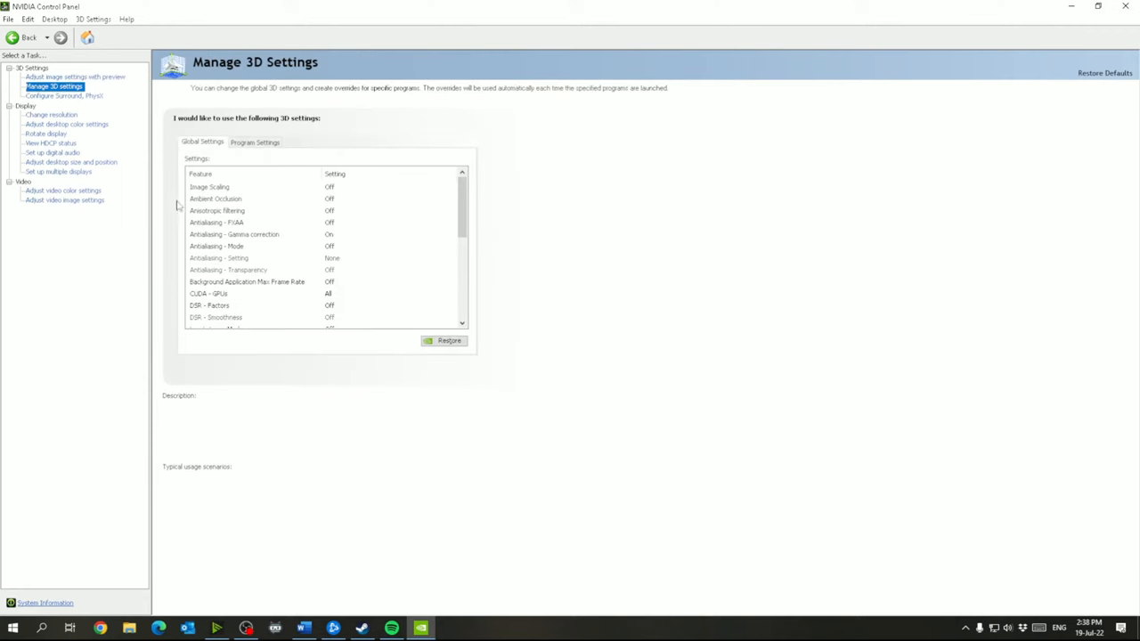
{"action": "scroll", "scroll_direction": "down", "scroll_amount": 3}
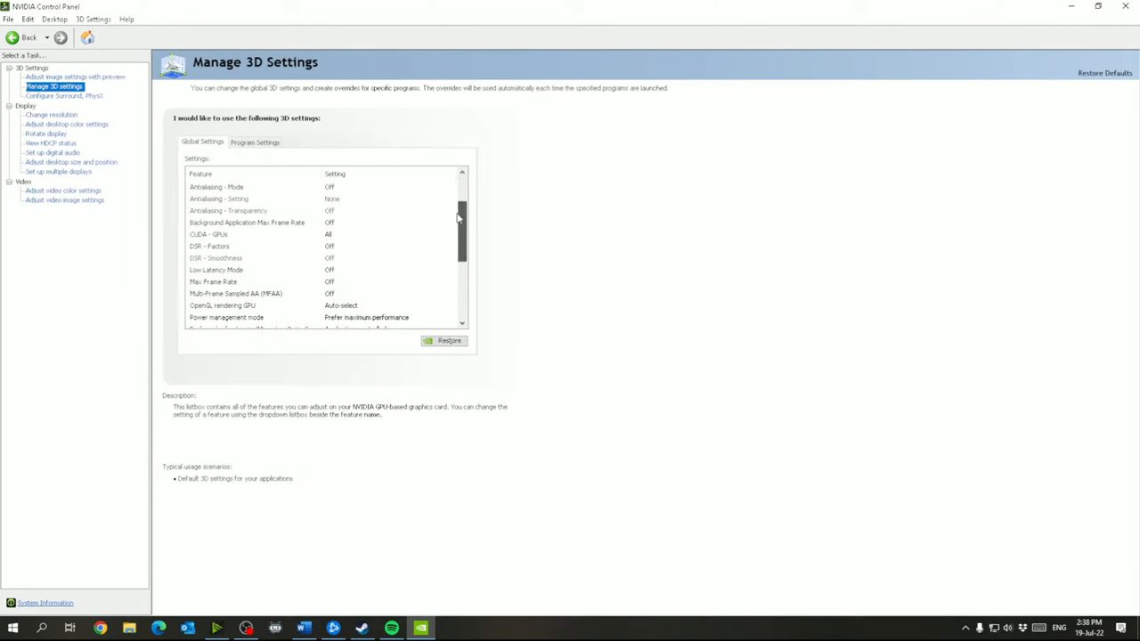
{"action": "scroll", "scroll_direction": "down", "scroll_amount": 3}
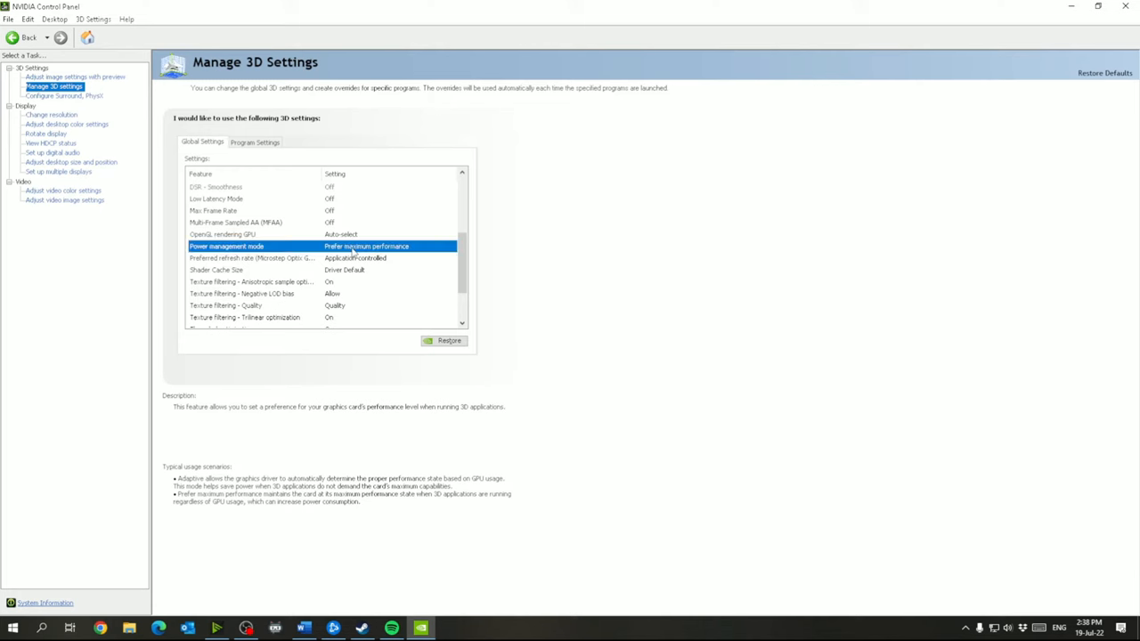
{"action": "left_click", "coordinate": [387, 246]}
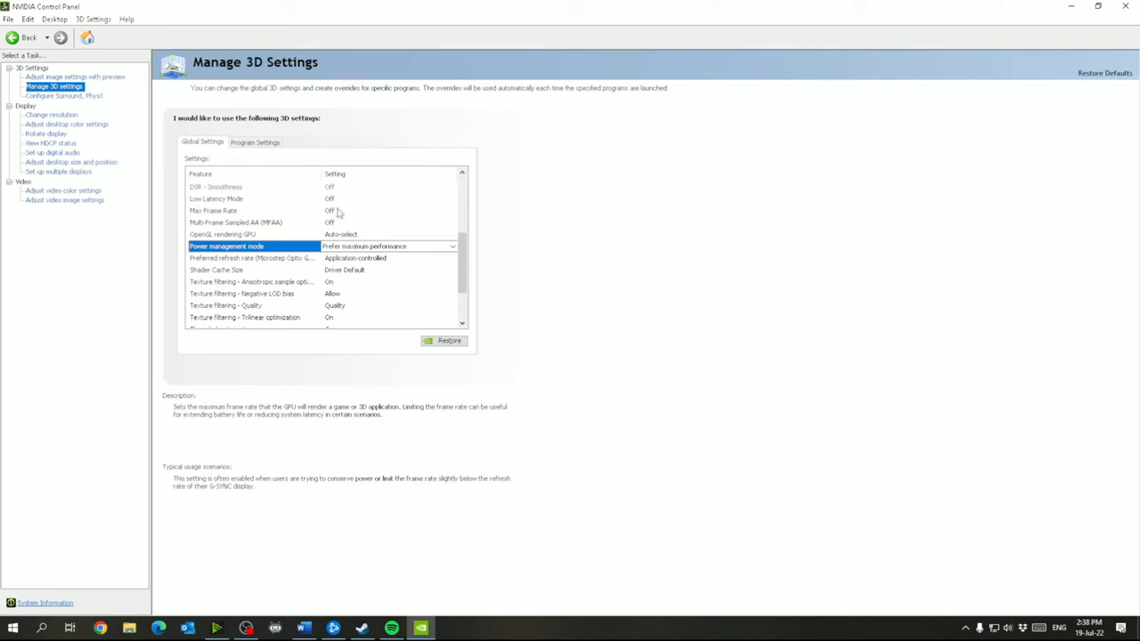
{"action": "mouse_move", "coordinate": [335, 216]}
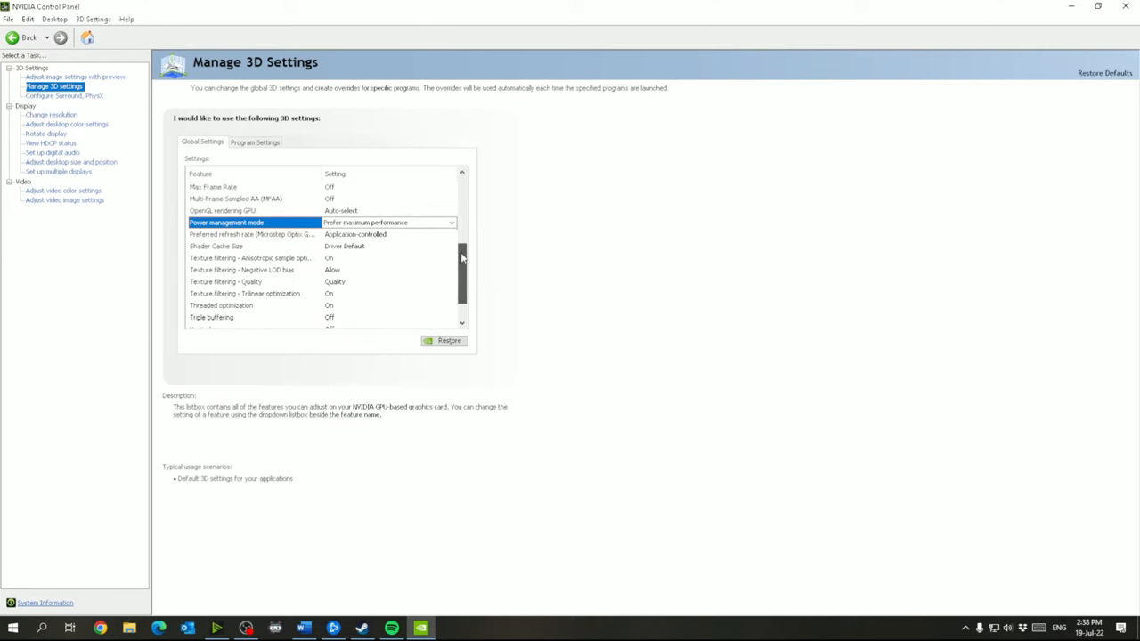
{"action": "scroll", "scroll_direction": "down", "scroll_amount": 3}
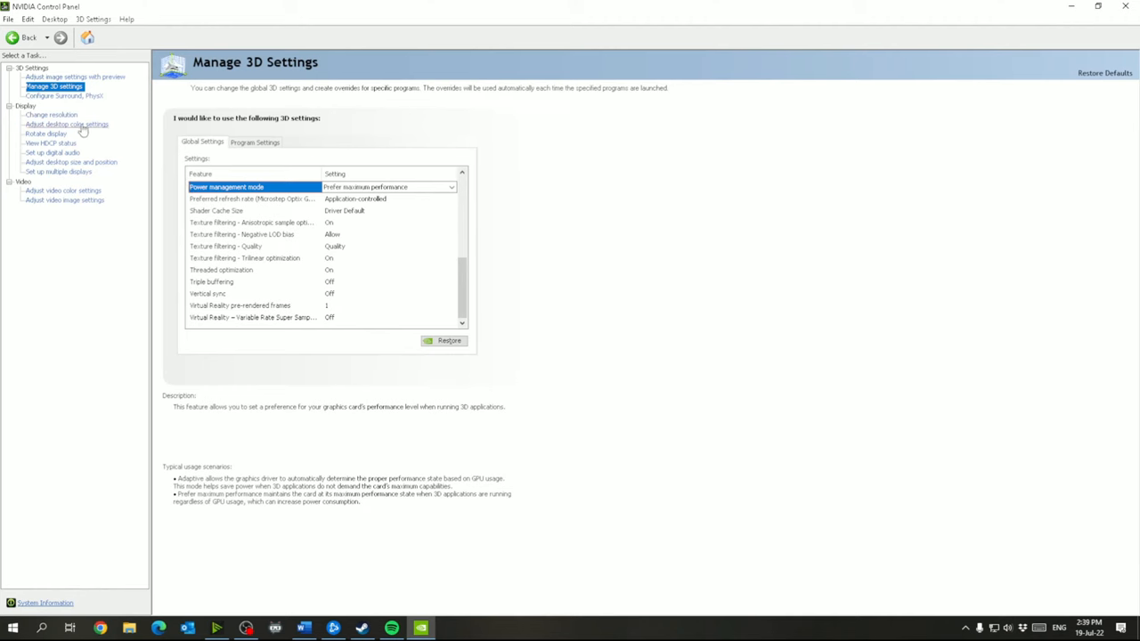
Raise desktop Digital vibrance to 55% and apply it.
{"action": "left_click", "coordinate": [66, 124]}
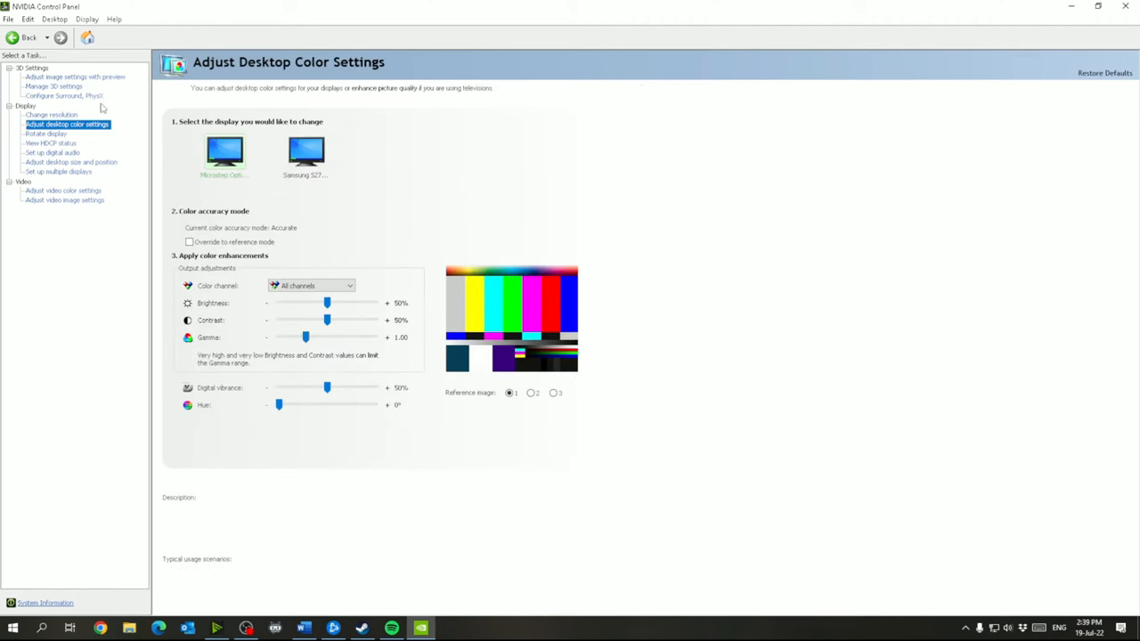
{"action": "mouse_move", "coordinate": [229, 241]}
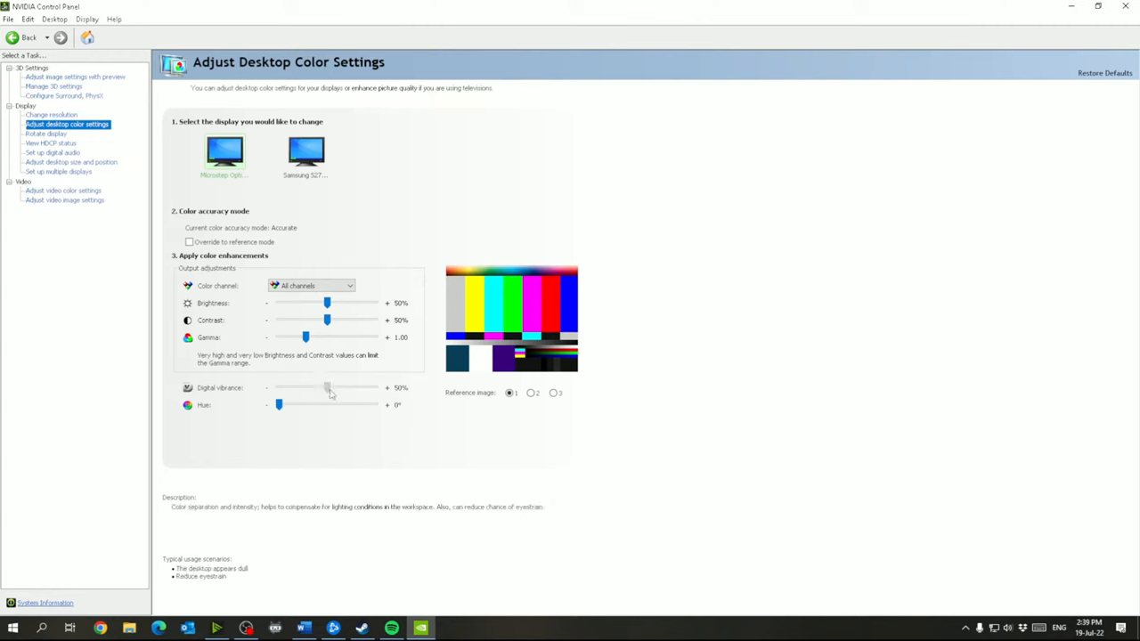
{"action": "left_click_drag", "start_coordinate": [326, 387], "coordinate": [333, 387]}
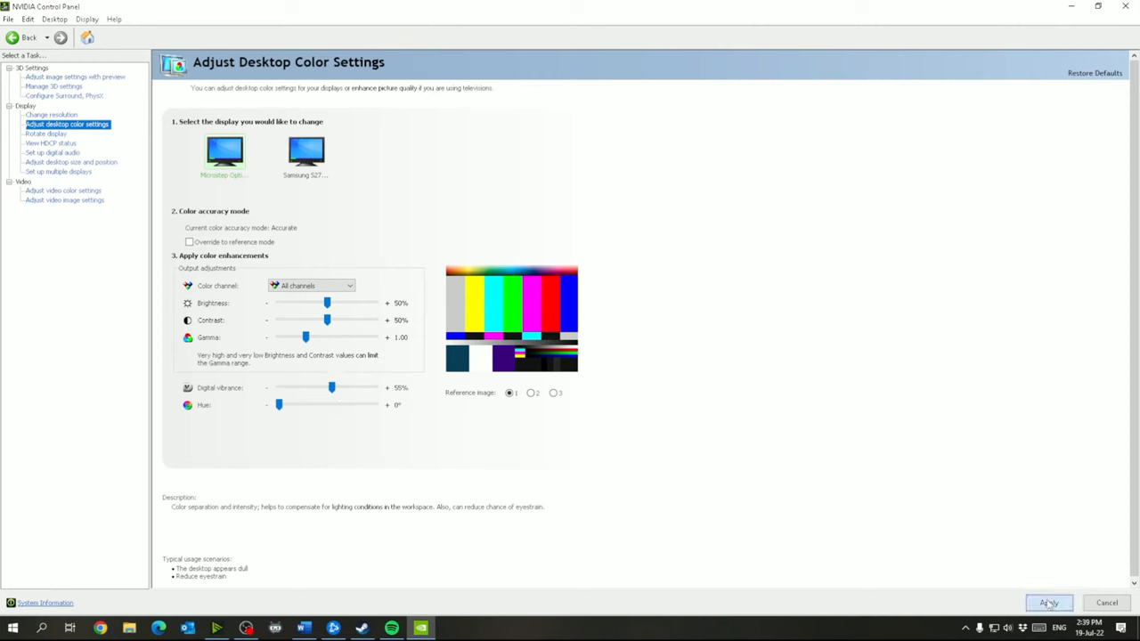
{"action": "left_click", "coordinate": [1049, 602]}
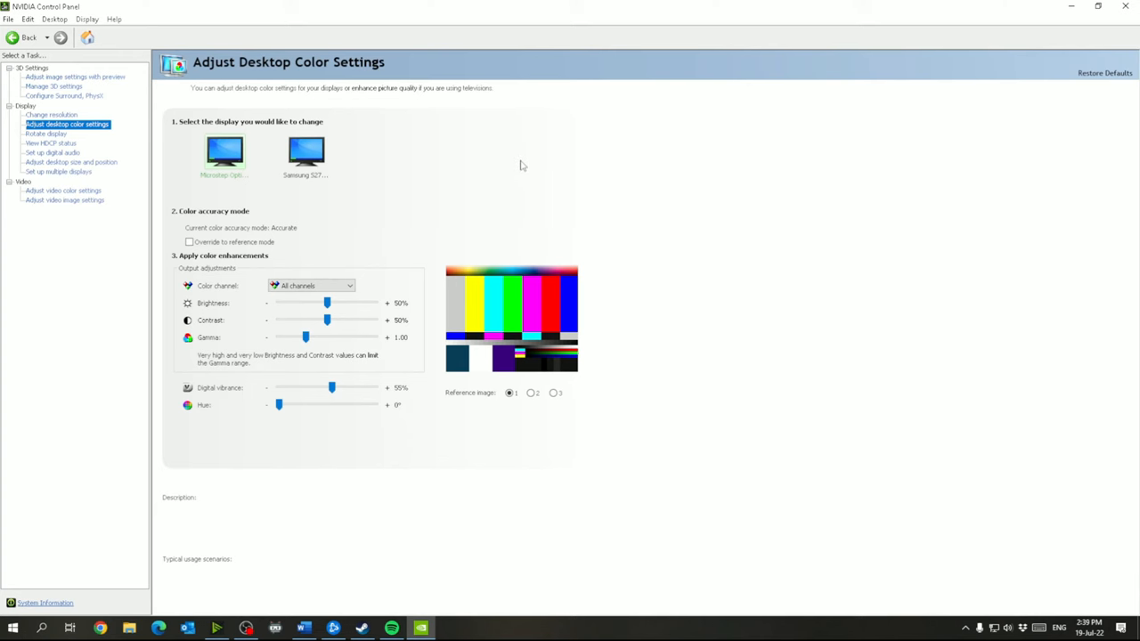
{"action": "mouse_move", "coordinate": [584, 213]}
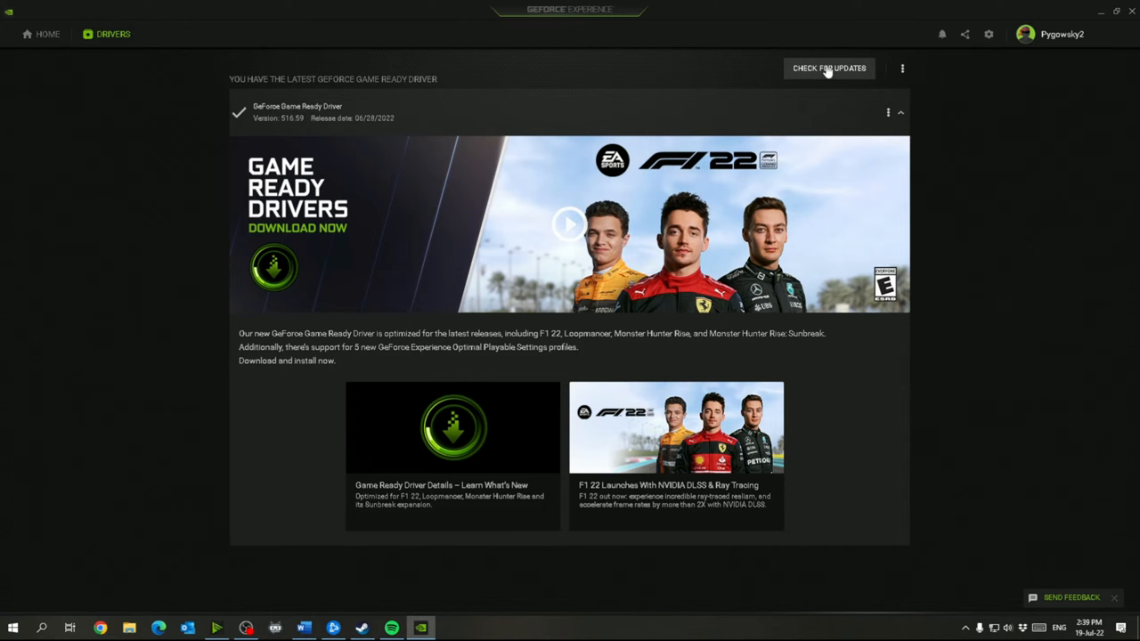
{"action": "mouse_move", "coordinate": [377, 120]}
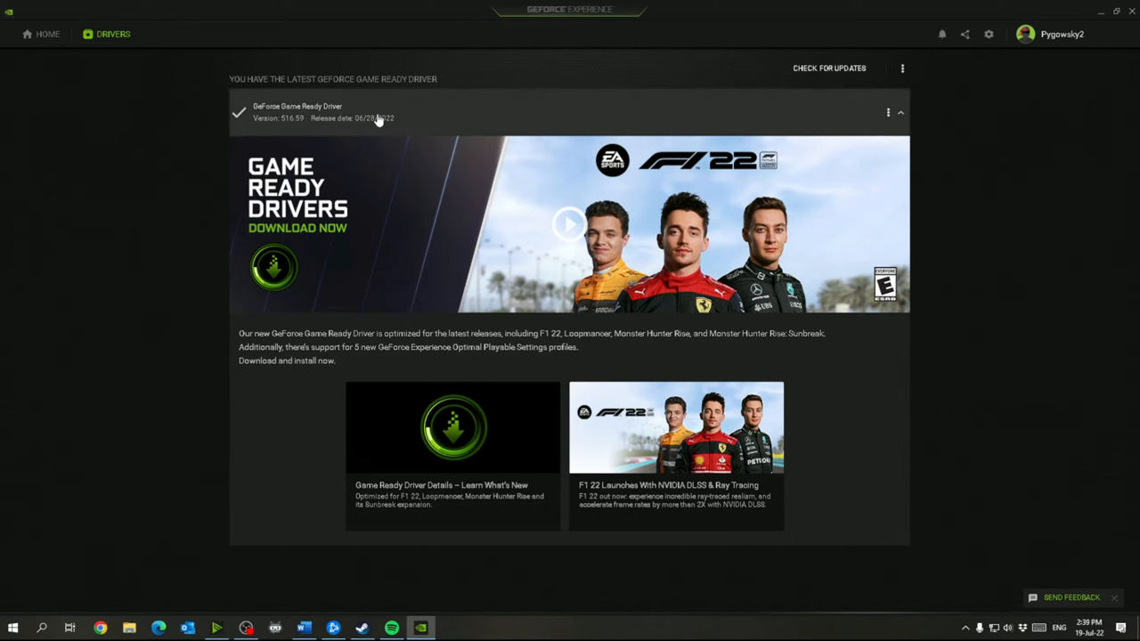
{"action": "mouse_move", "coordinate": [546, 131]}
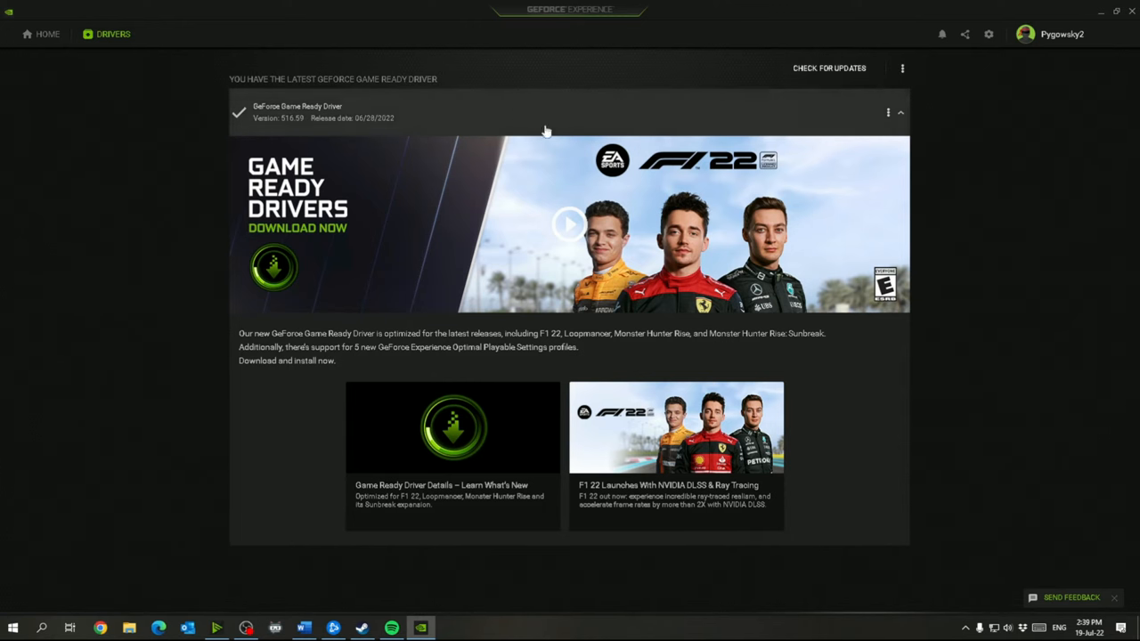
{"action": "mouse_move", "coordinate": [552, 147]}
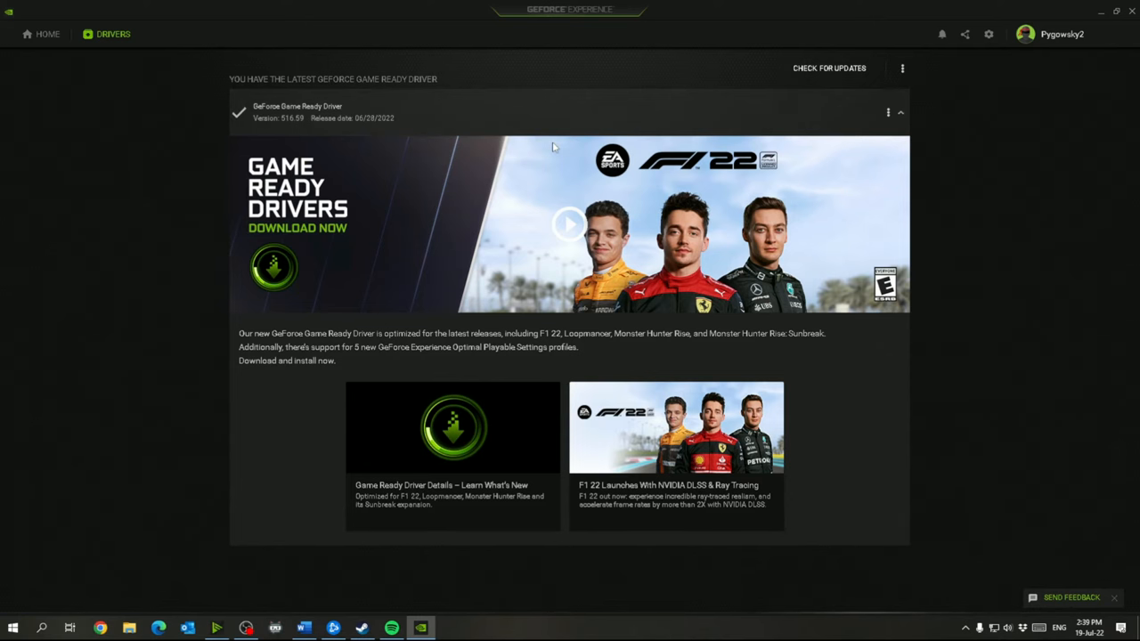
{"action": "mouse_move", "coordinate": [563, 83]}
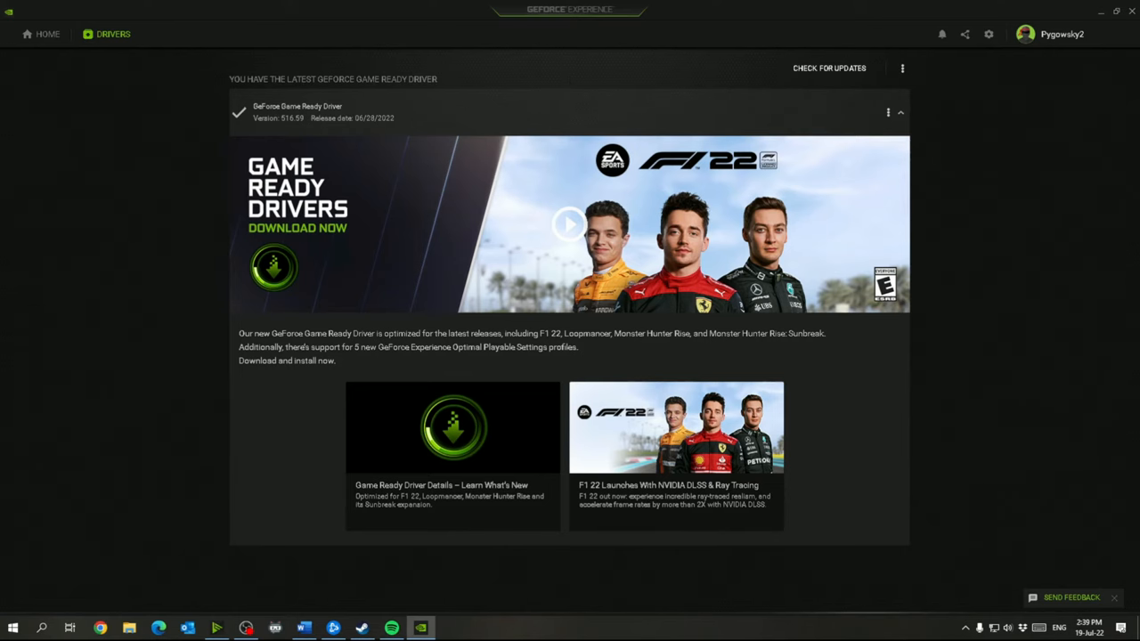
{"action": "mouse_move", "coordinate": [1070, 124]}
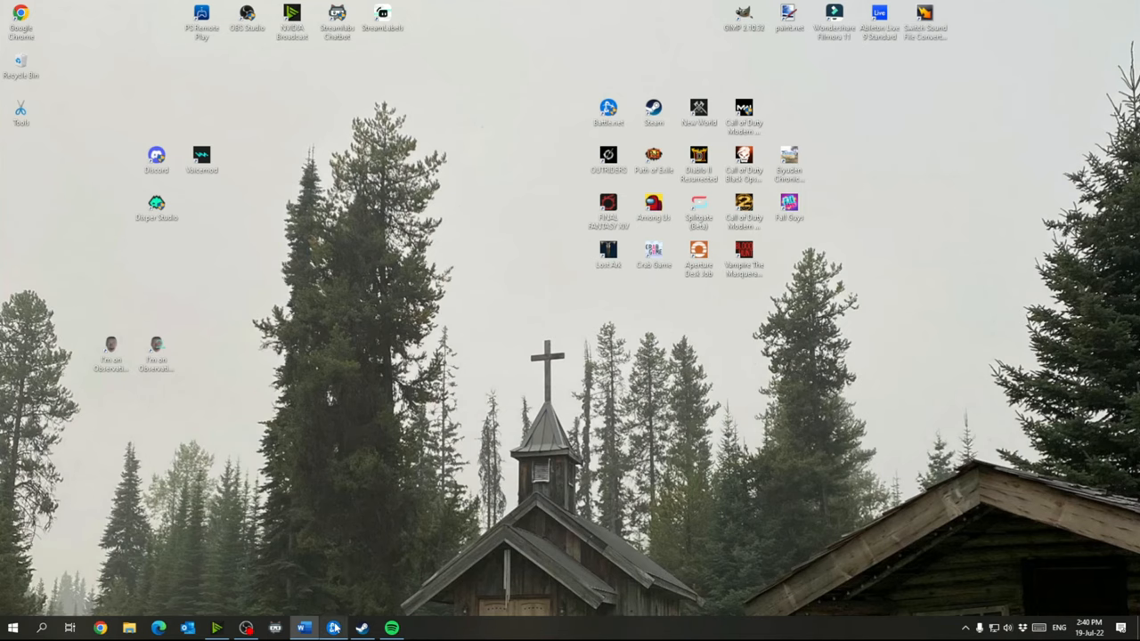
Review Battle.net's App and Downloads settings, leave update pausing on game launch off, and save.
{"action": "left_click", "coordinate": [334, 628]}
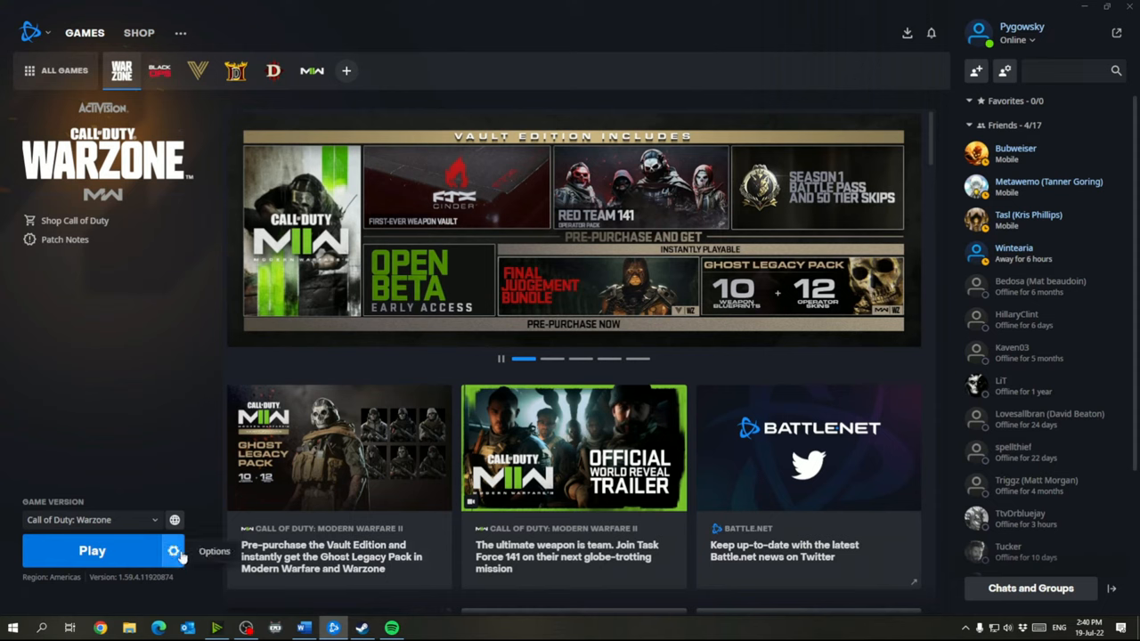
{"action": "mouse_move", "coordinate": [31, 33]}
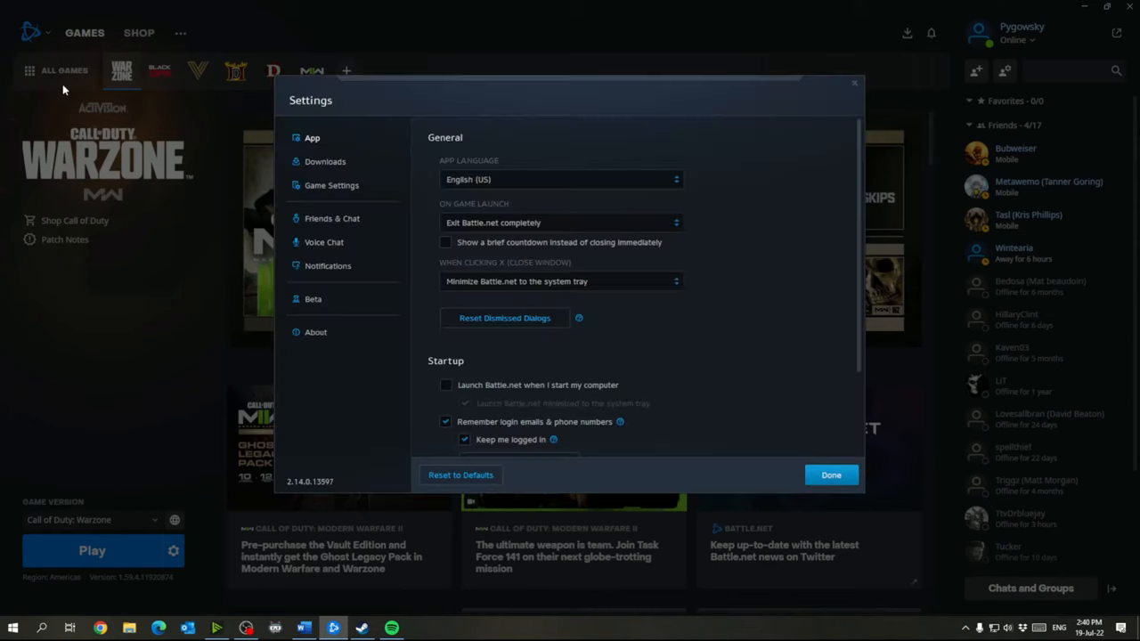
{"action": "mouse_move", "coordinate": [369, 164]}
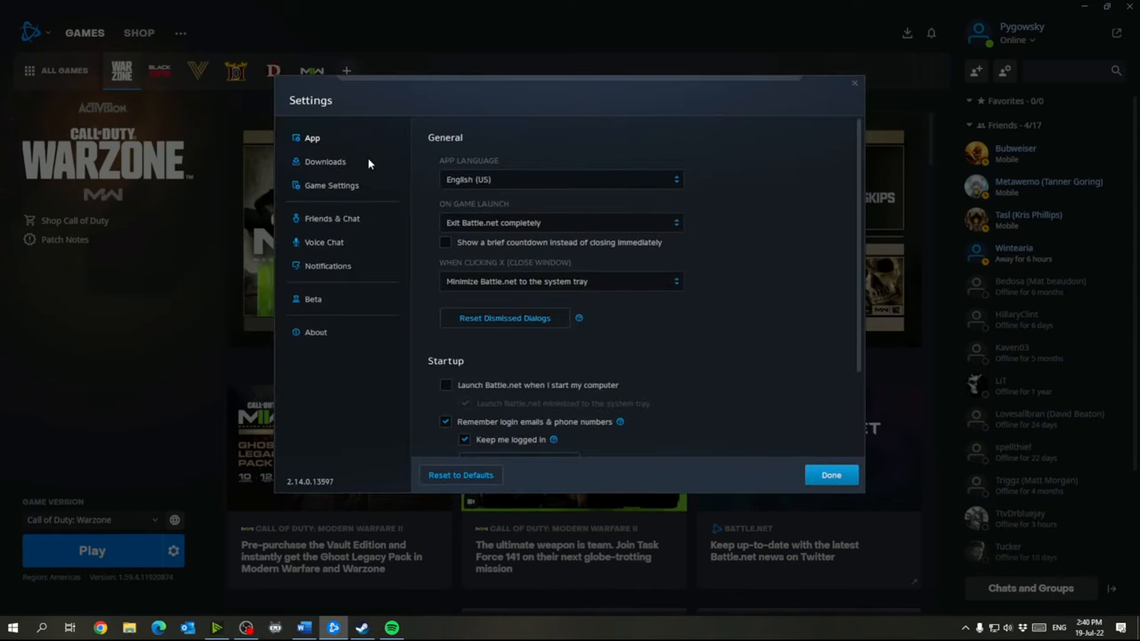
{"action": "mouse_move", "coordinate": [532, 197]}
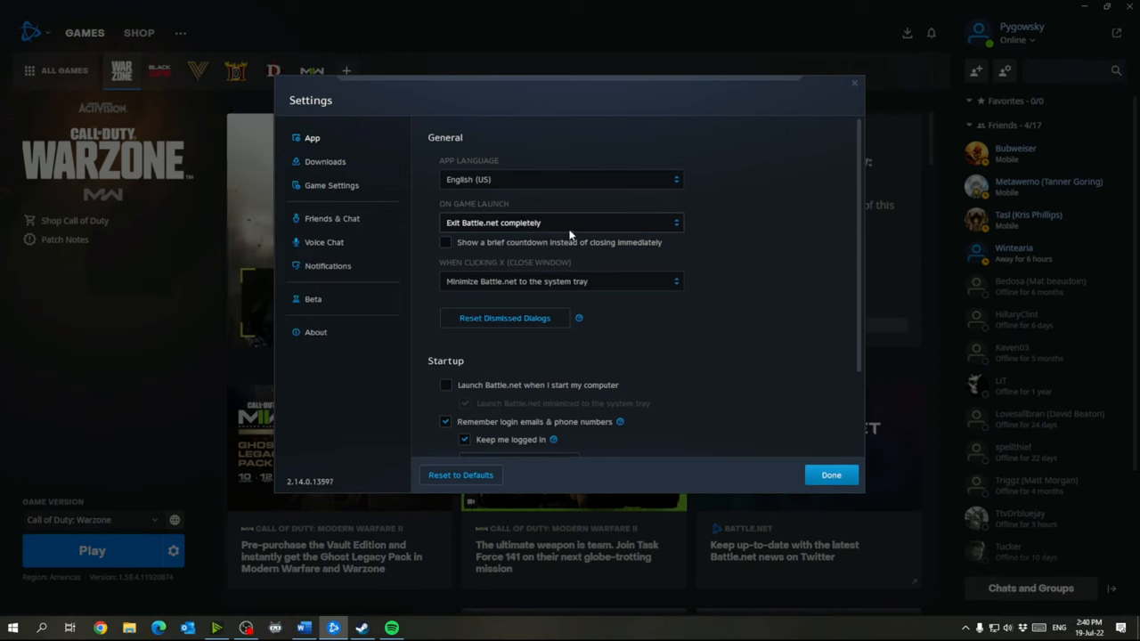
{"action": "mouse_move", "coordinate": [565, 234]}
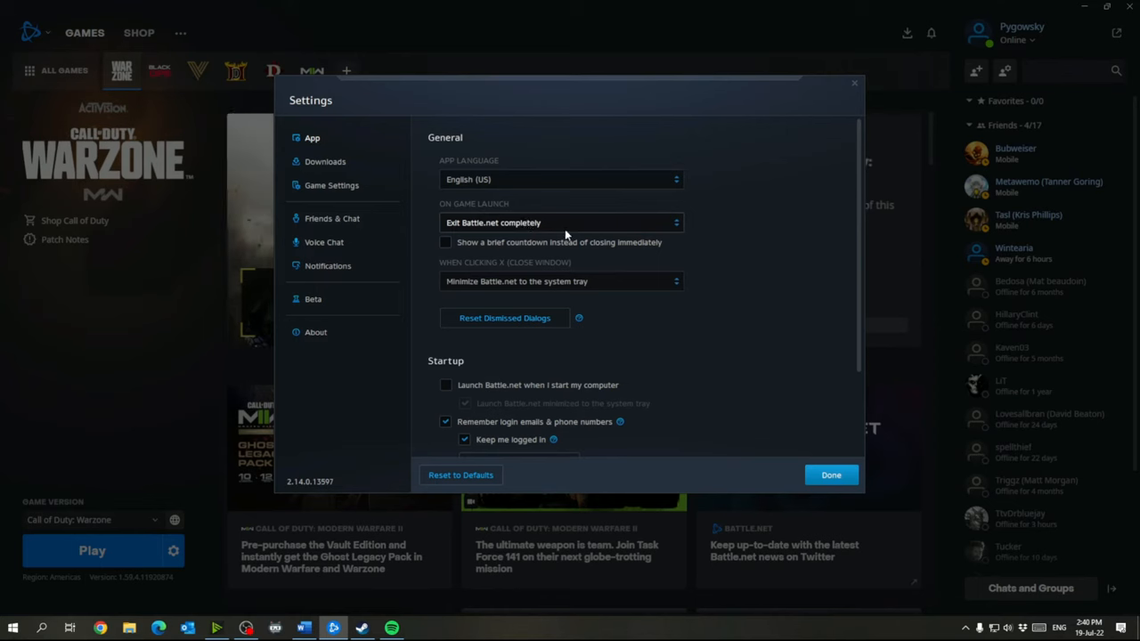
{"action": "scroll", "scroll_direction": "down", "scroll_amount": 3}
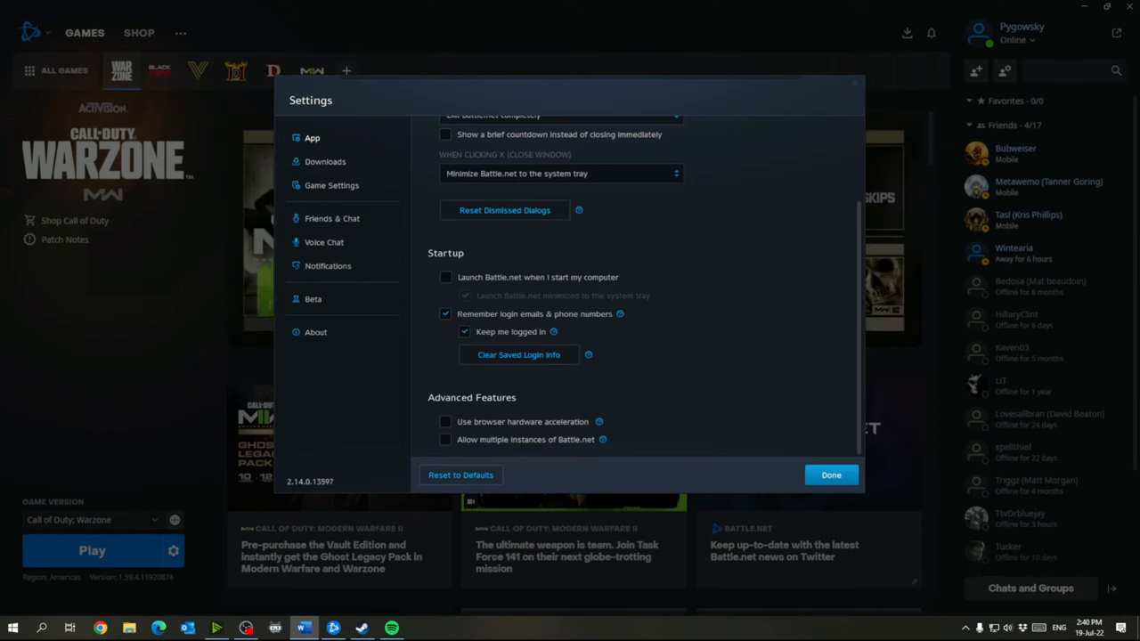
{"action": "mouse_move", "coordinate": [479, 438]}
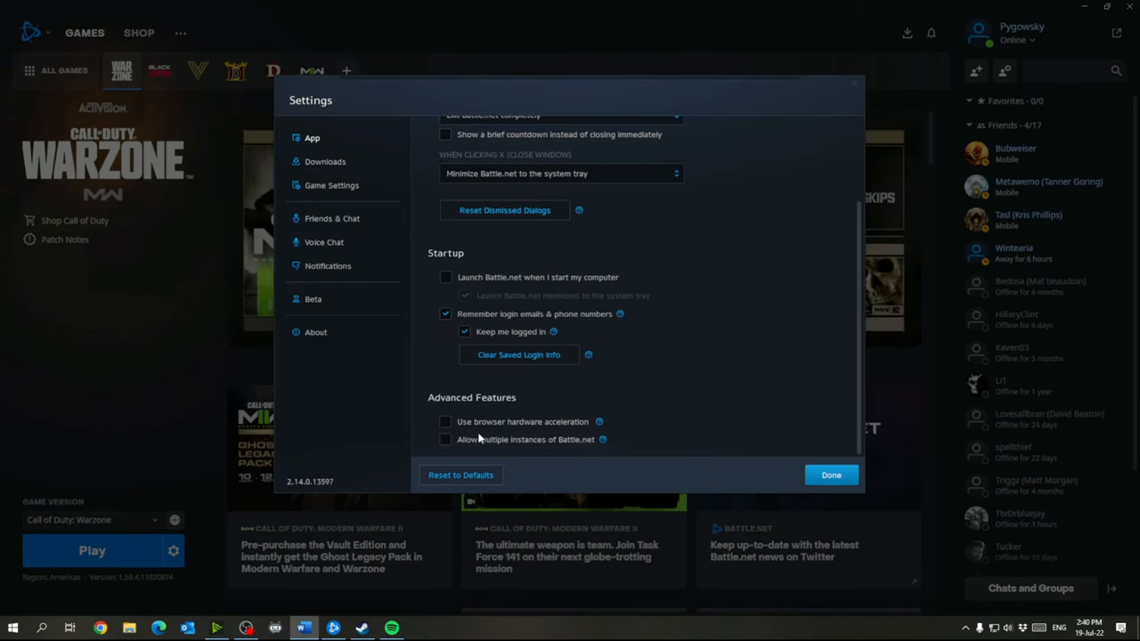
{"action": "left_click", "coordinate": [325, 161]}
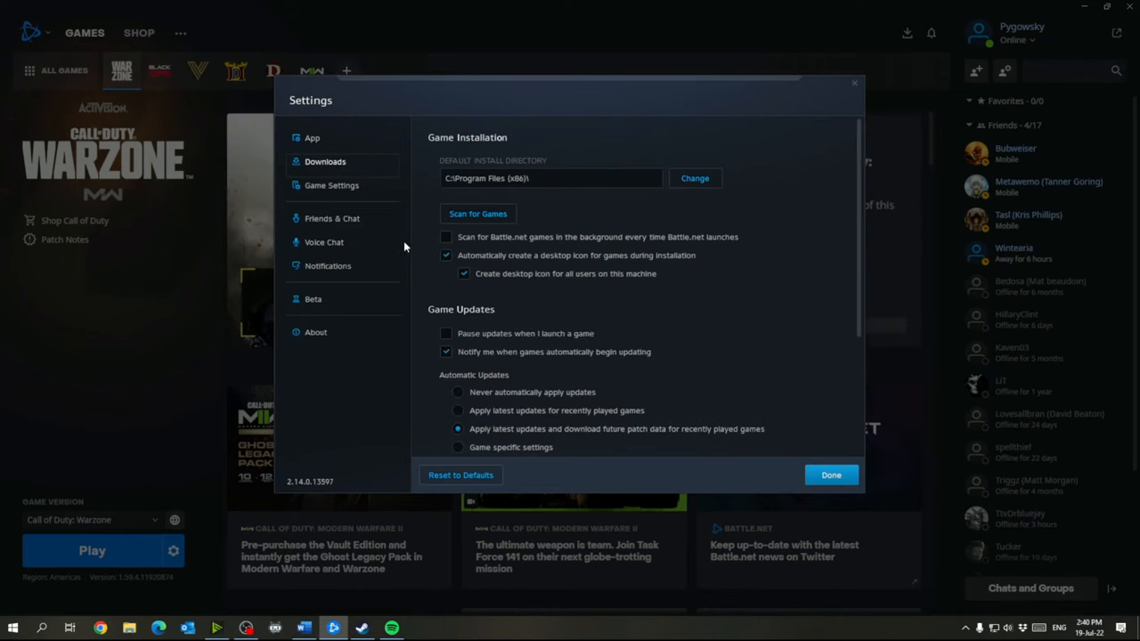
{"action": "left_click", "coordinate": [446, 333]}
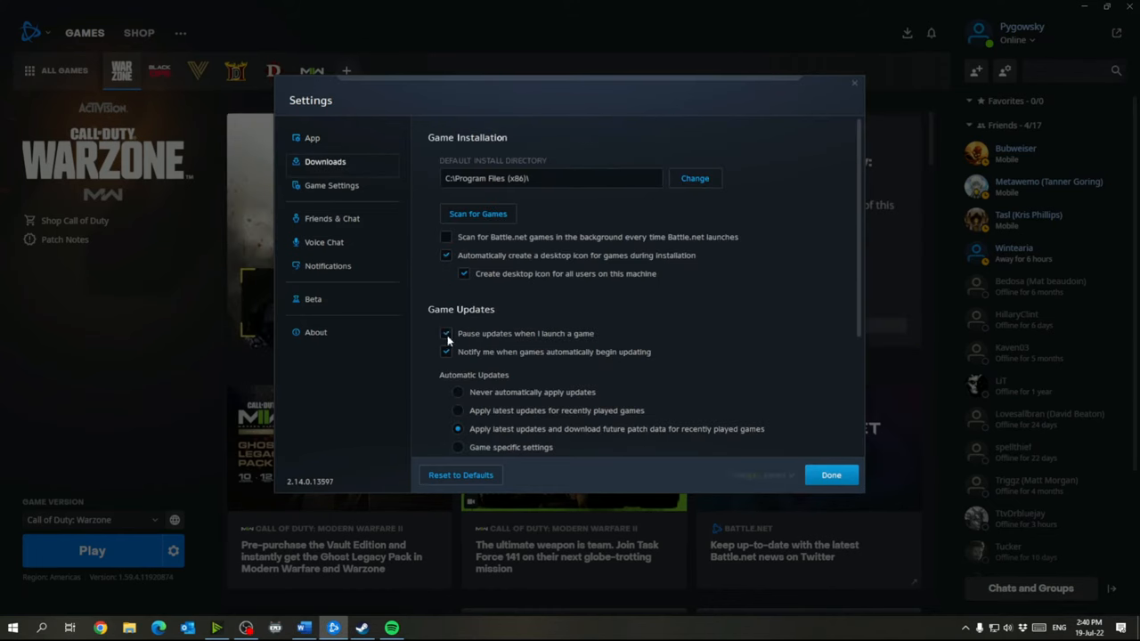
{"action": "left_click", "coordinate": [446, 333]}
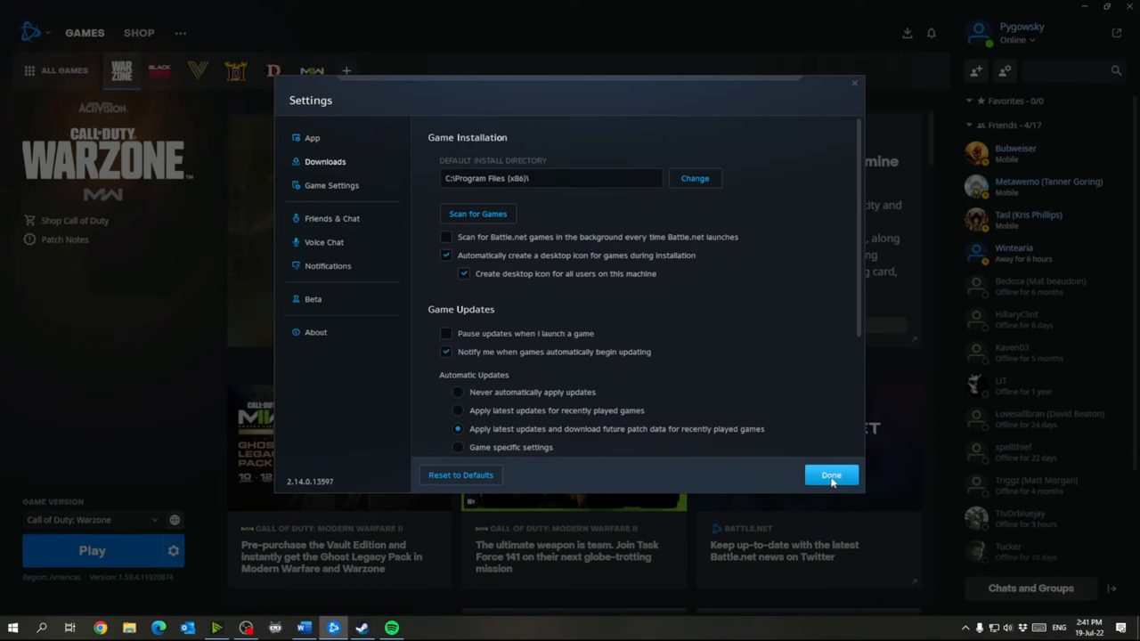
{"action": "left_click", "coordinate": [830, 474]}
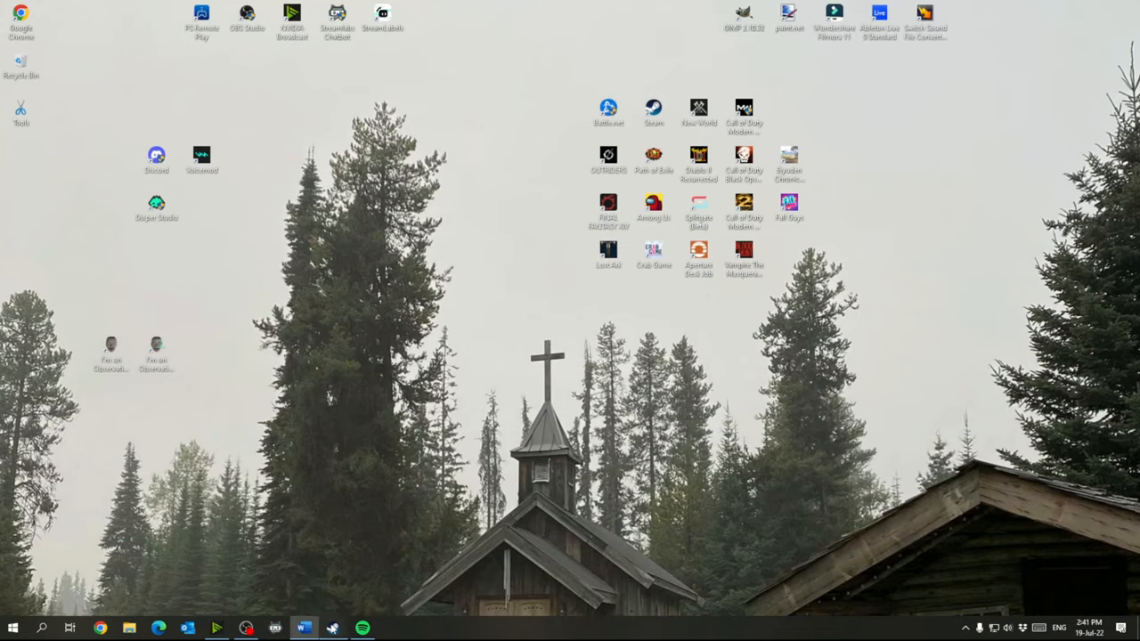
Review Steam's Downloads settings, keeping 'Throttle downloads while streaming' on, and confirm with OK.
{"action": "left_click", "coordinate": [332, 627]}
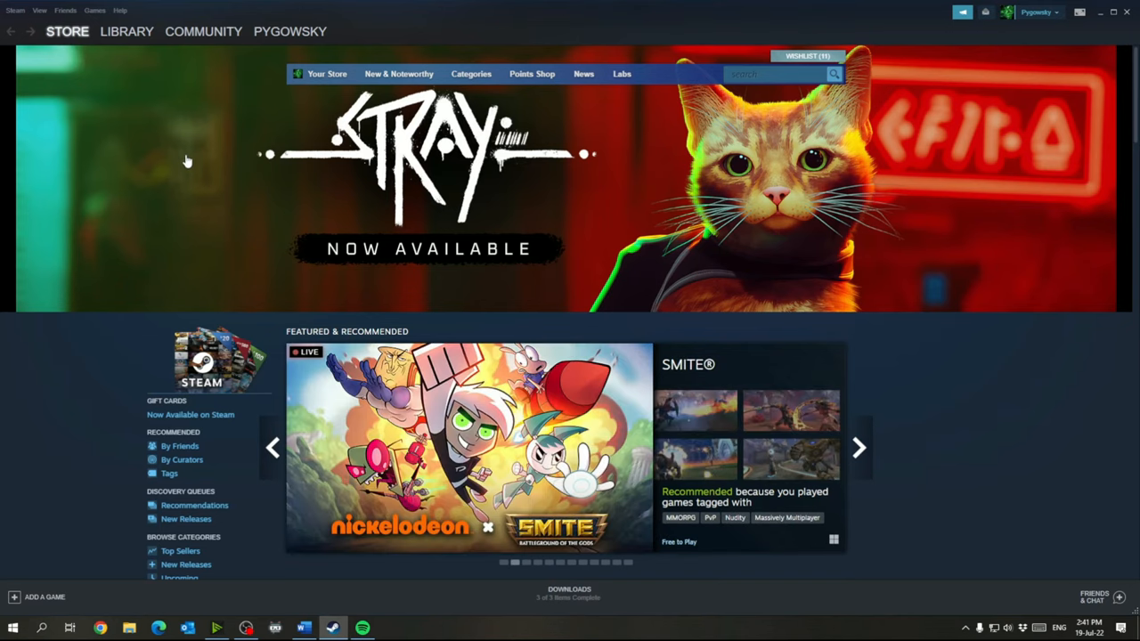
{"action": "left_click", "coordinate": [15, 10]}
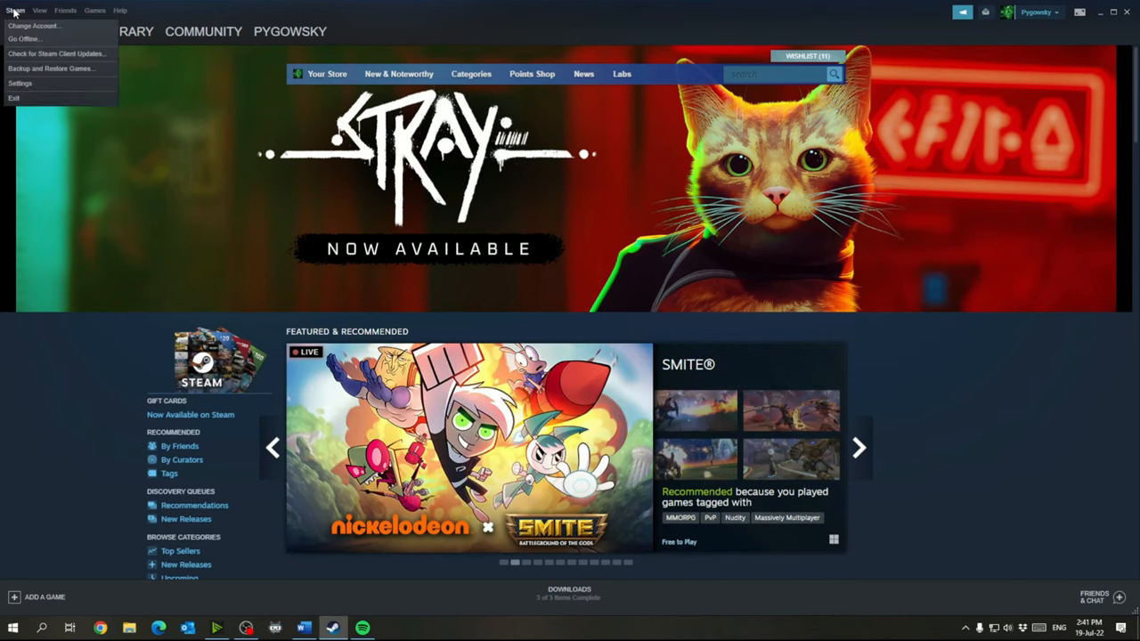
{"action": "left_click", "coordinate": [19, 83]}
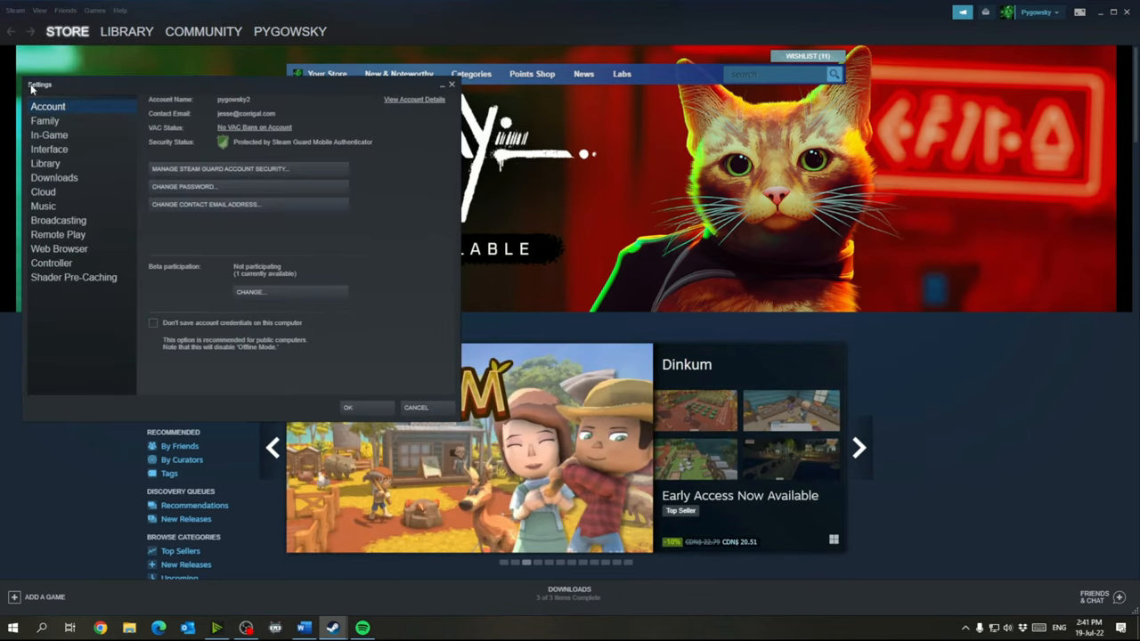
{"action": "mouse_move", "coordinate": [70, 188]}
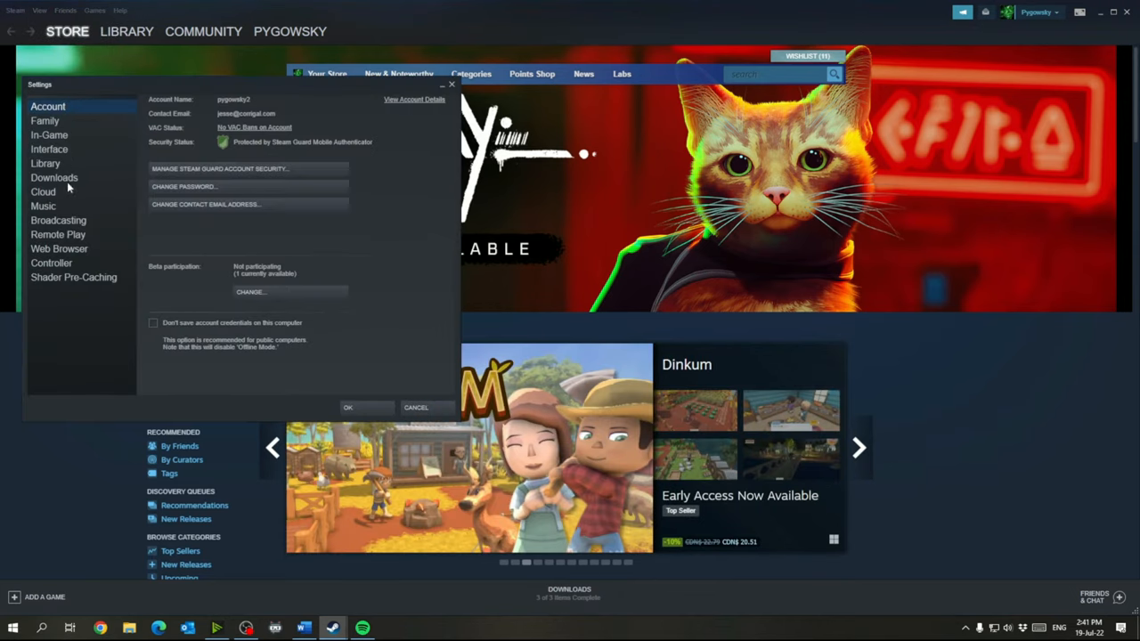
{"action": "left_click", "coordinate": [54, 177]}
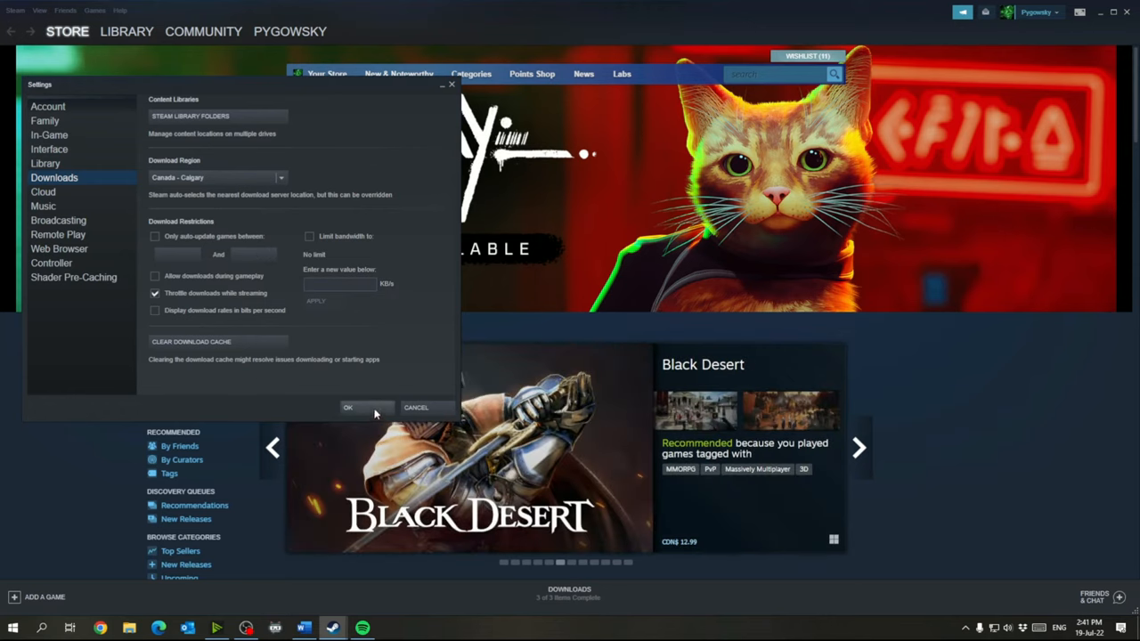
{"action": "left_click", "coordinate": [347, 407]}
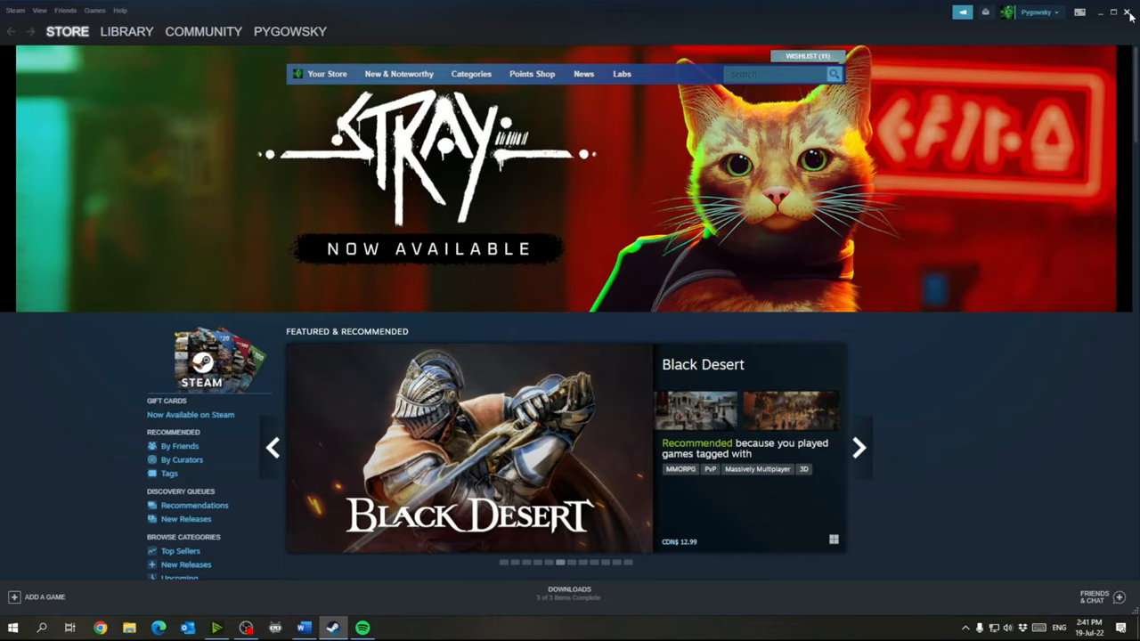
Close Steam and open Spotify's Preferences through the Edit menu.
{"action": "left_click", "coordinate": [1129, 12]}
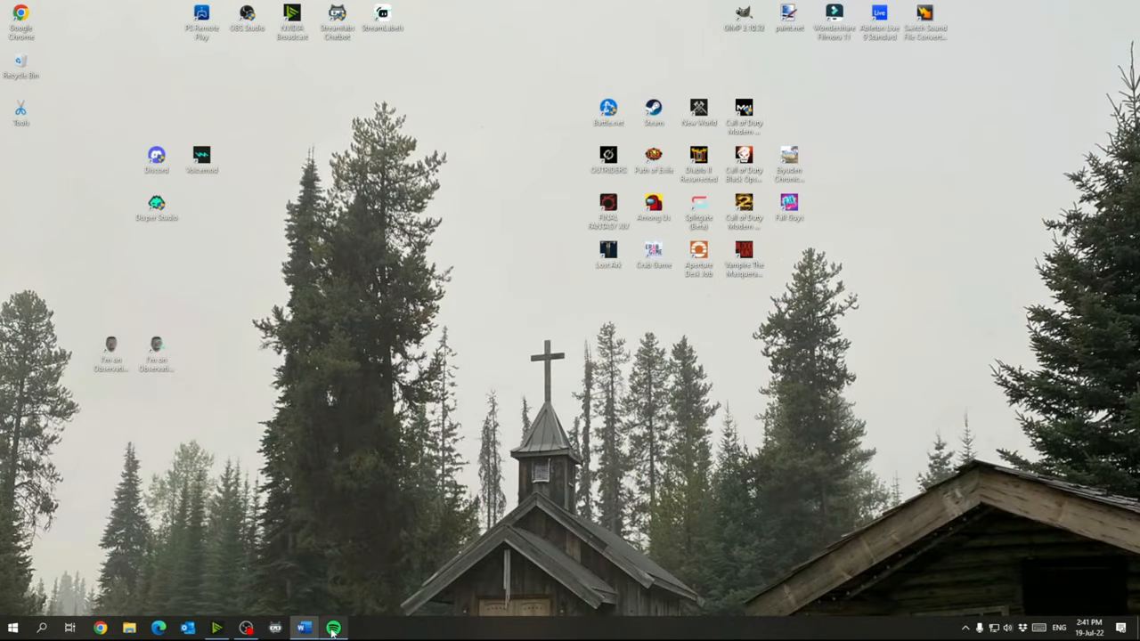
{"action": "left_click", "coordinate": [333, 628]}
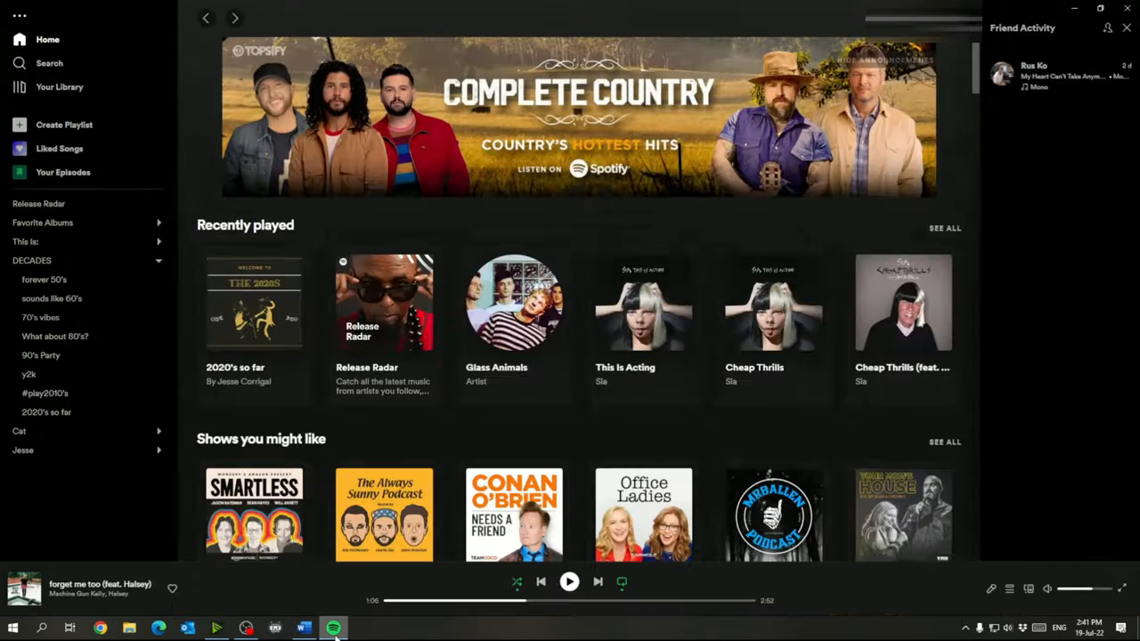
{"action": "left_click", "coordinate": [20, 16]}
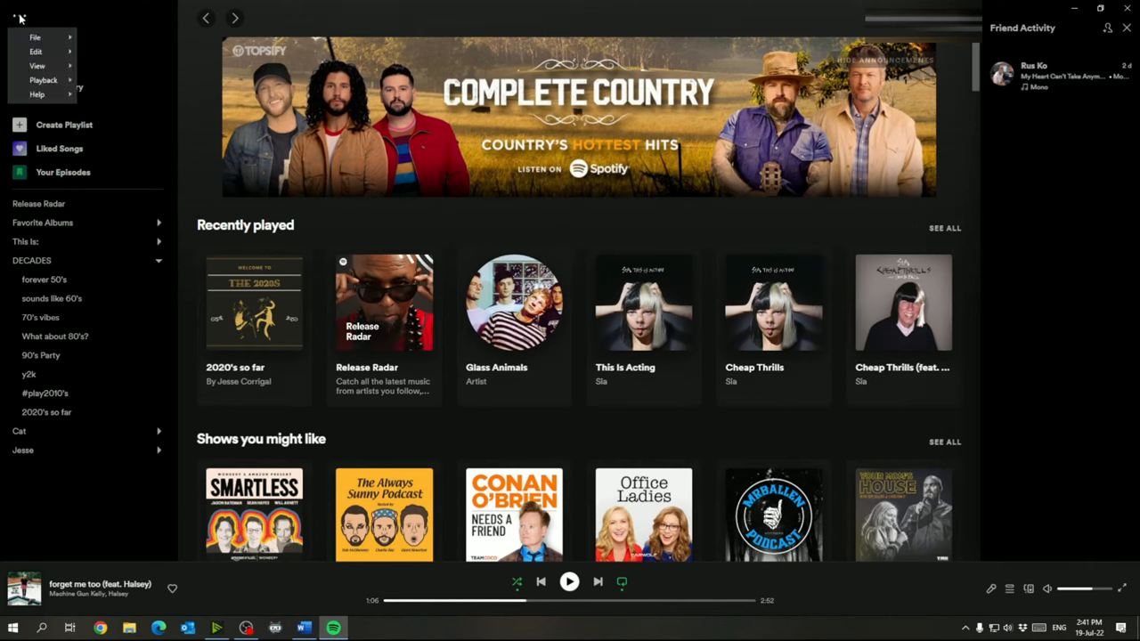
{"action": "mouse_move", "coordinate": [37, 66]}
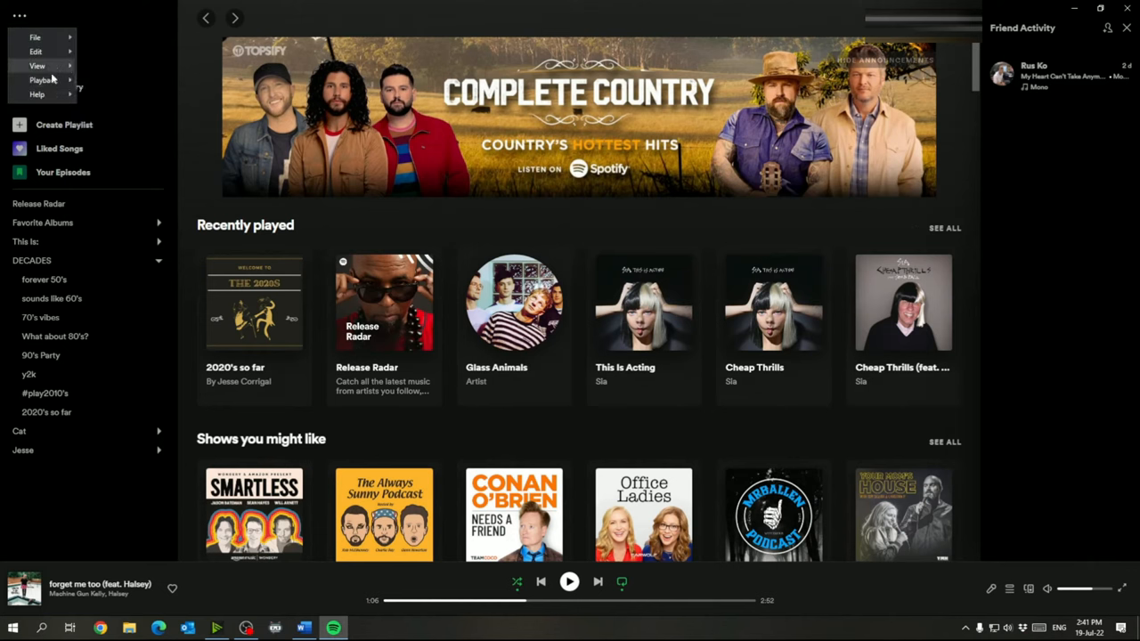
{"action": "left_click", "coordinate": [36, 37]}
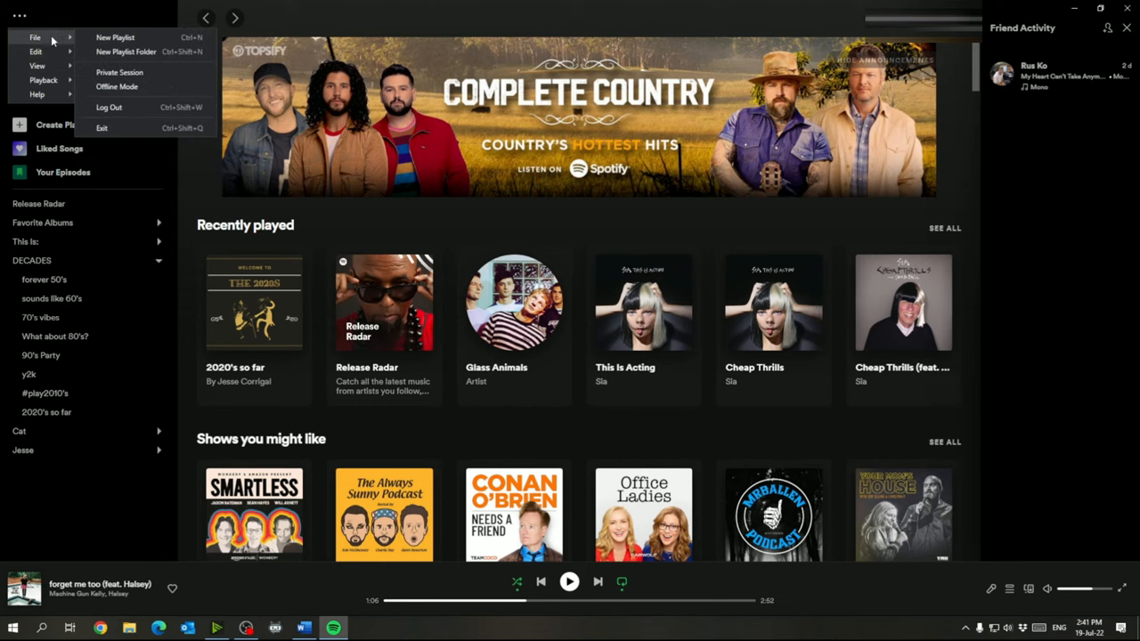
{"action": "left_click", "coordinate": [36, 51]}
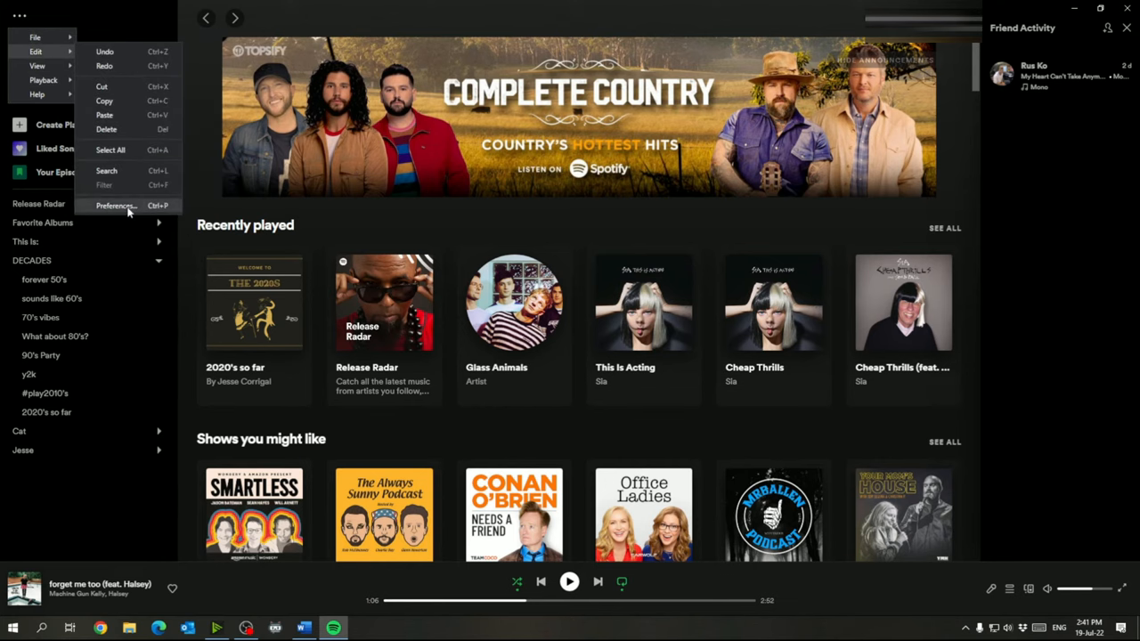
{"action": "left_click", "coordinate": [116, 206]}
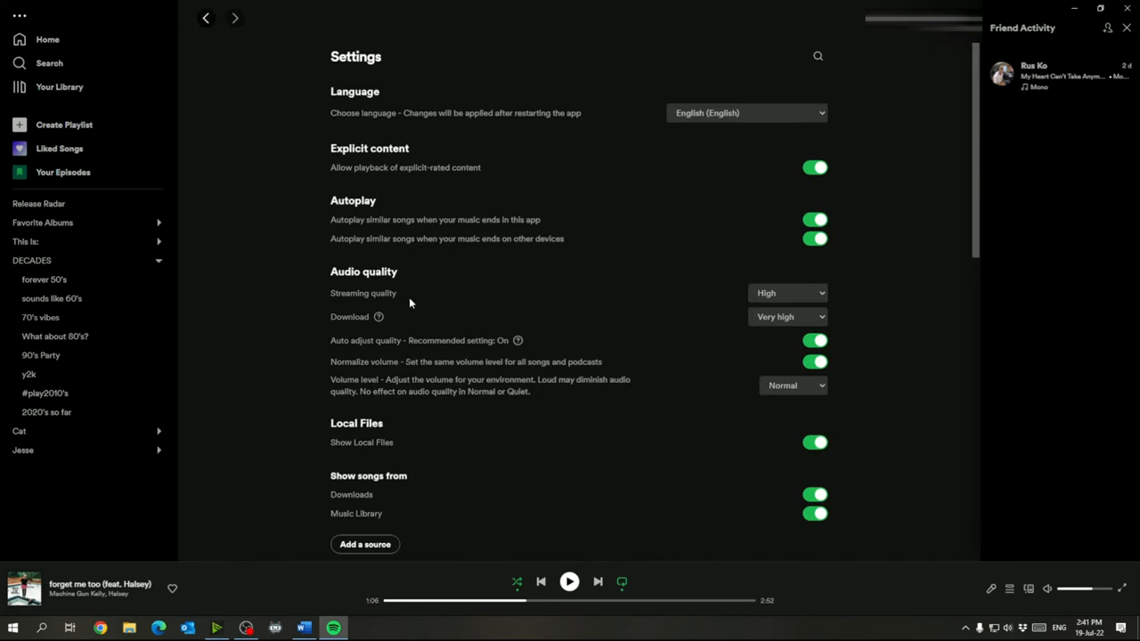
Confirm 'Enable hardware acceleration' is off under Compatibility, then close Spotify.
{"action": "scroll", "scroll_direction": "down", "scroll_amount": 3}
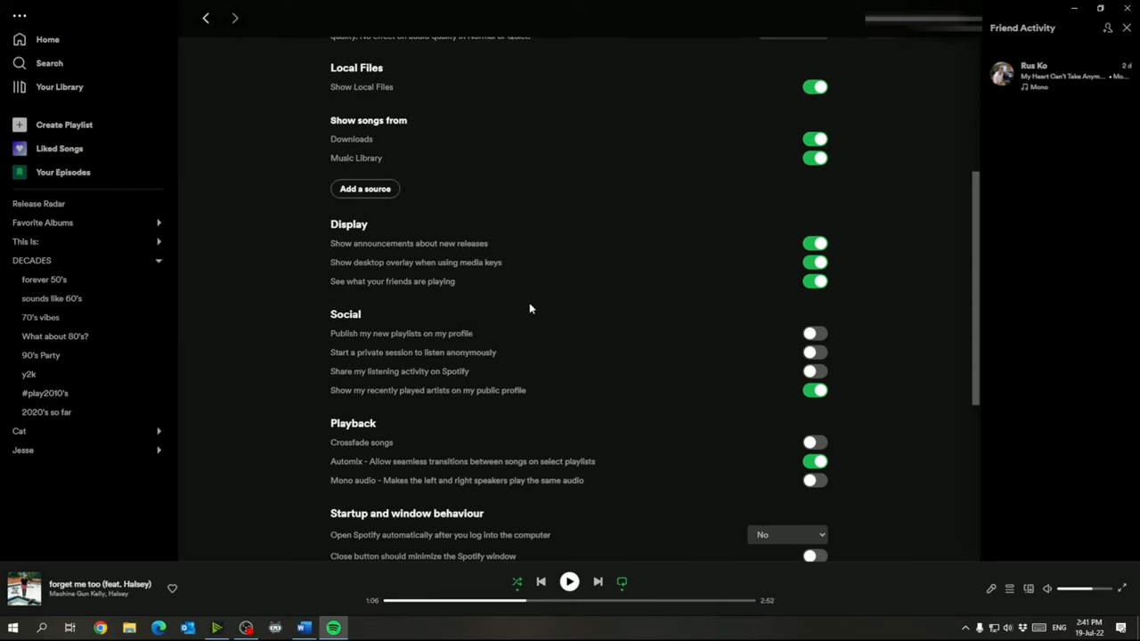
{"action": "scroll", "scroll_direction": "down", "scroll_amount": 3}
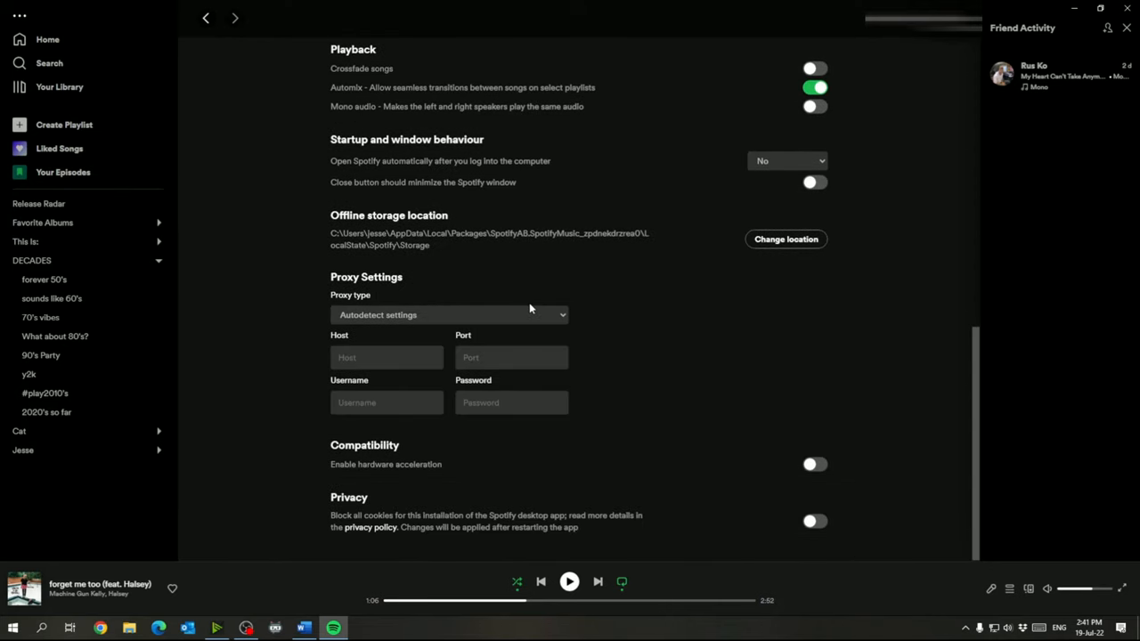
{"action": "mouse_move", "coordinate": [819, 455]}
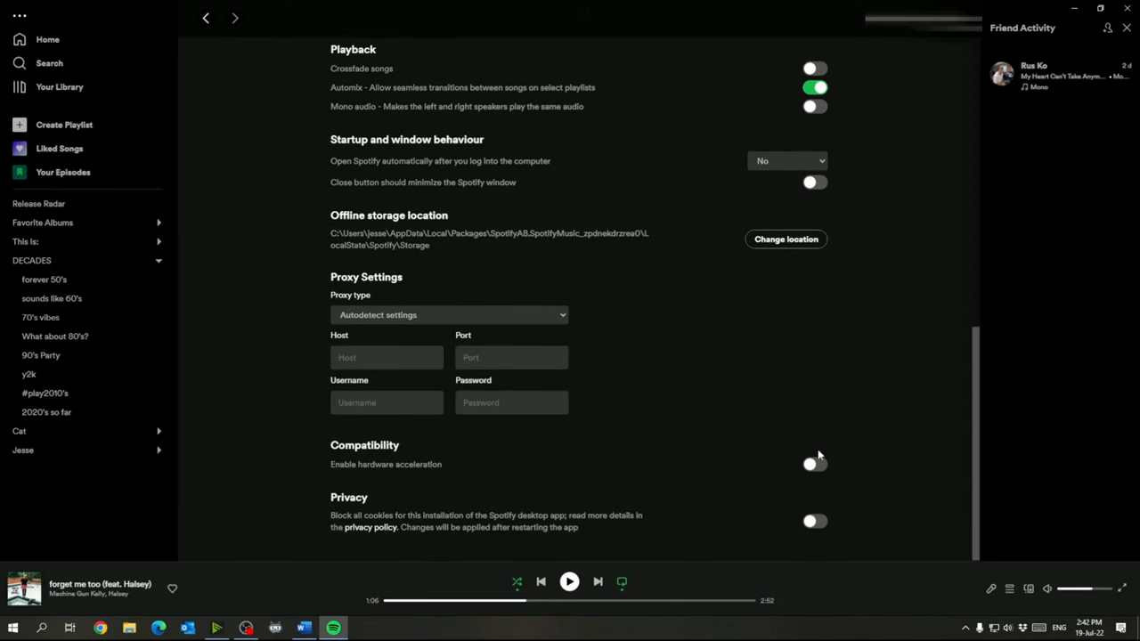
{"action": "left_click", "coordinate": [814, 463]}
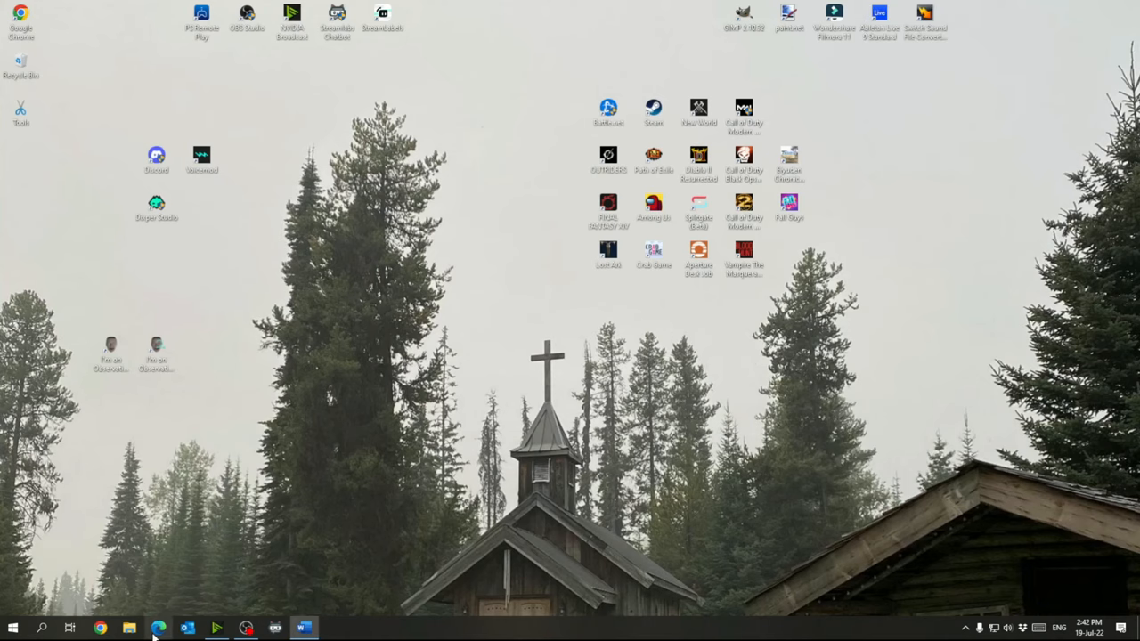
Open Edge's System and performance settings, with hardware acceleration and background extensions off.
{"action": "left_click", "coordinate": [159, 627]}
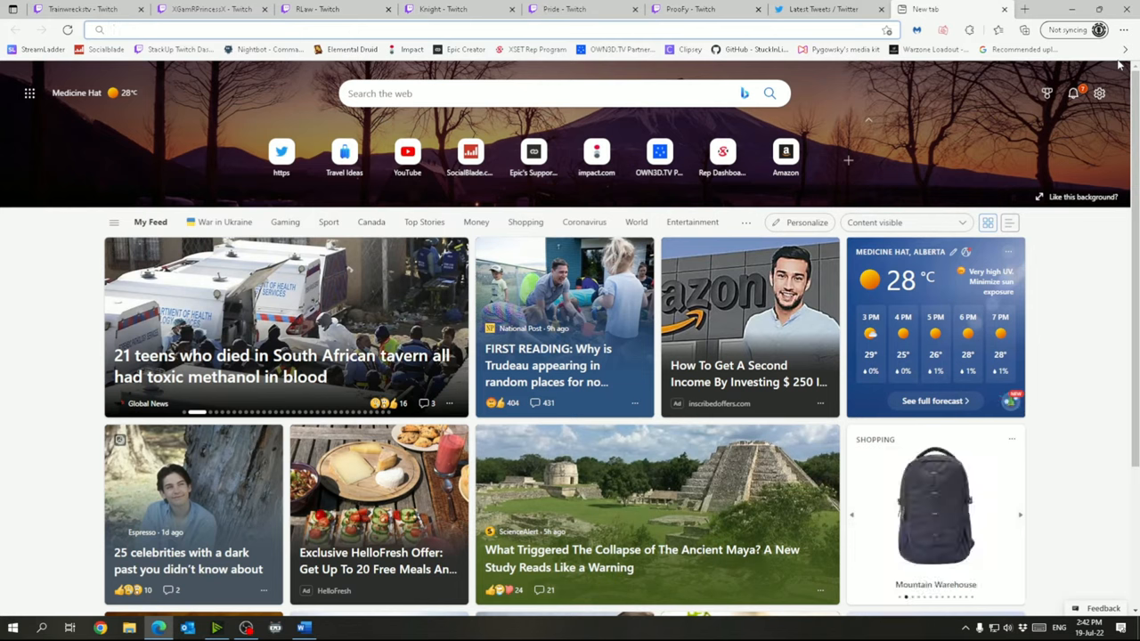
{"action": "left_click", "coordinate": [1123, 30]}
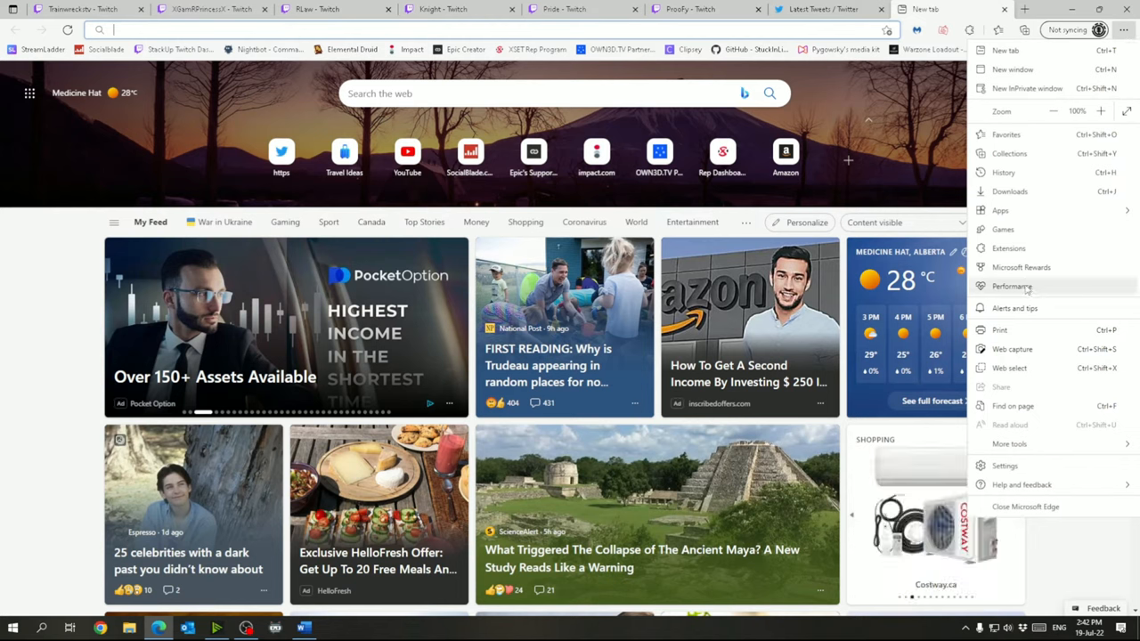
{"action": "left_click", "coordinate": [1012, 286]}
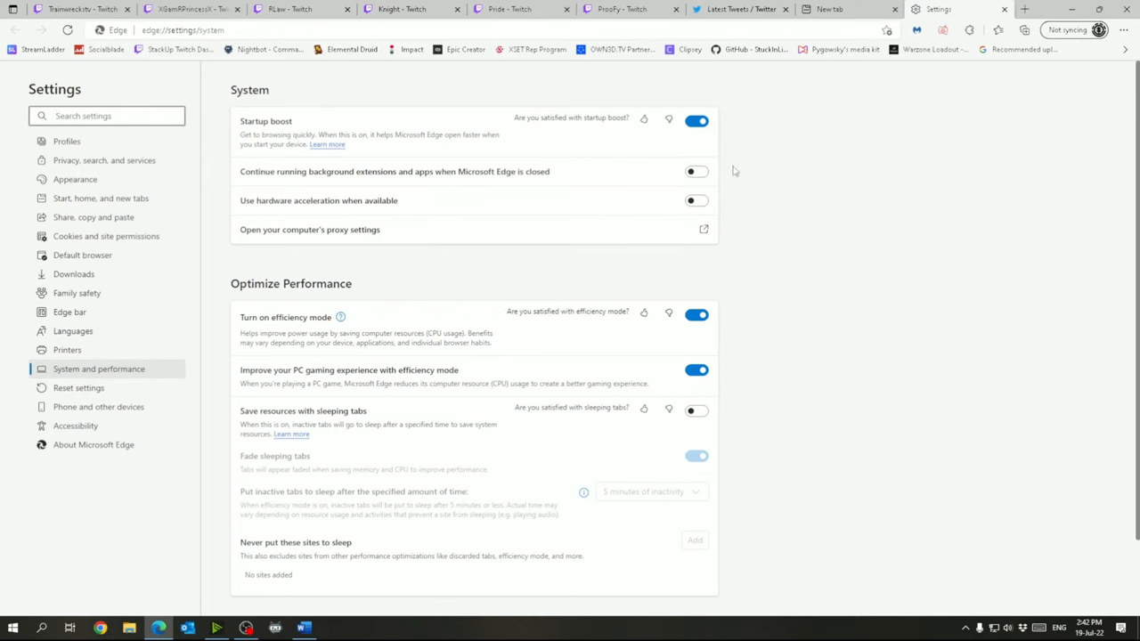
{"action": "mouse_move", "coordinate": [341, 409]}
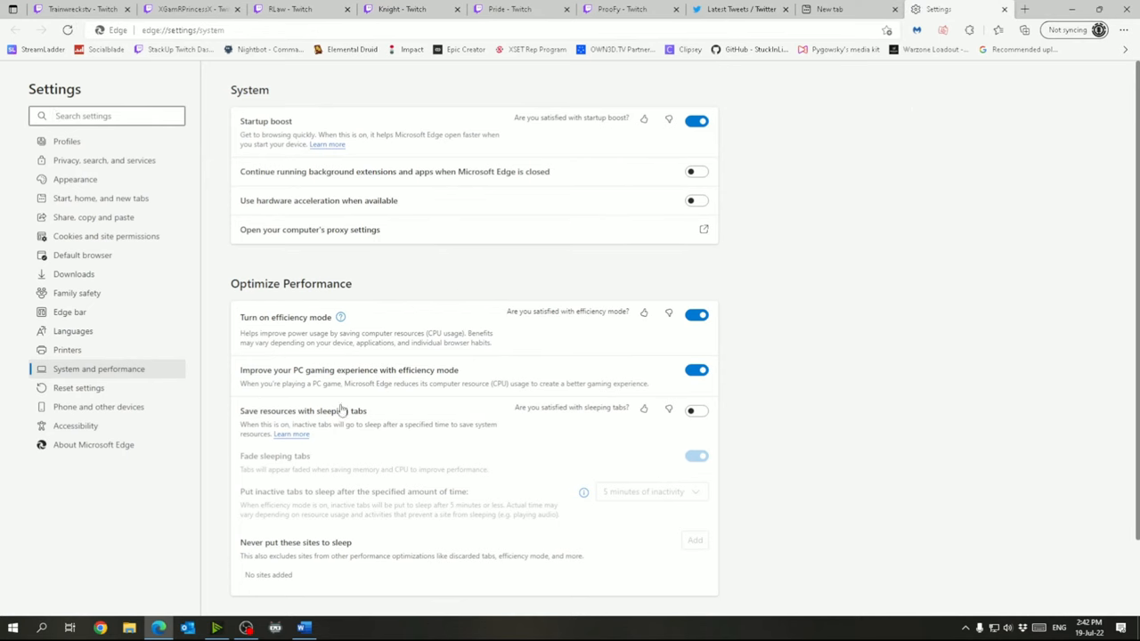
{"action": "mouse_move", "coordinate": [341, 389]}
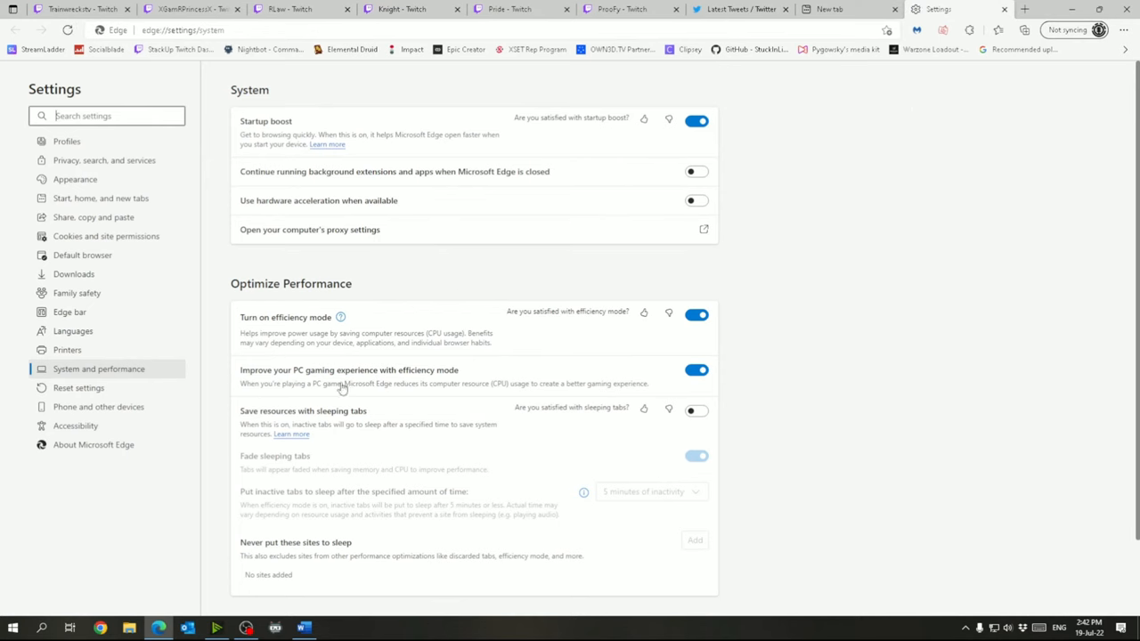
{"action": "mouse_move", "coordinate": [478, 375]}
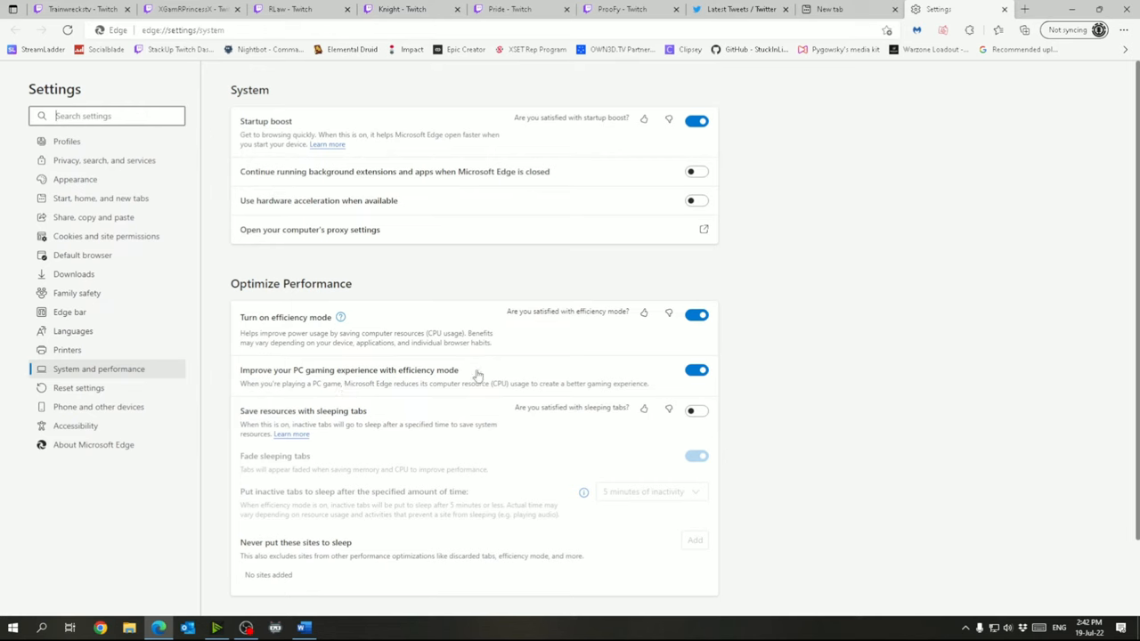
{"action": "mouse_move", "coordinate": [710, 374]}
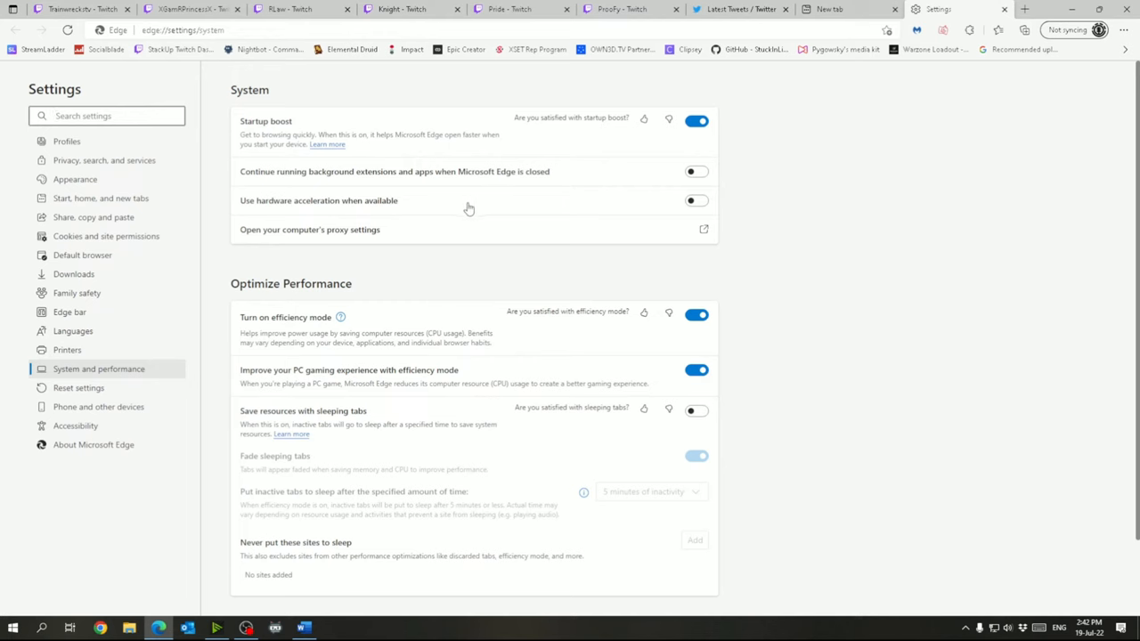
{"action": "mouse_move", "coordinate": [480, 217]}
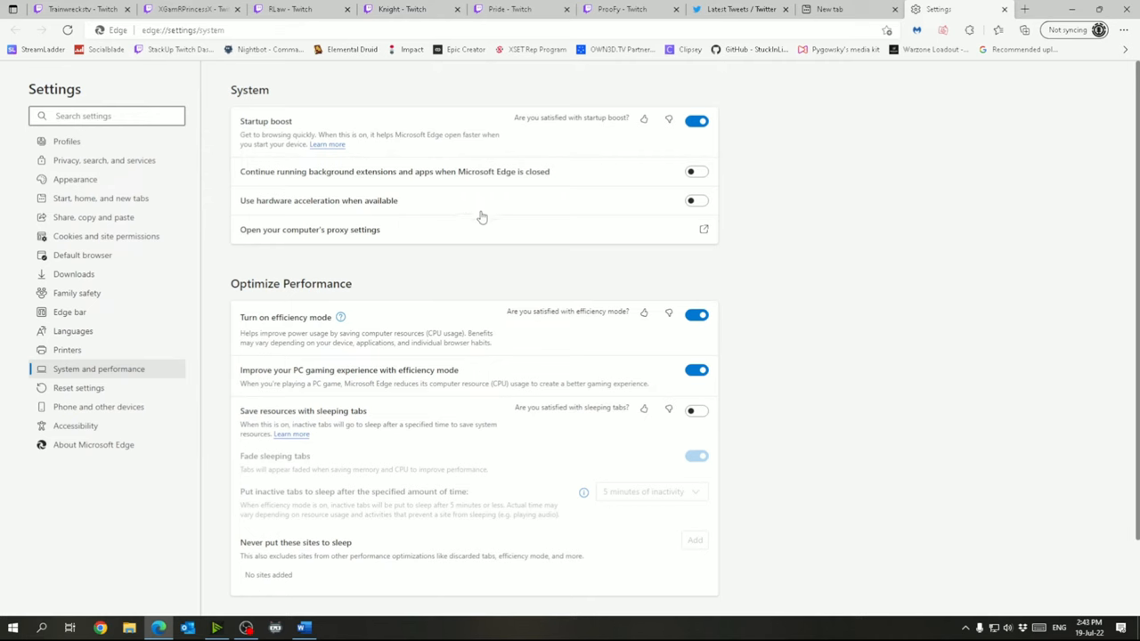
{"action": "mouse_move", "coordinate": [360, 170]}
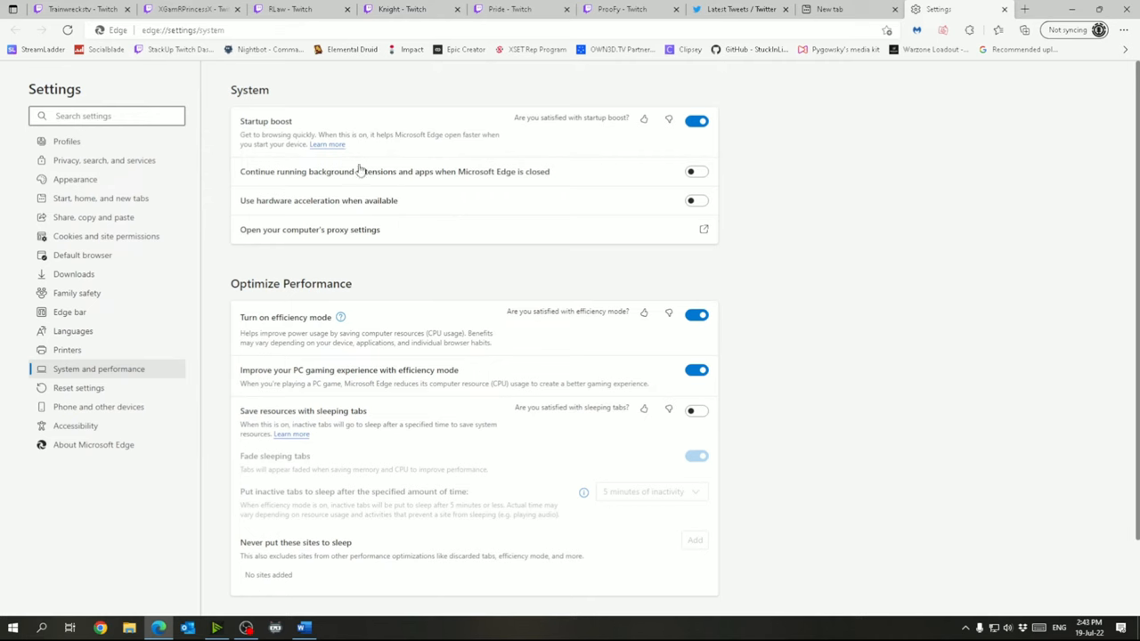
{"action": "mouse_move", "coordinate": [574, 187]}
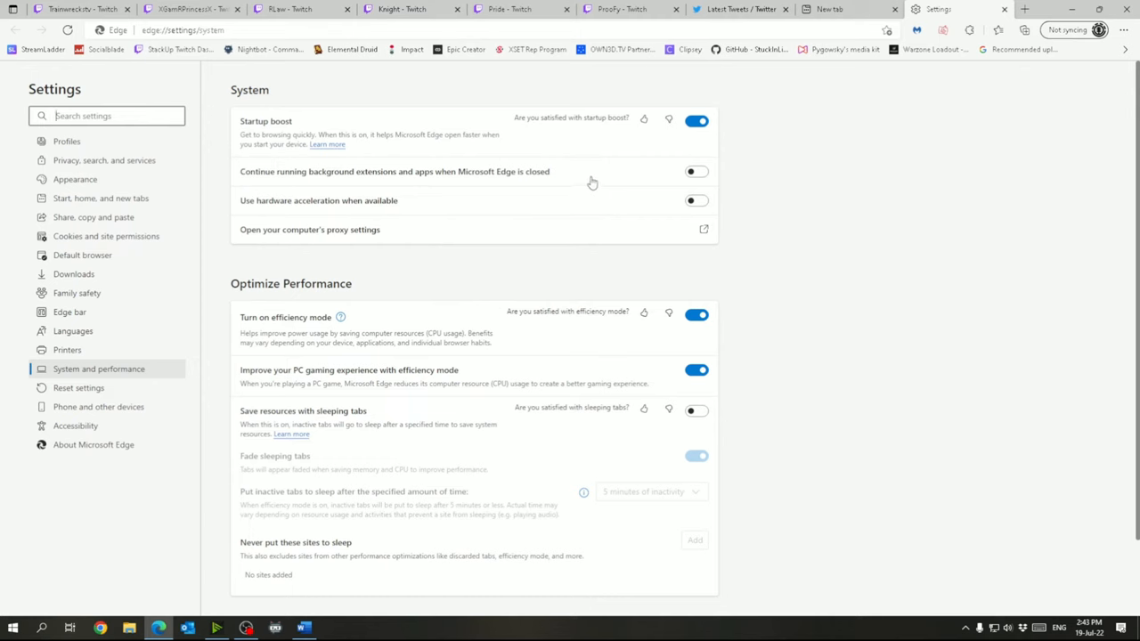
{"action": "mouse_move", "coordinate": [562, 175]}
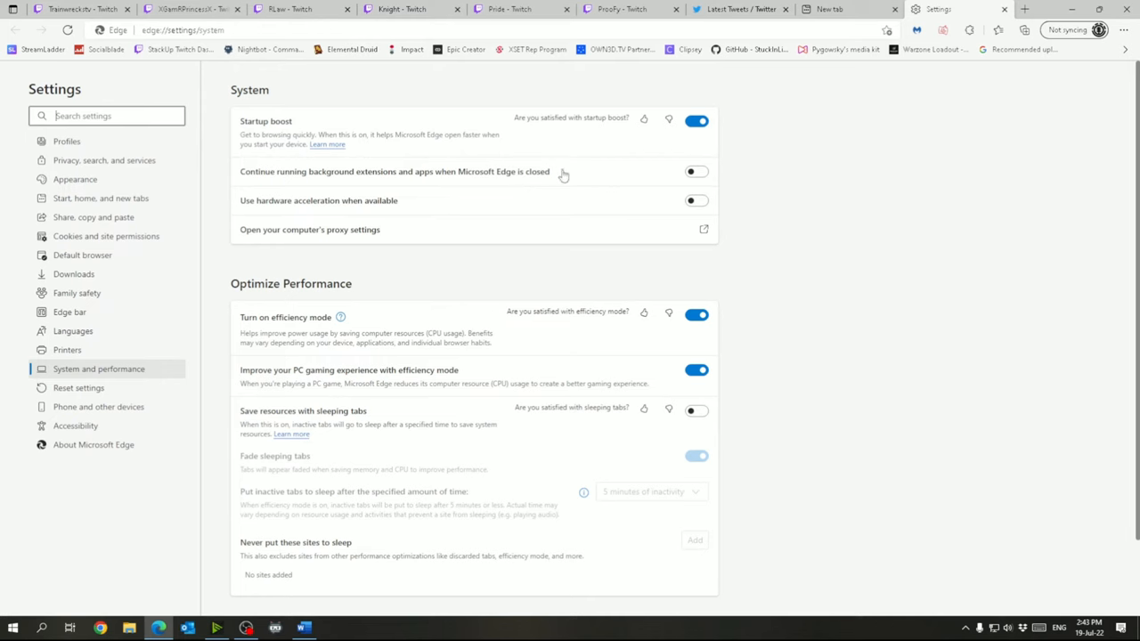
{"action": "mouse_move", "coordinate": [672, 194]}
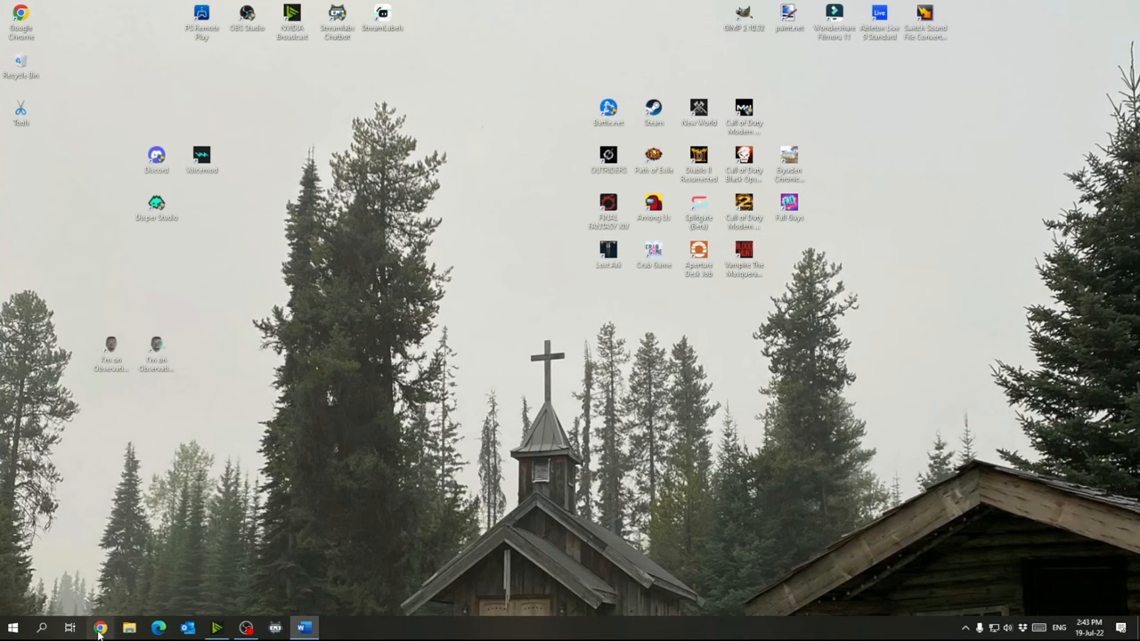
Open Chrome's Settings and search 'ha' to find hardware acceleration.
{"action": "left_click", "coordinate": [100, 628]}
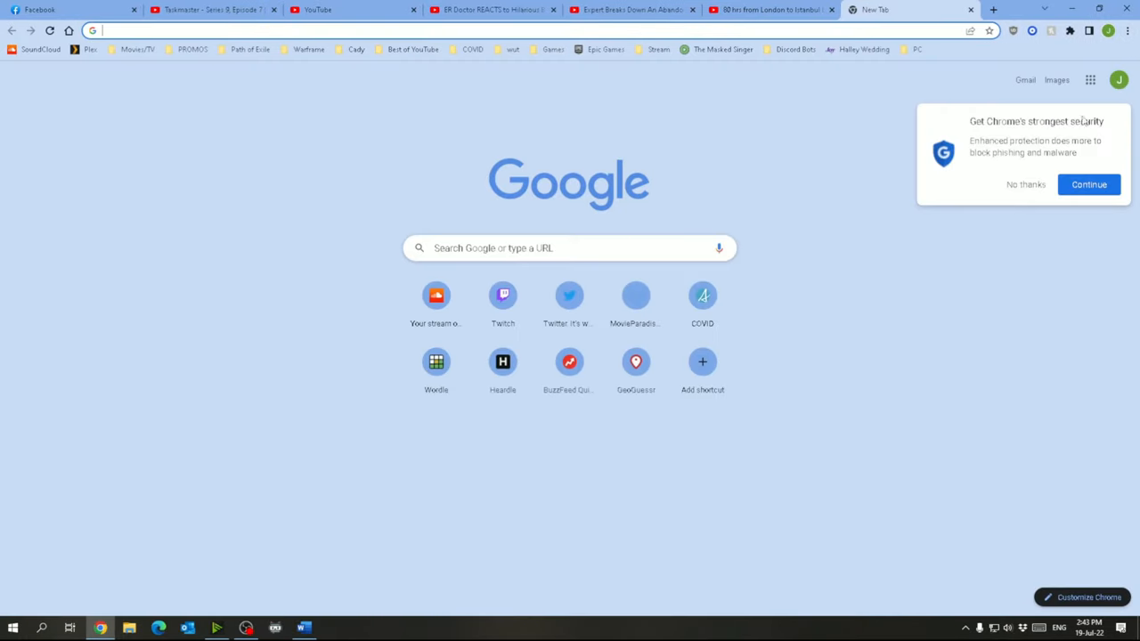
{"action": "left_click", "coordinate": [1127, 31]}
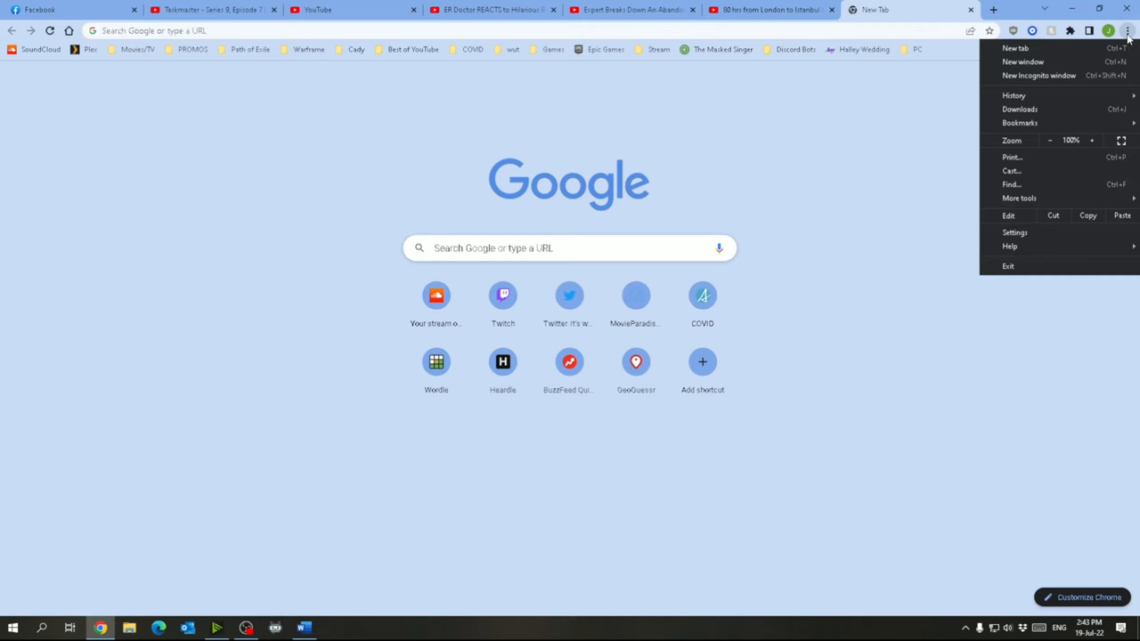
{"action": "left_click", "coordinate": [1014, 232]}
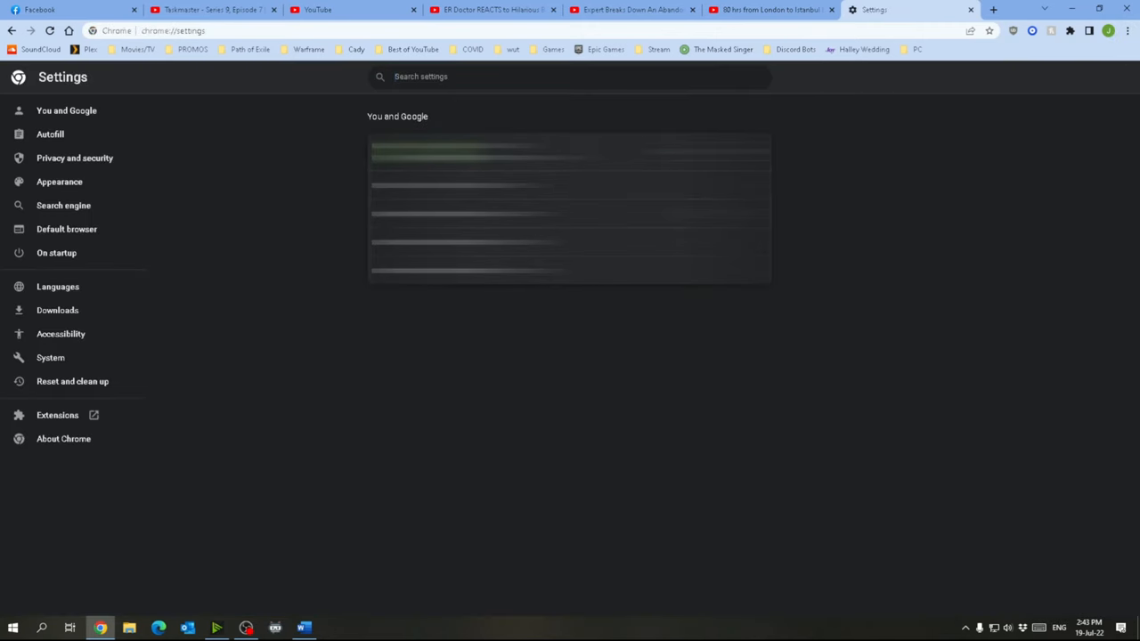
{"action": "type", "text": "ha"}
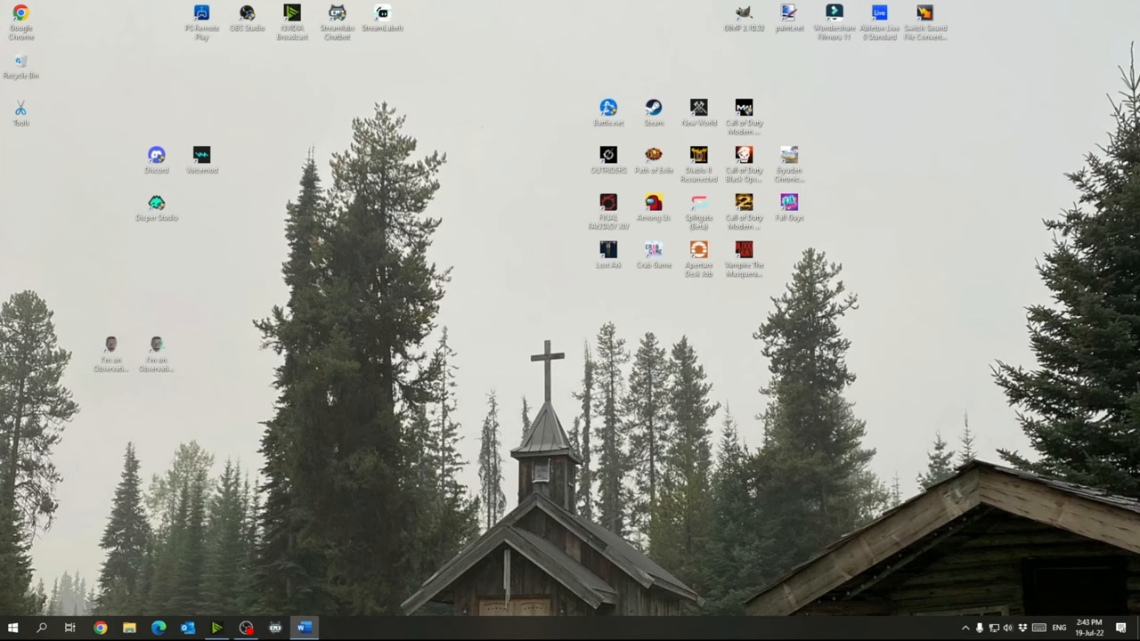
{"action": "mouse_move", "coordinate": [965, 628]}
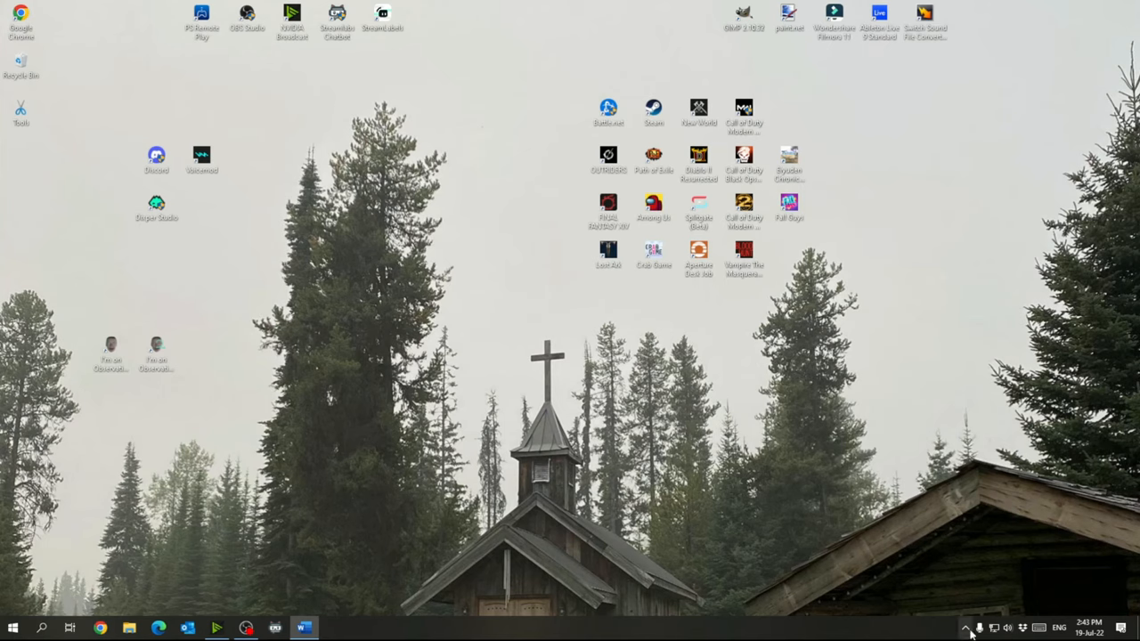
Open Discord from the tray, verify Advanced shows hardware acceleration off, and exit settings.
{"action": "left_click", "coordinate": [332, 628]}
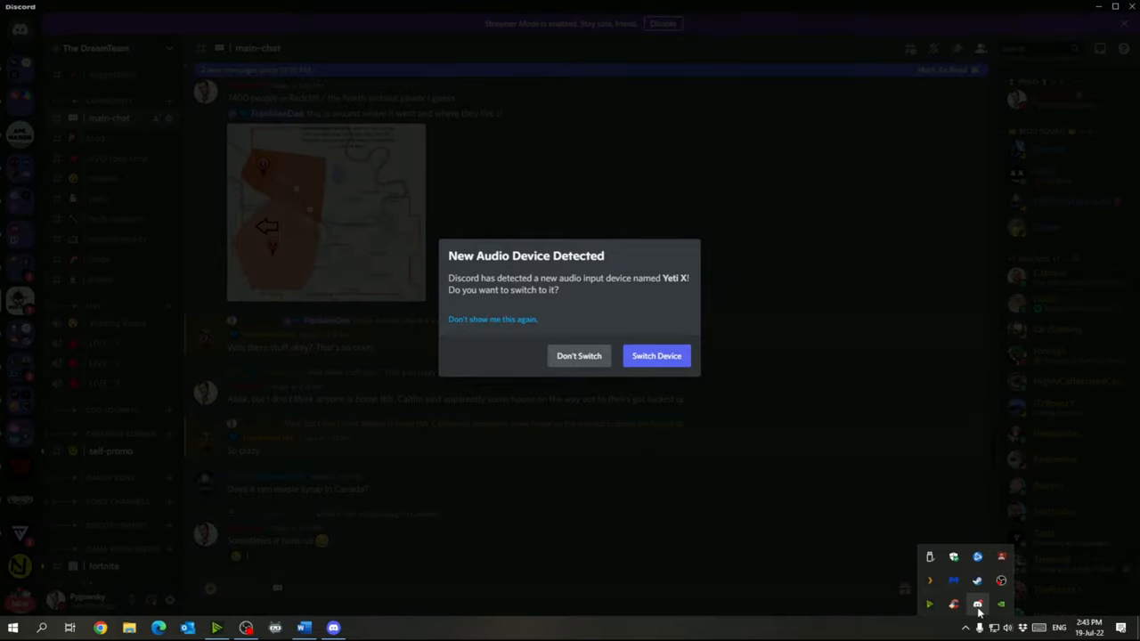
{"action": "left_click", "coordinate": [578, 356]}
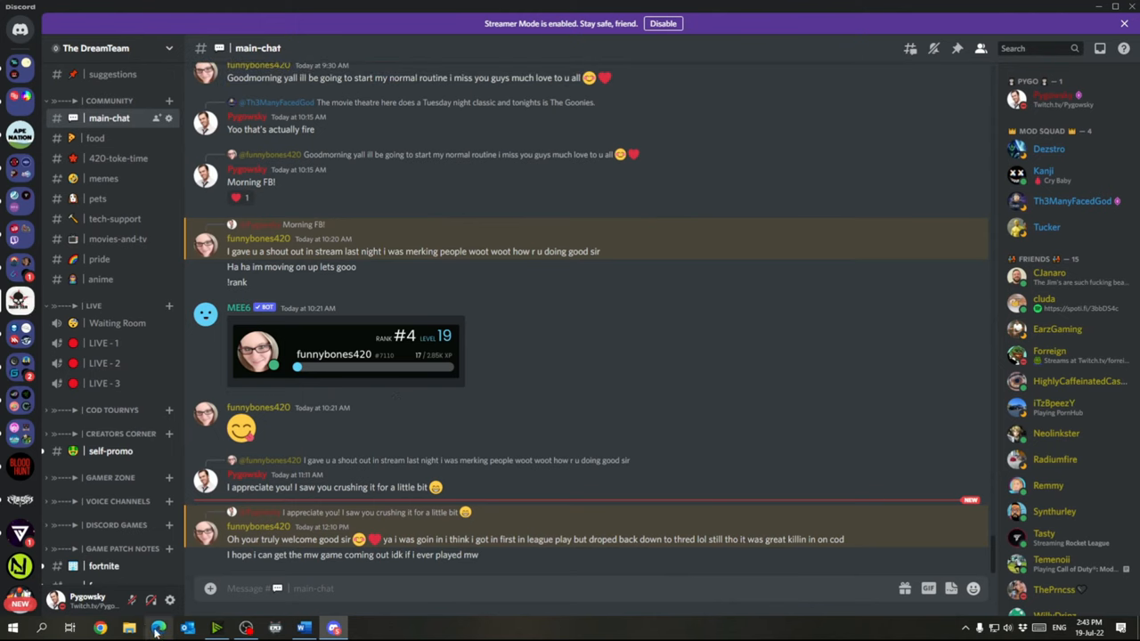
{"action": "mouse_move", "coordinate": [168, 601]}
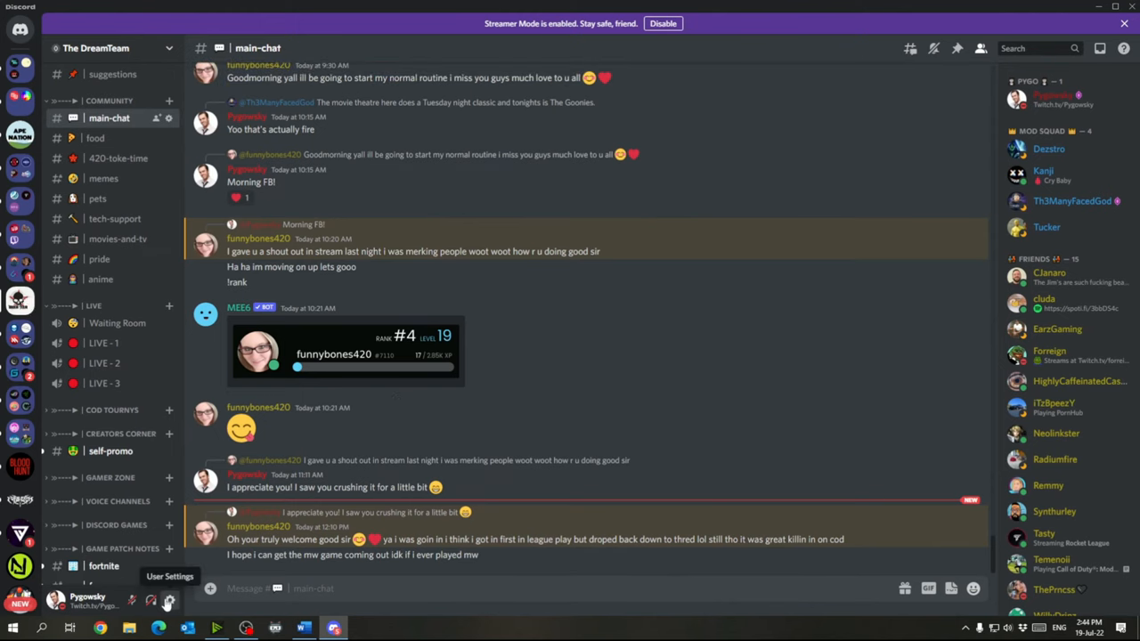
{"action": "left_click", "coordinate": [168, 600]}
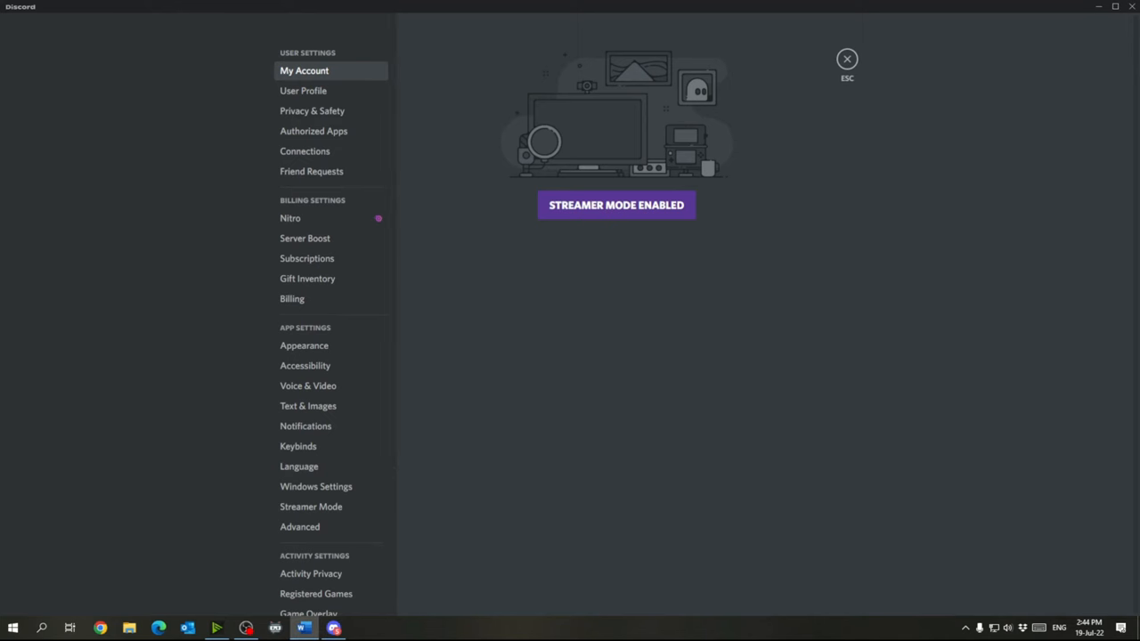
{"action": "mouse_move", "coordinate": [303, 90]}
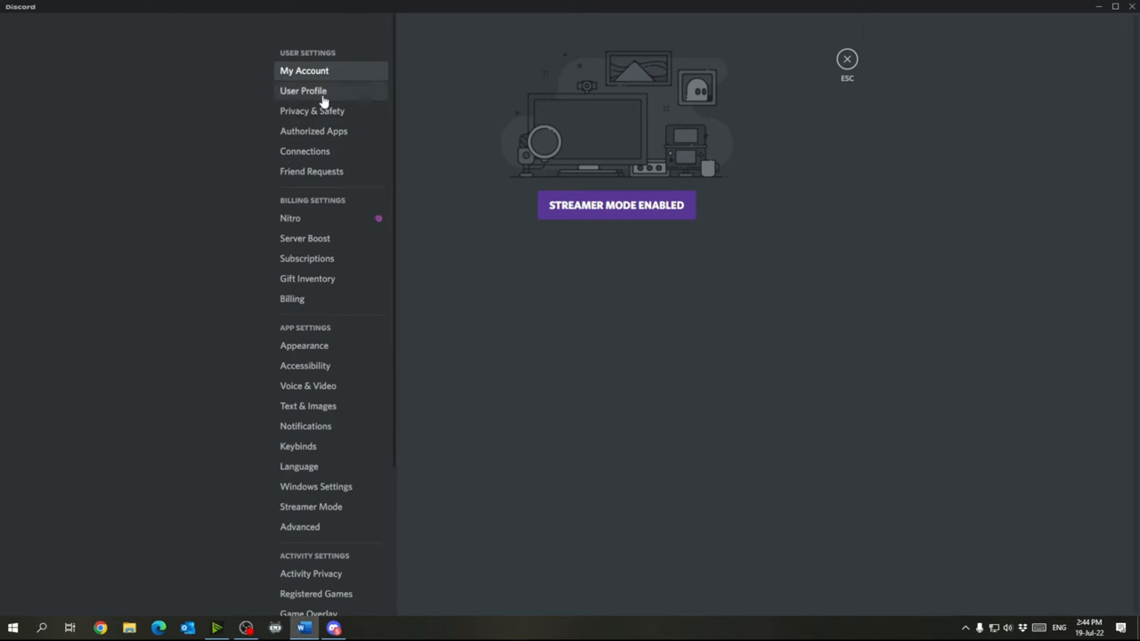
{"action": "mouse_move", "coordinate": [305, 185]}
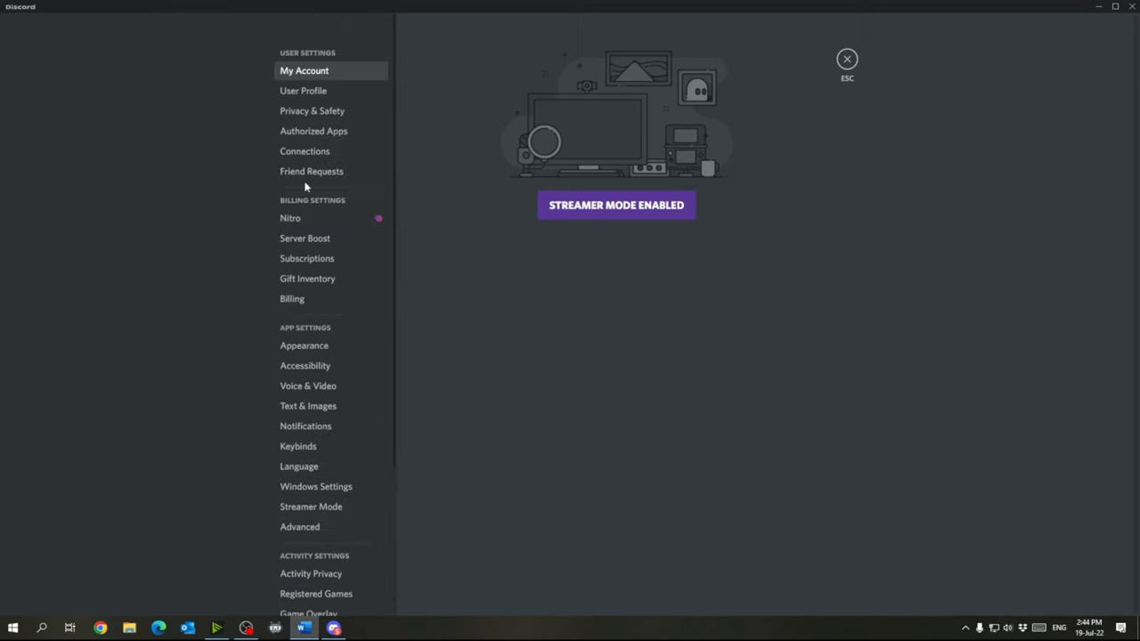
{"action": "mouse_move", "coordinate": [308, 406]}
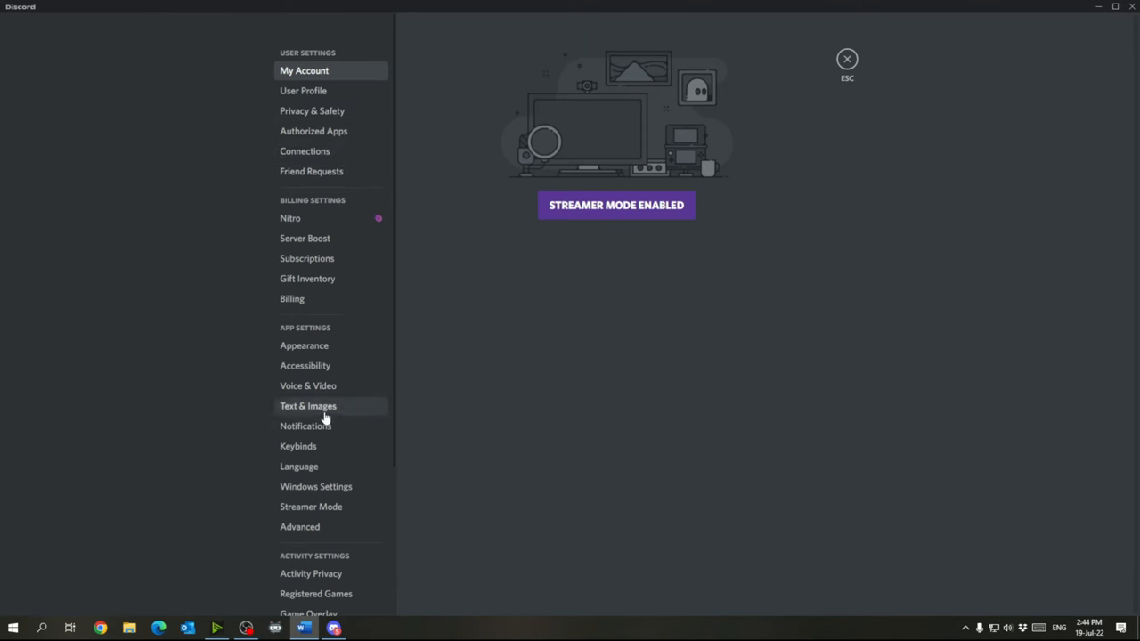
{"action": "left_click", "coordinate": [300, 526]}
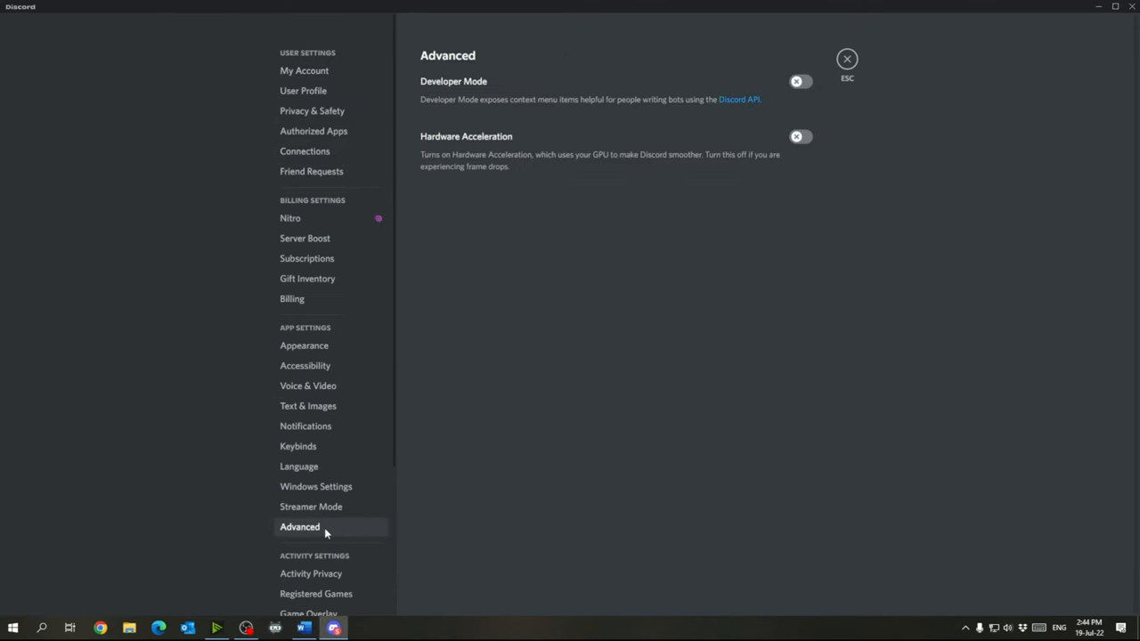
{"action": "mouse_move", "coordinate": [314, 538]}
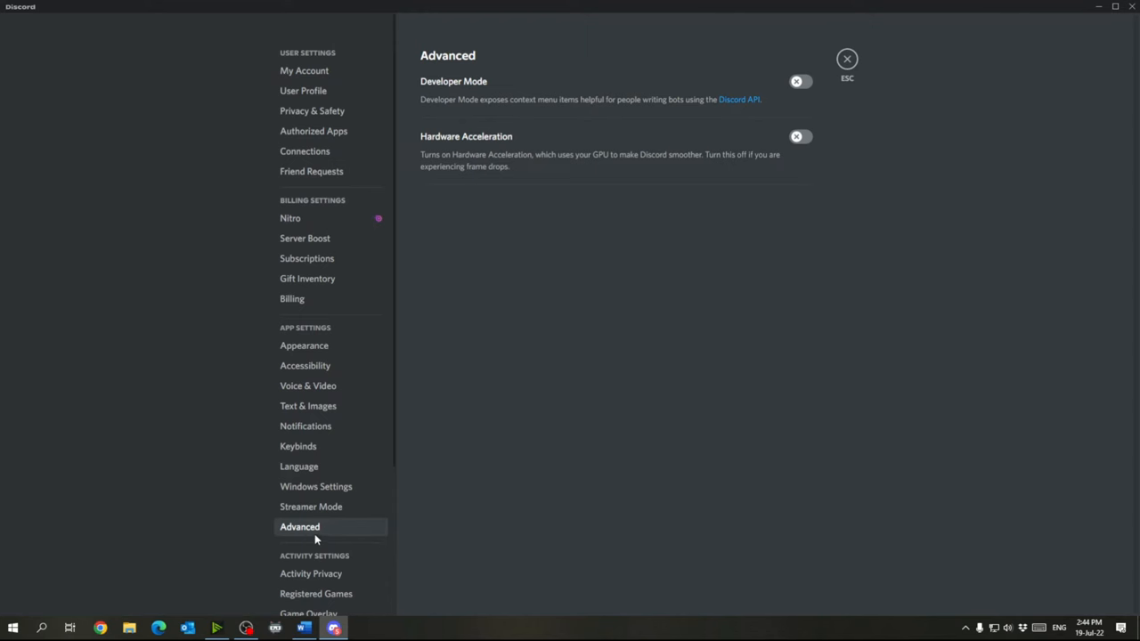
{"action": "mouse_move", "coordinate": [438, 149]}
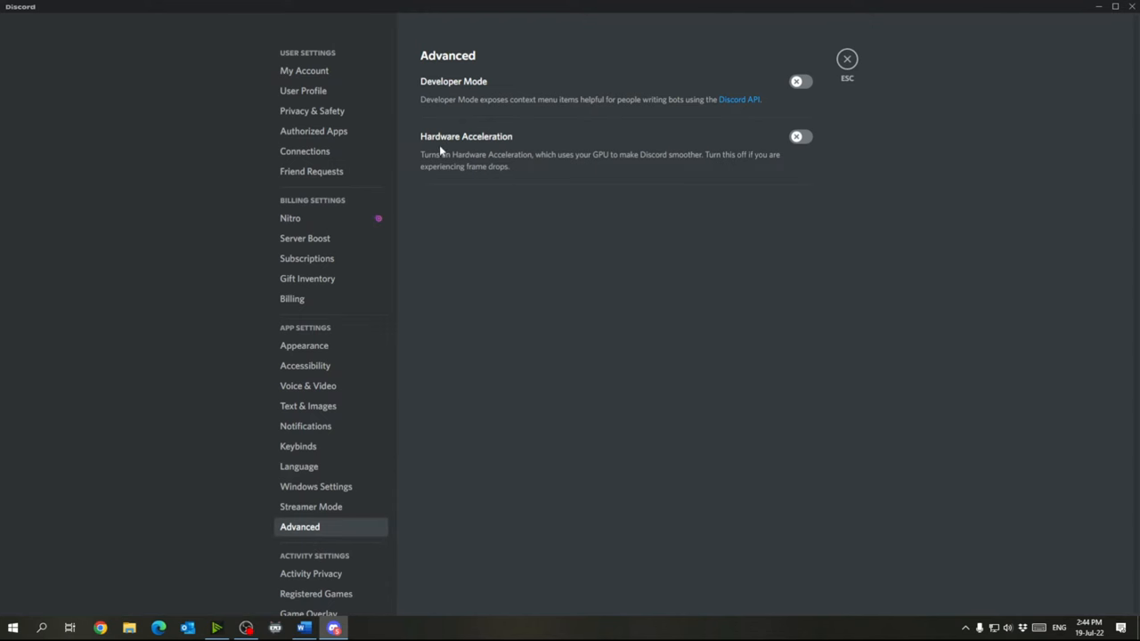
{"action": "mouse_move", "coordinate": [721, 161]}
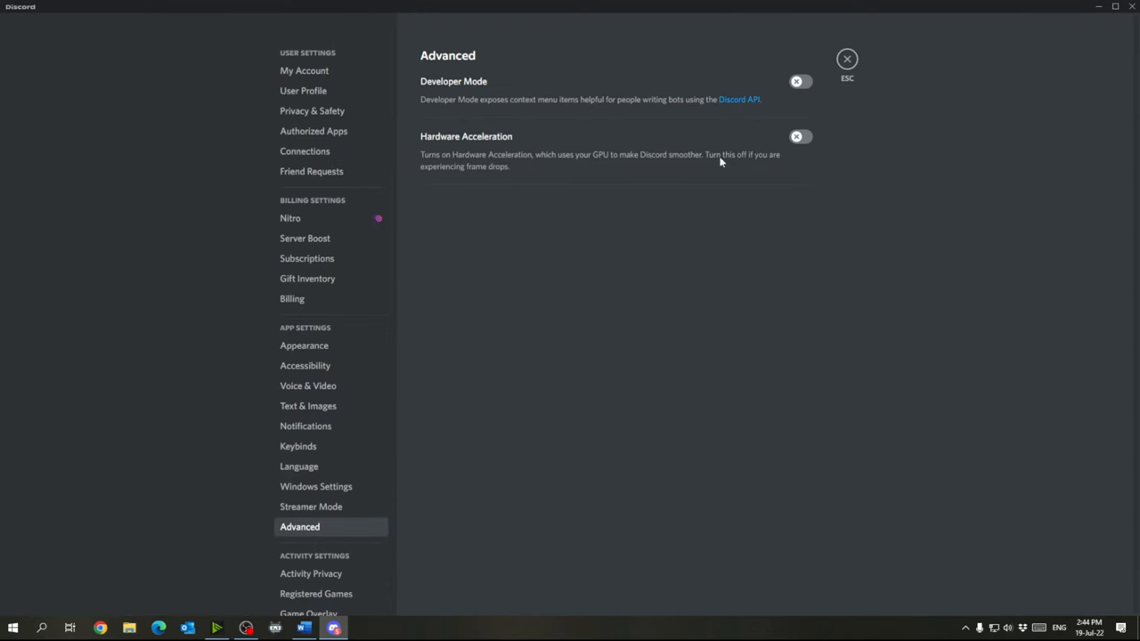
{"action": "mouse_move", "coordinate": [603, 180]}
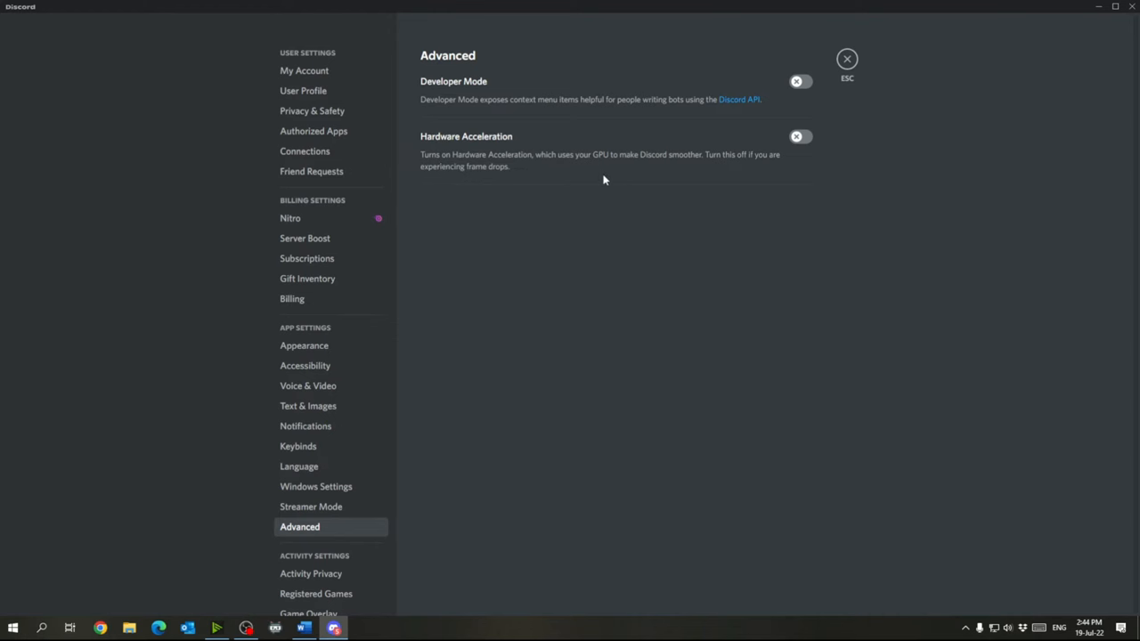
{"action": "mouse_move", "coordinate": [610, 175]}
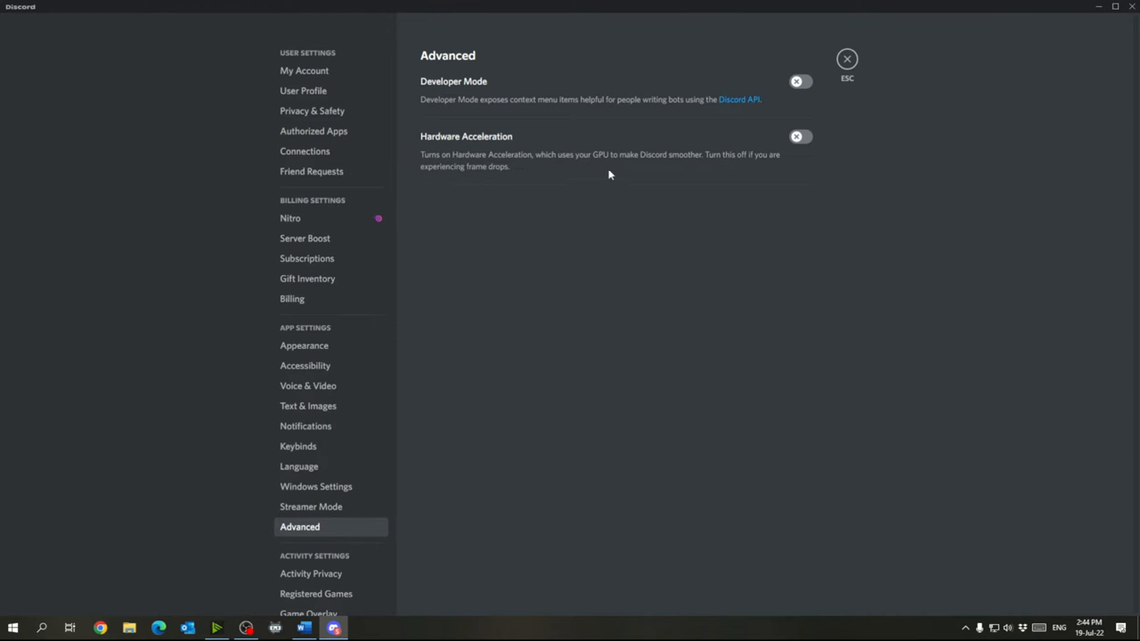
{"action": "mouse_move", "coordinate": [639, 148]}
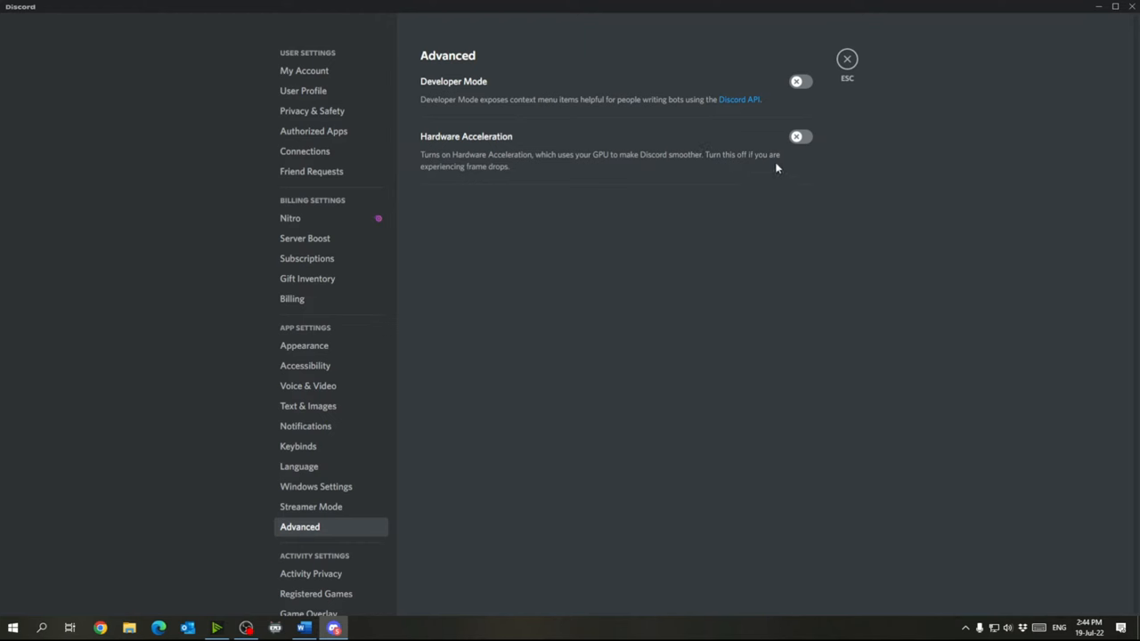
{"action": "mouse_move", "coordinate": [811, 172]}
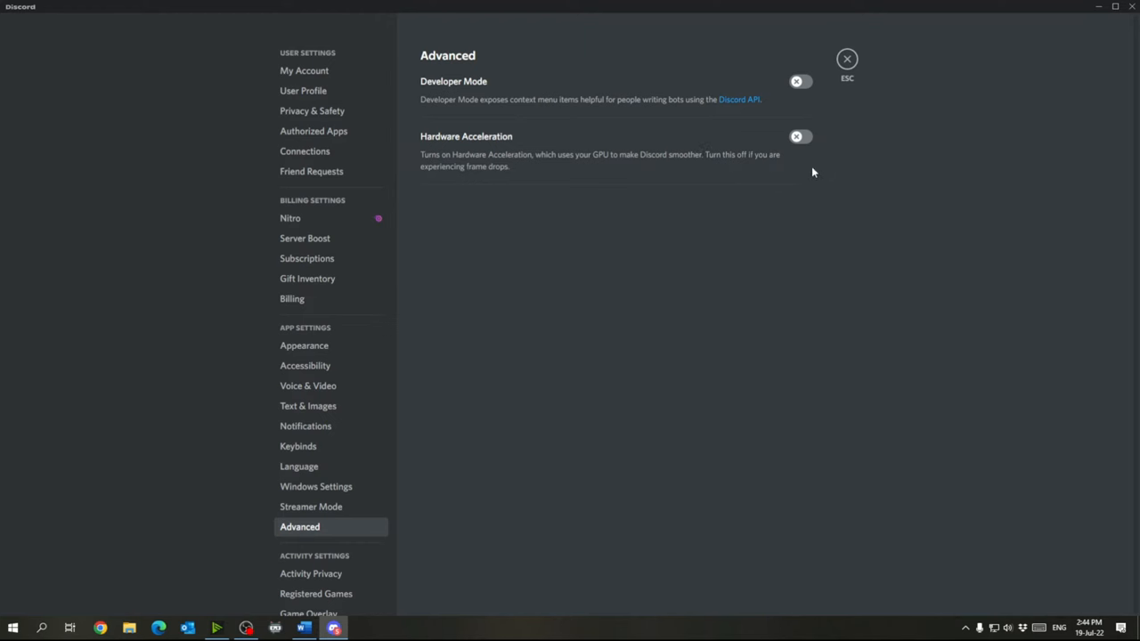
{"action": "mouse_move", "coordinate": [858, 170]}
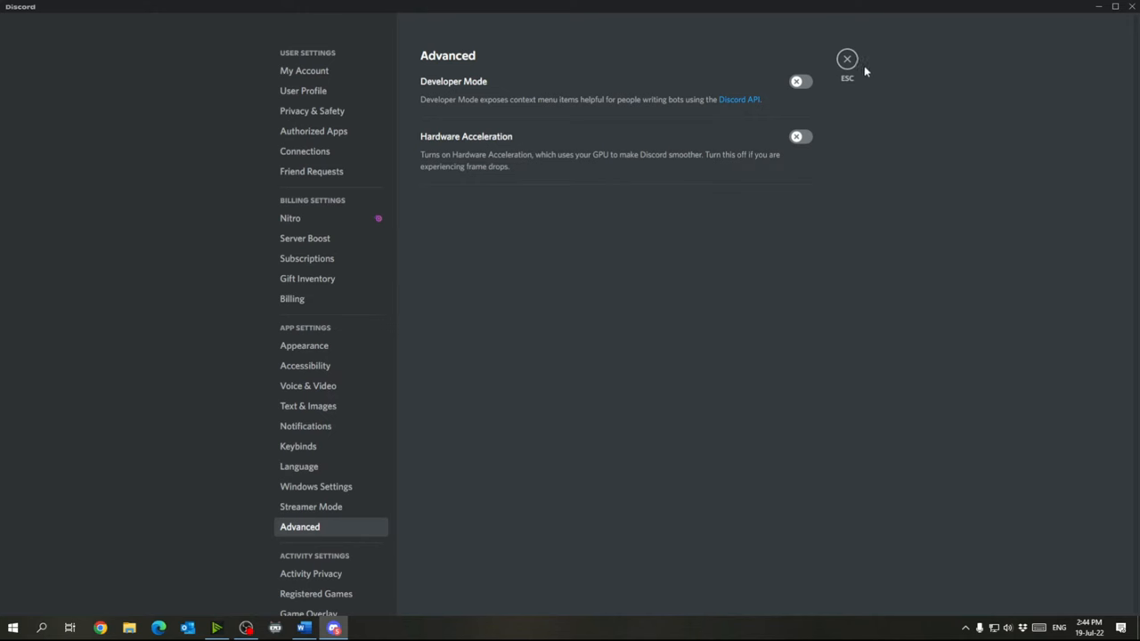
{"action": "left_click", "coordinate": [847, 59]}
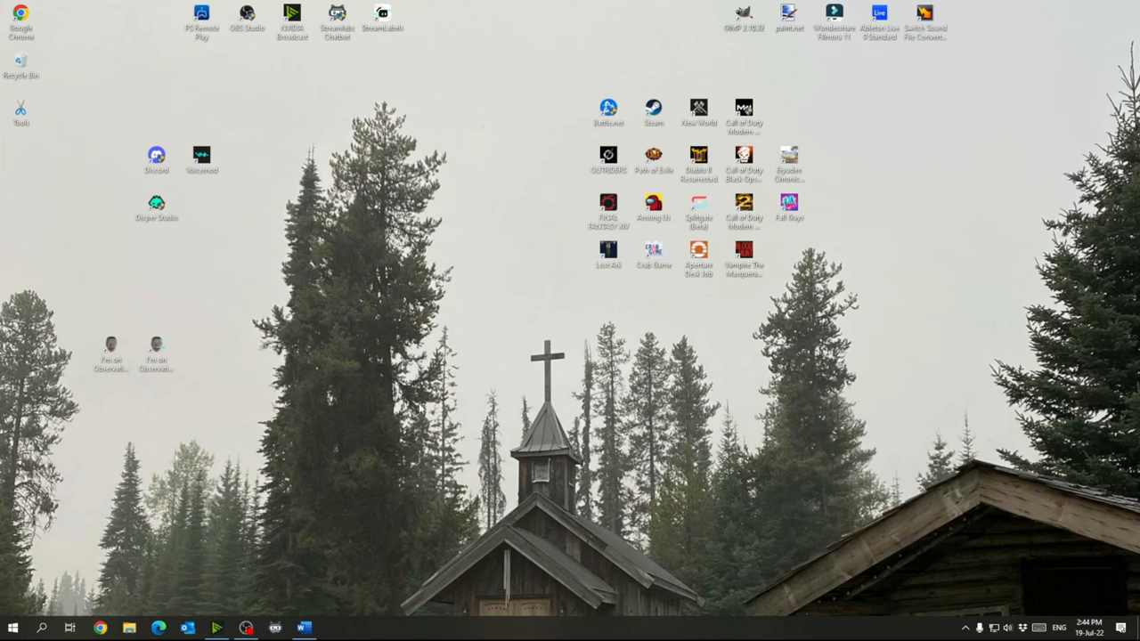
{"action": "mouse_move", "coordinate": [420, 410]}
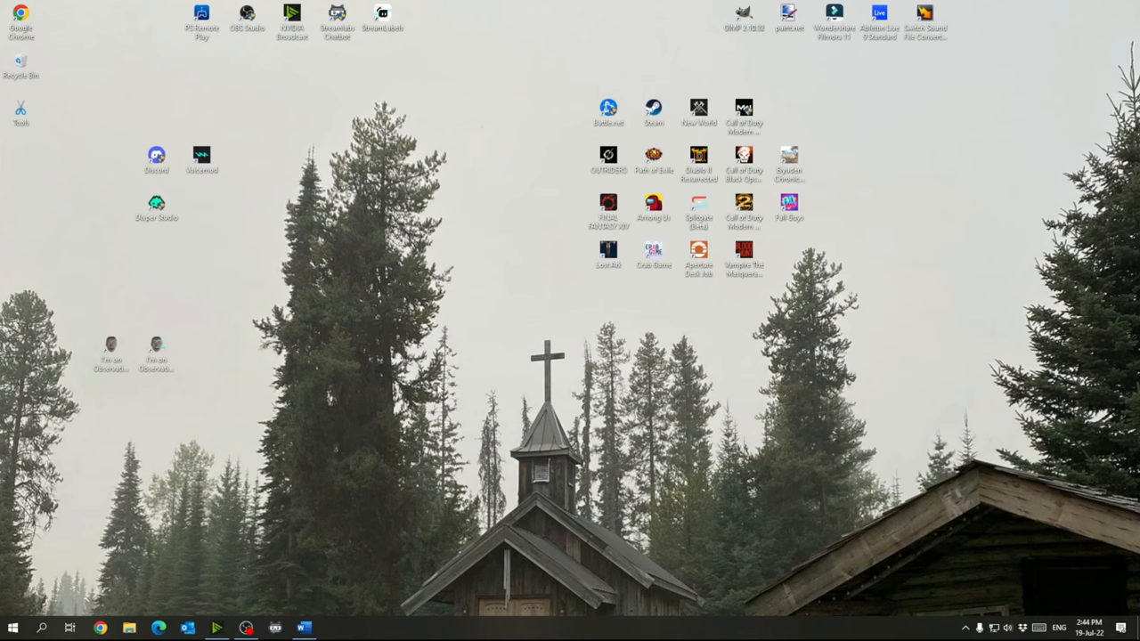
Review the Ultimate Performance plan's advanced power settings and cancel without changes.
{"action": "type", "text": "power"}
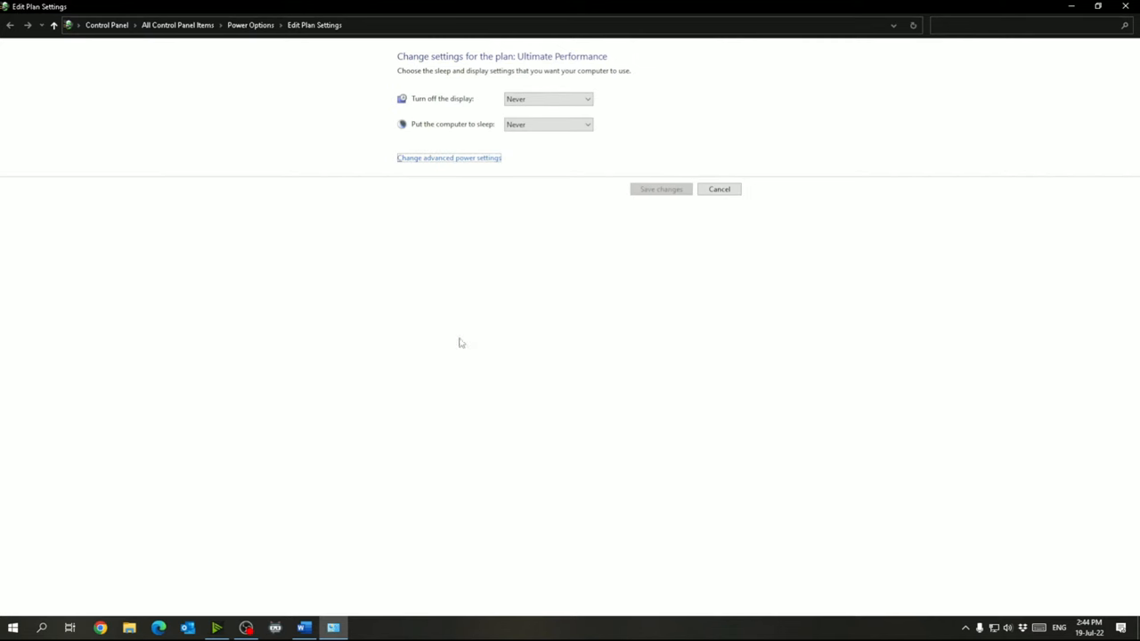
{"action": "left_click", "coordinate": [448, 157]}
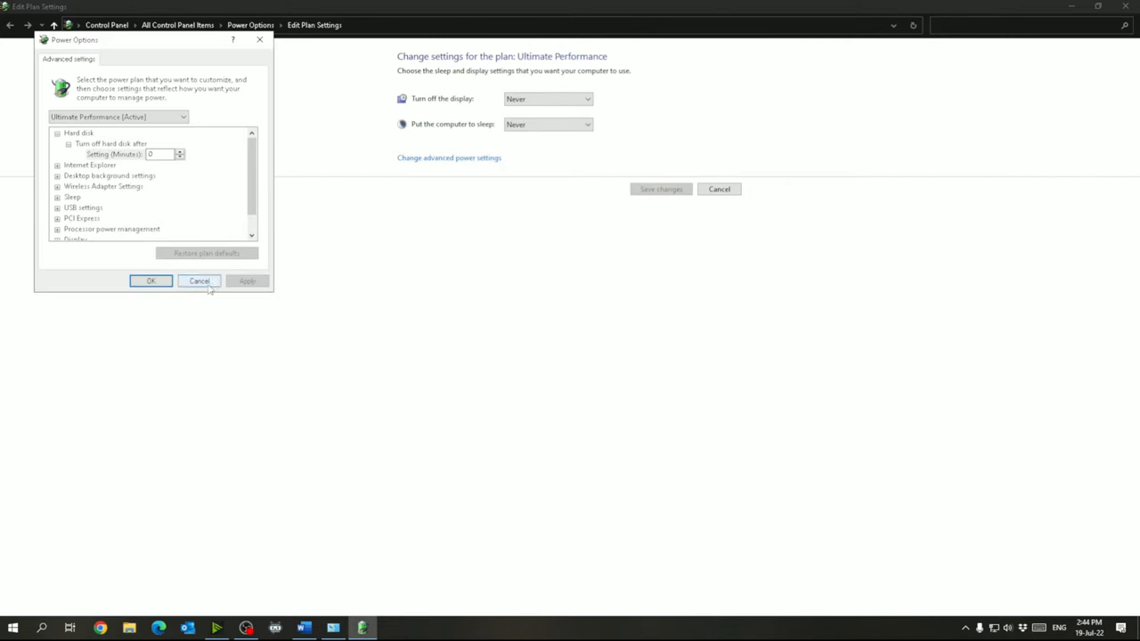
{"action": "left_click", "coordinate": [199, 280]}
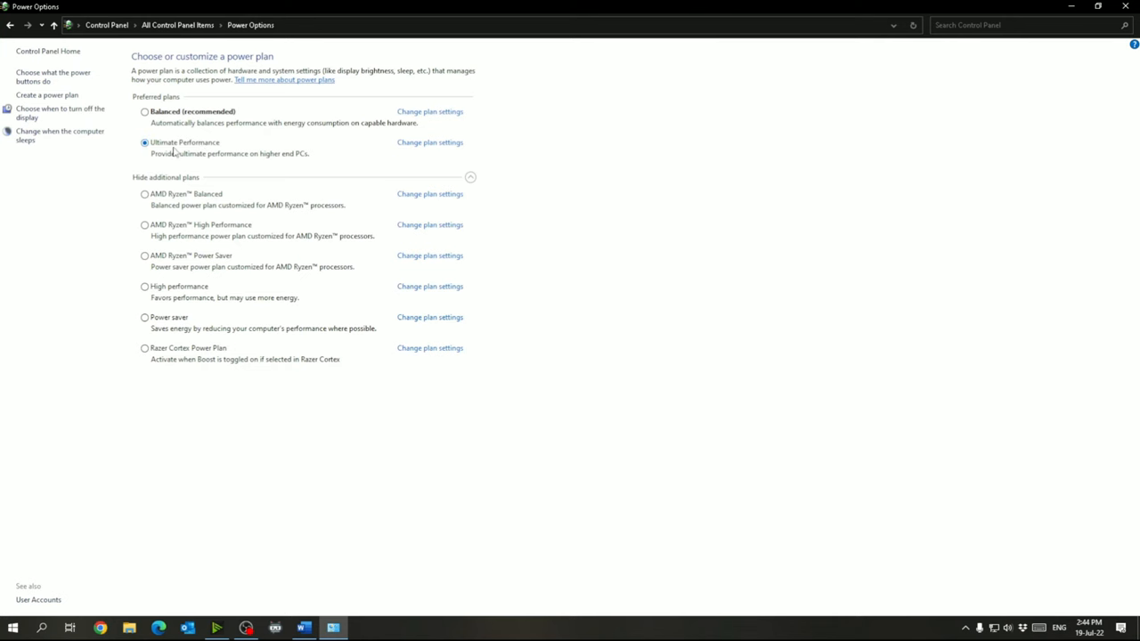
{"action": "left_click", "coordinate": [13, 628]}
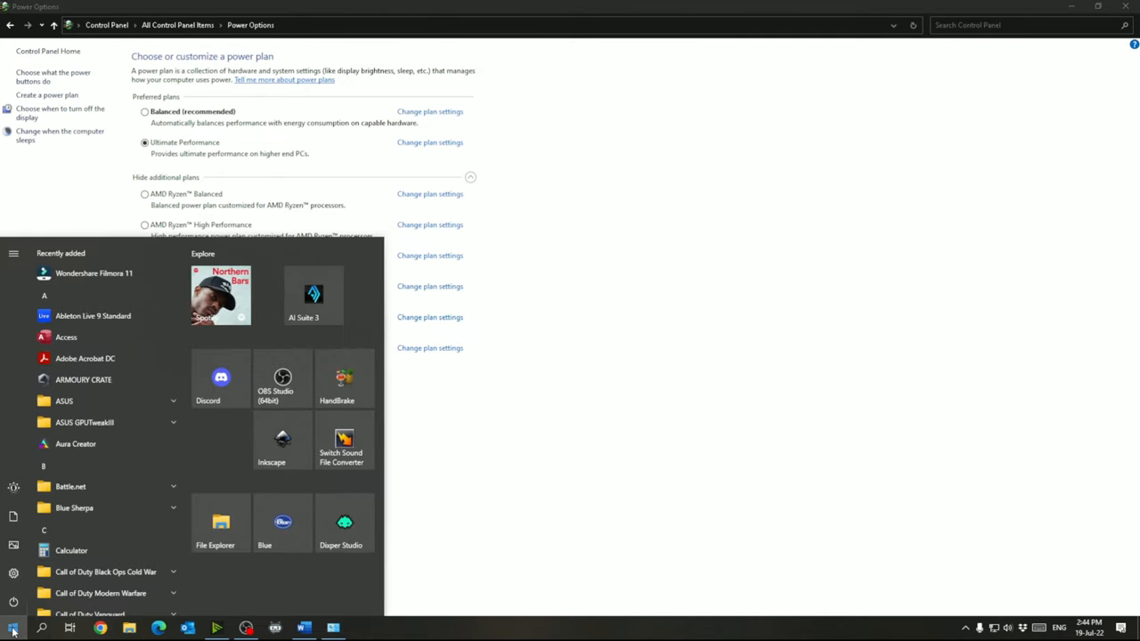
Run 'powercfg -duplicatescheme e9a42b02-d5df-448d-aa00-03f14749eb61' in an admin PowerShell, then close it.
{"action": "type", "text": "power"}
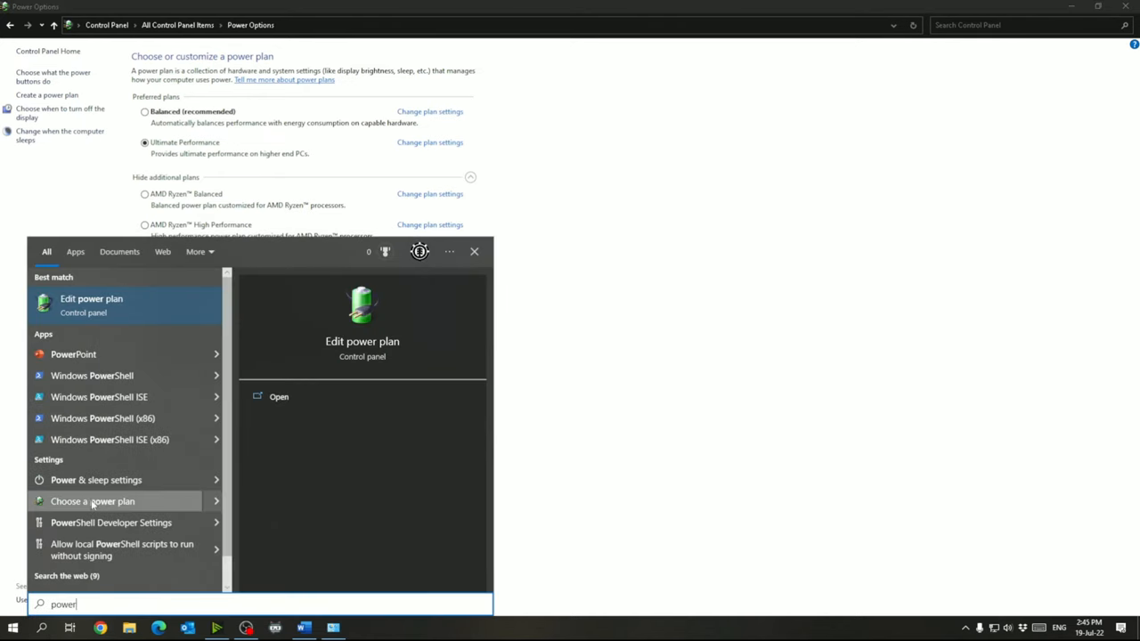
{"action": "right_click", "coordinate": [92, 375]}
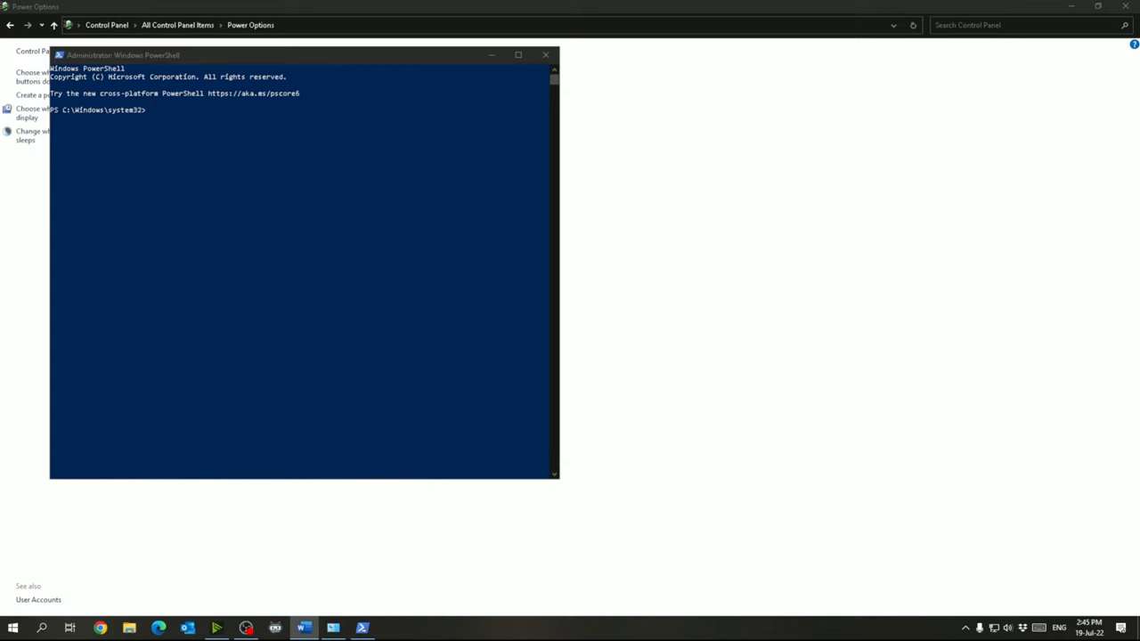
{"action": "type", "text": "powercfg -duplicatescheme e9a42b02-d5df-448d-aa00-03f14749eb61"}
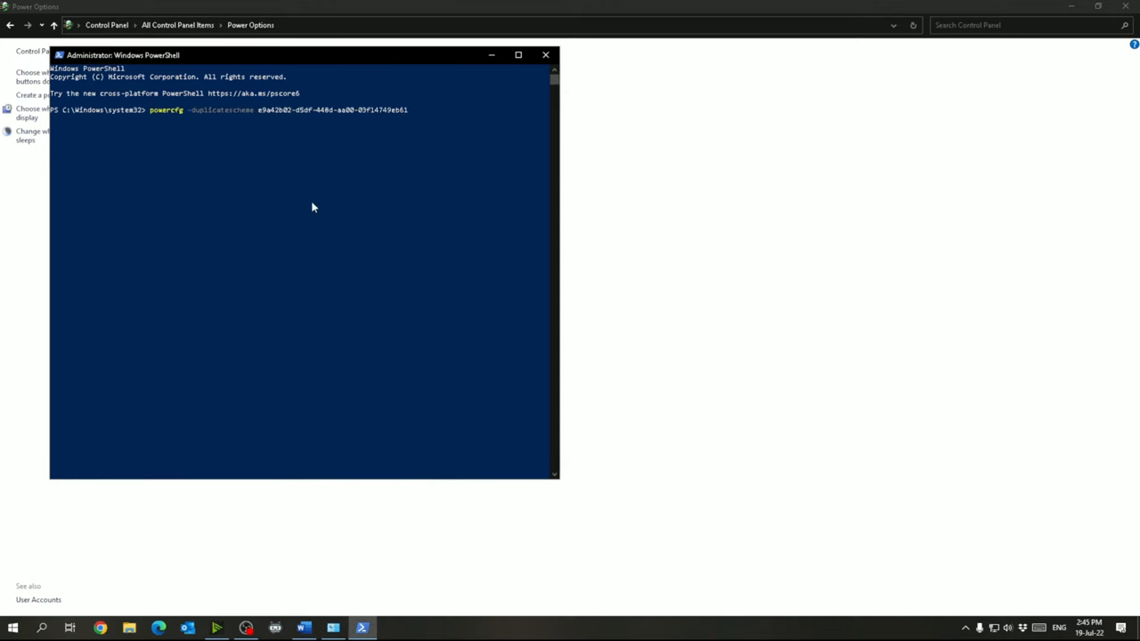
{"action": "mouse_move", "coordinate": [300, 203]}
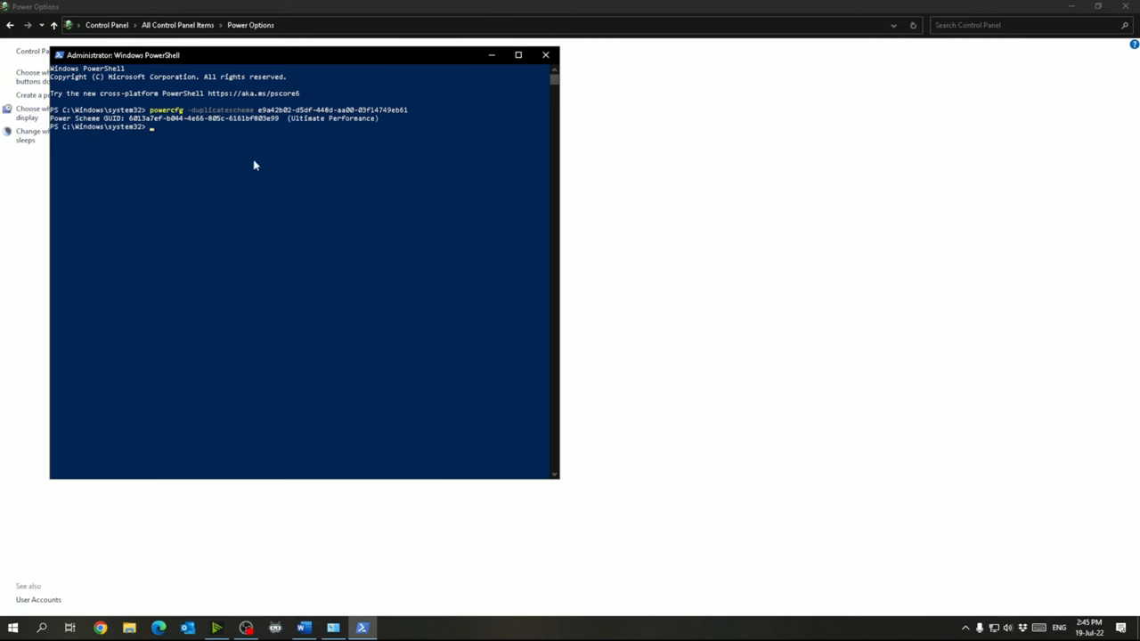
{"action": "mouse_move", "coordinate": [532, 65]}
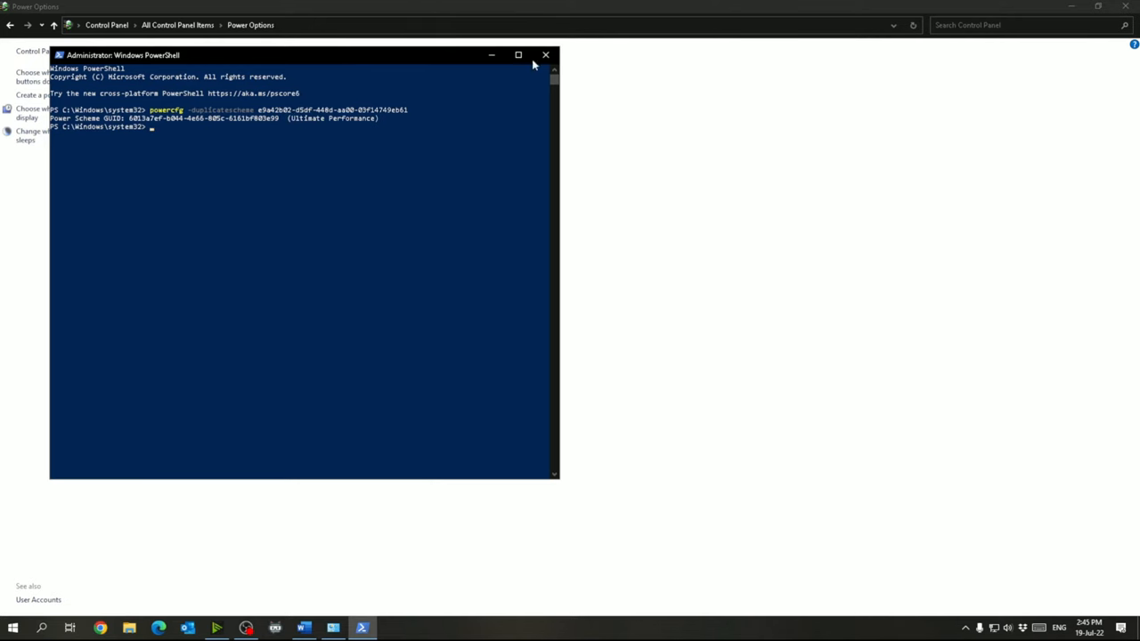
{"action": "left_click", "coordinate": [545, 54]}
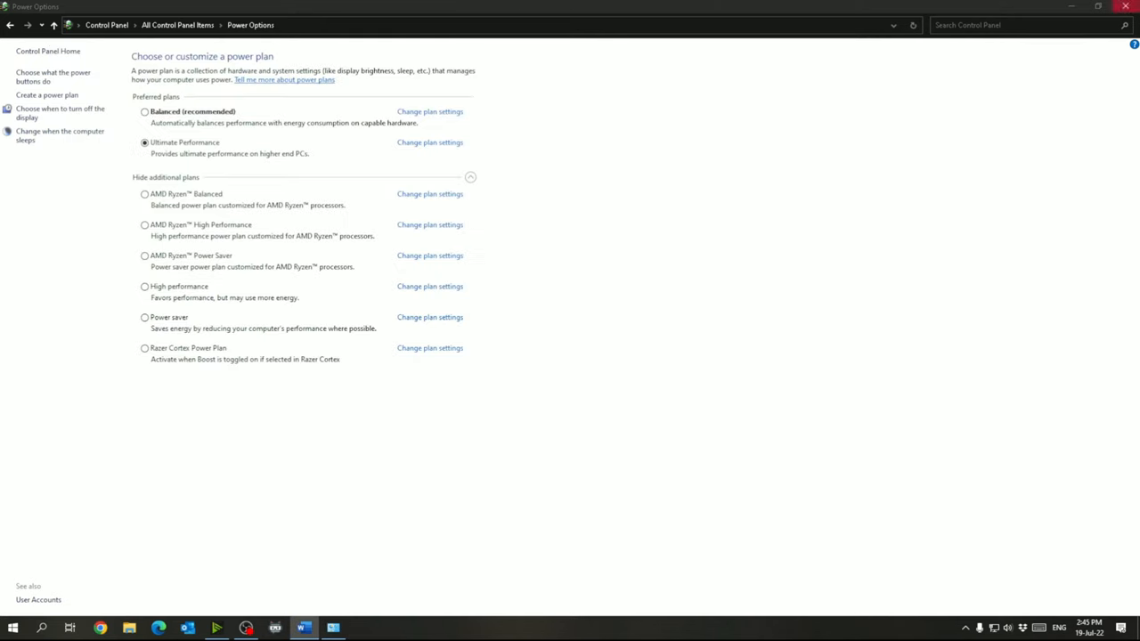
Check Additional power settings for the duplicated Ultimate Performance plan, then close Settings.
{"action": "left_click", "coordinate": [12, 628]}
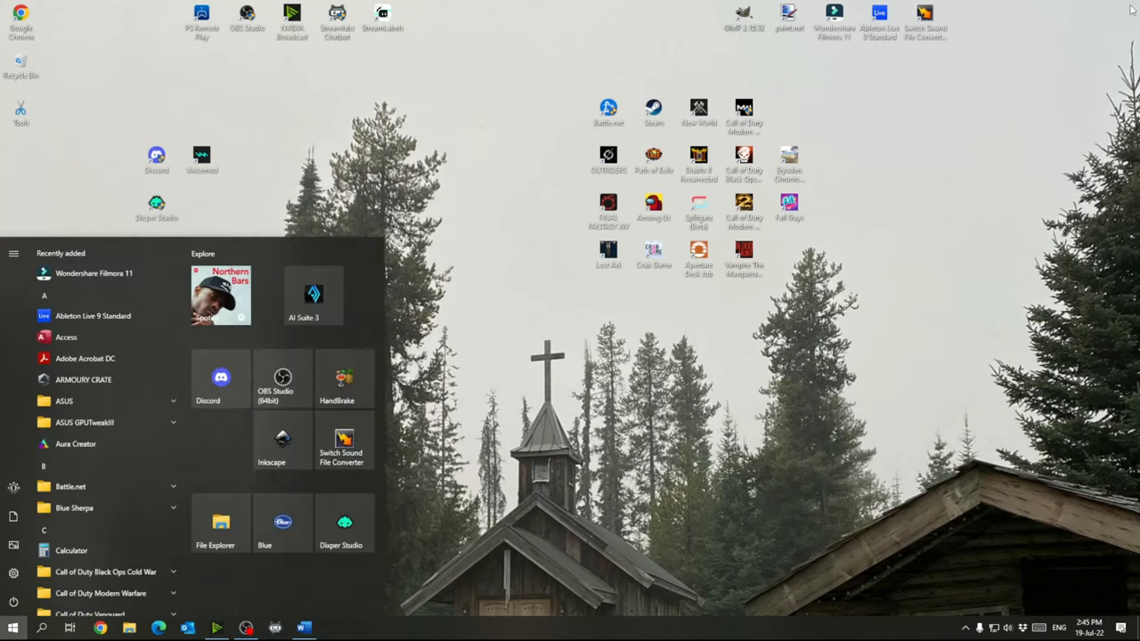
{"action": "type", "text": "power opt"}
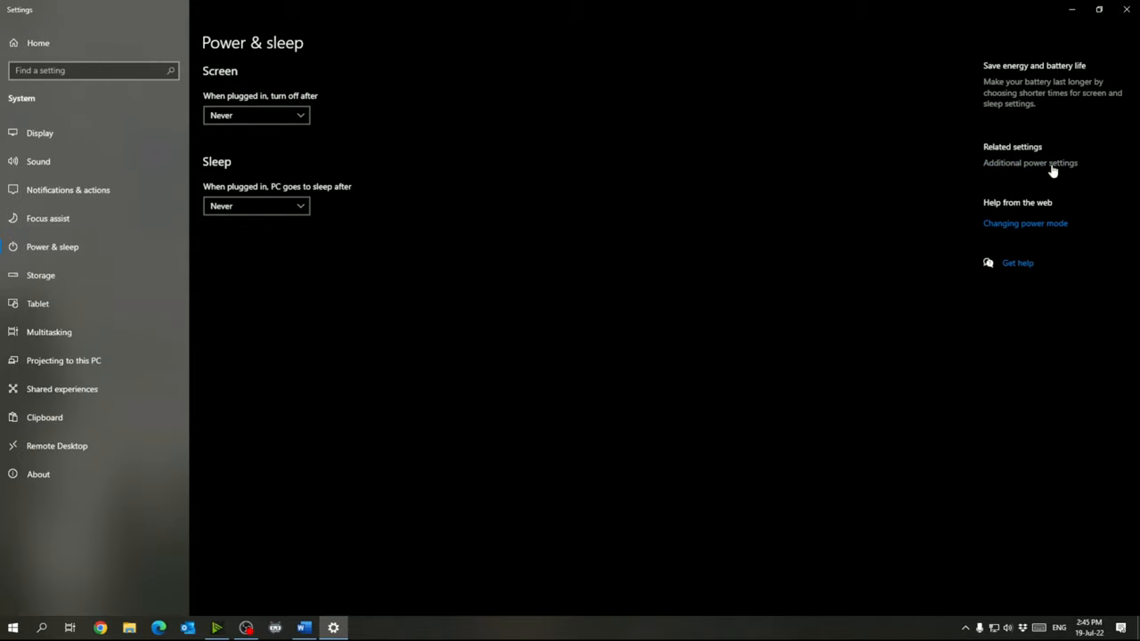
{"action": "left_click", "coordinate": [1029, 162]}
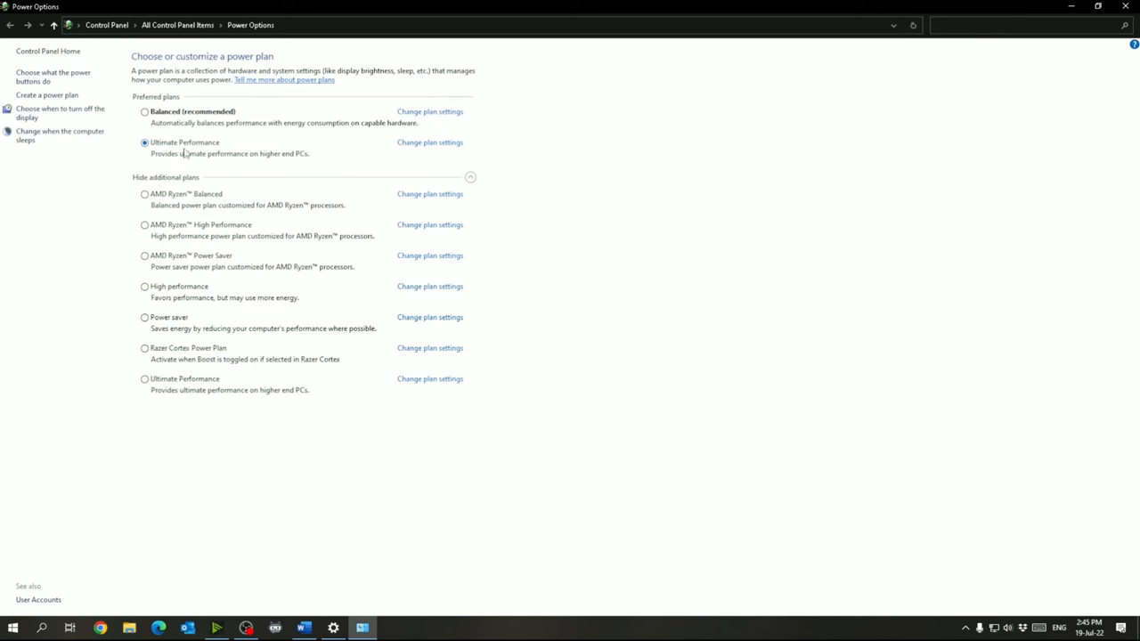
{"action": "left_click", "coordinate": [144, 142]}
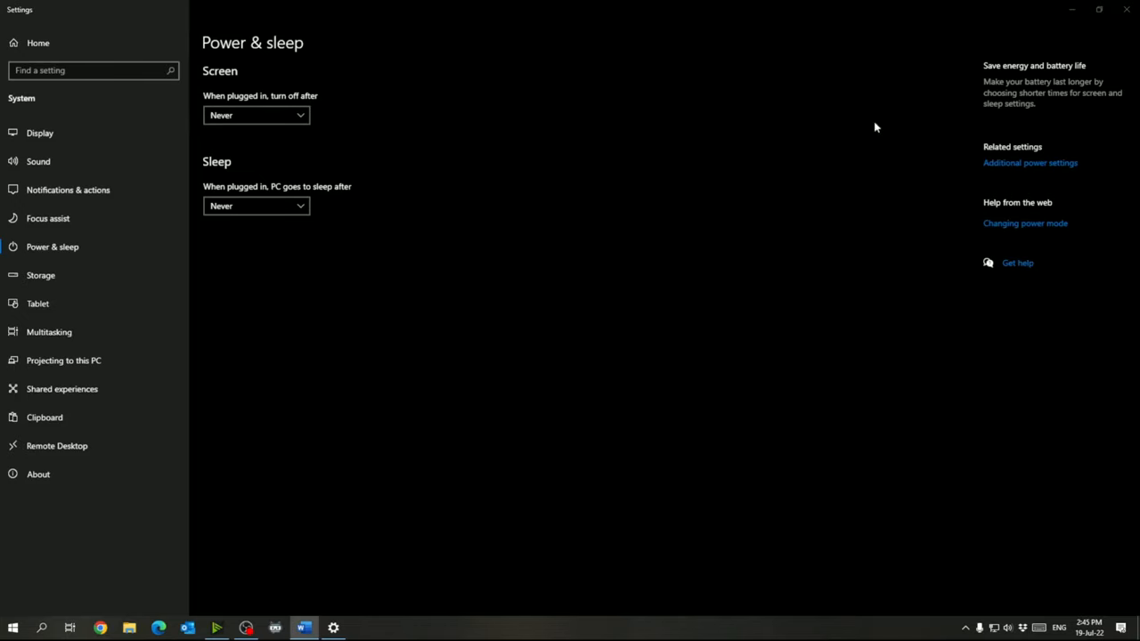
{"action": "left_click", "coordinate": [12, 628]}
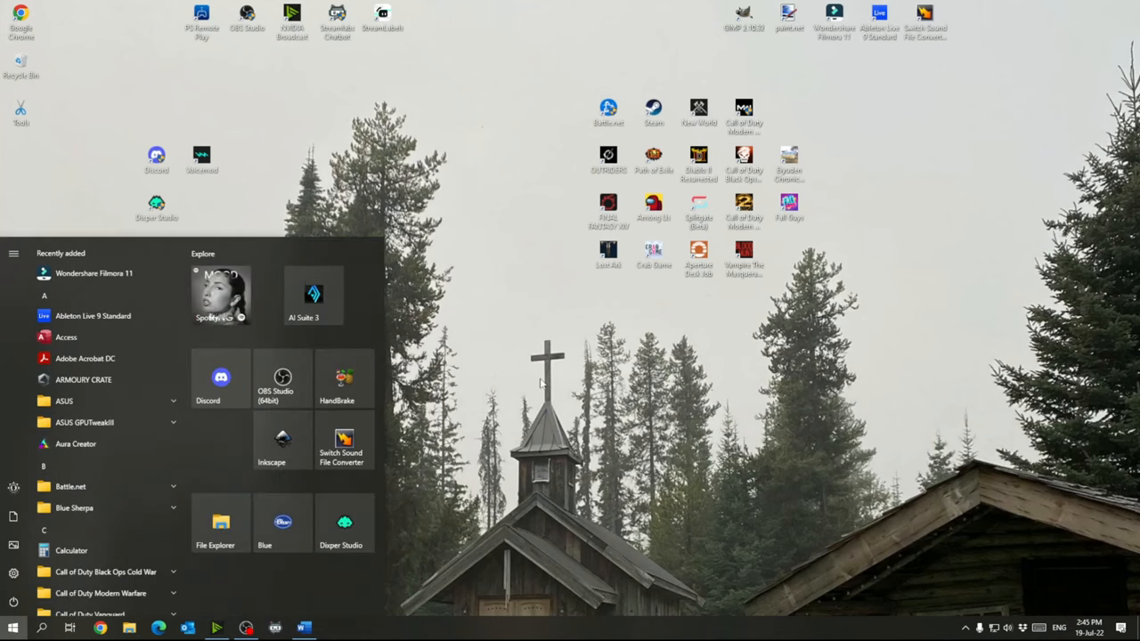
Delete everything in the %temp% folder, skipping all in-use items, then close Explorer.
{"action": "type", "text": "%temp%"}
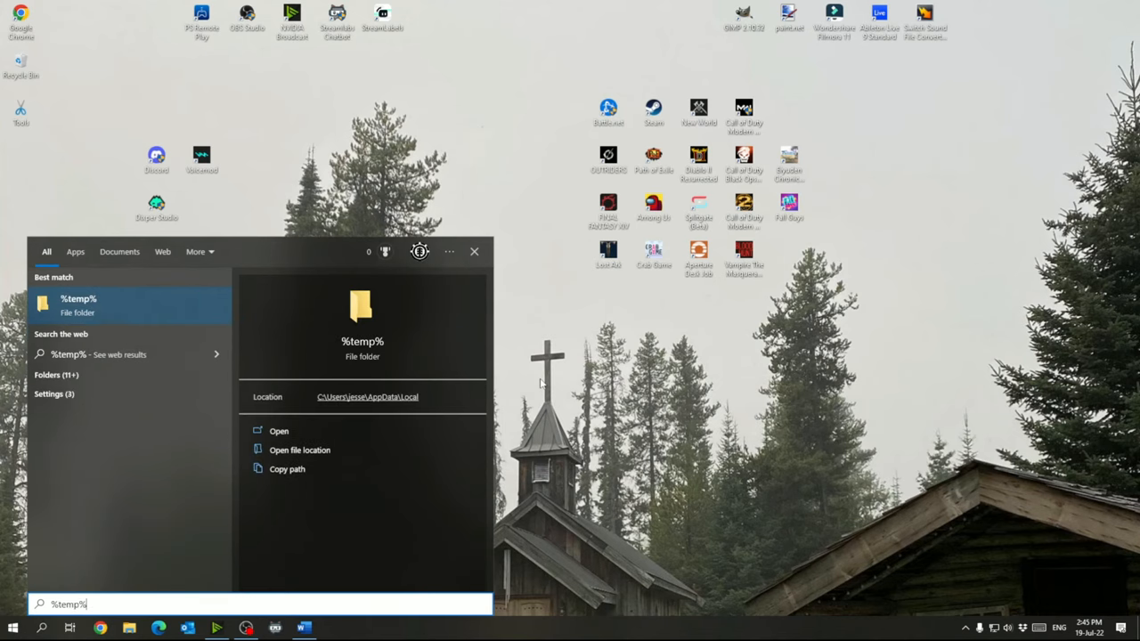
{"action": "left_click", "coordinate": [279, 431]}
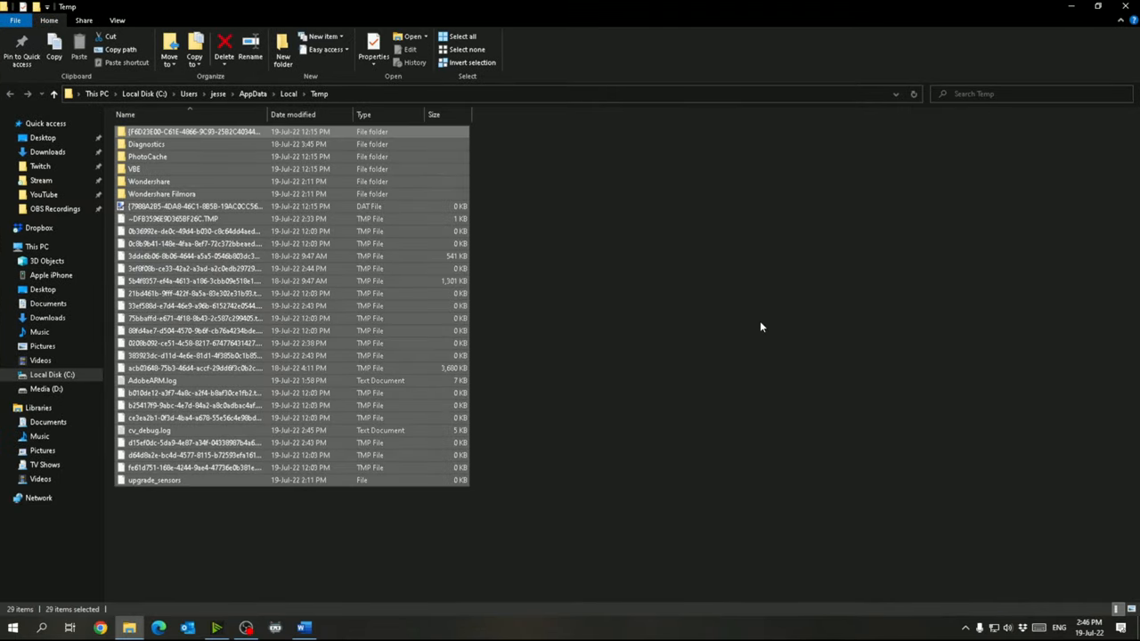
{"action": "left_click", "coordinate": [224, 49]}
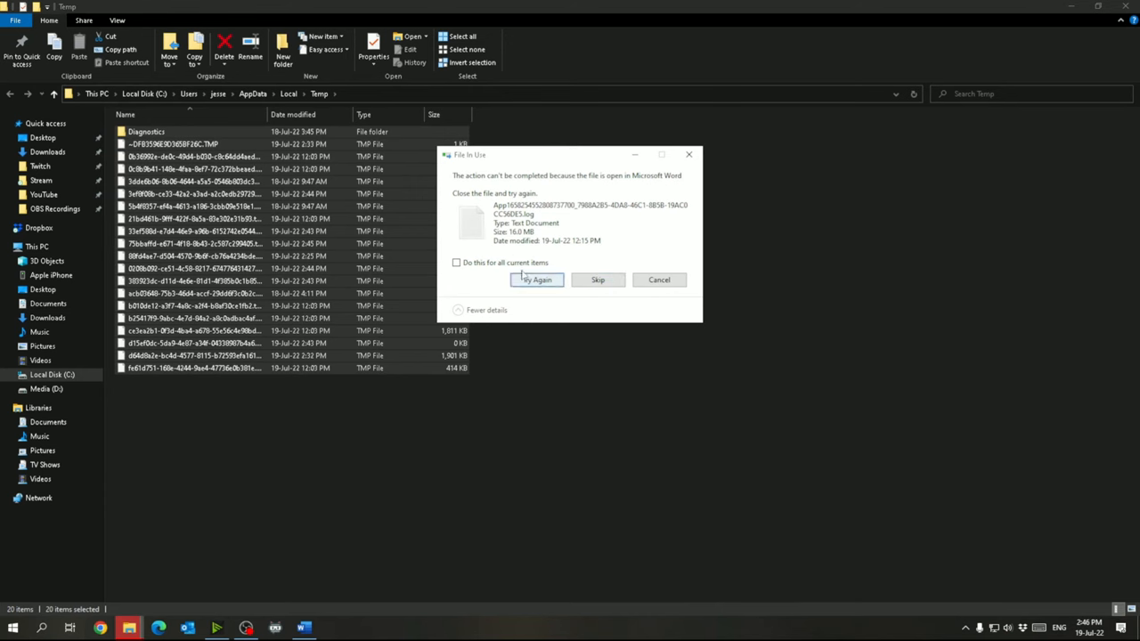
{"action": "left_click", "coordinate": [455, 262]}
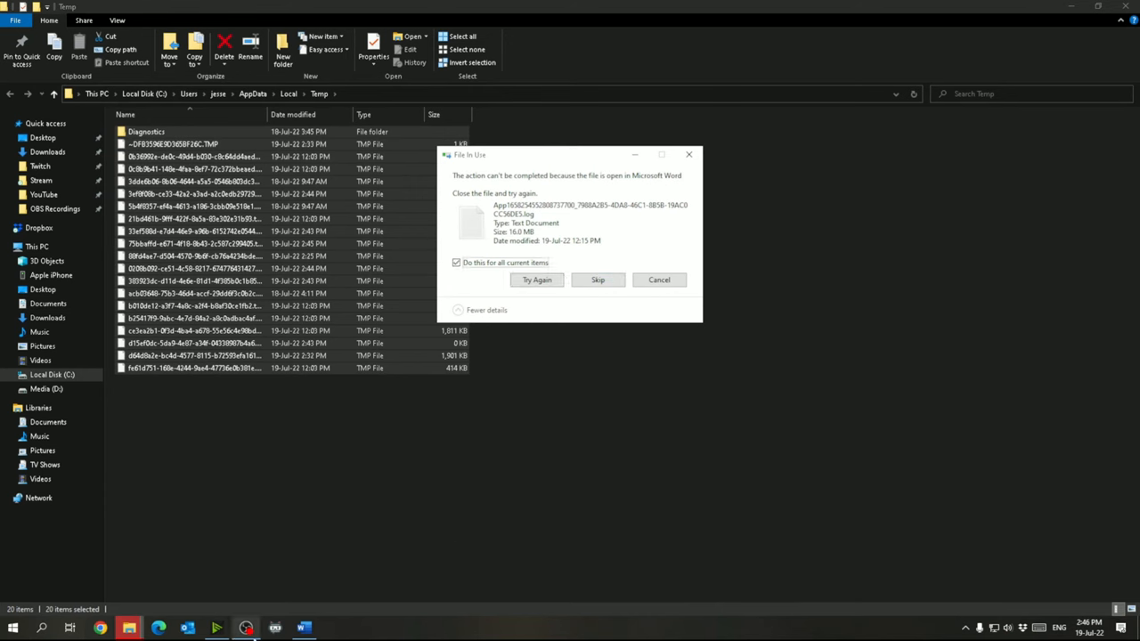
{"action": "left_click", "coordinate": [597, 280]}
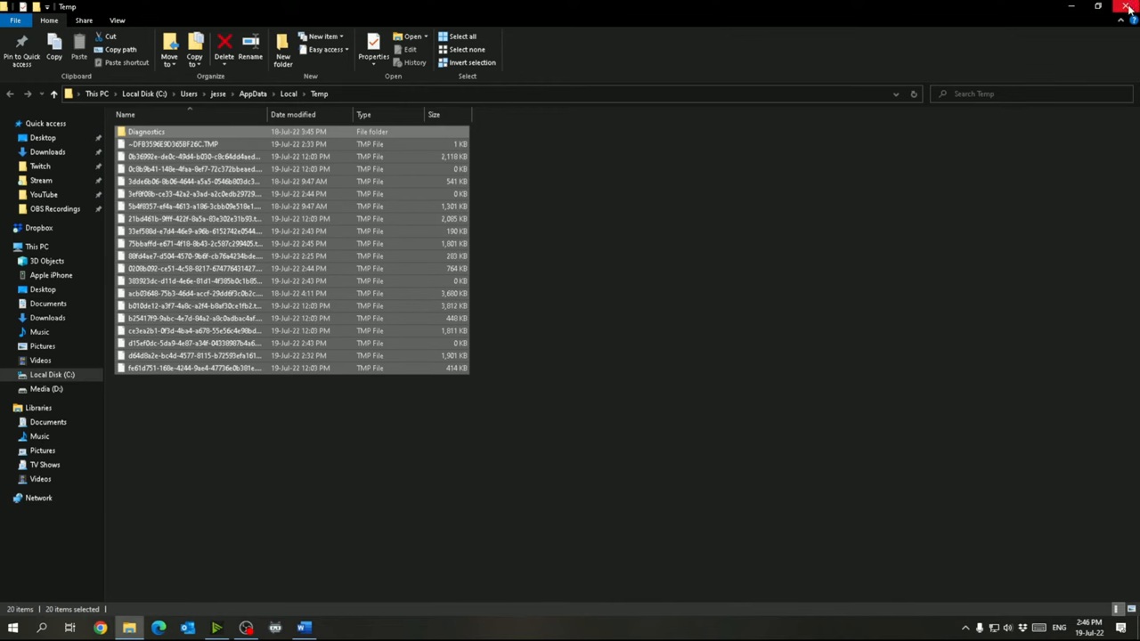
{"action": "left_click", "coordinate": [1128, 8]}
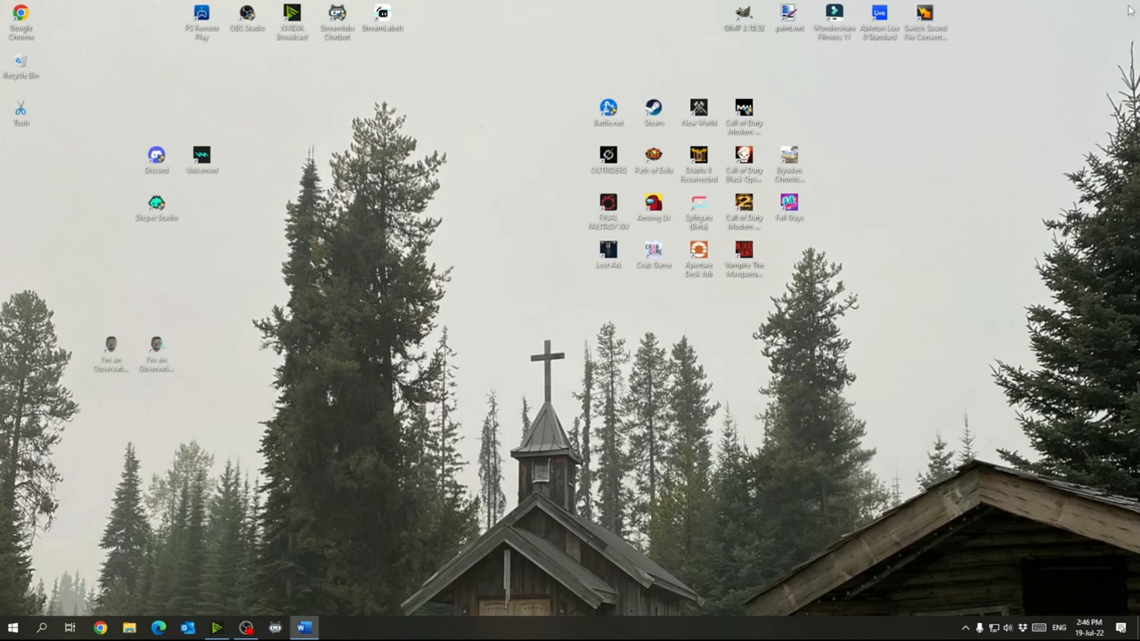
{"action": "mouse_move", "coordinate": [457, 264]}
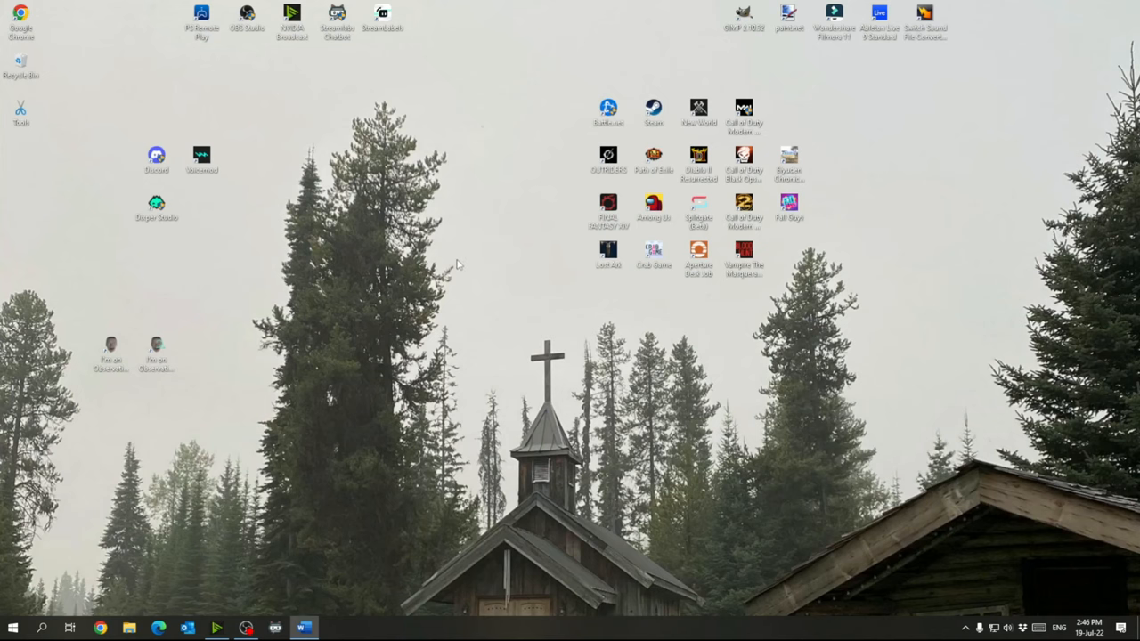
{"action": "mouse_move", "coordinate": [336, 220]}
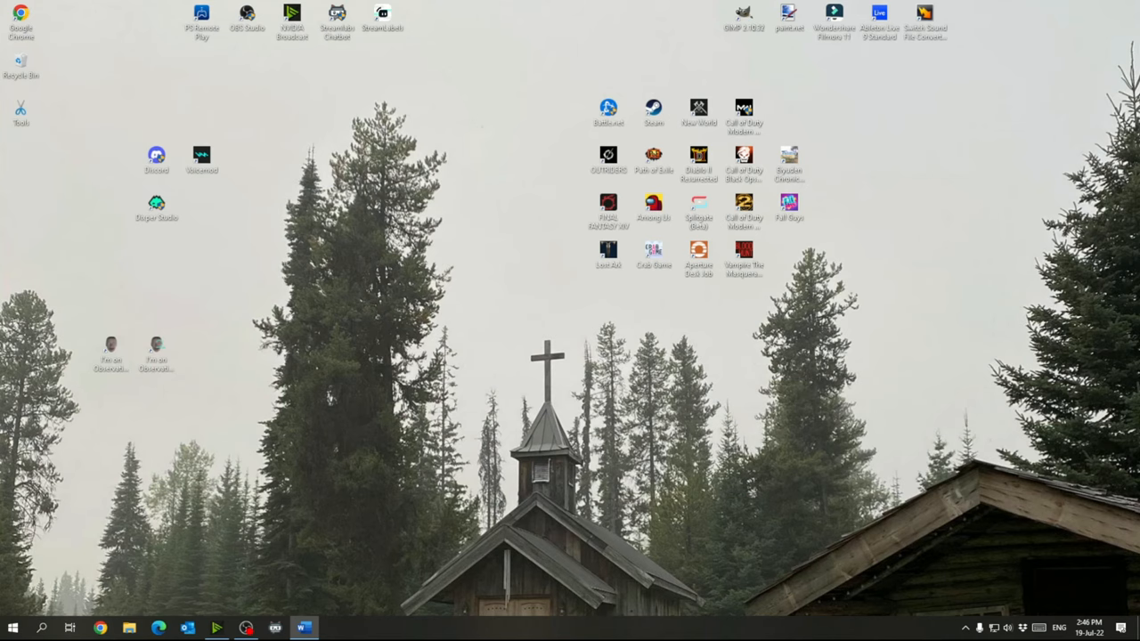
Launch OBS Studio and uncheck Enable Preview in the preview's context menu.
{"action": "left_click", "coordinate": [246, 628]}
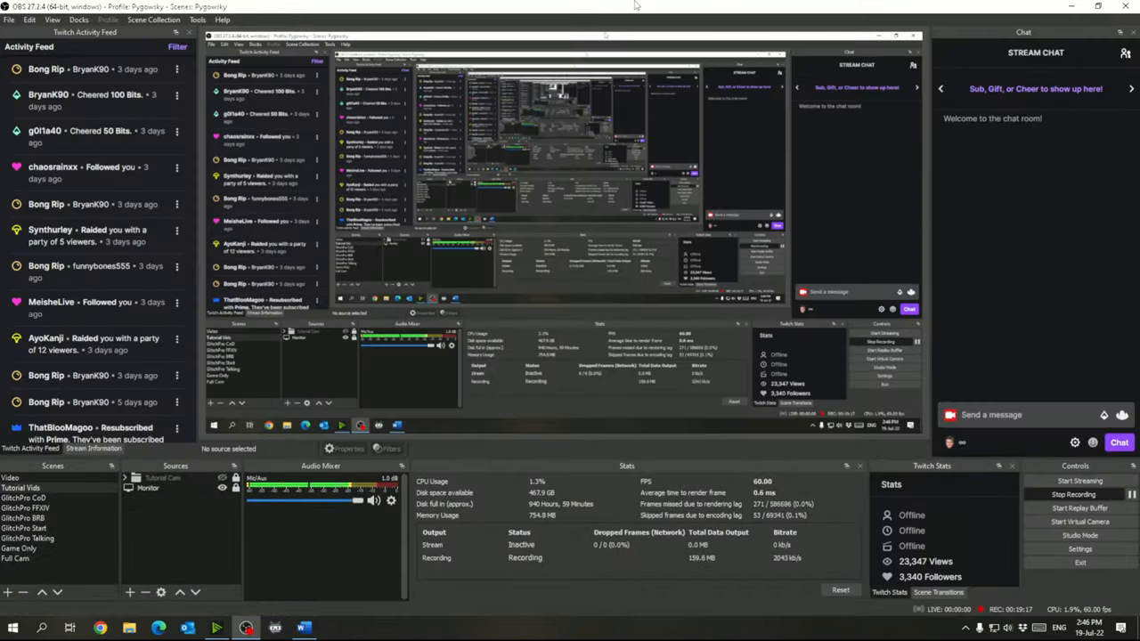
{"action": "right_click", "coordinate": [588, 152]}
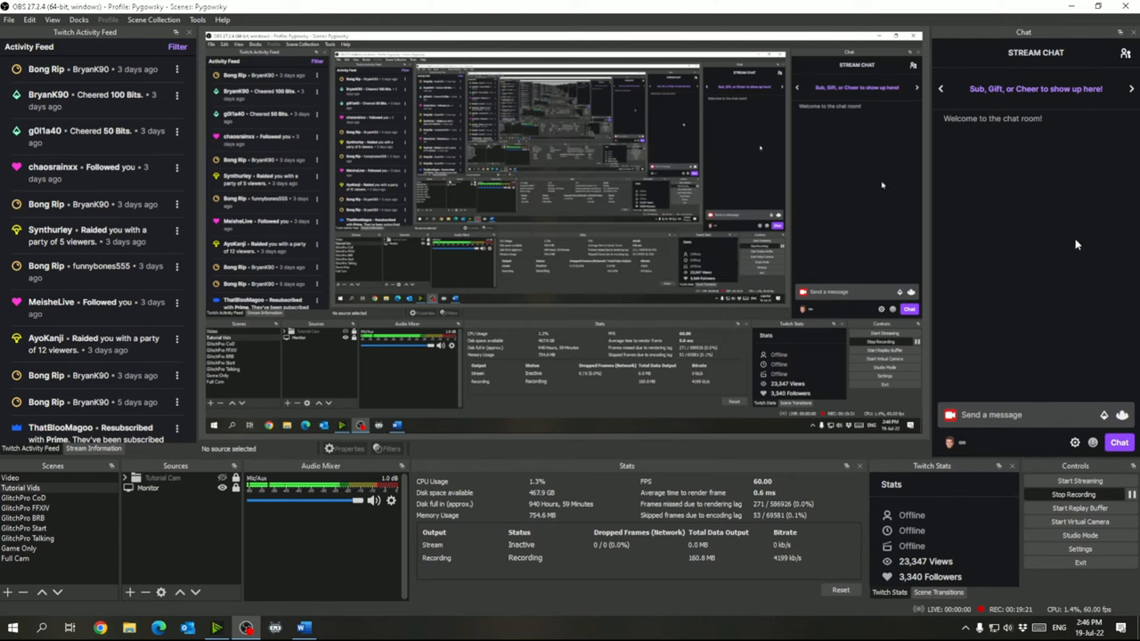
{"action": "left_click", "coordinate": [94, 448]}
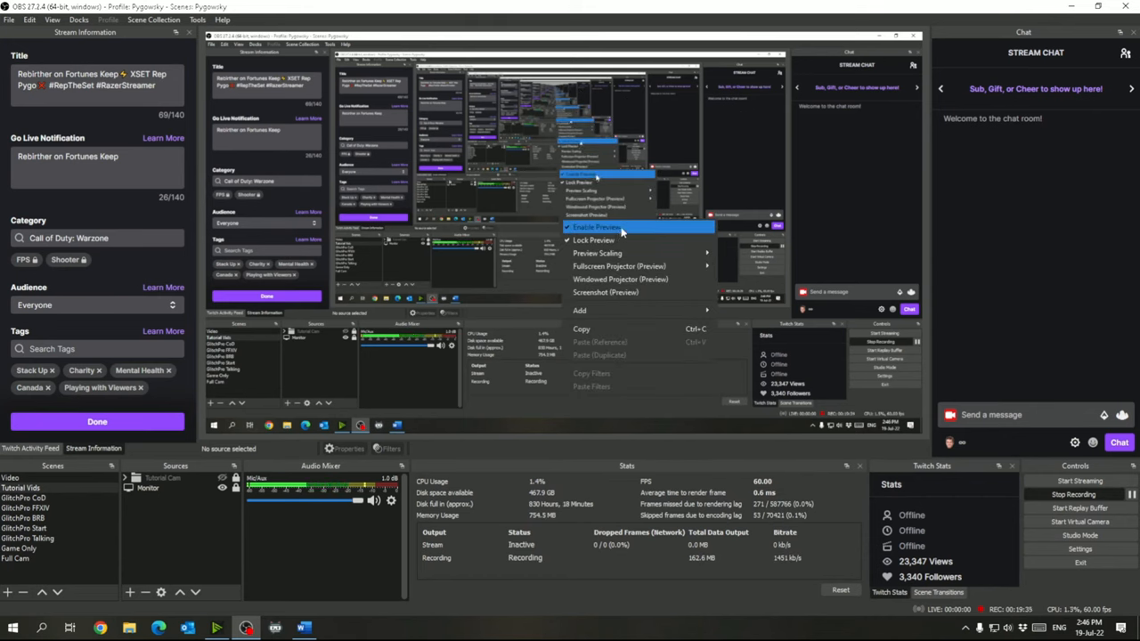
{"action": "left_click", "coordinate": [595, 227]}
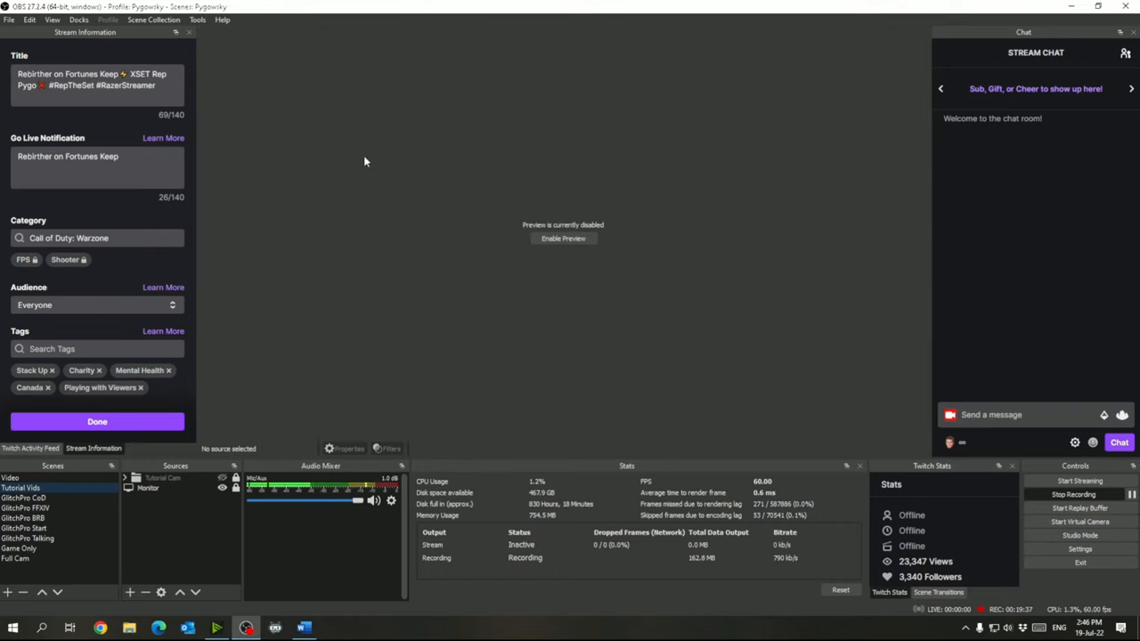
{"action": "mouse_move", "coordinate": [531, 198]}
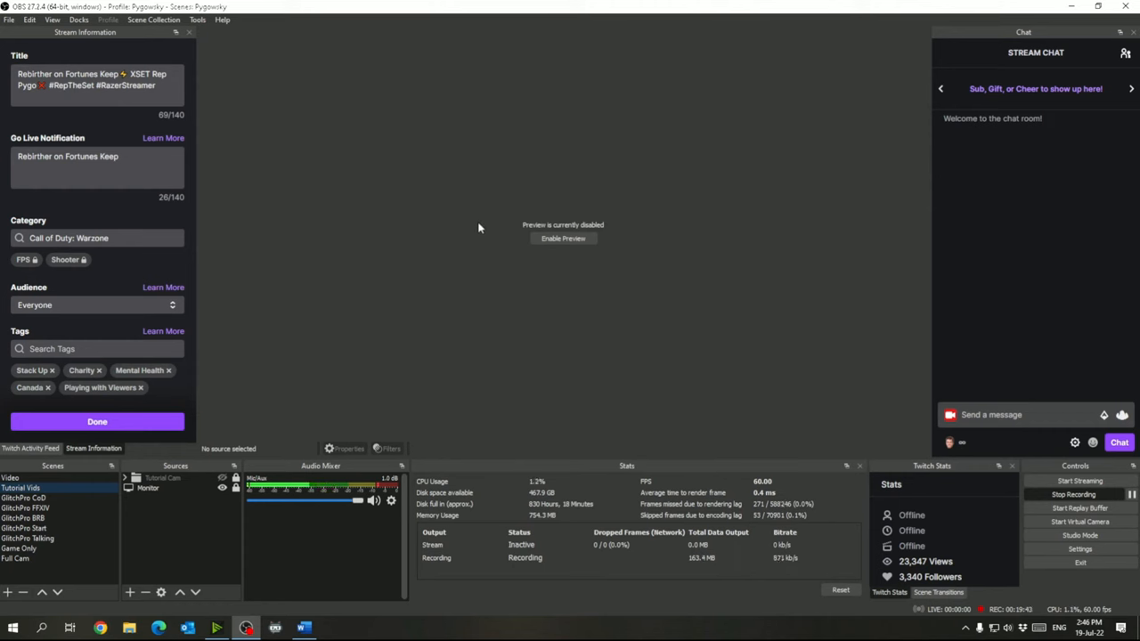
{"action": "mouse_move", "coordinate": [483, 301]}
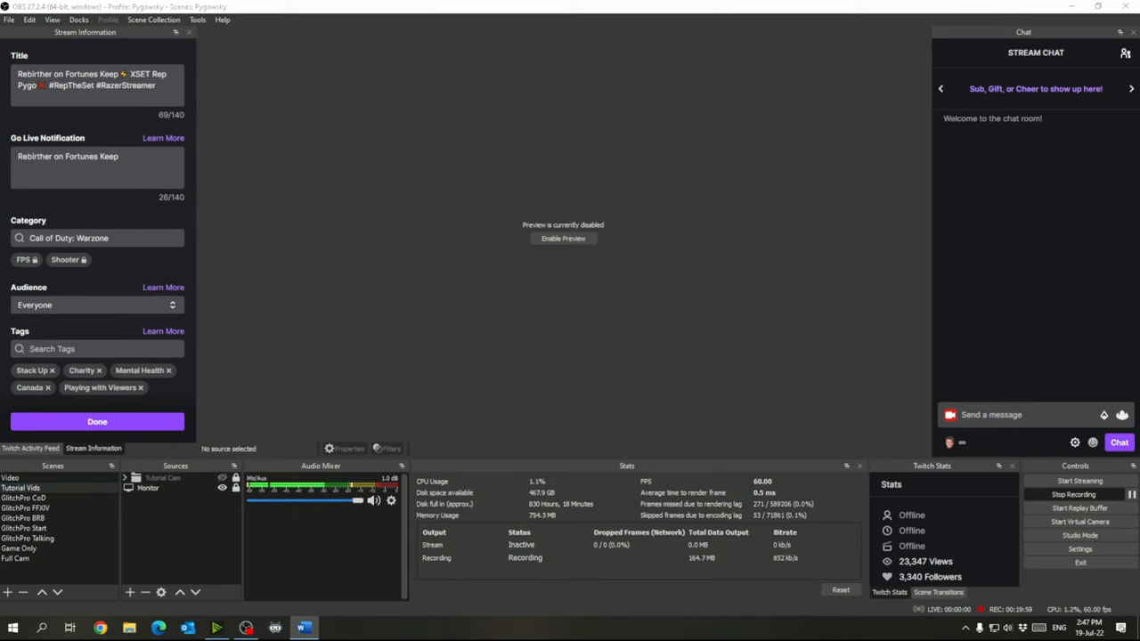
{"action": "mouse_move", "coordinate": [512, 385]}
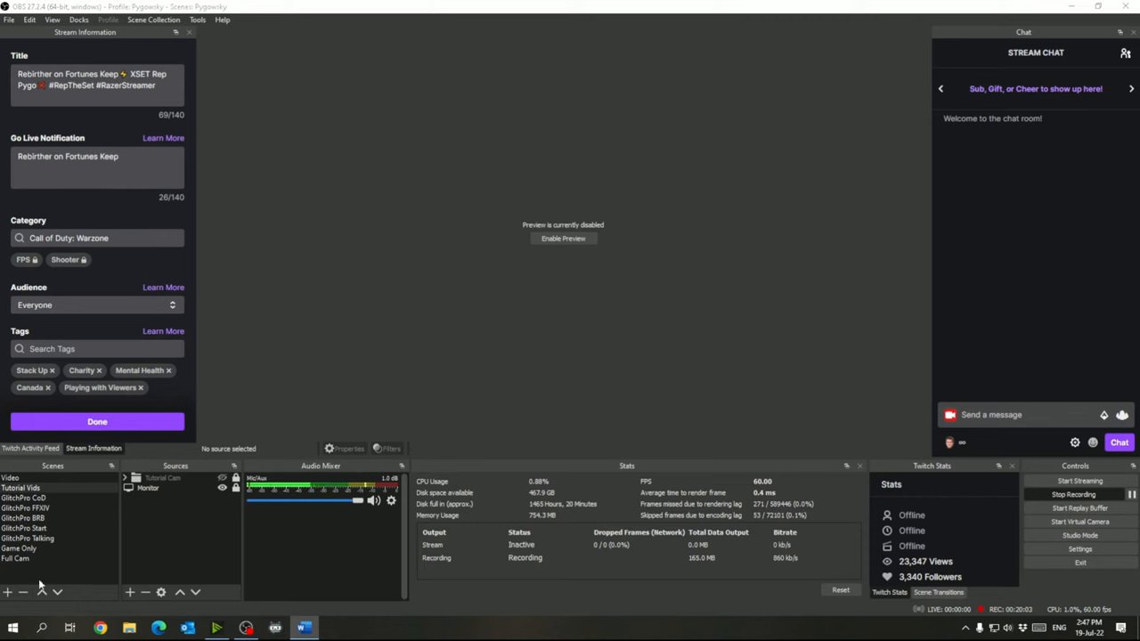
Add the existing StackUp source to the Tutorial Vids scene.
{"action": "left_click", "coordinate": [8, 593]}
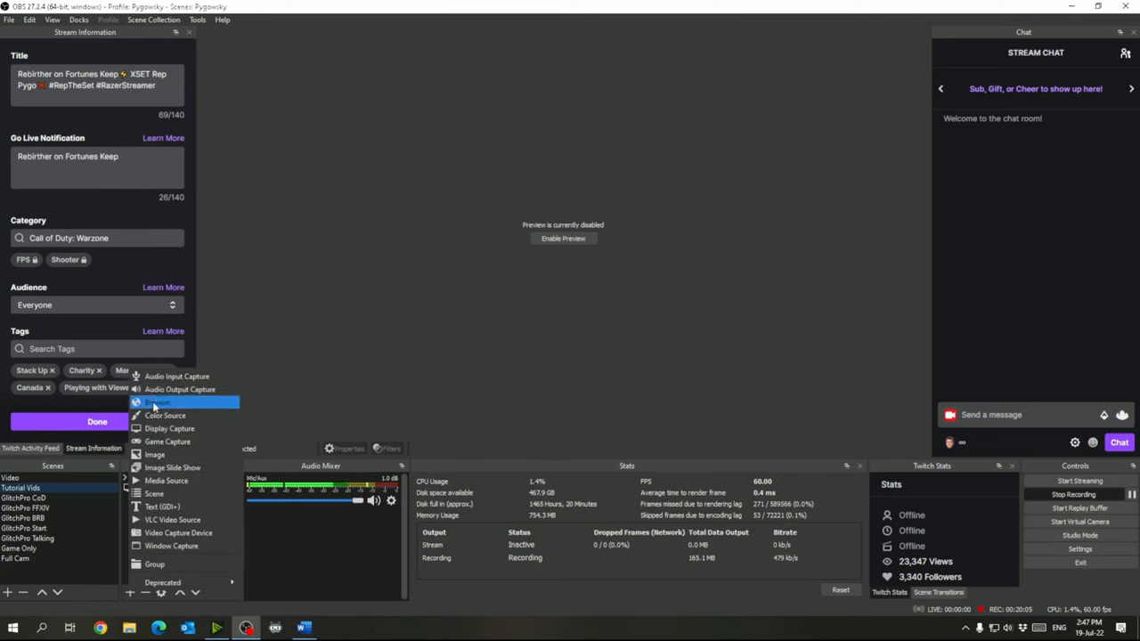
{"action": "left_click", "coordinate": [158, 402]}
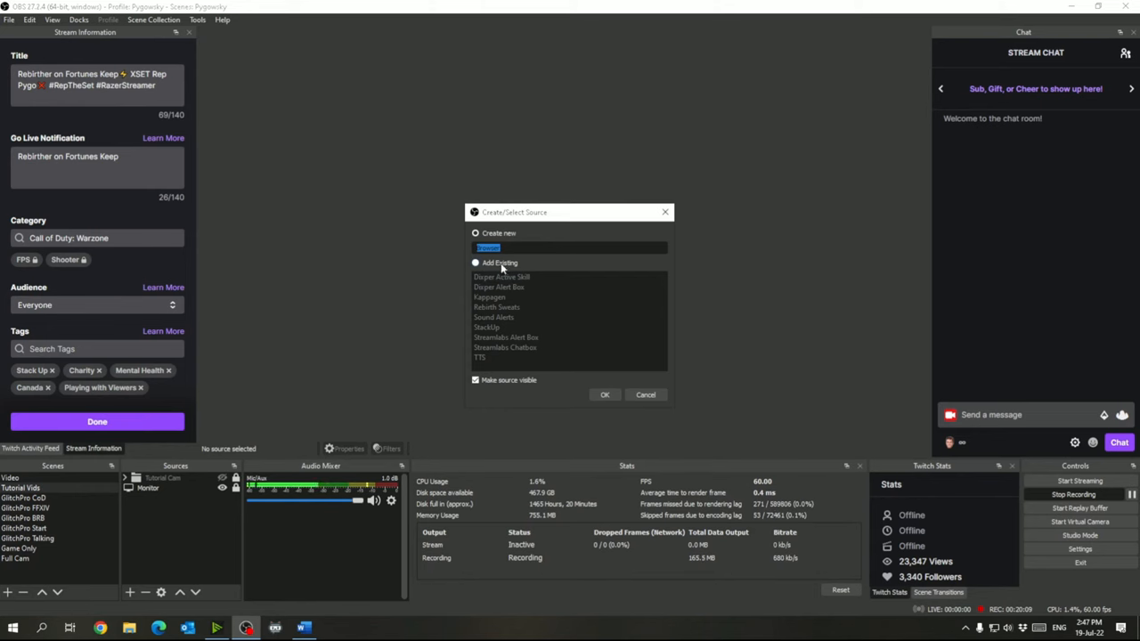
{"action": "left_click", "coordinate": [604, 394]}
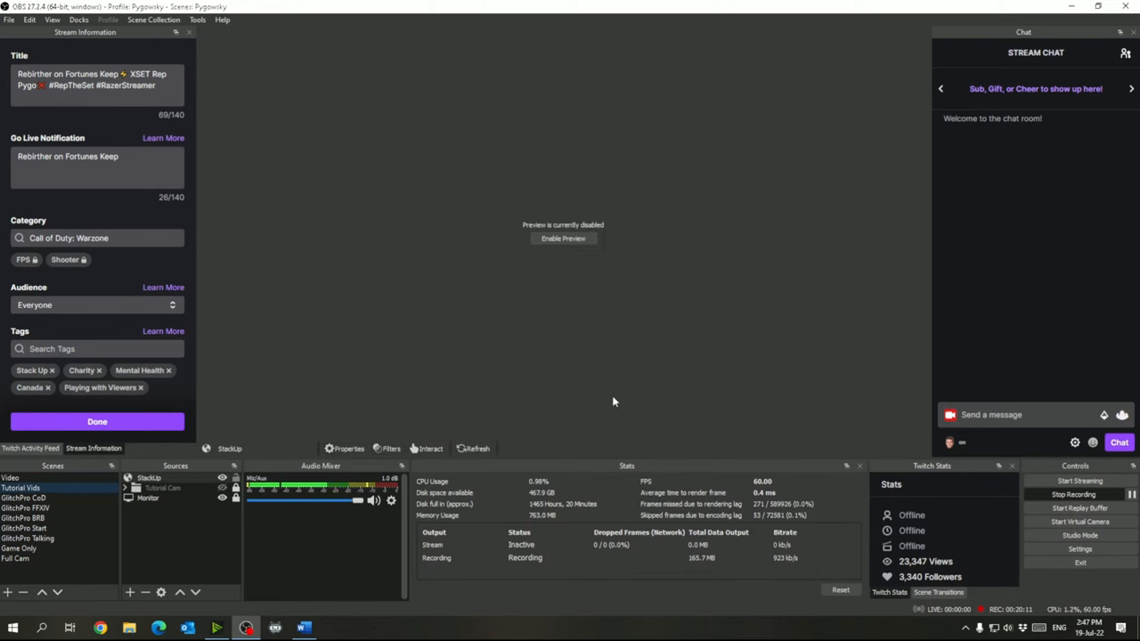
Review the StackUp source's properties and cancel without saving.
{"action": "right_click", "coordinate": [148, 478]}
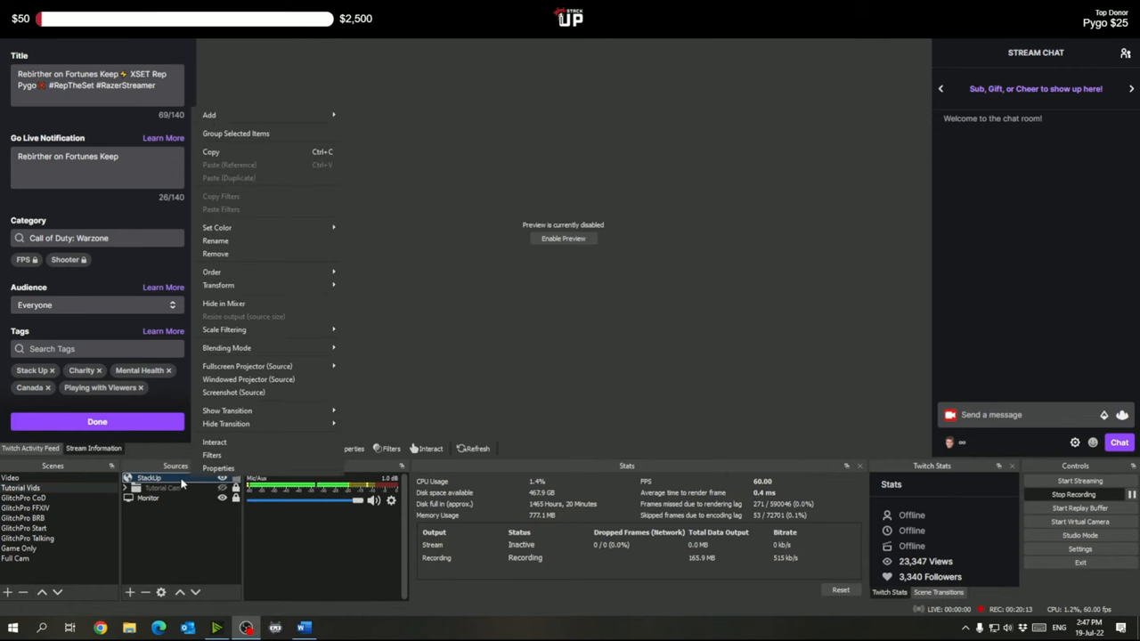
{"action": "left_click", "coordinate": [218, 468]}
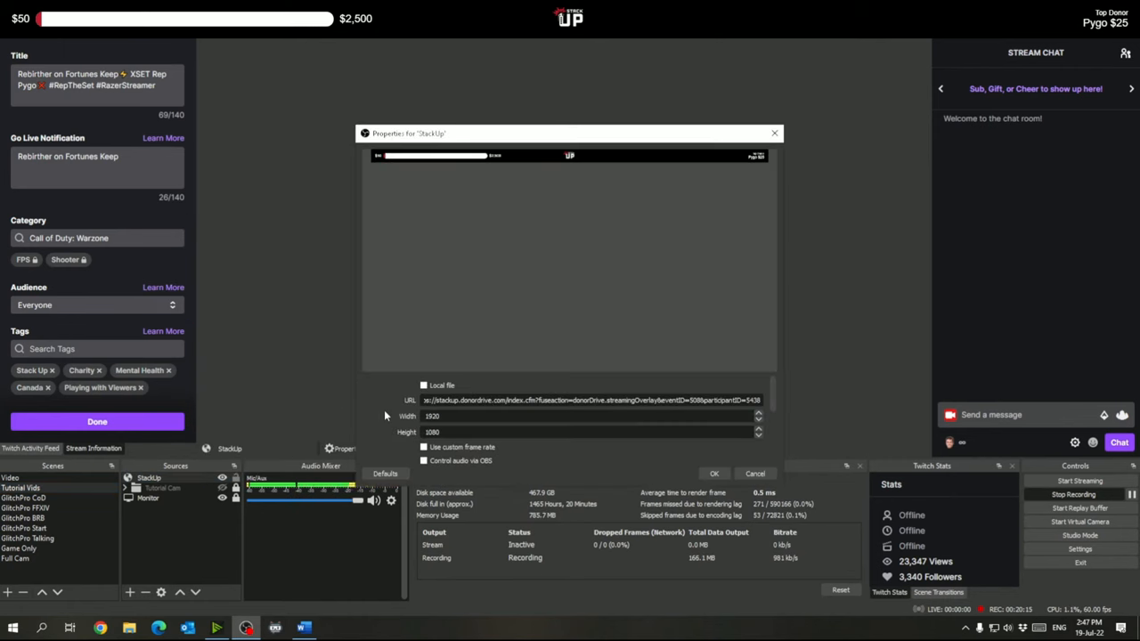
{"action": "scroll", "scroll_direction": "down", "scroll_amount": 3}
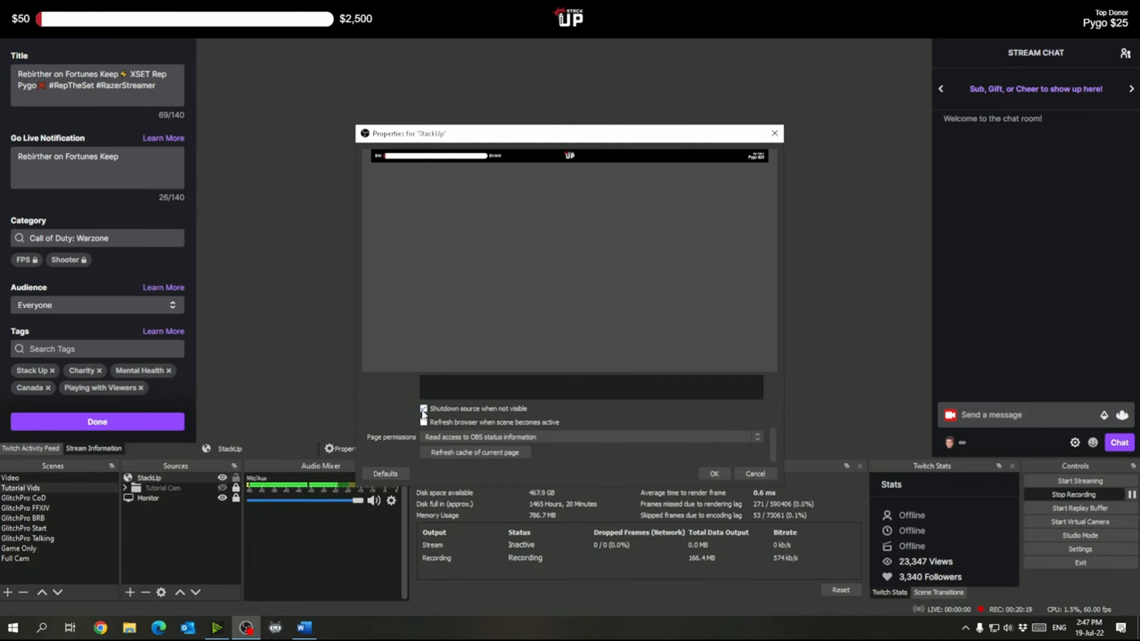
{"action": "left_click", "coordinate": [424, 407]}
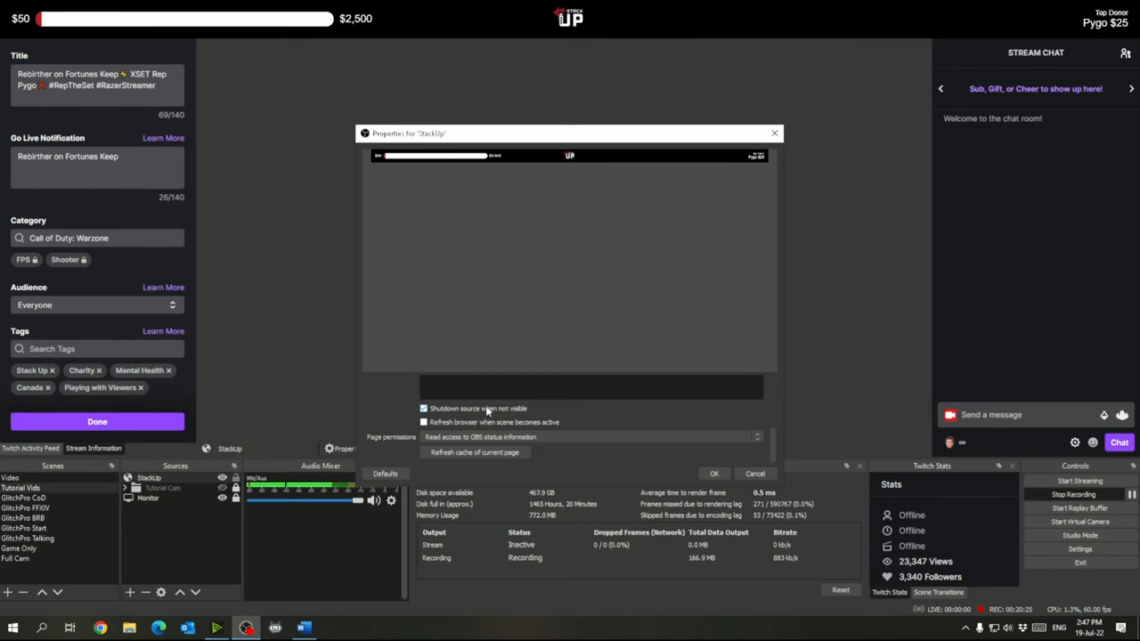
{"action": "scroll", "scroll_direction": "down", "scroll_amount": 3}
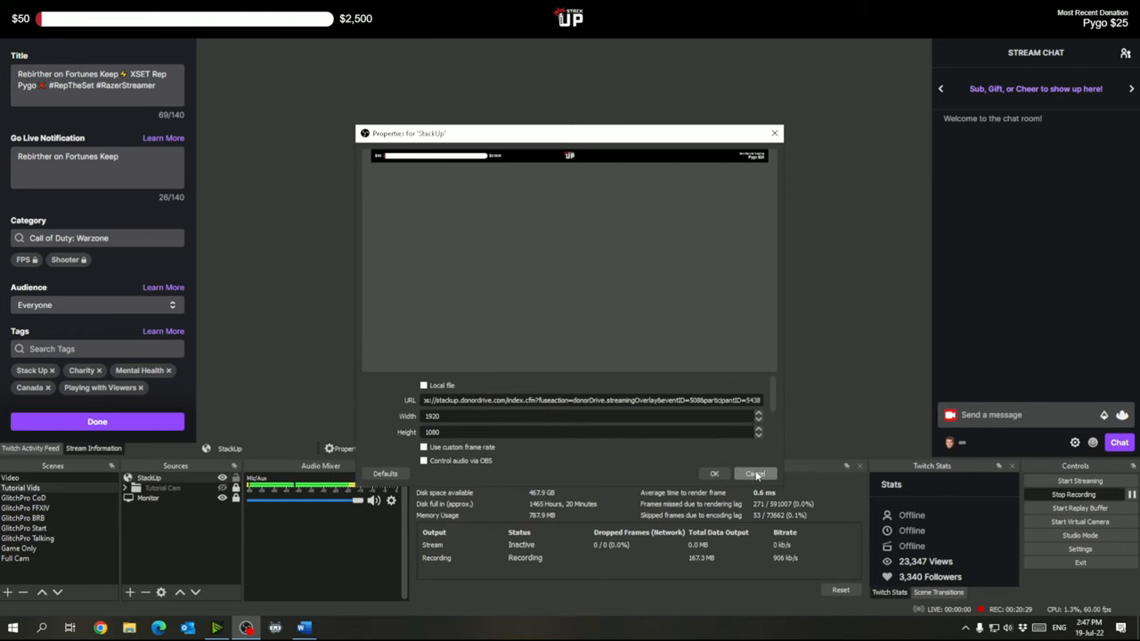
{"action": "left_click", "coordinate": [754, 473]}
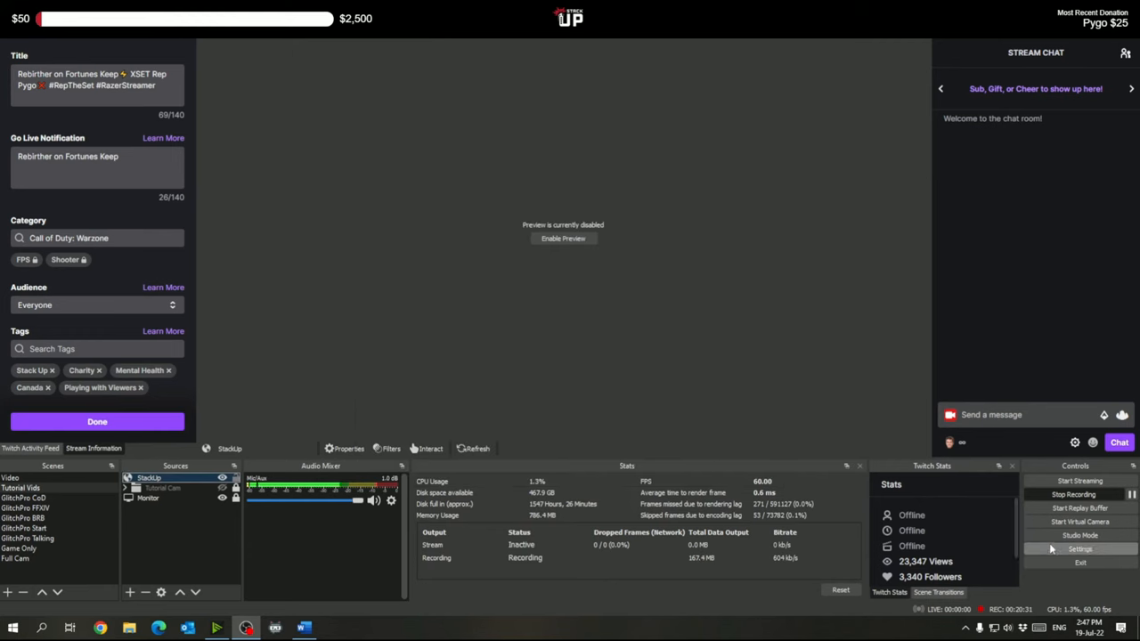
Review Stream and Output streaming settings (CBR, 6000 Kbps), ending on the Video page.
{"action": "left_click", "coordinate": [1078, 549]}
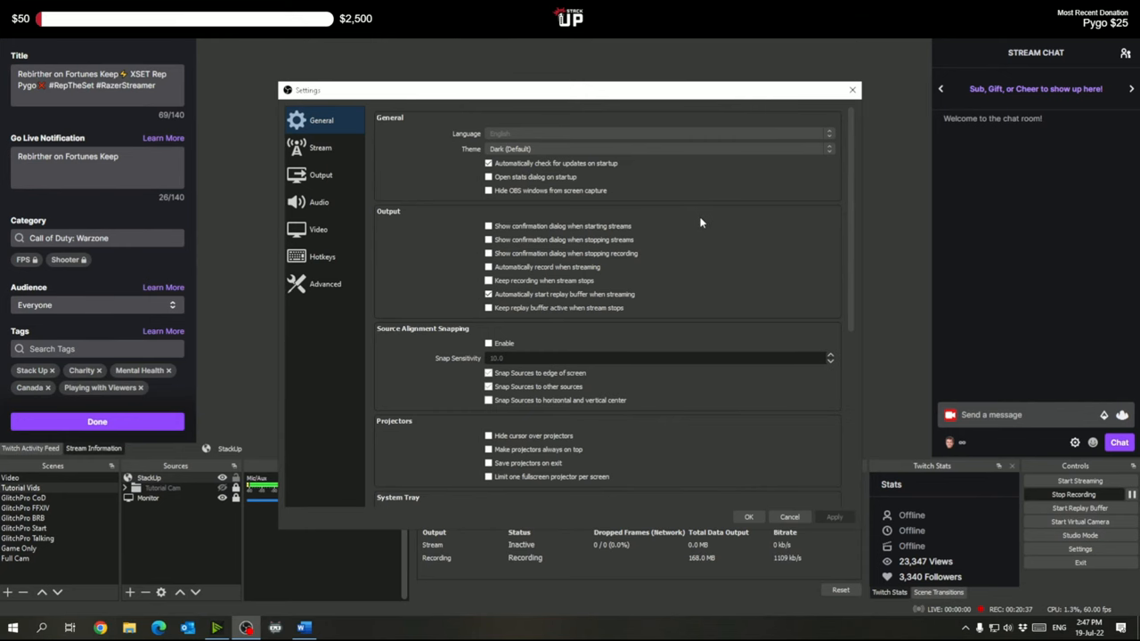
{"action": "scroll", "scroll_direction": "down", "scroll_amount": 3}
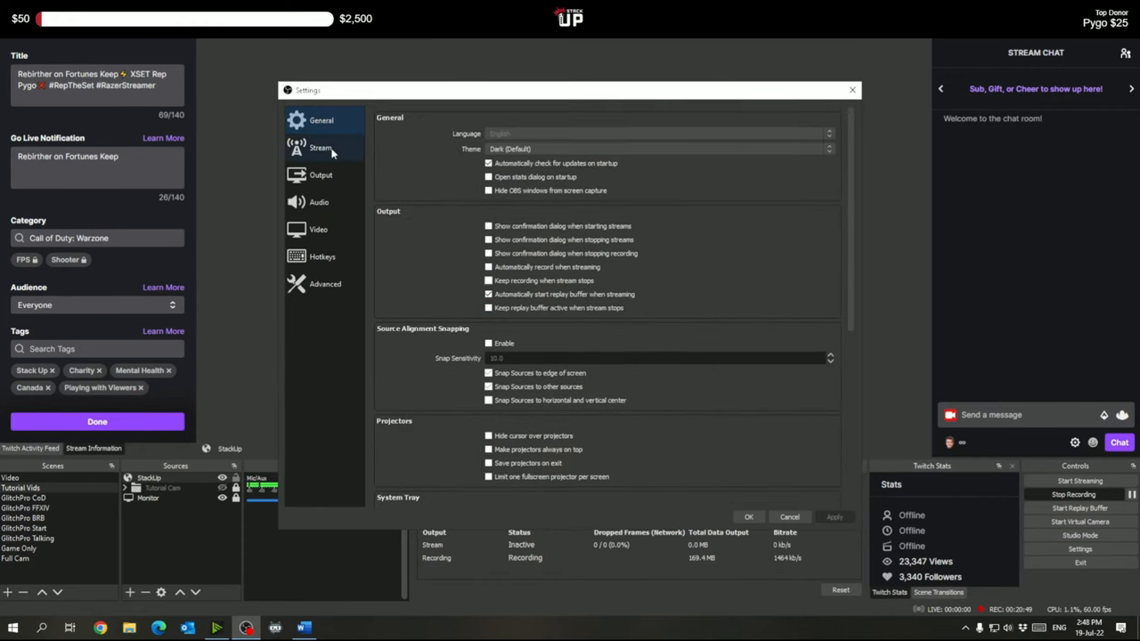
{"action": "left_click", "coordinate": [320, 147]}
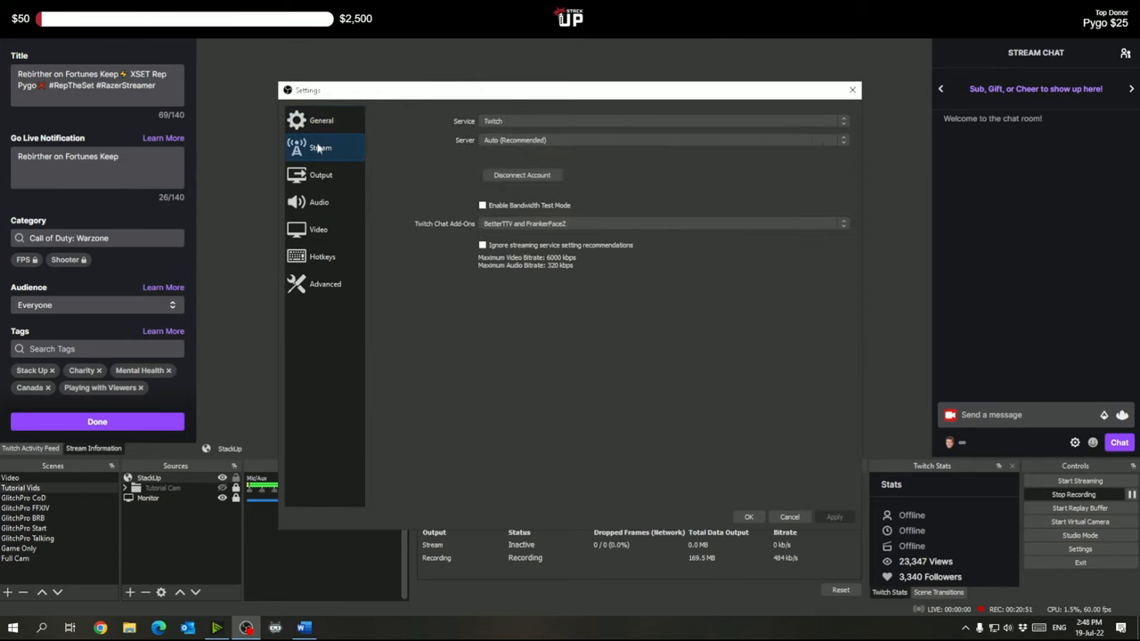
{"action": "left_click", "coordinate": [322, 174]}
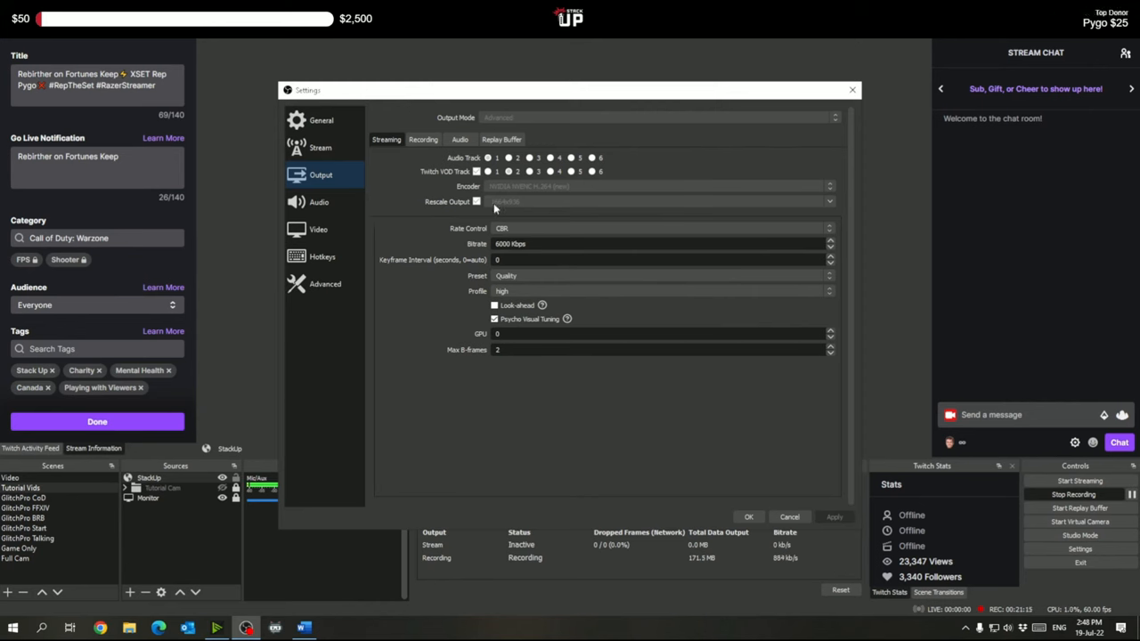
{"action": "mouse_move", "coordinate": [470, 198]}
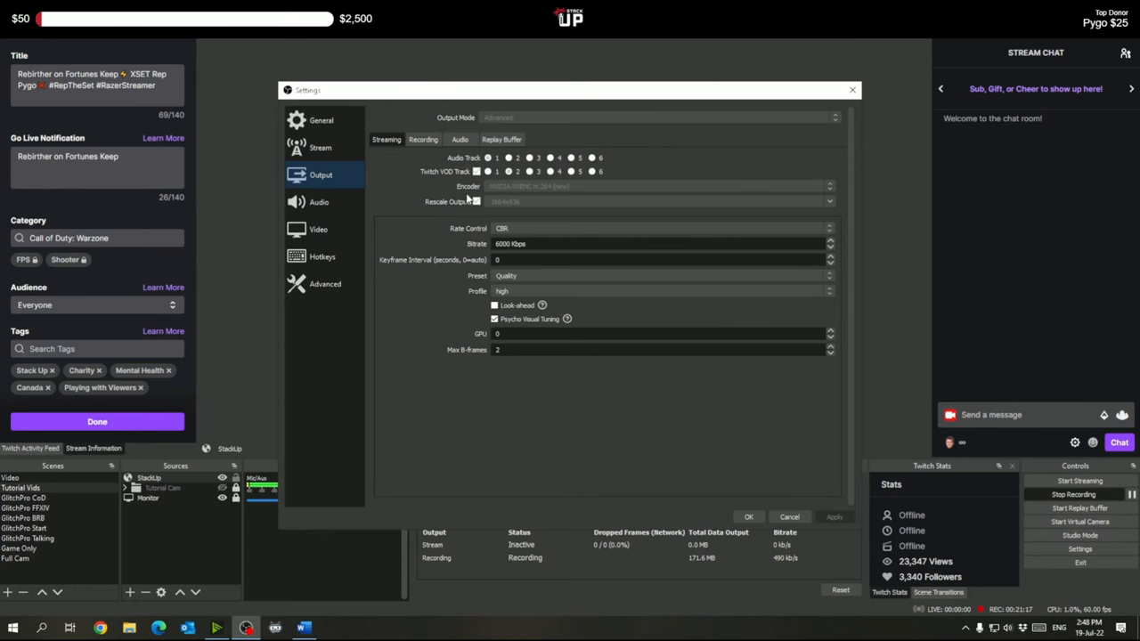
{"action": "mouse_move", "coordinate": [481, 214]}
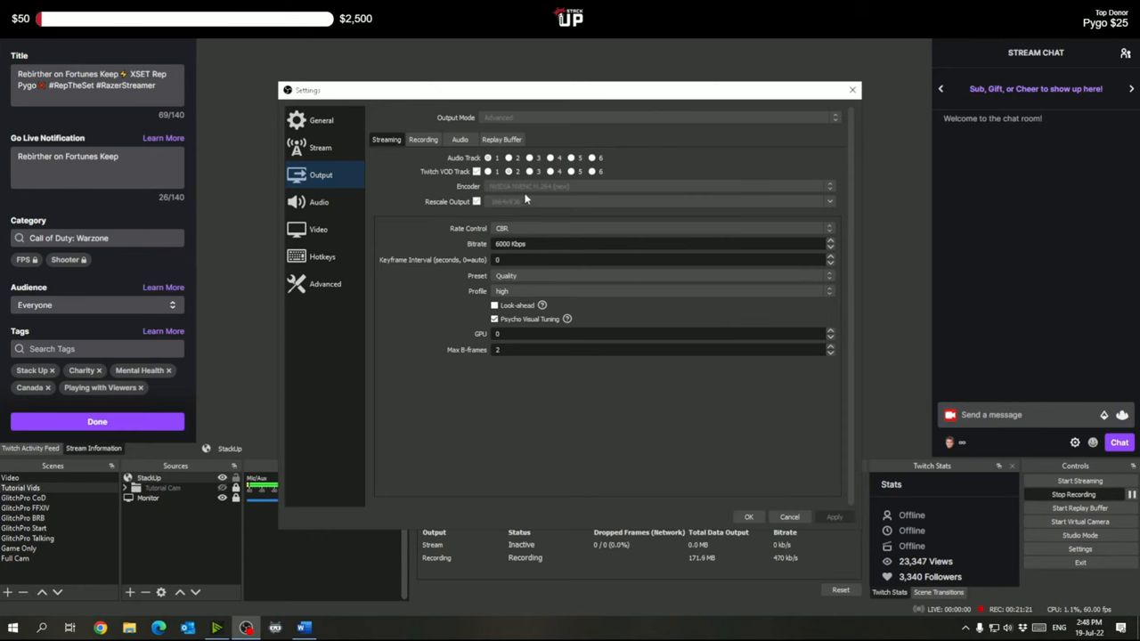
{"action": "mouse_move", "coordinate": [537, 211]}
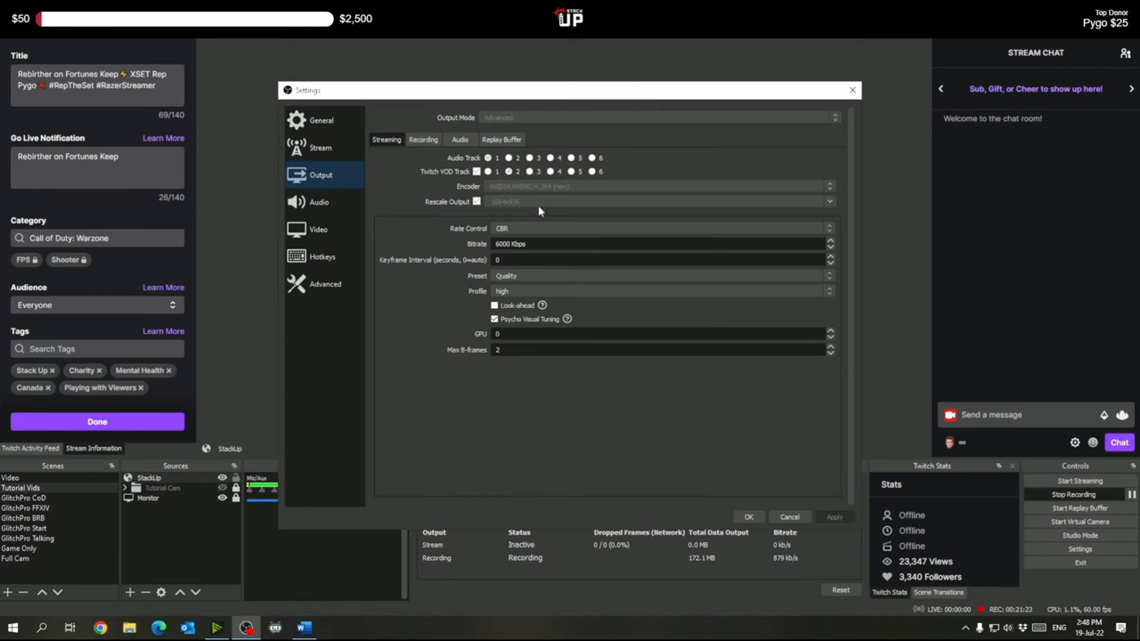
{"action": "mouse_move", "coordinate": [532, 204]}
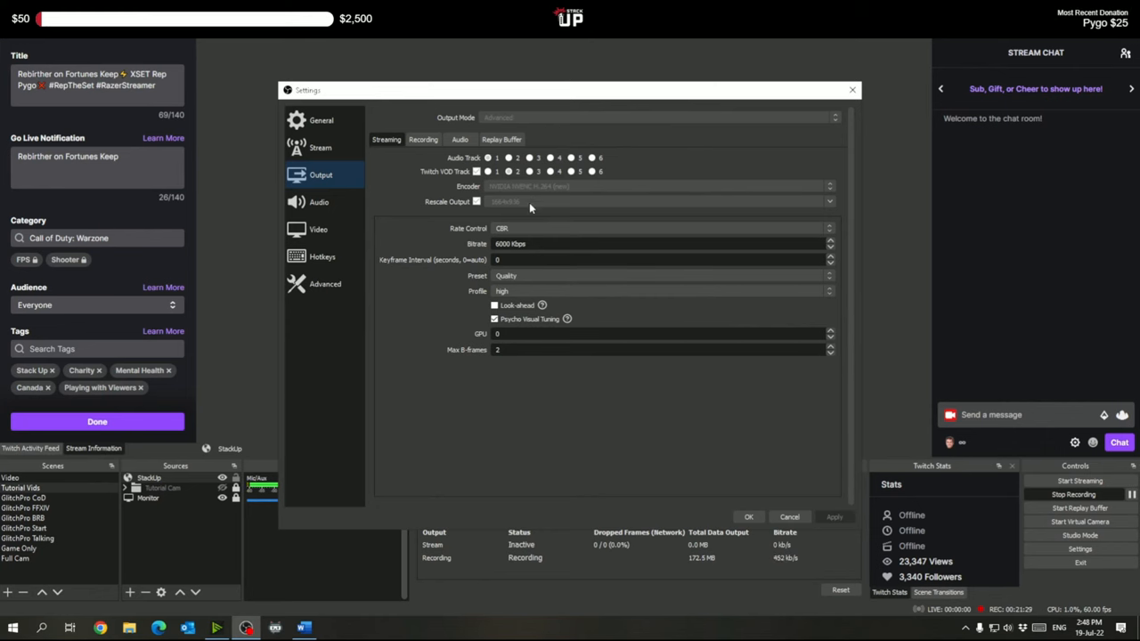
{"action": "mouse_move", "coordinate": [529, 220]}
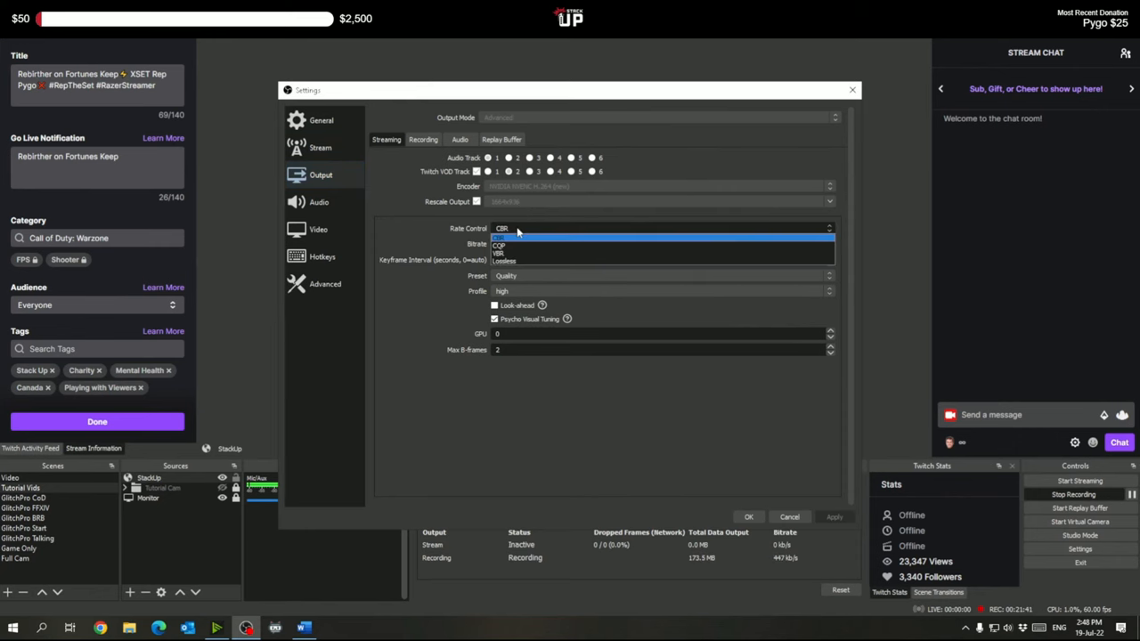
{"action": "left_click", "coordinate": [508, 237]}
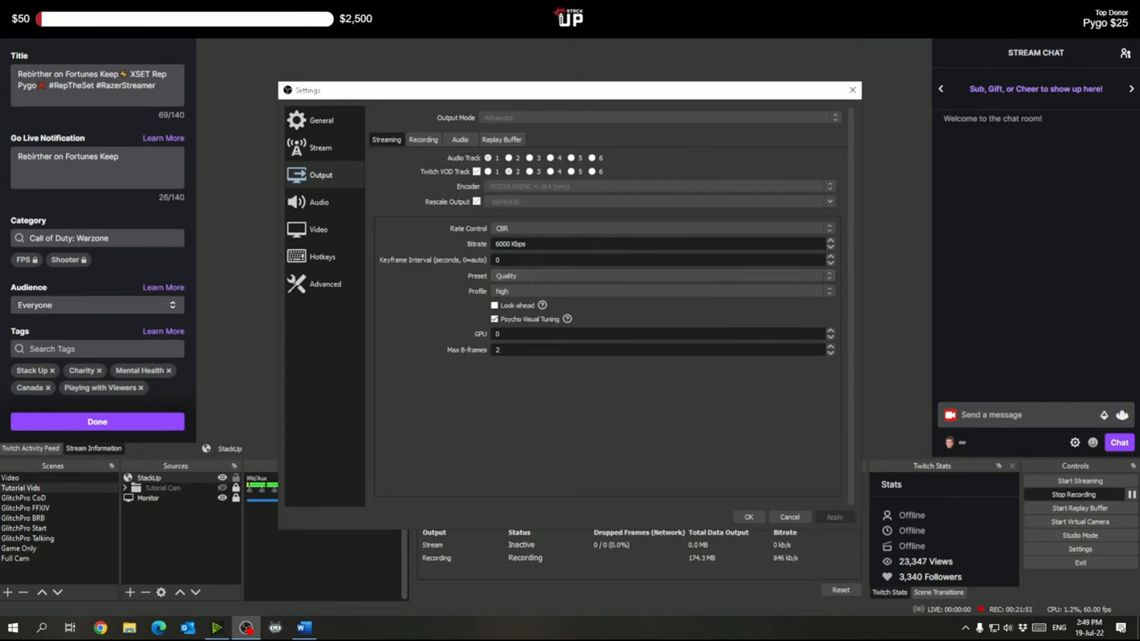
{"action": "mouse_move", "coordinate": [436, 177]}
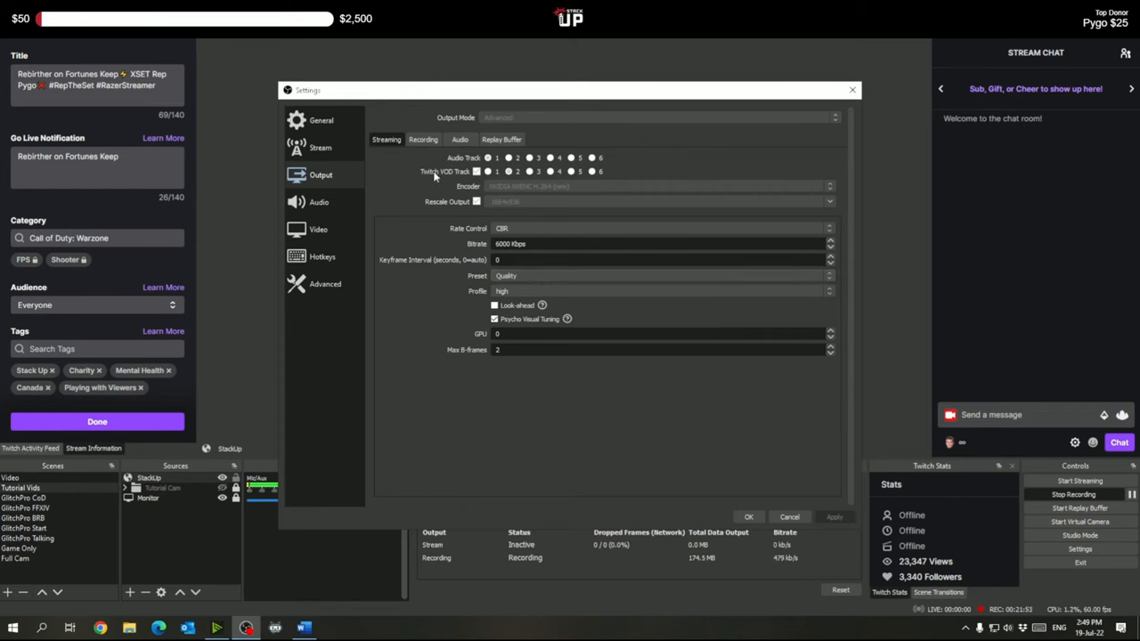
{"action": "left_click", "coordinate": [422, 139]}
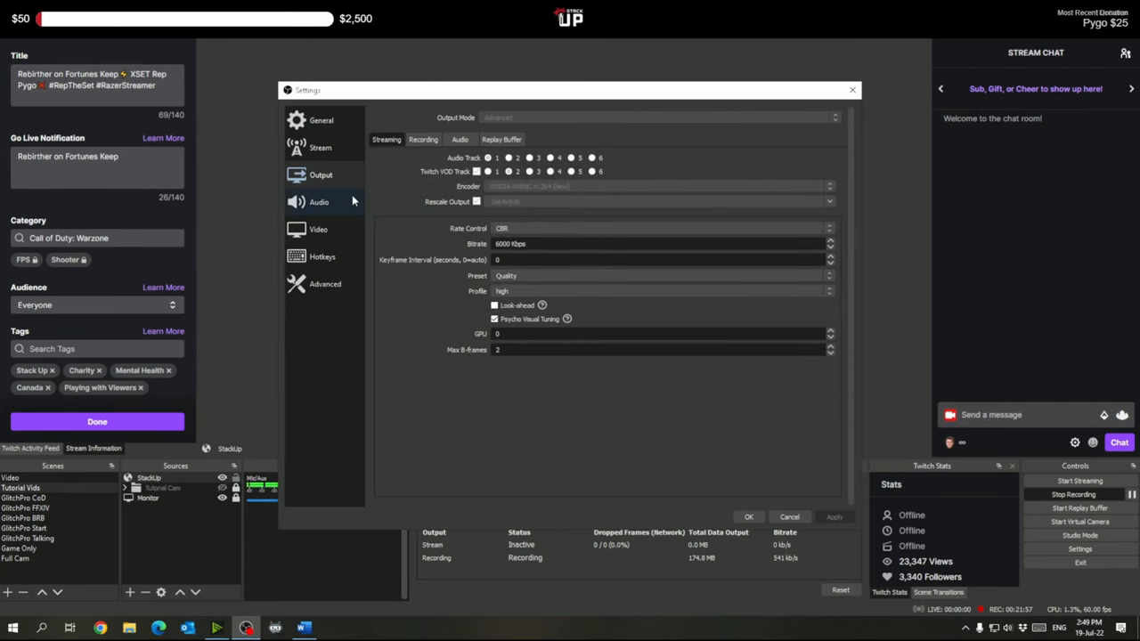
{"action": "left_click", "coordinate": [318, 229]}
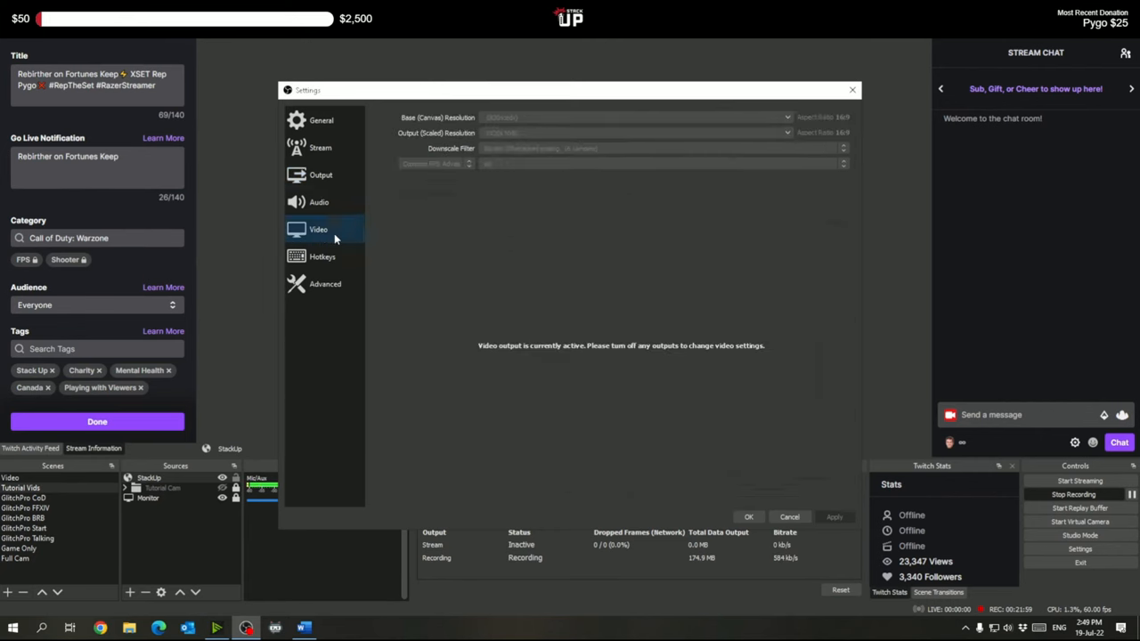
Scroll through Advanced settings (stream delay off, auto-reconnect on) and click OK.
{"action": "left_click", "coordinate": [325, 283]}
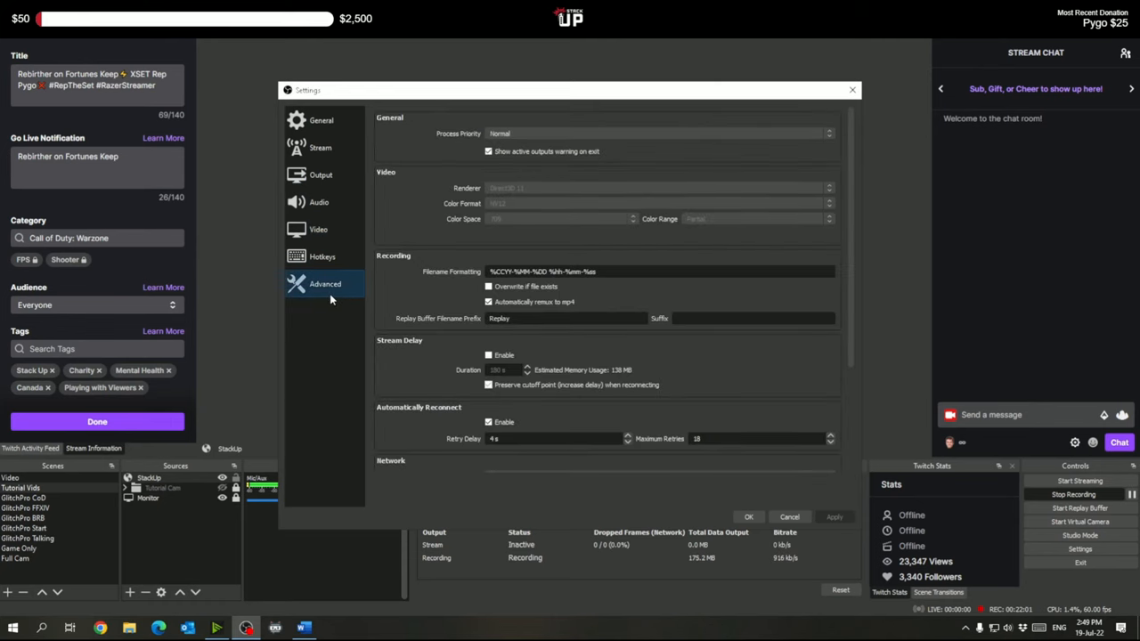
{"action": "mouse_move", "coordinate": [500, 249]}
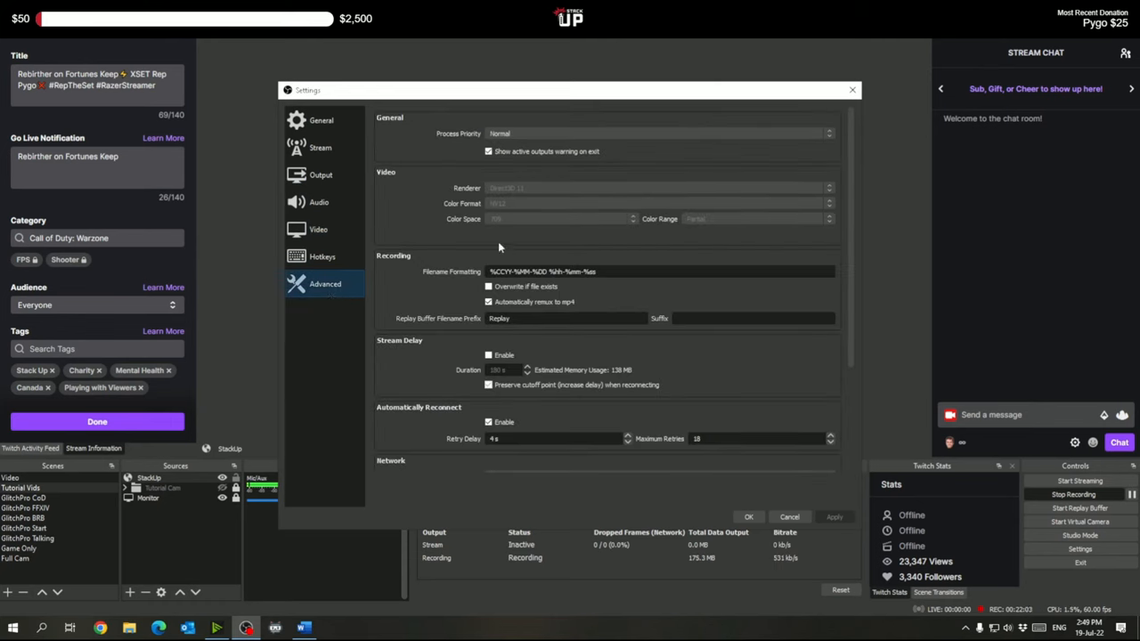
{"action": "mouse_move", "coordinate": [436, 255]}
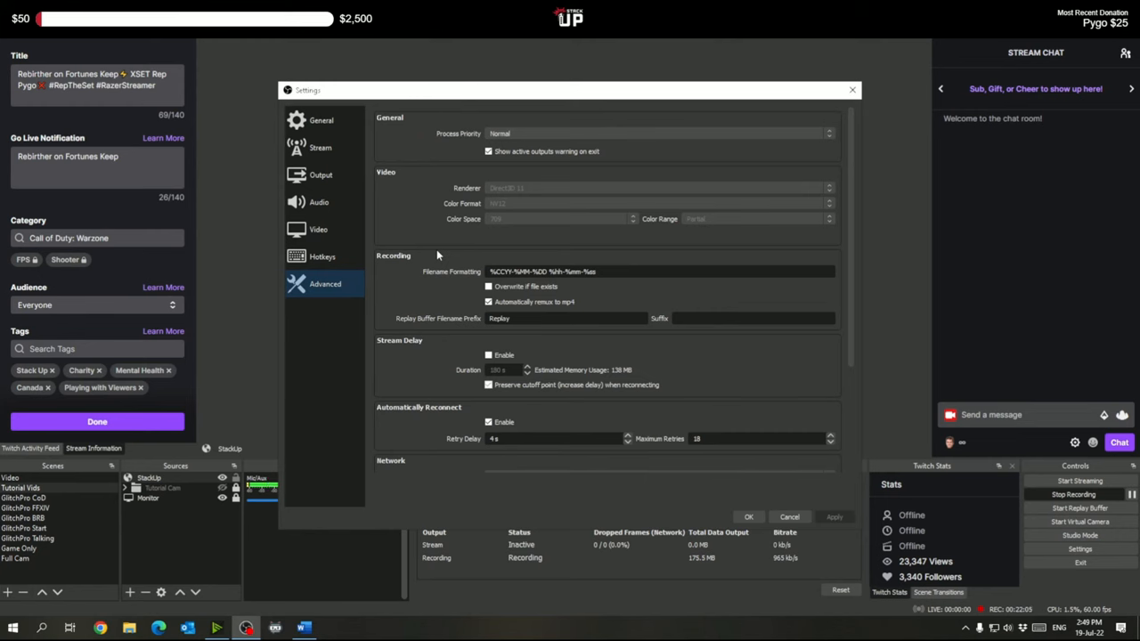
{"action": "scroll", "scroll_direction": "down", "scroll_amount": 3}
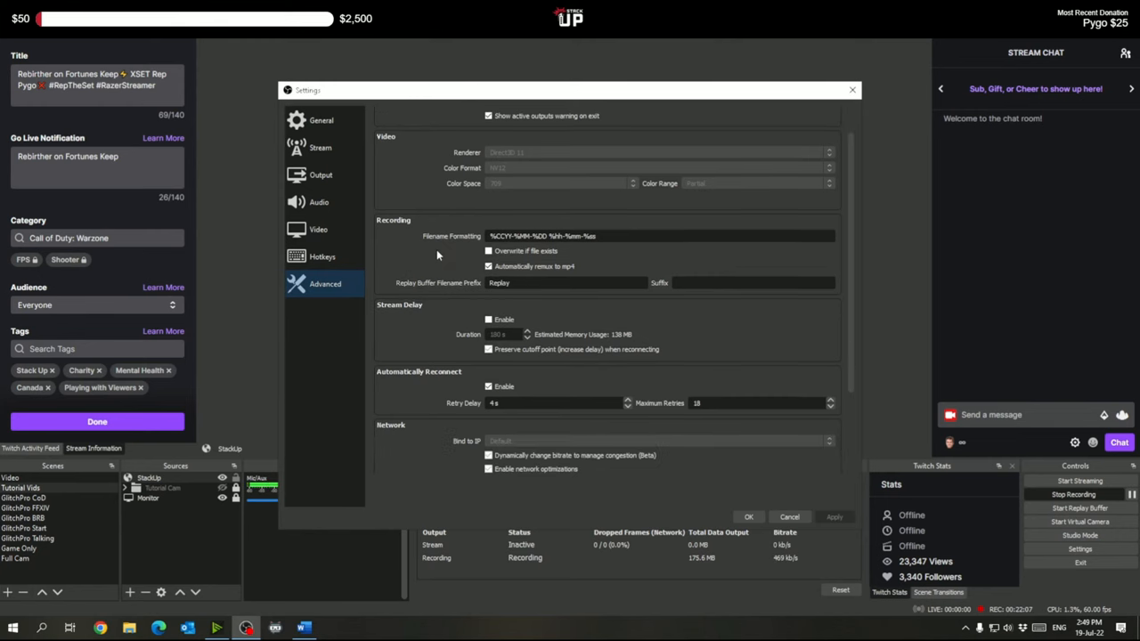
{"action": "scroll", "scroll_direction": "down", "scroll_amount": 3}
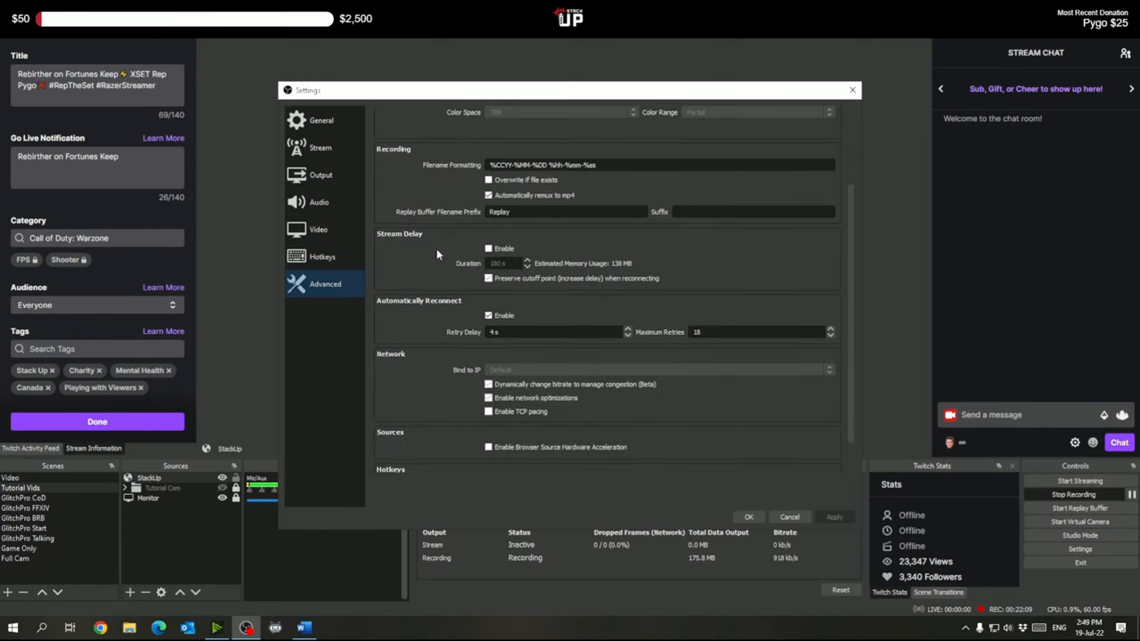
{"action": "scroll", "scroll_direction": "down", "scroll_amount": 3}
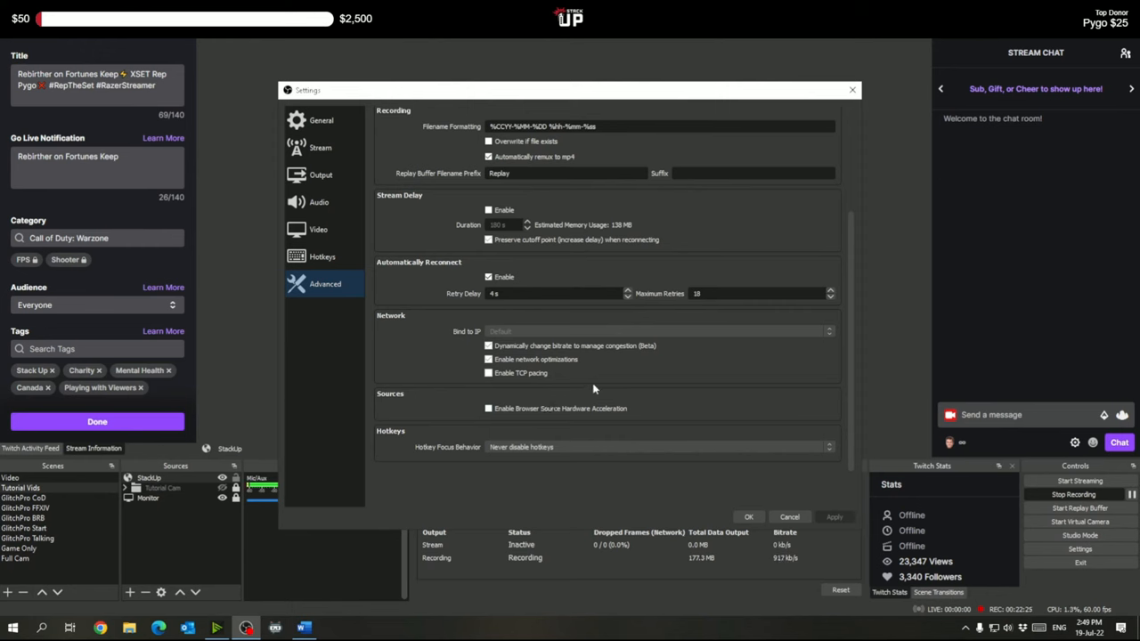
{"action": "mouse_move", "coordinate": [607, 403]}
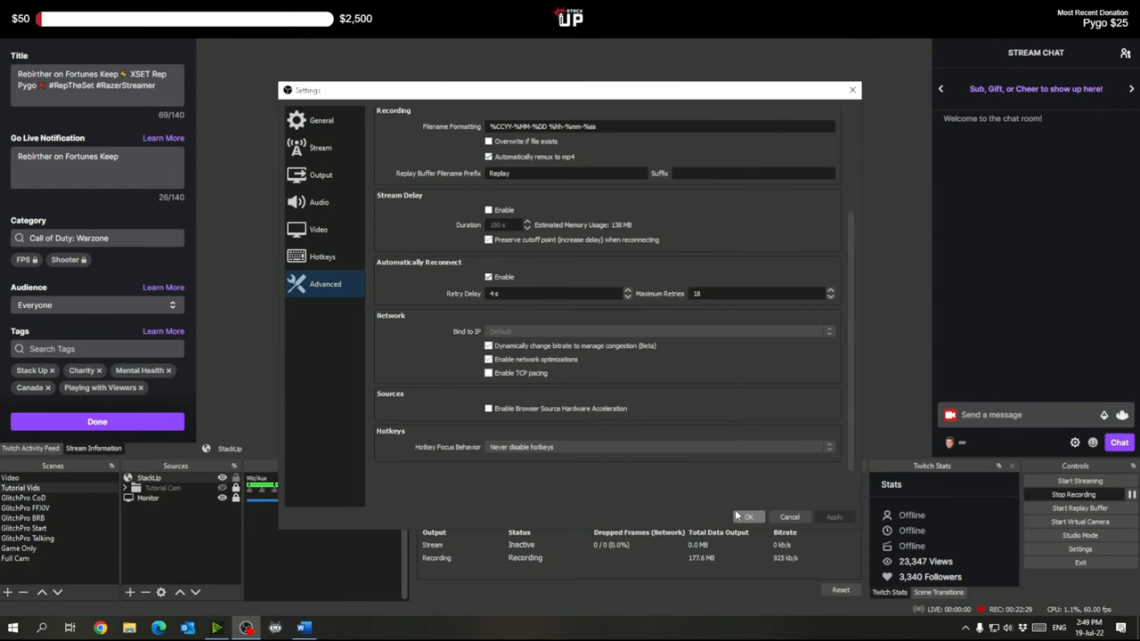
{"action": "left_click", "coordinate": [749, 516]}
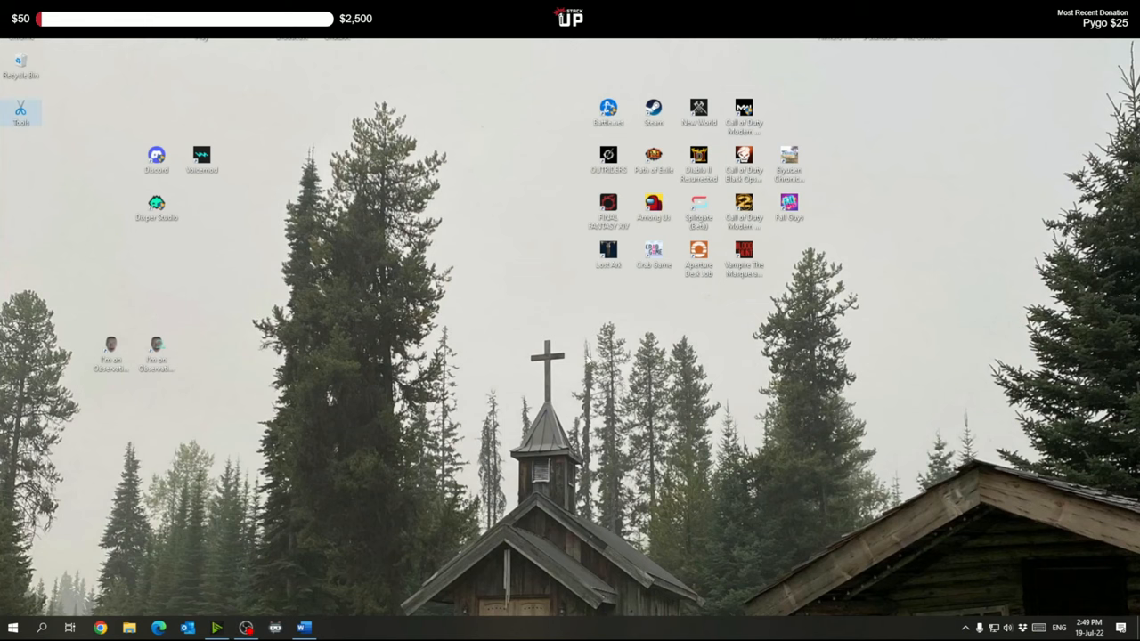
Launch Battle.net and show Warzone's installation folder in Explorer from its gear menu.
{"action": "left_click", "coordinate": [608, 109]}
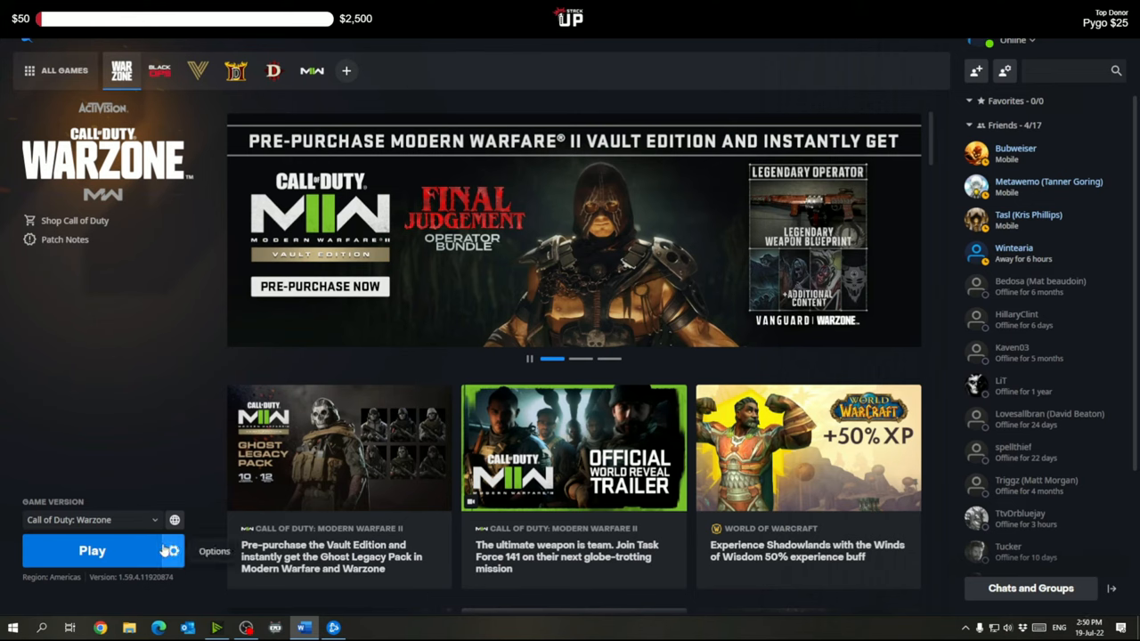
{"action": "left_click", "coordinate": [174, 550]}
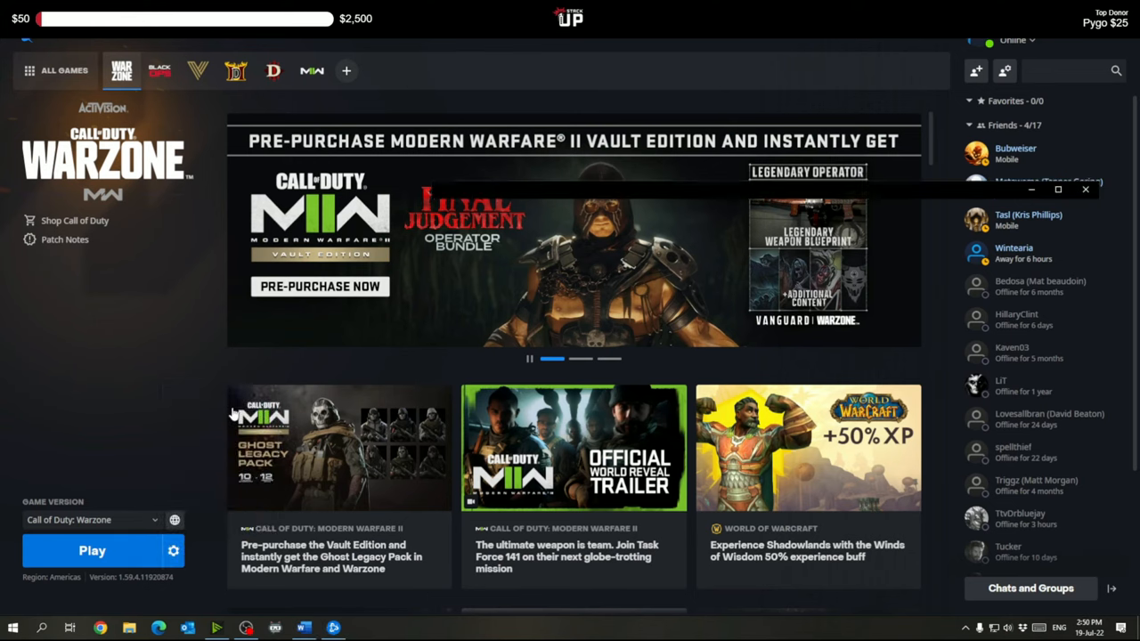
{"action": "left_click", "coordinate": [129, 628]}
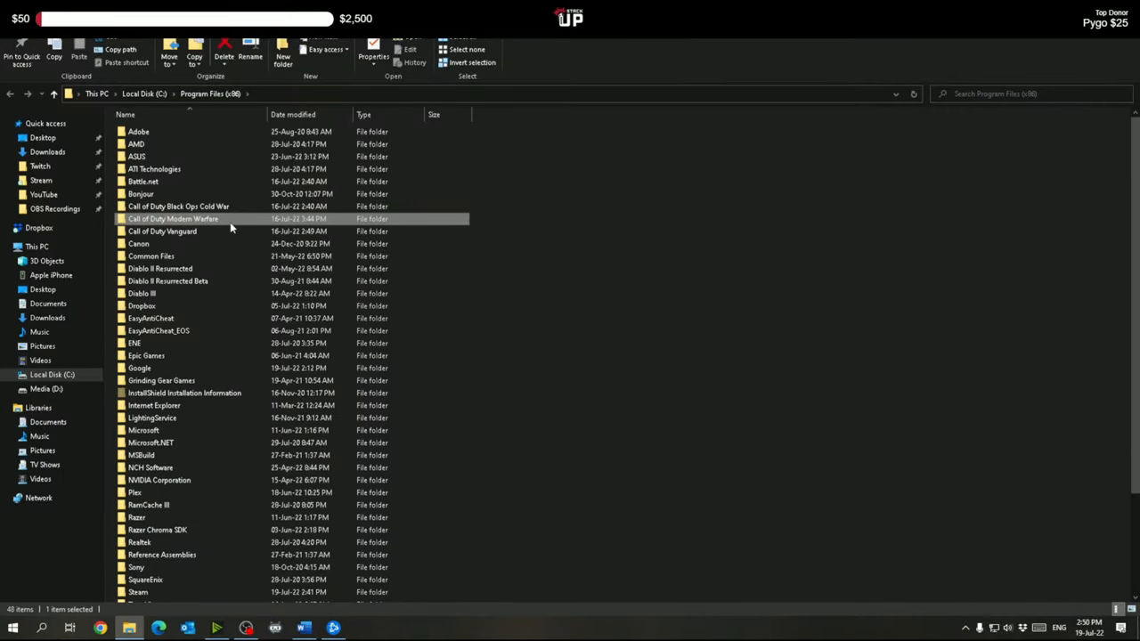
Open the Call of Duty Modern Warfare folder and right-click Modern Warfare Launcher.exe.
{"action": "double_click", "coordinate": [172, 218]}
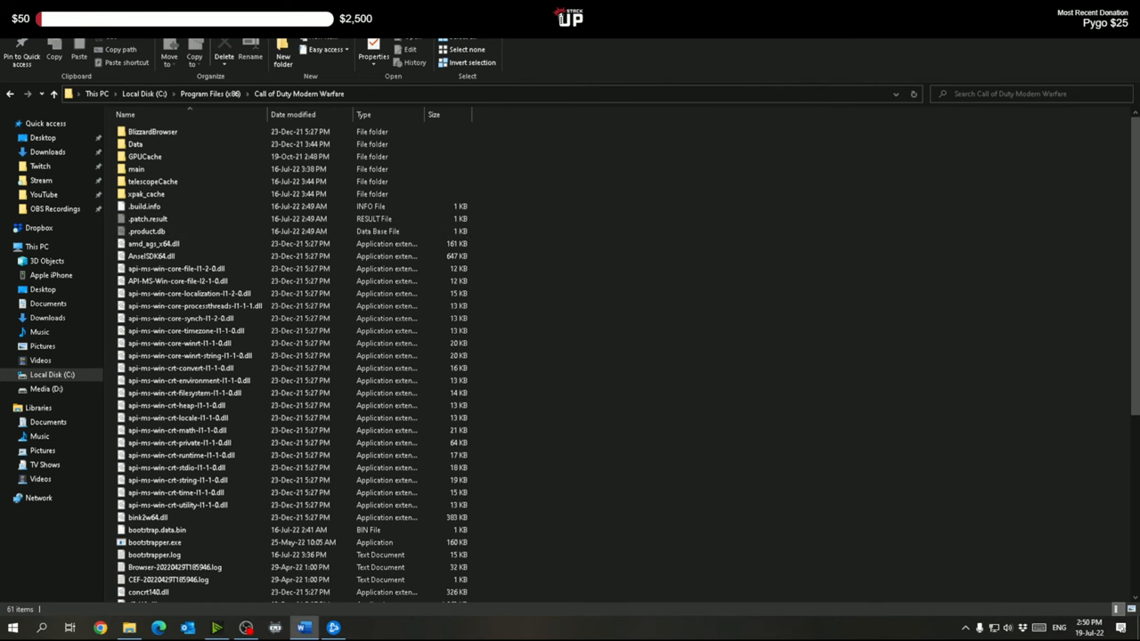
{"action": "scroll", "scroll_direction": "down", "scroll_amount": 3}
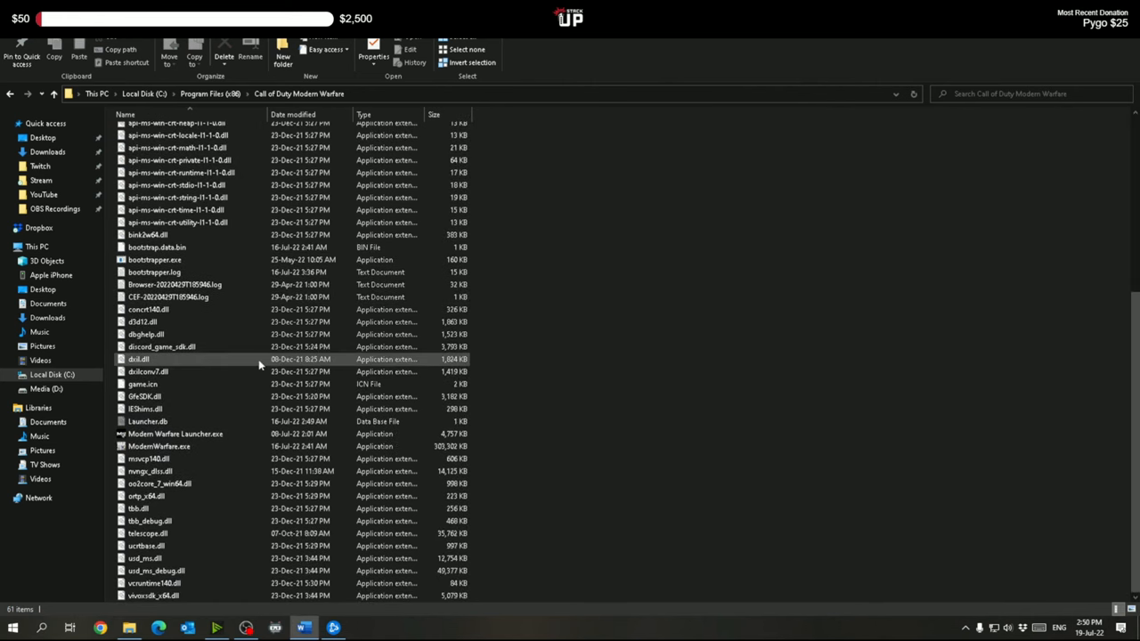
{"action": "left_click", "coordinate": [159, 446]}
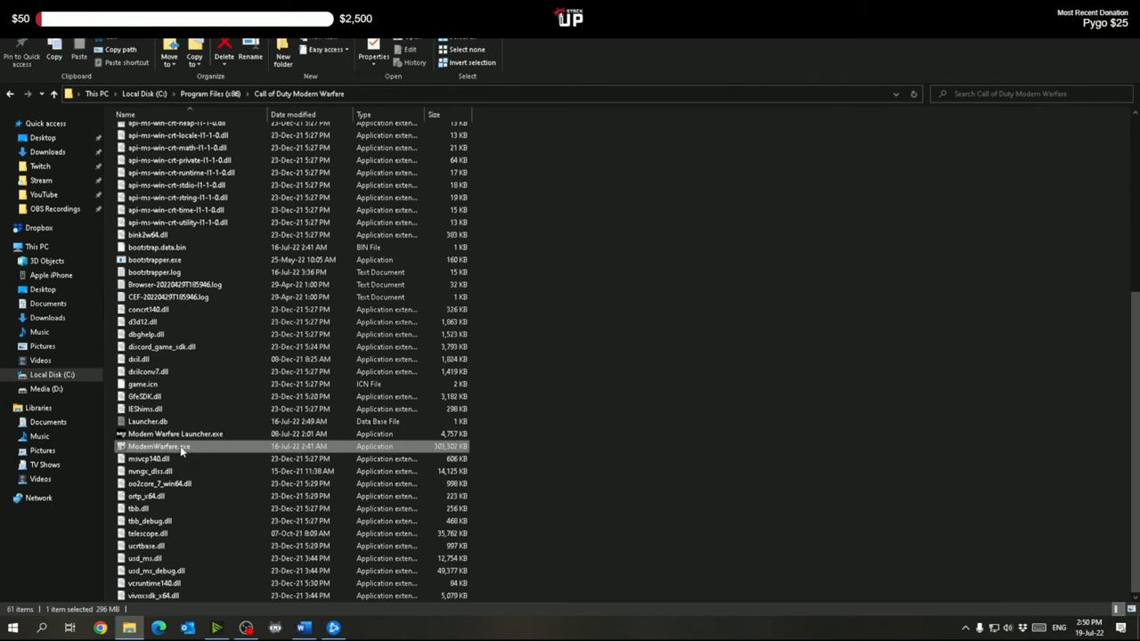
{"action": "left_click", "coordinate": [176, 433]}
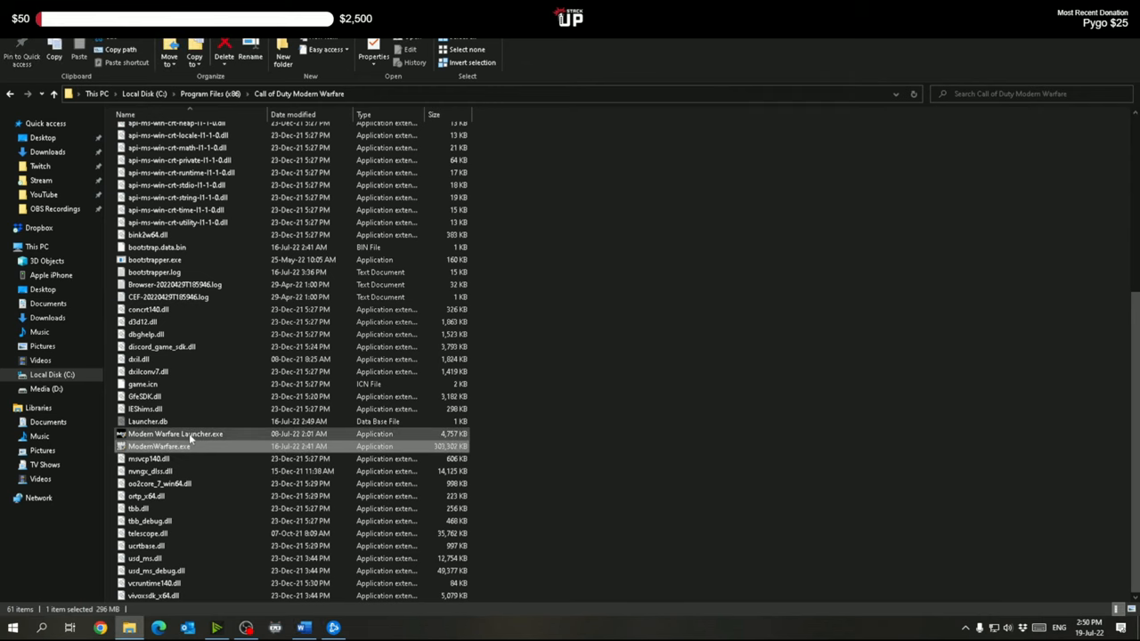
{"action": "right_click", "coordinate": [175, 433]}
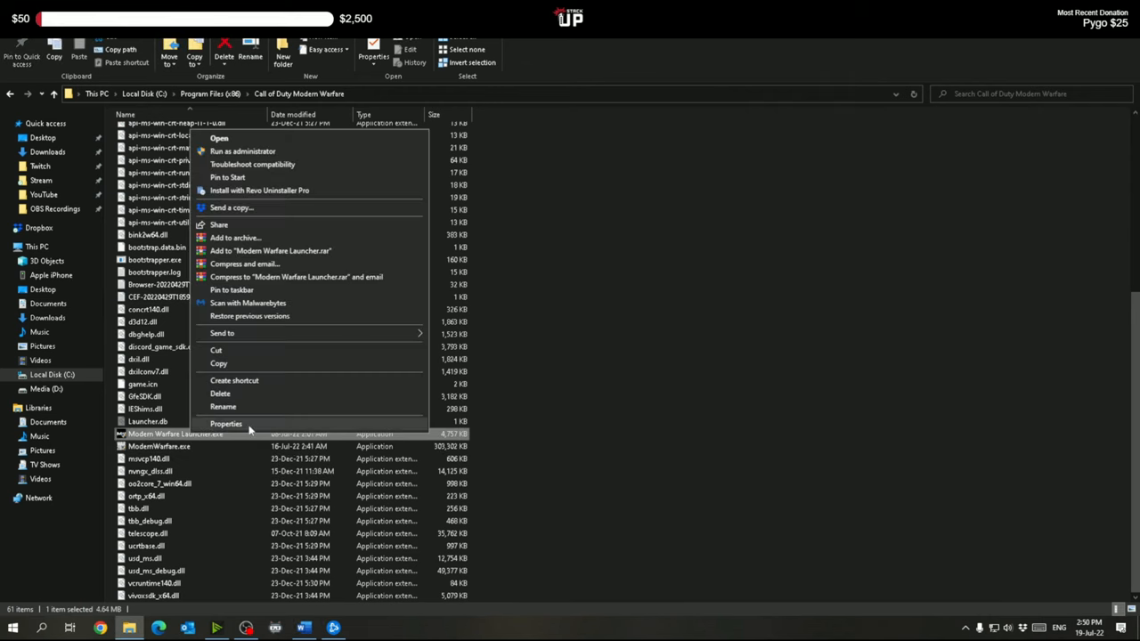
Set Modern Warfare Launcher.exe's compatibility high DPI override to Application-handled scaling.
{"action": "left_click", "coordinate": [225, 423]}
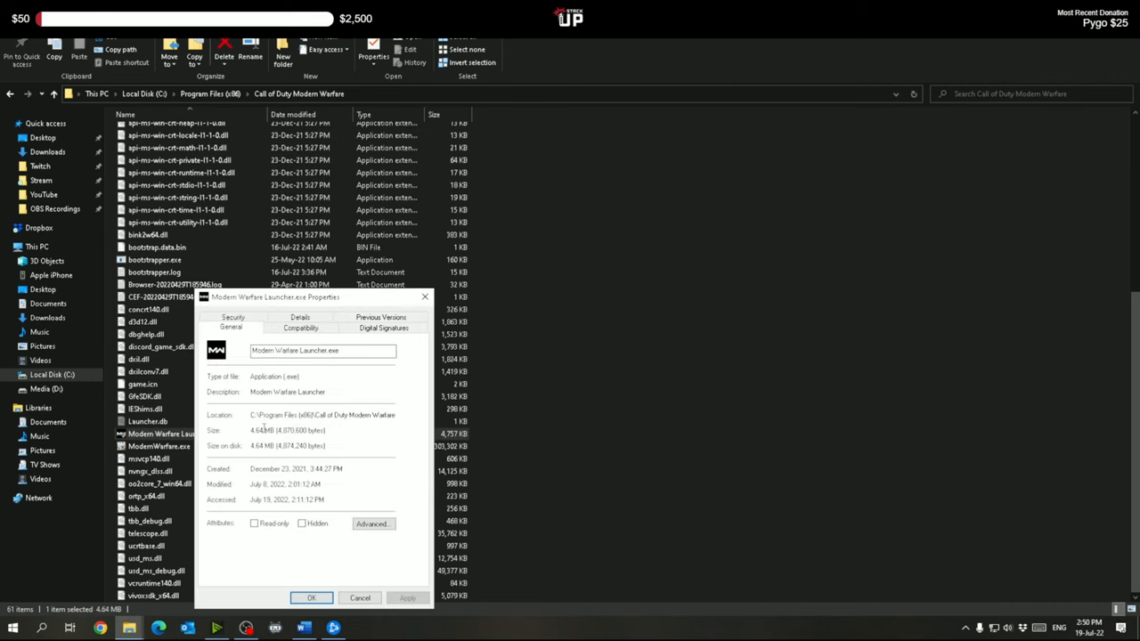
{"action": "left_click", "coordinate": [301, 327]}
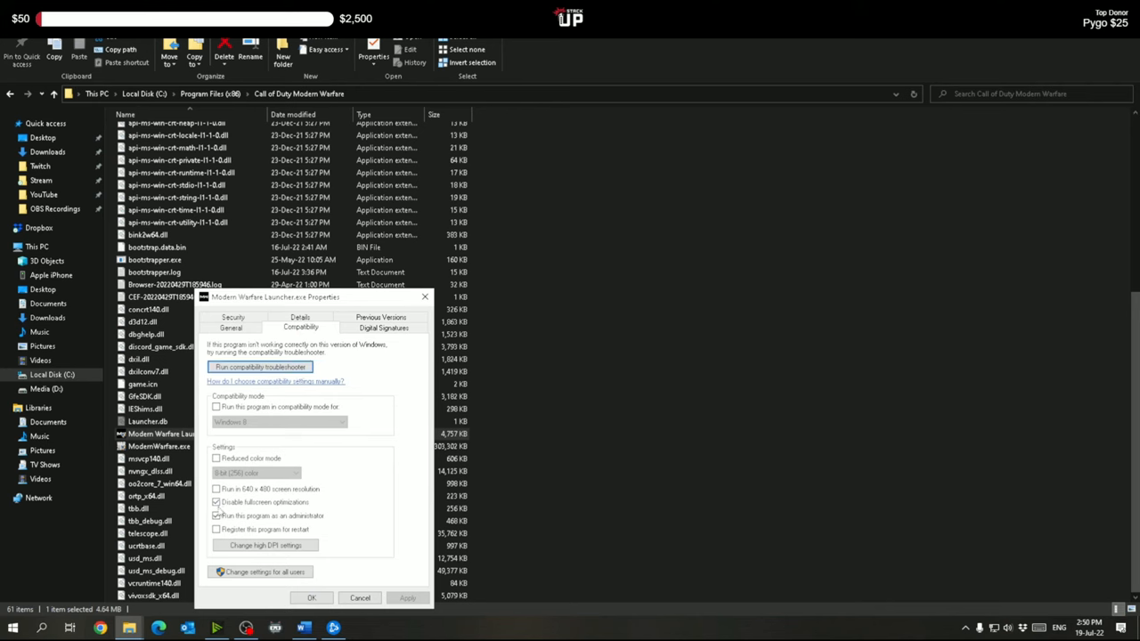
{"action": "mouse_move", "coordinate": [291, 508]}
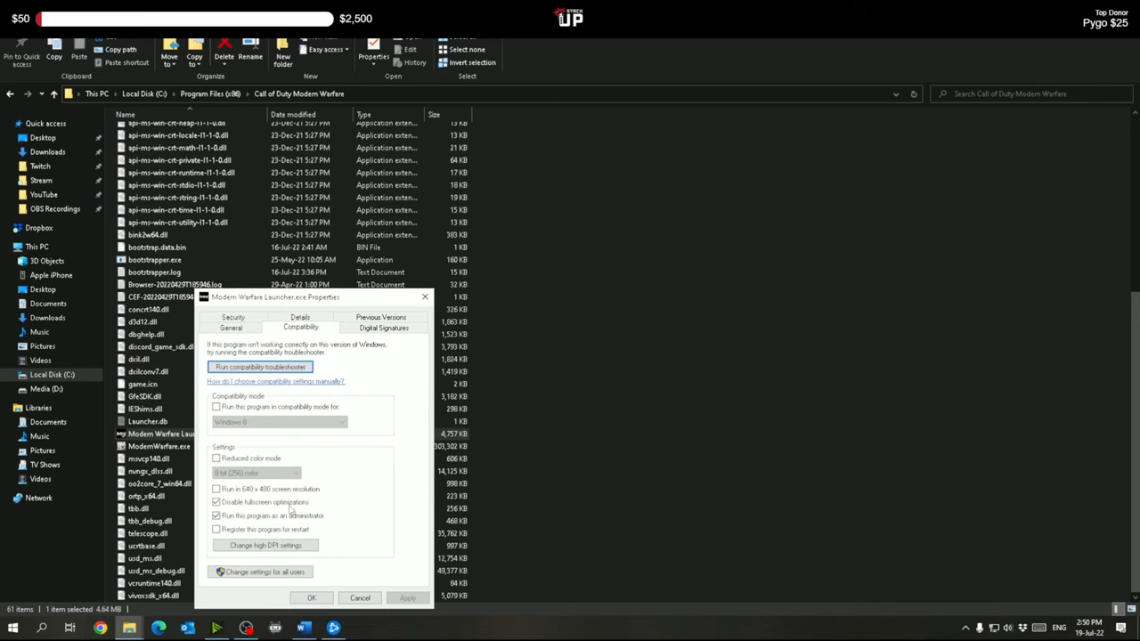
{"action": "mouse_move", "coordinate": [267, 526]}
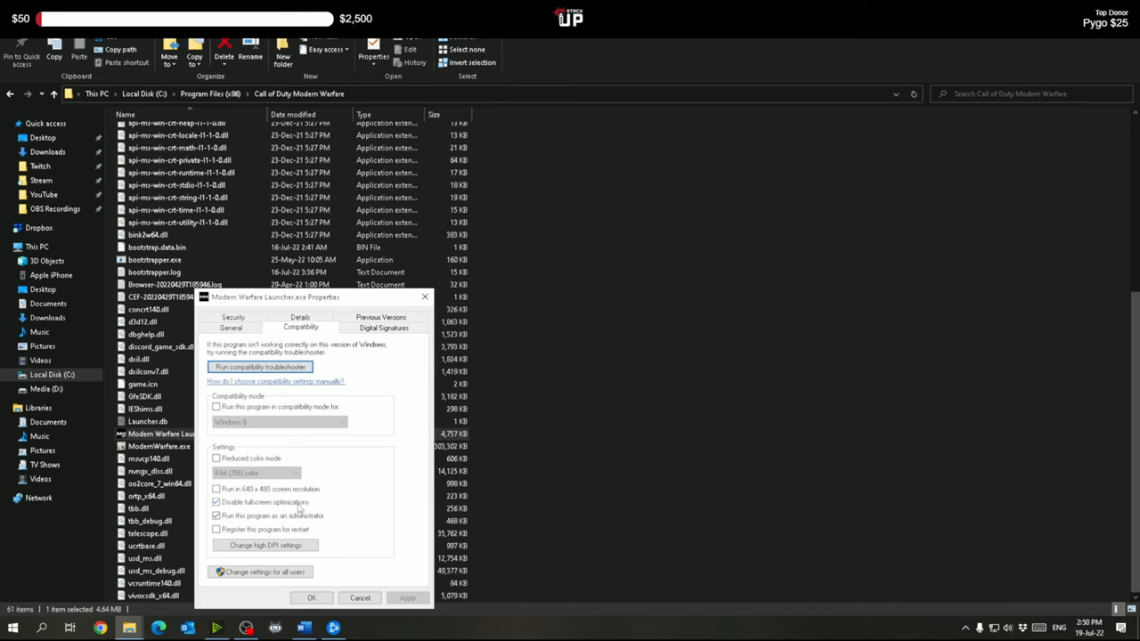
{"action": "left_click", "coordinate": [264, 544]}
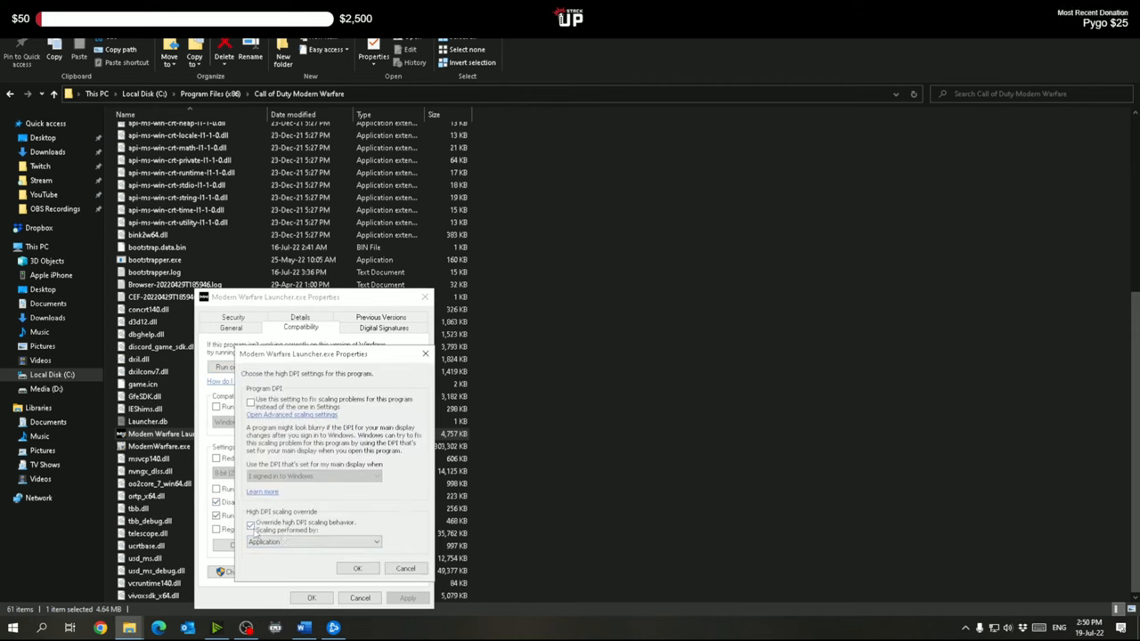
{"action": "left_click", "coordinate": [251, 524]}
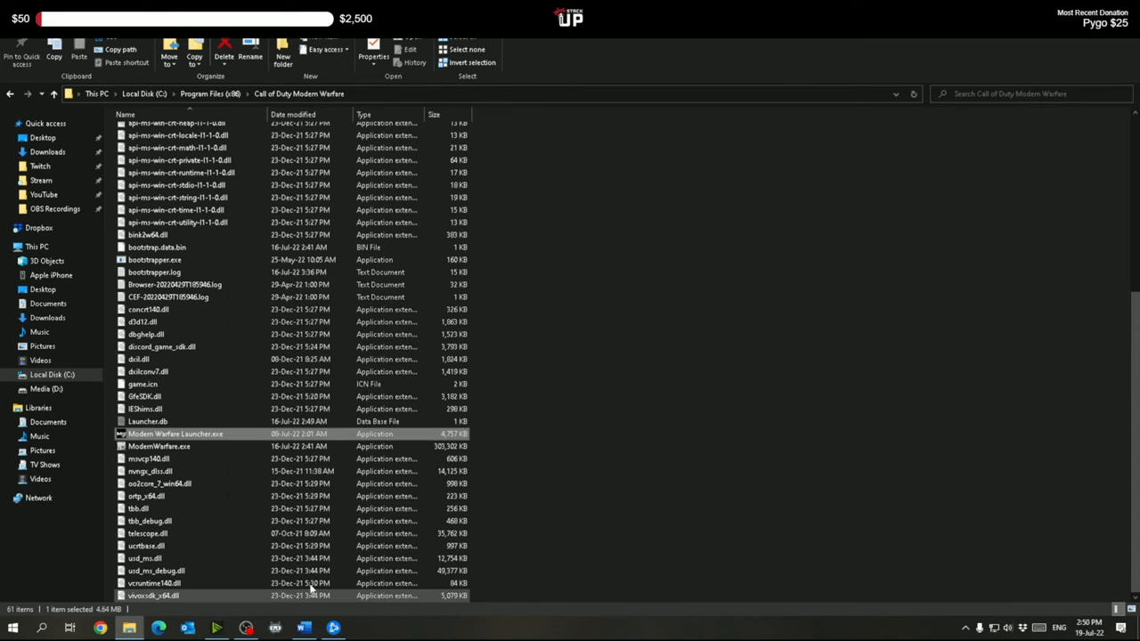
Disable fullscreen optimizations for ModernWarfare.exe and bring up its high DPI settings.
{"action": "right_click", "coordinate": [159, 446]}
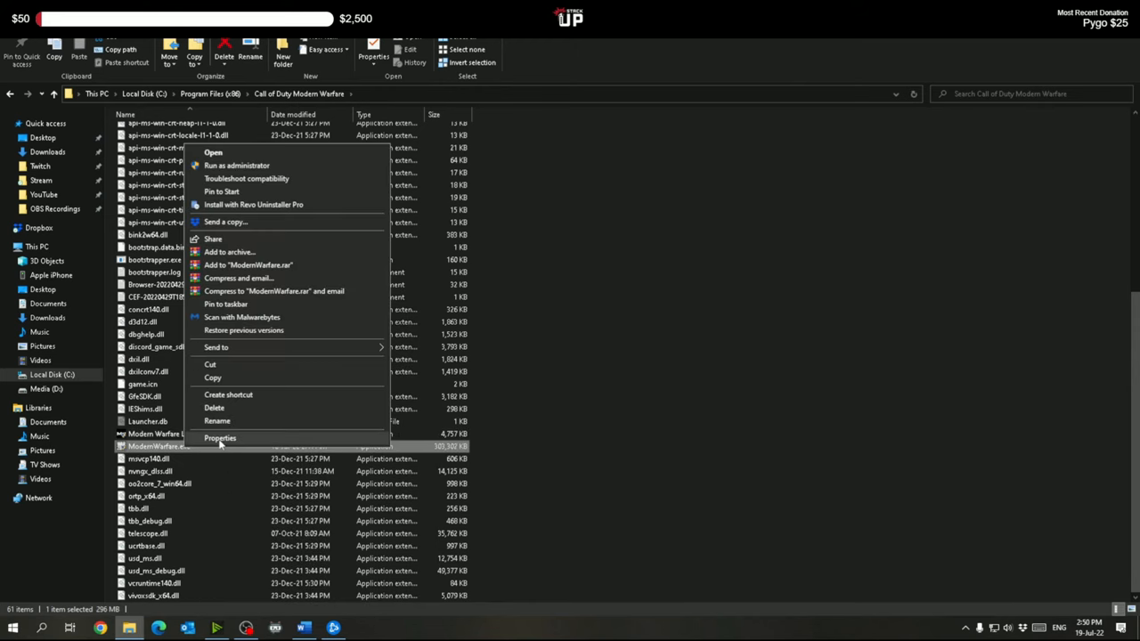
{"action": "left_click", "coordinate": [220, 437]}
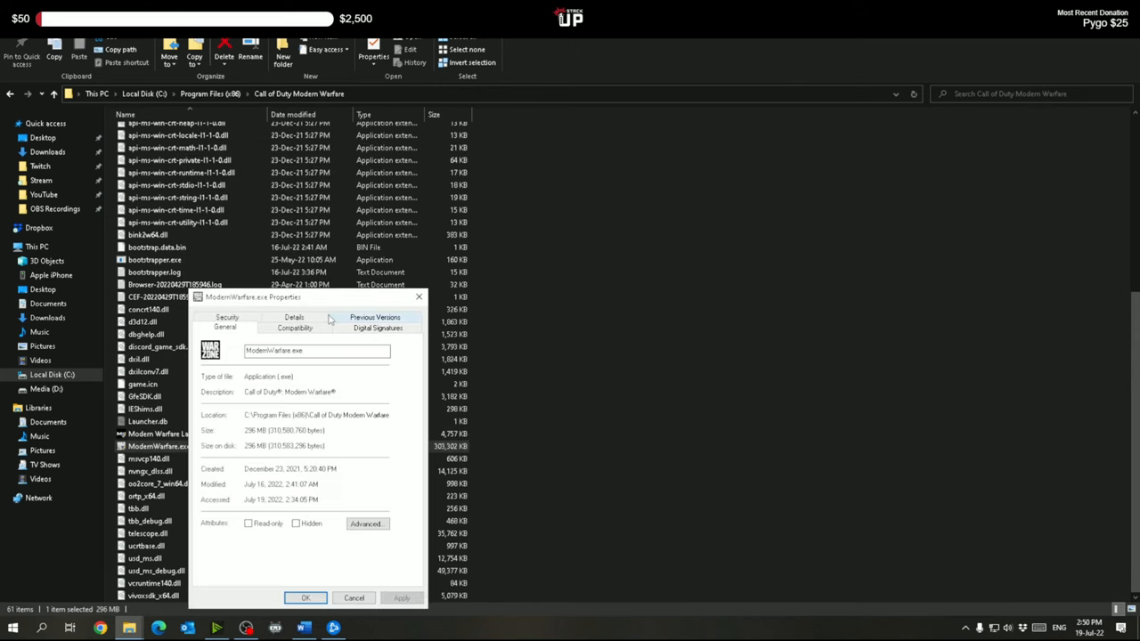
{"action": "left_click", "coordinate": [295, 327]}
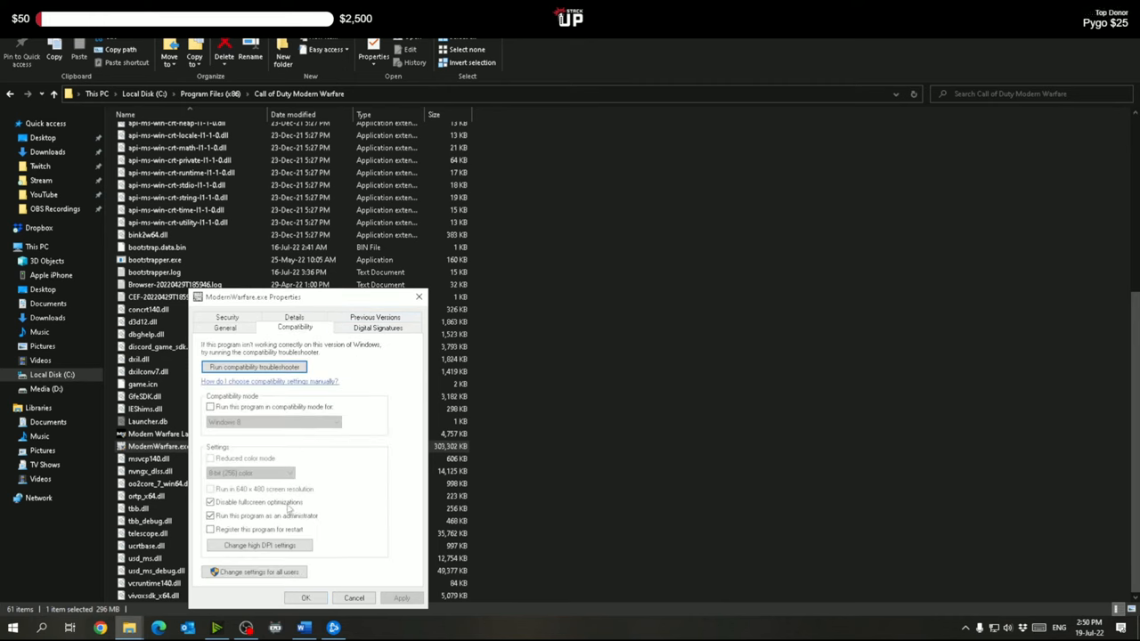
{"action": "left_click", "coordinate": [211, 516]}
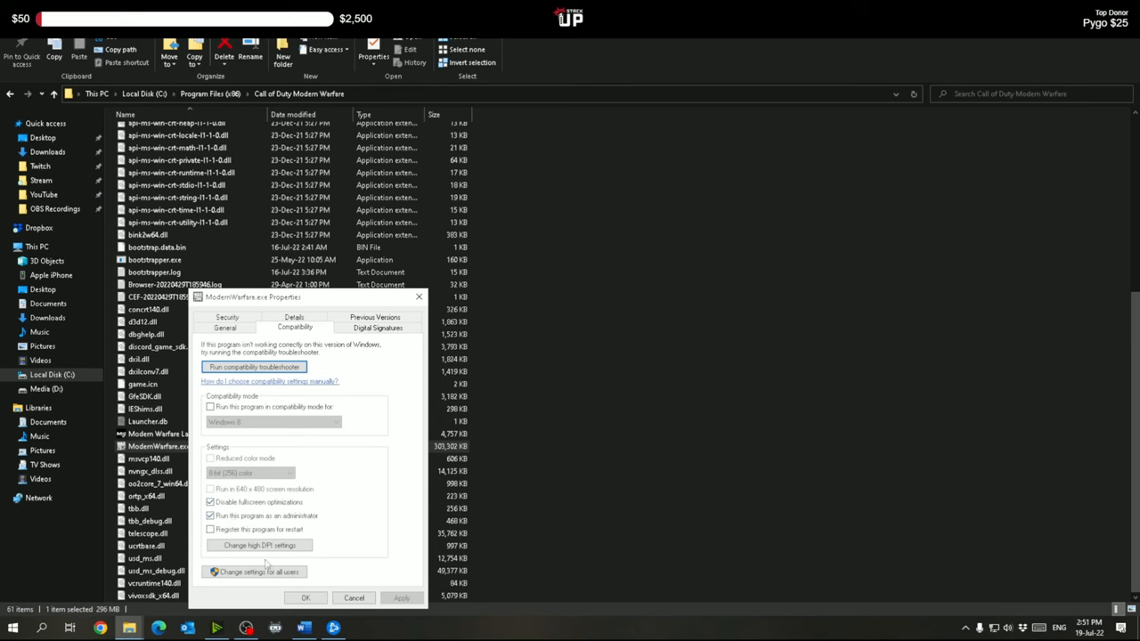
{"action": "left_click", "coordinate": [259, 545]}
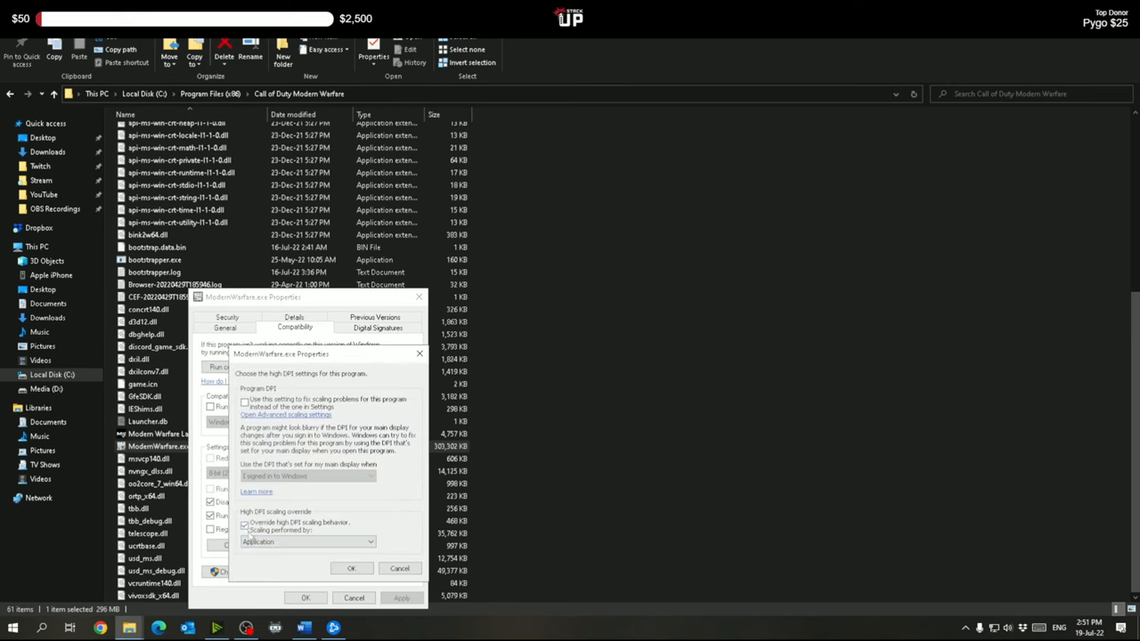
{"action": "mouse_move", "coordinate": [360, 581]}
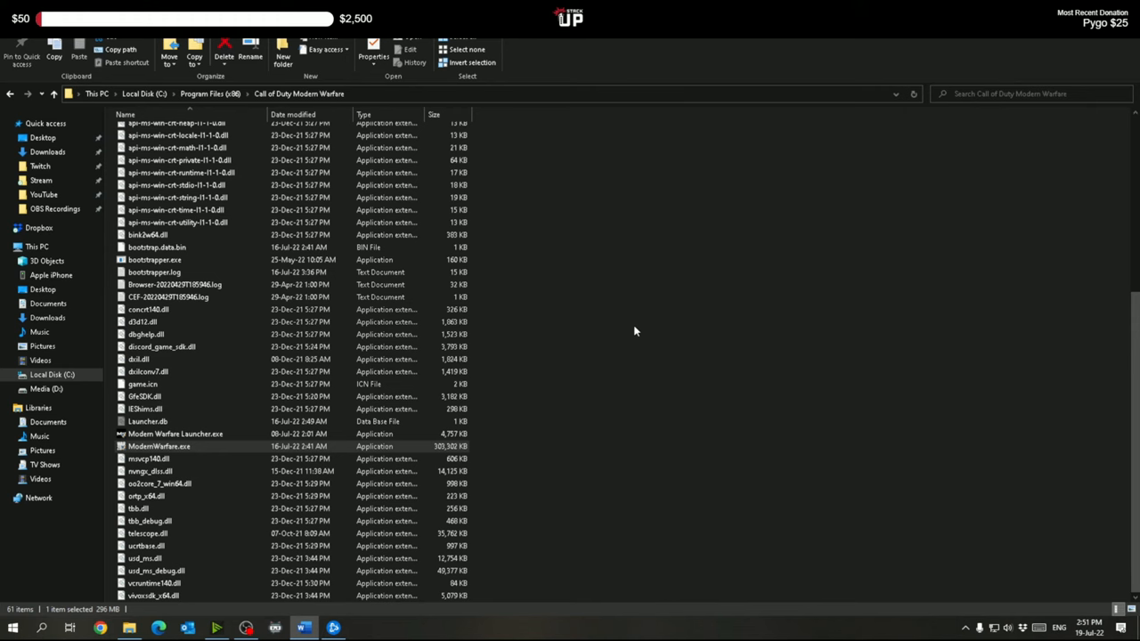
Browse for the Modern Warfare executables in Windows Graphics settings, then cancel the picker.
{"action": "left_click", "coordinate": [13, 628]}
{"action": "type", "text": "graphics"}
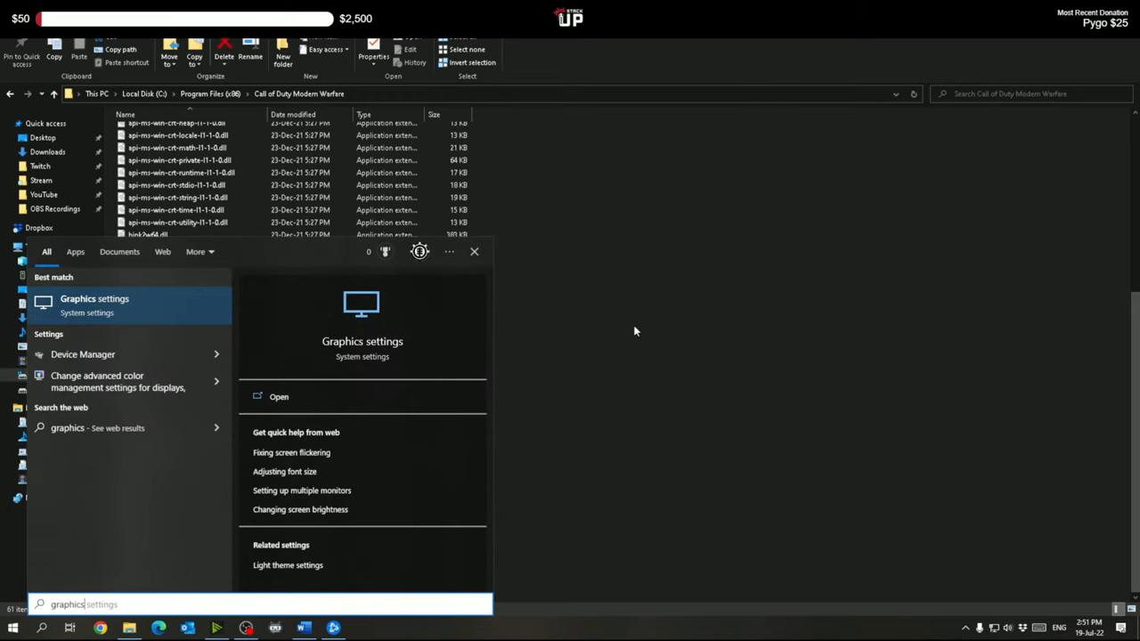
{"action": "left_click", "coordinate": [278, 396]}
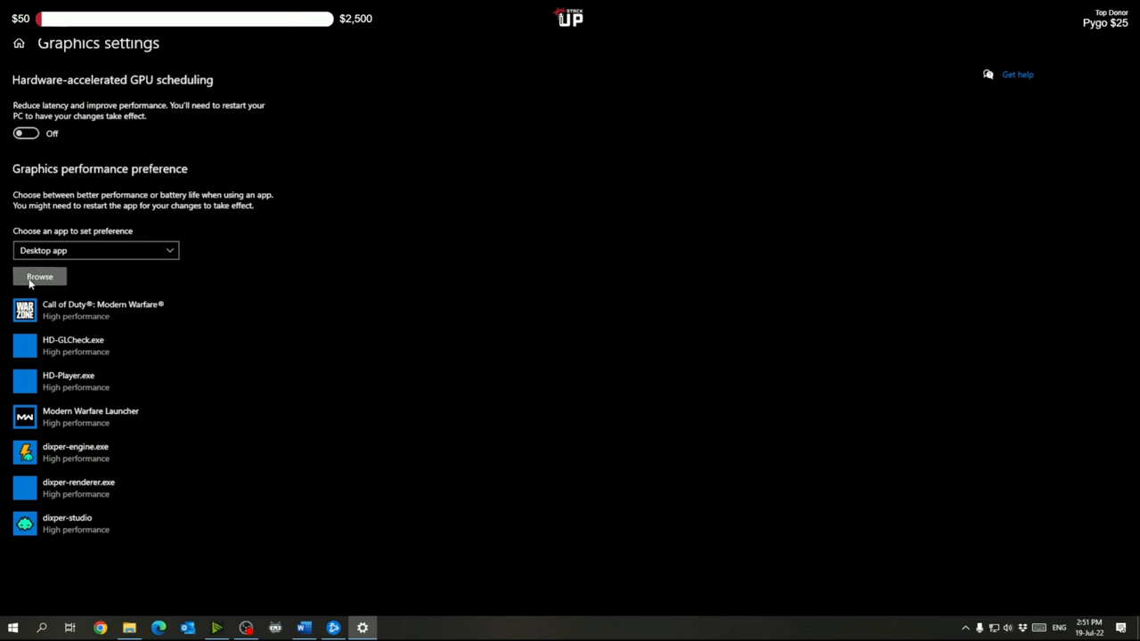
{"action": "left_click", "coordinate": [40, 276]}
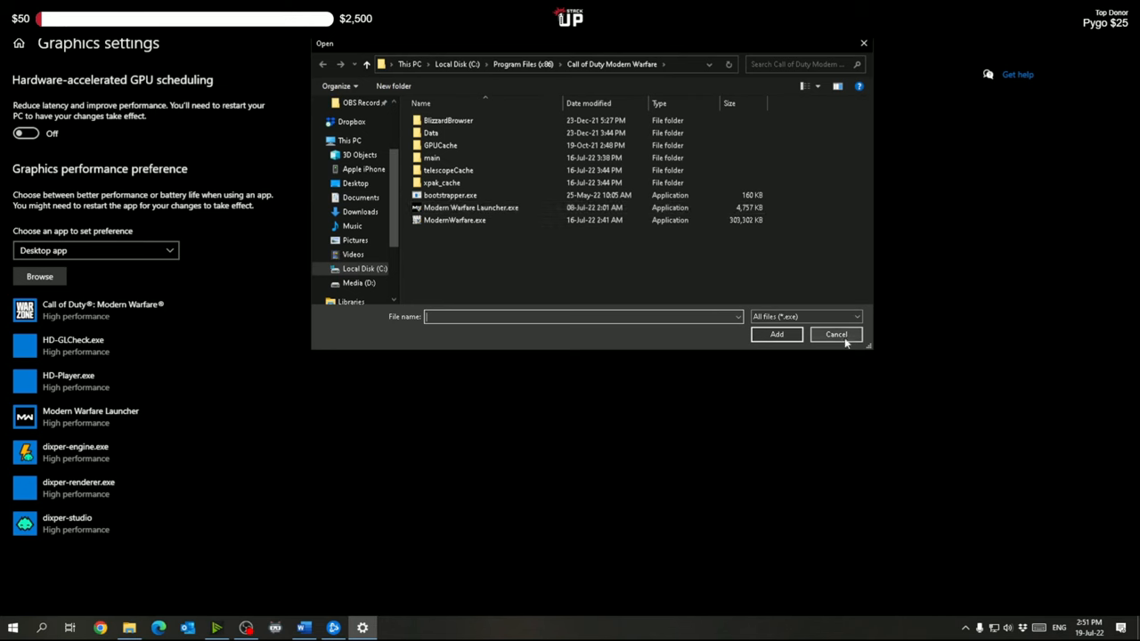
{"action": "left_click", "coordinate": [470, 208]}
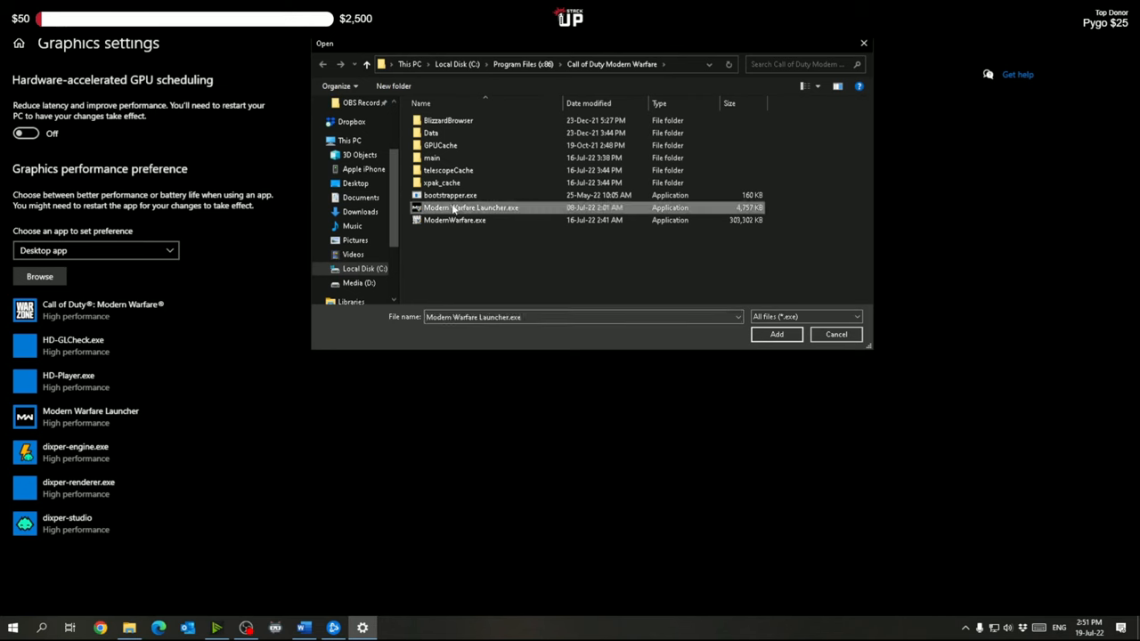
{"action": "left_click", "coordinate": [454, 220]}
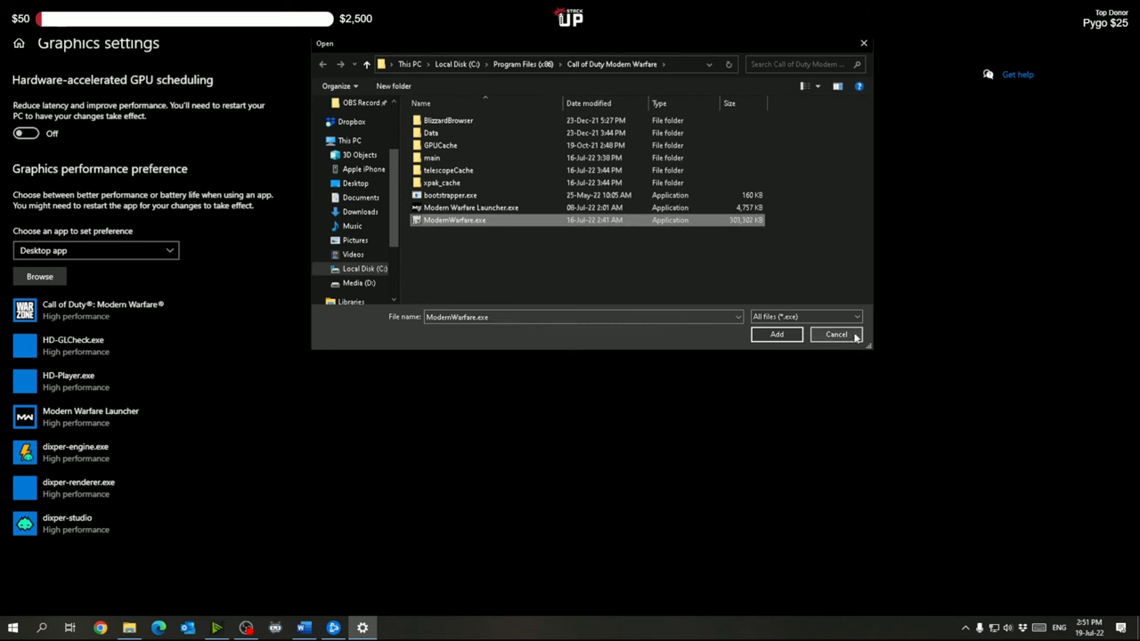
{"action": "left_click", "coordinate": [836, 334]}
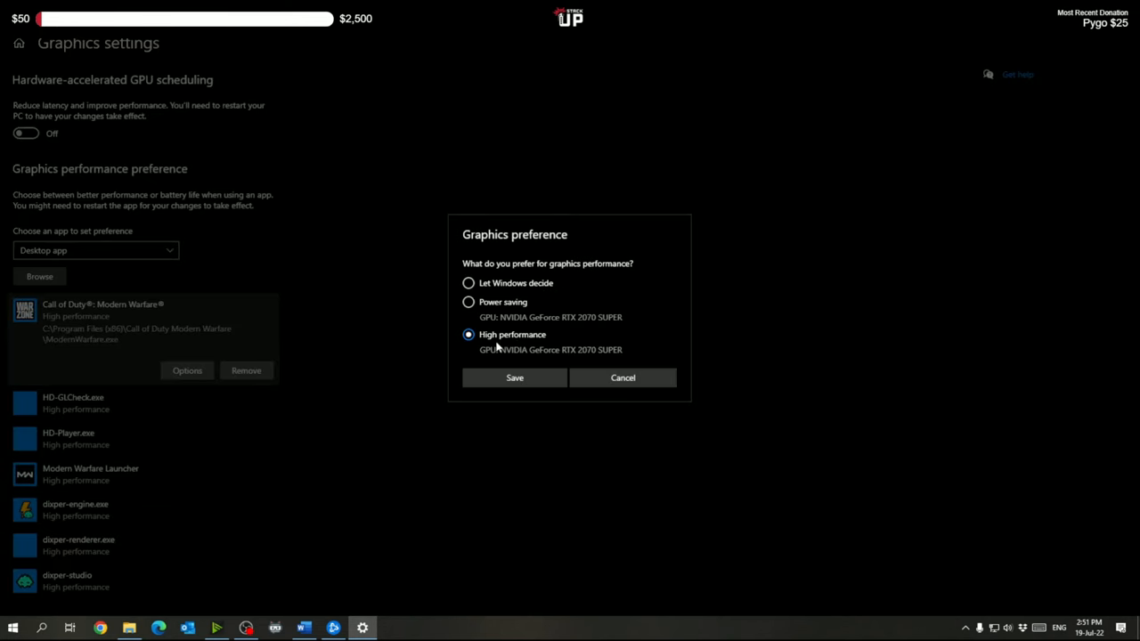
{"action": "mouse_move", "coordinate": [514, 365]}
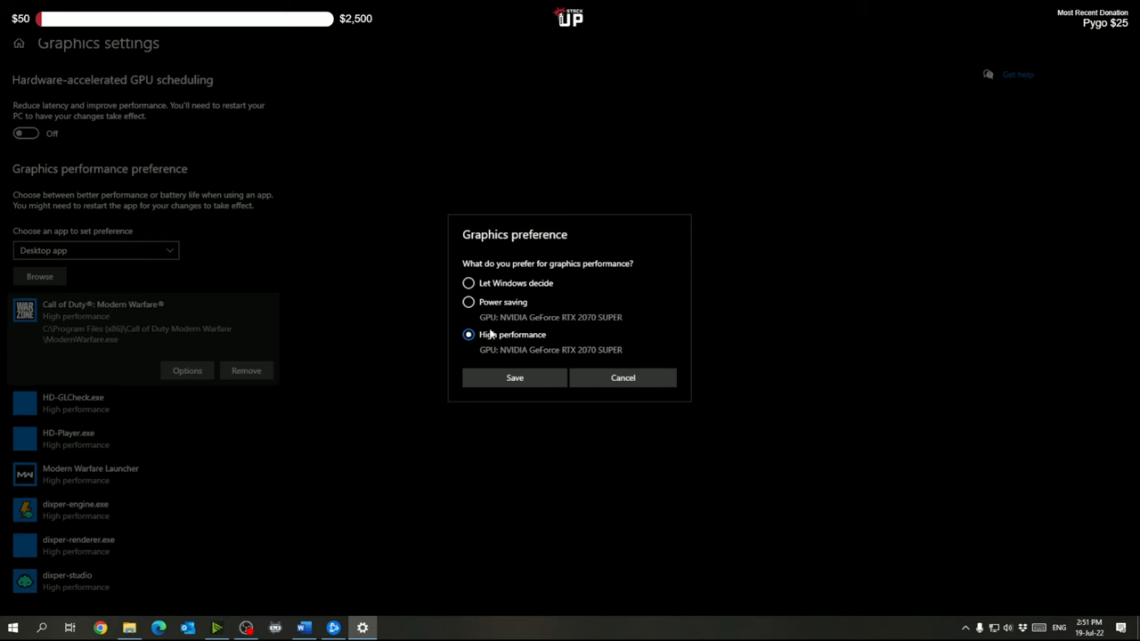
{"action": "mouse_move", "coordinate": [505, 356]}
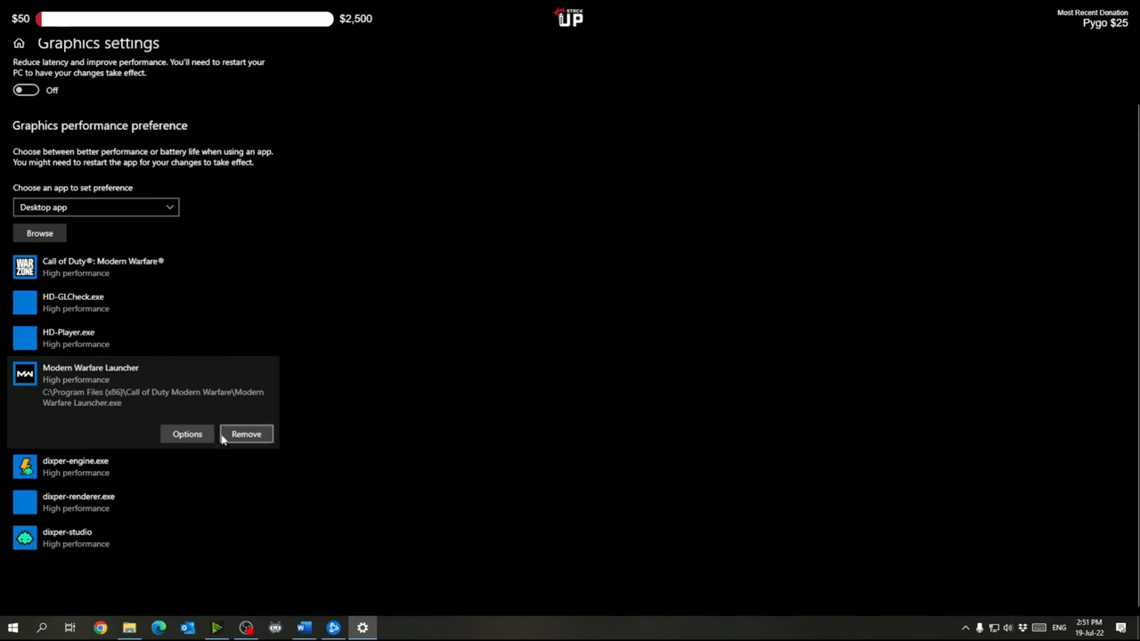
{"action": "mouse_move", "coordinate": [90, 379]}
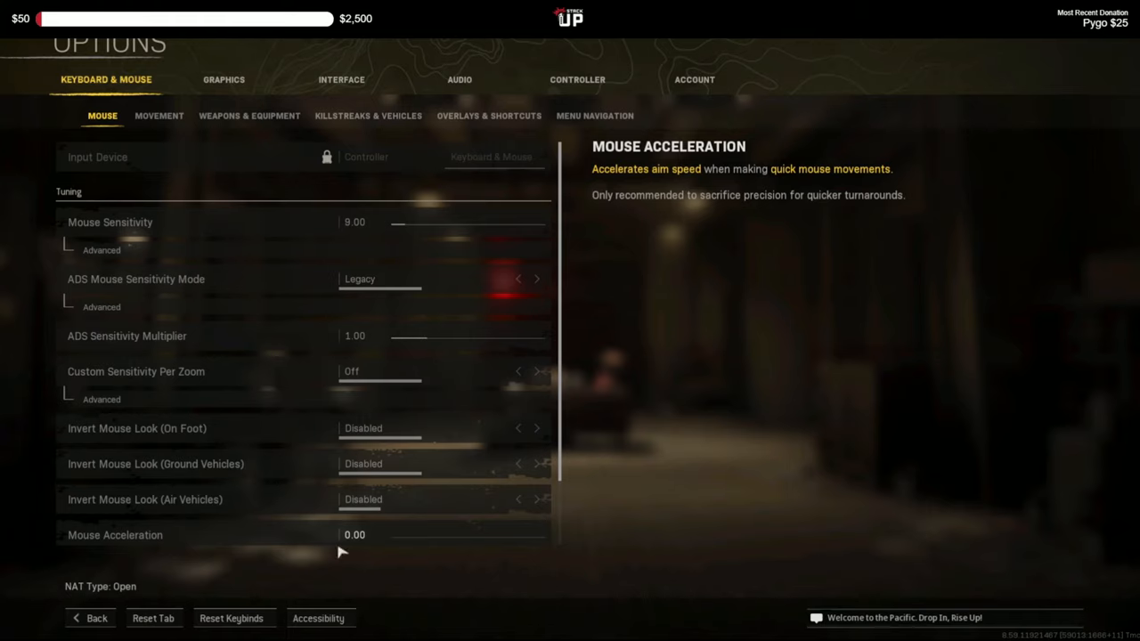
{"action": "mouse_move", "coordinate": [90, 618]}
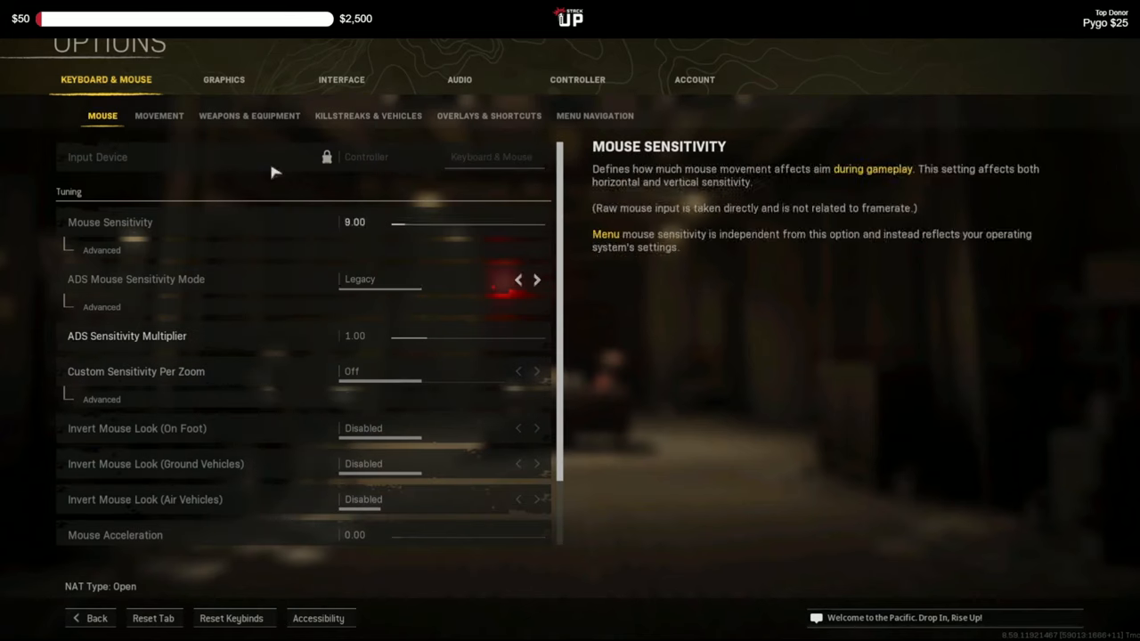
View Warzone's Graphics display refresh rate options, with 144 selected.
{"action": "left_click", "coordinate": [223, 79]}
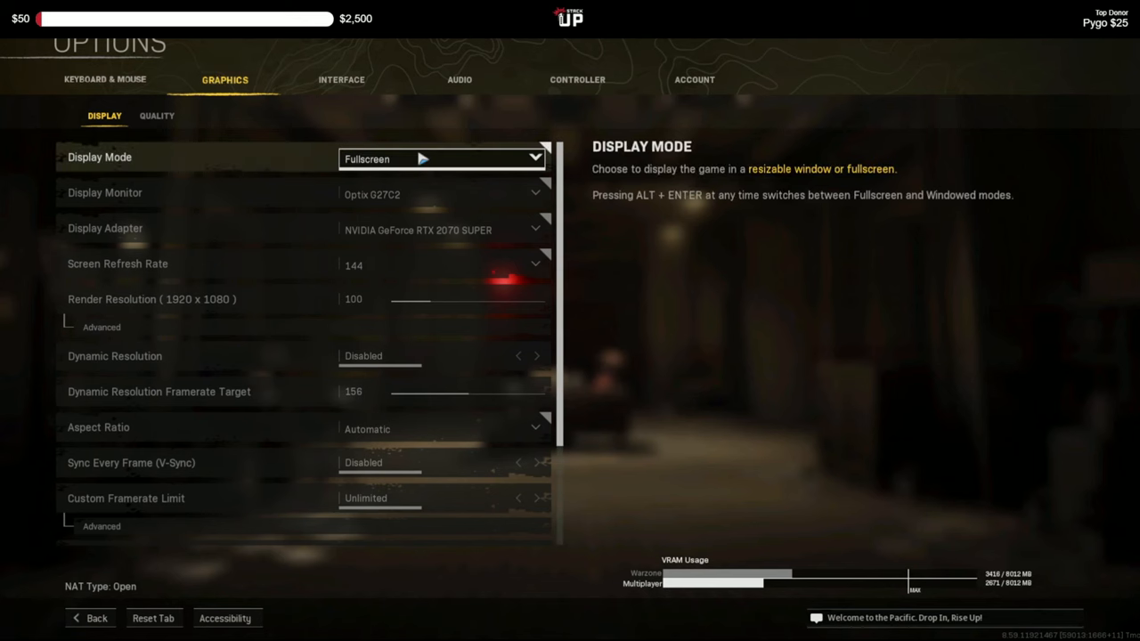
{"action": "mouse_move", "coordinate": [441, 192]}
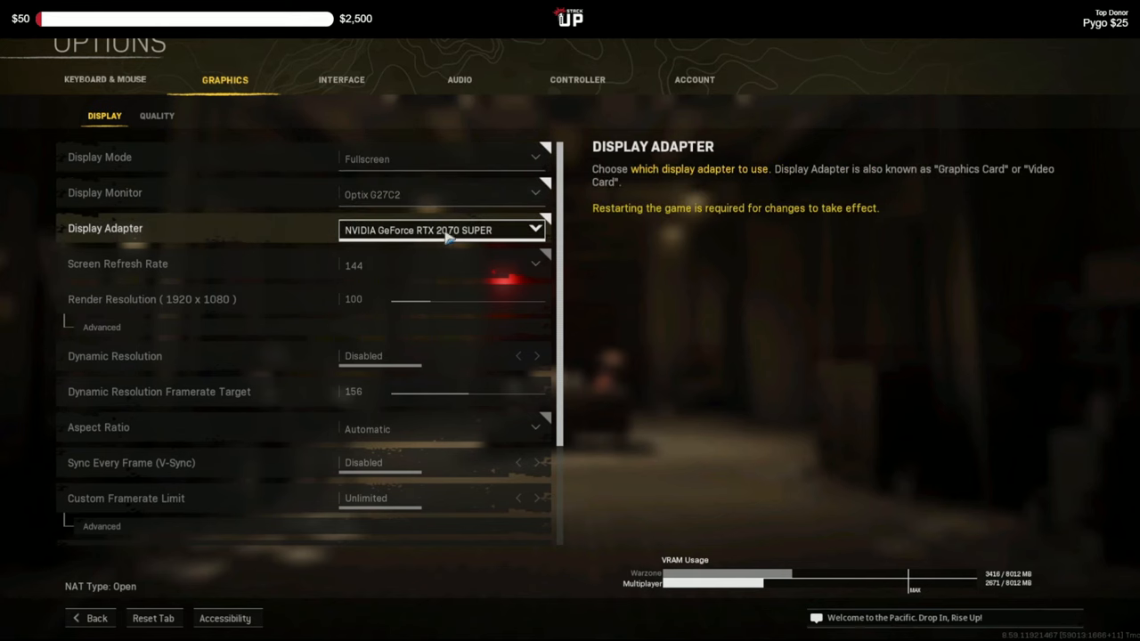
{"action": "mouse_move", "coordinate": [436, 264]}
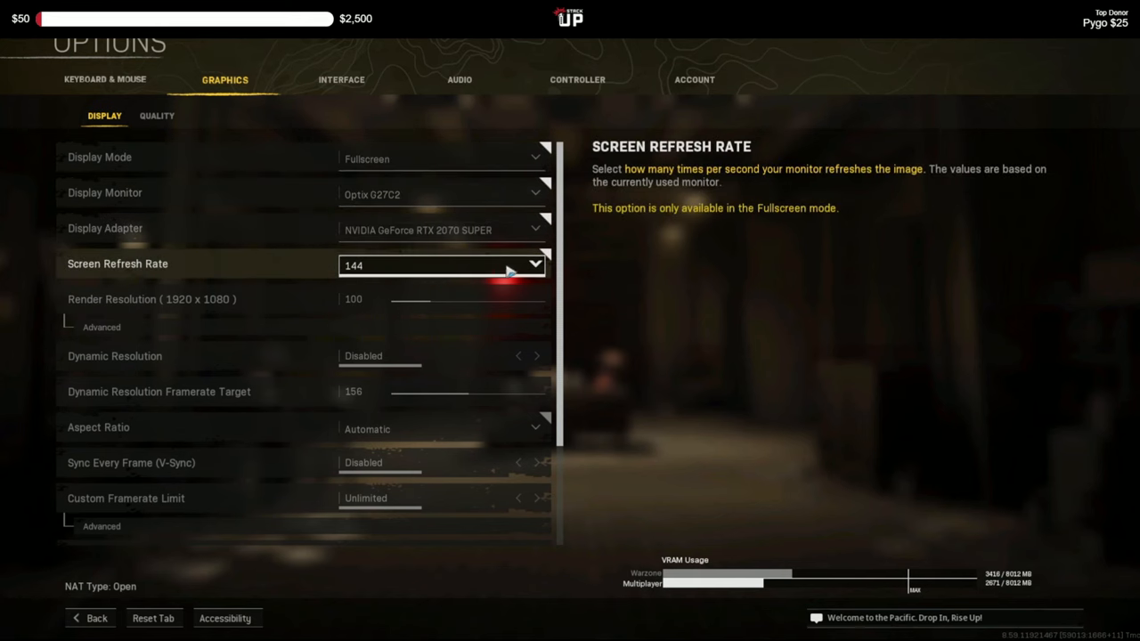
{"action": "left_click", "coordinate": [441, 265]}
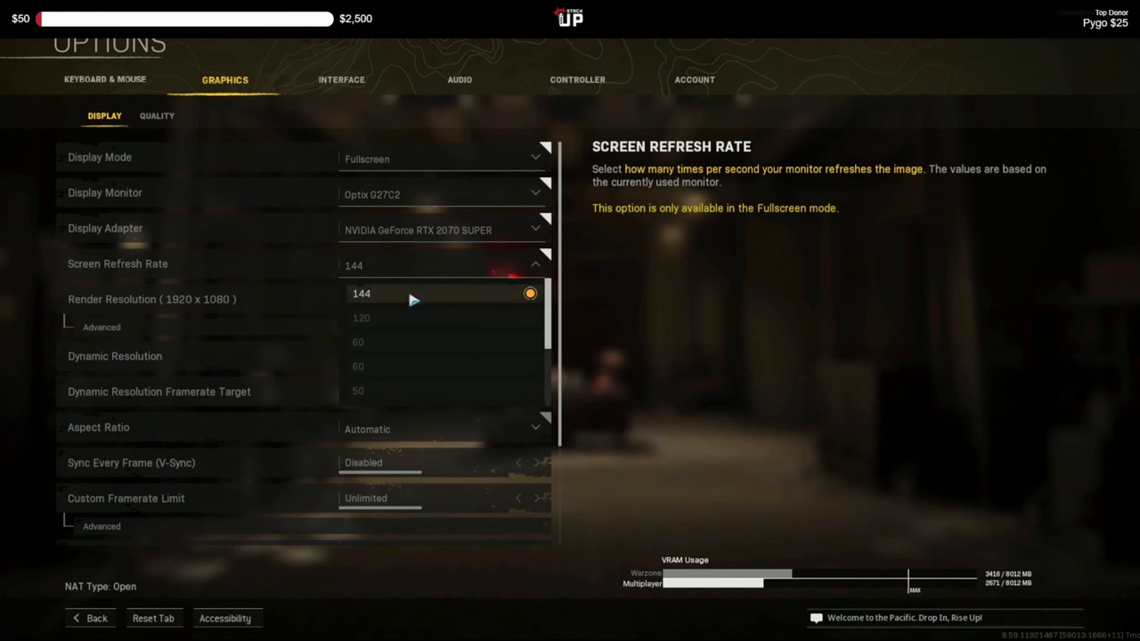
{"action": "mouse_move", "coordinate": [406, 305]}
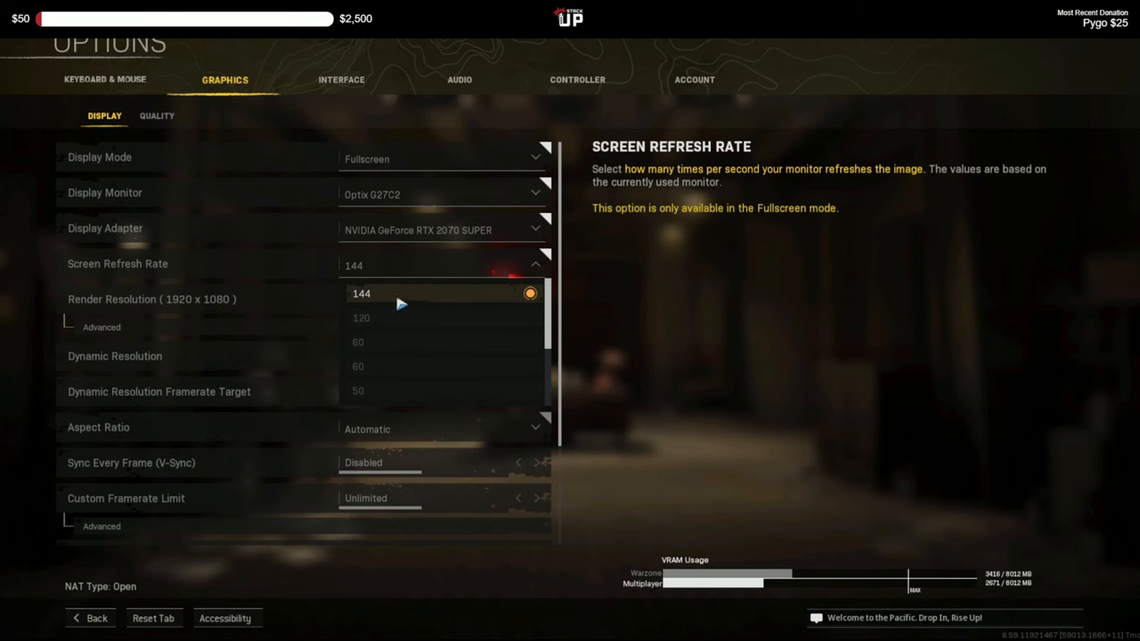
{"action": "mouse_move", "coordinate": [386, 323]}
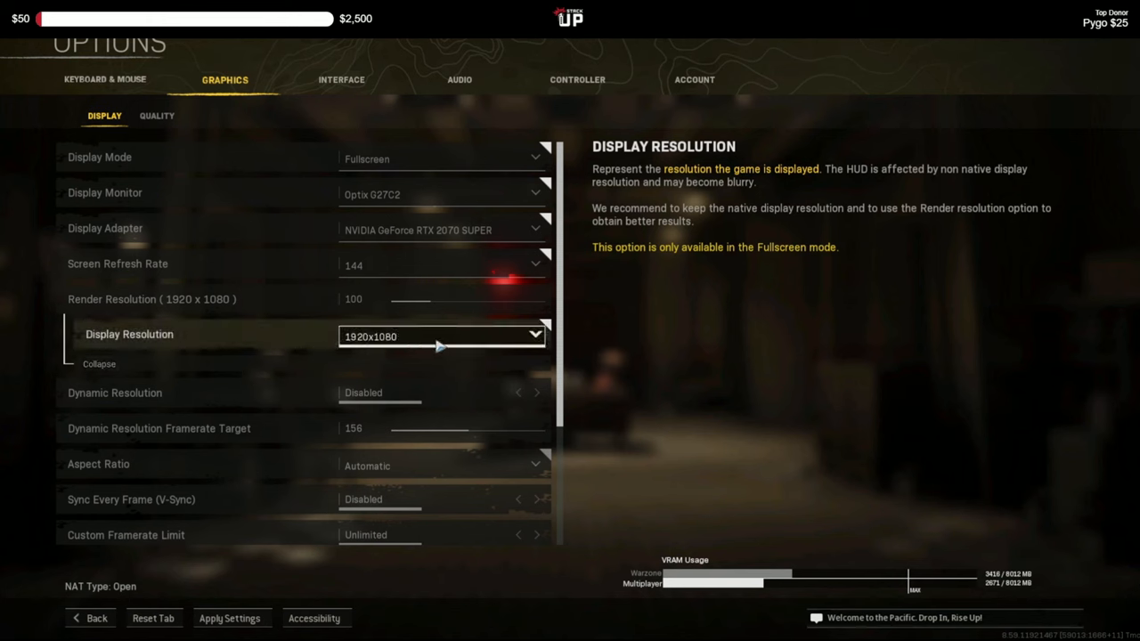
Try Dynamic Resolution and a Custom framerate limit, returning the limit to Unlimited.
{"action": "left_click", "coordinate": [99, 364]}
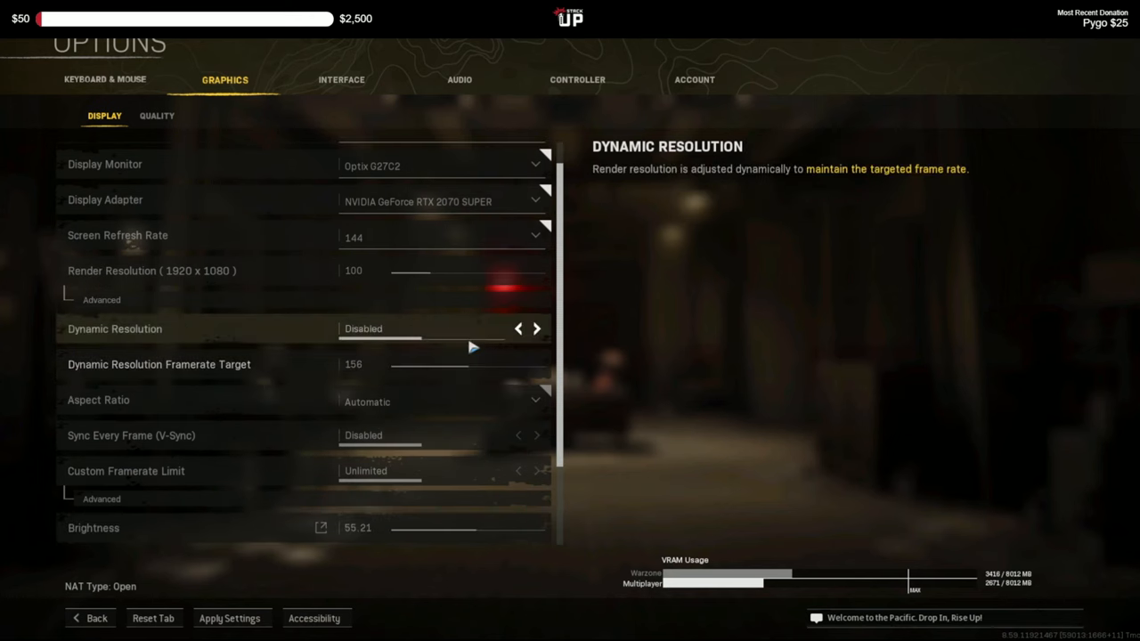
{"action": "left_click", "coordinate": [536, 329]}
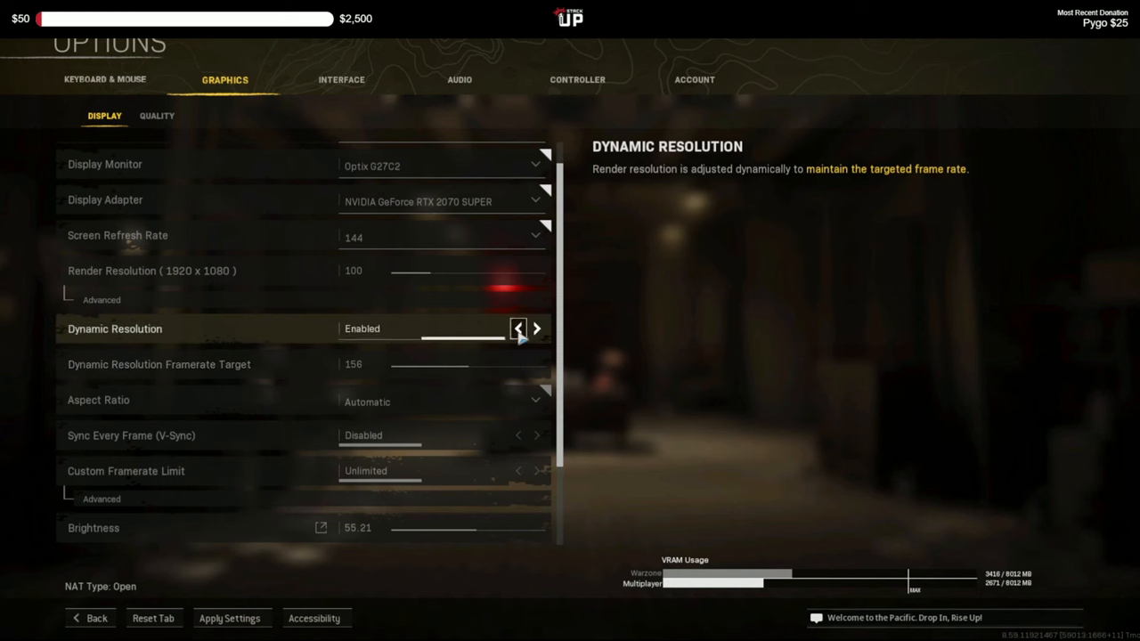
{"action": "mouse_move", "coordinate": [494, 346]}
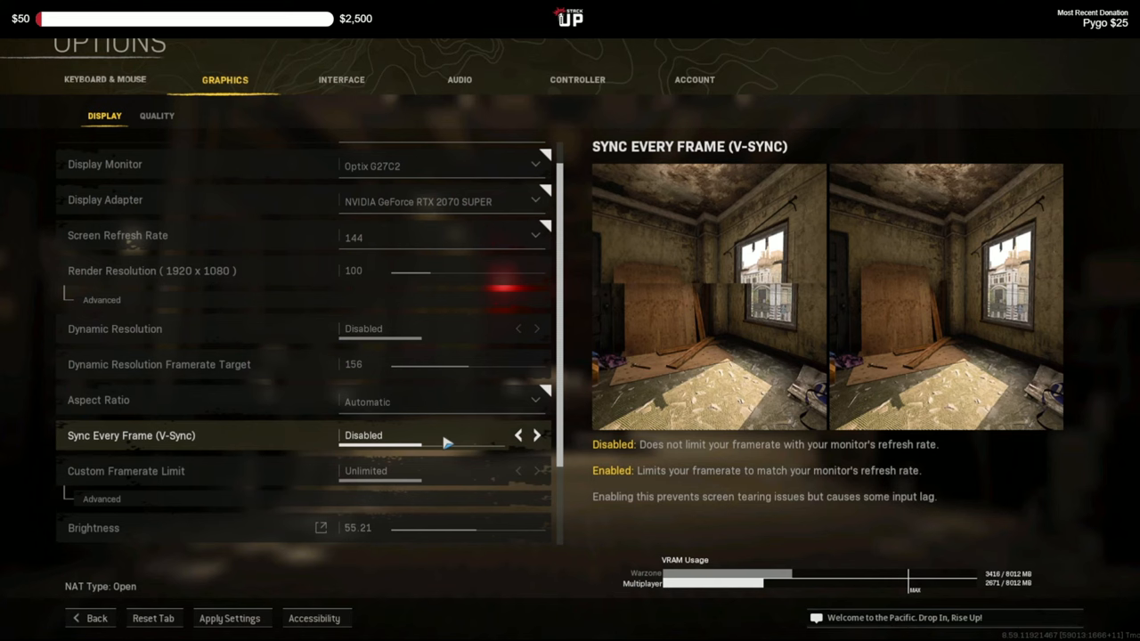
{"action": "mouse_move", "coordinate": [450, 441]}
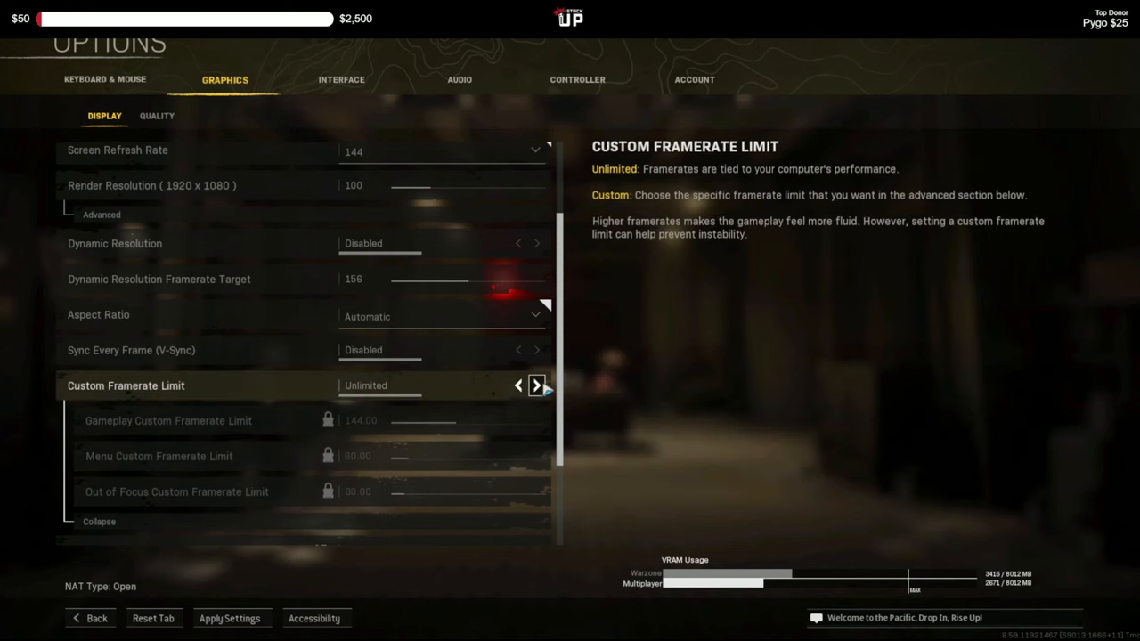
{"action": "left_click", "coordinate": [535, 384]}
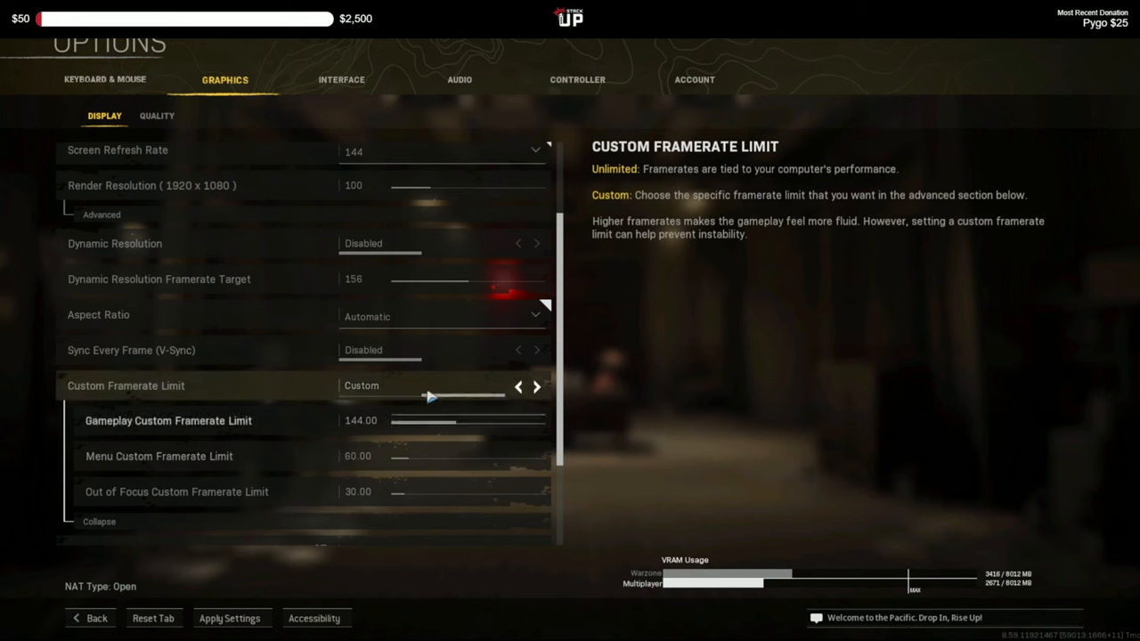
{"action": "left_click", "coordinate": [518, 386]}
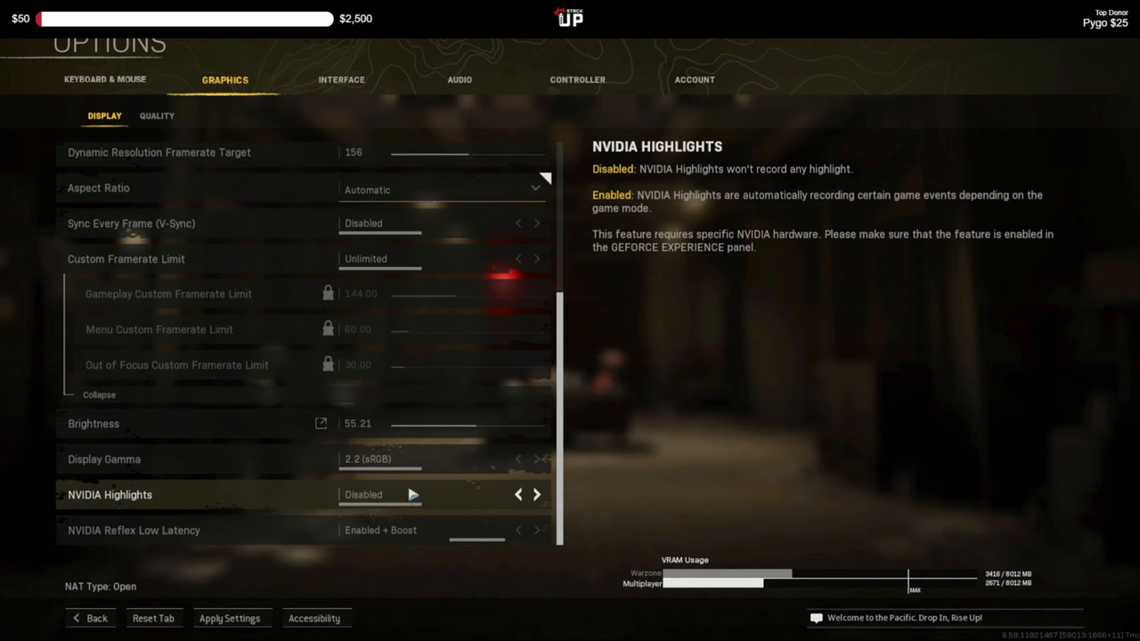
{"action": "mouse_move", "coordinate": [487, 506]}
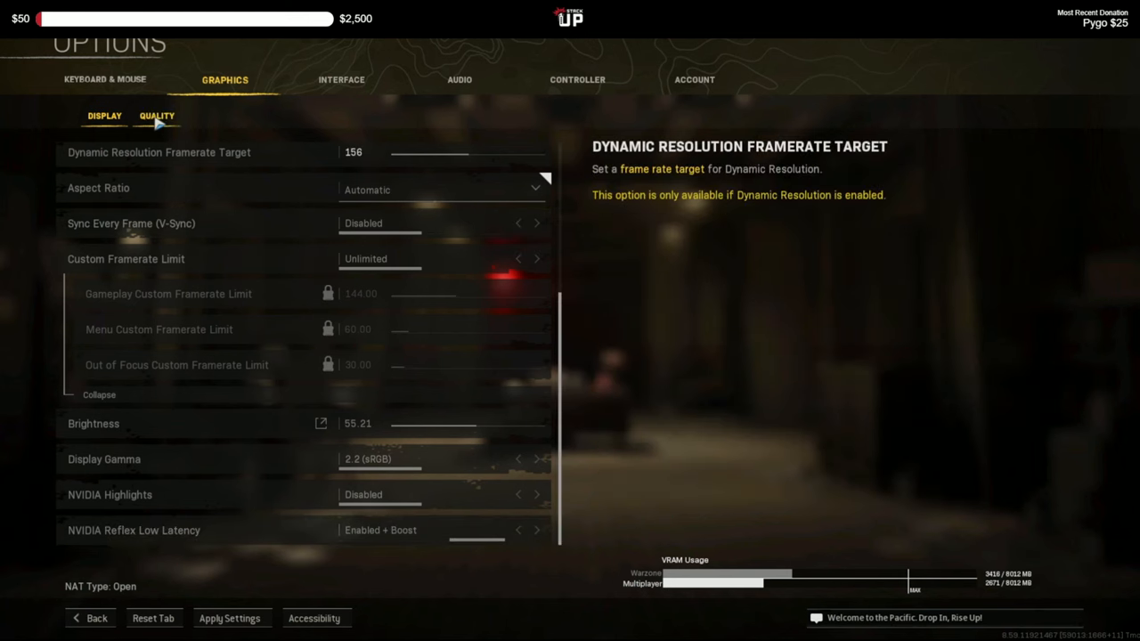
Set Warzone's field of view to 105 on the Graphics Quality page.
{"action": "left_click", "coordinate": [229, 618]}
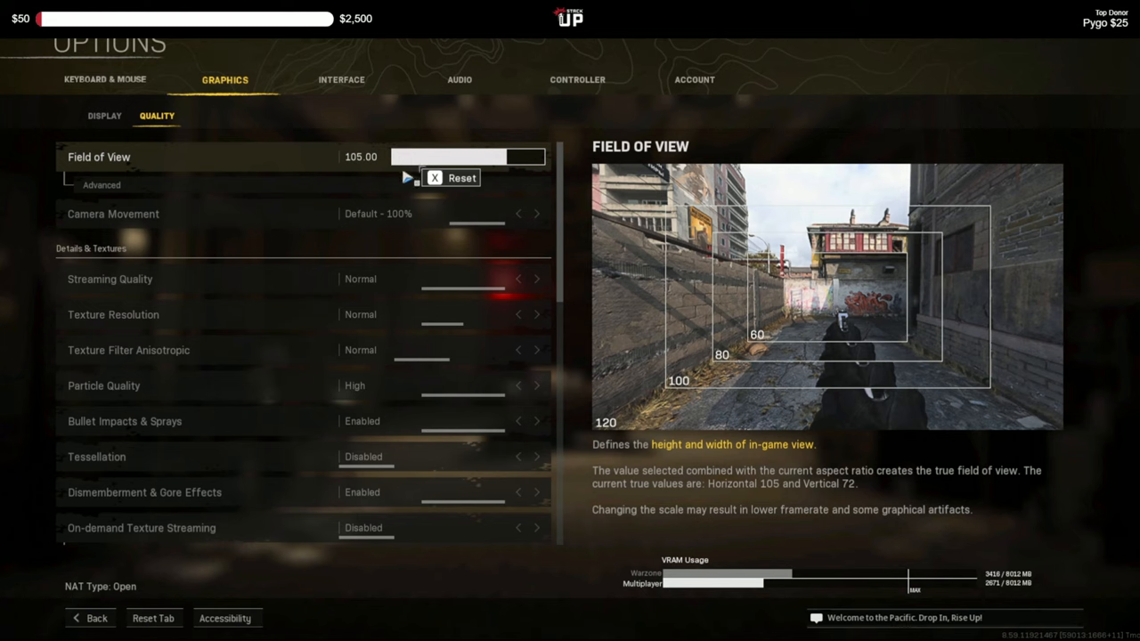
{"action": "left_click", "coordinate": [100, 184]}
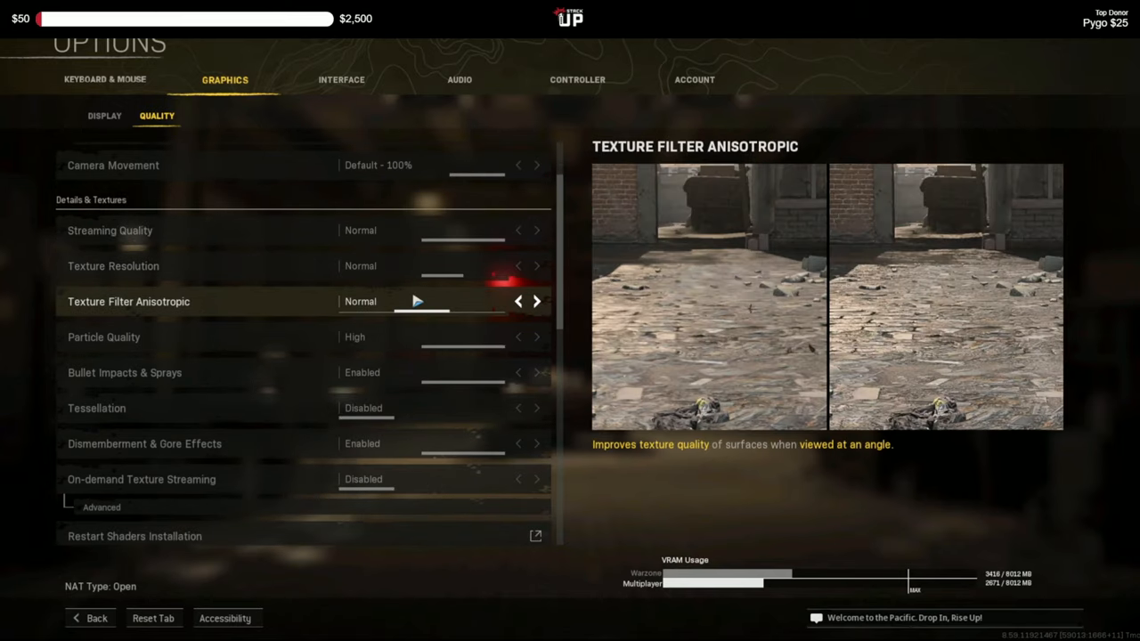
{"action": "mouse_move", "coordinate": [465, 316]}
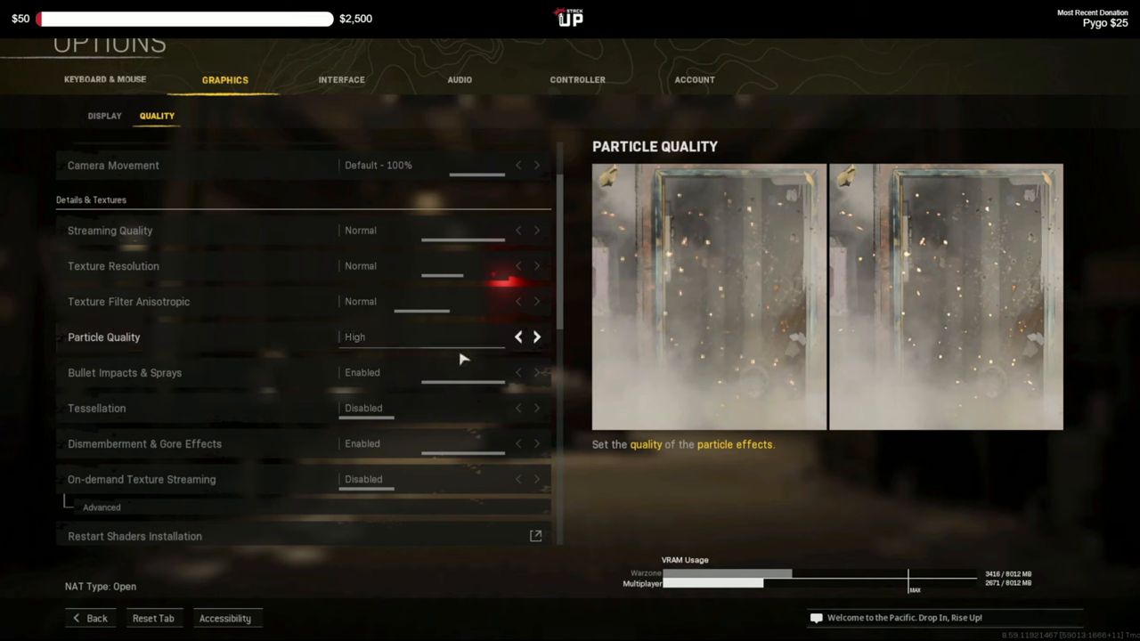
{"action": "mouse_move", "coordinate": [462, 372]}
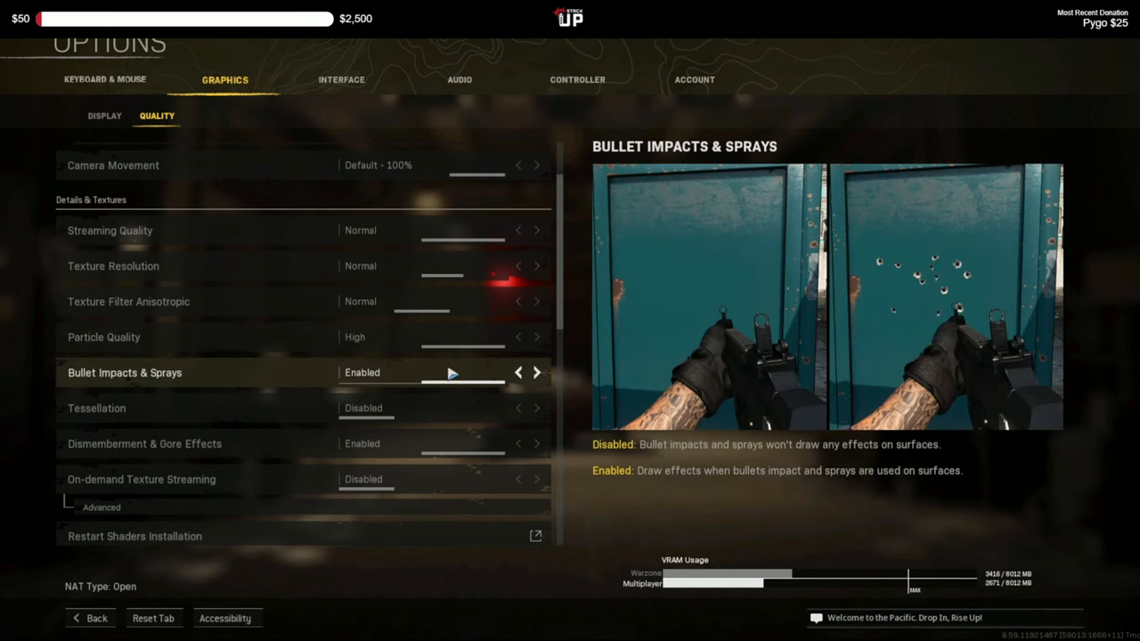
{"action": "mouse_move", "coordinate": [447, 397]}
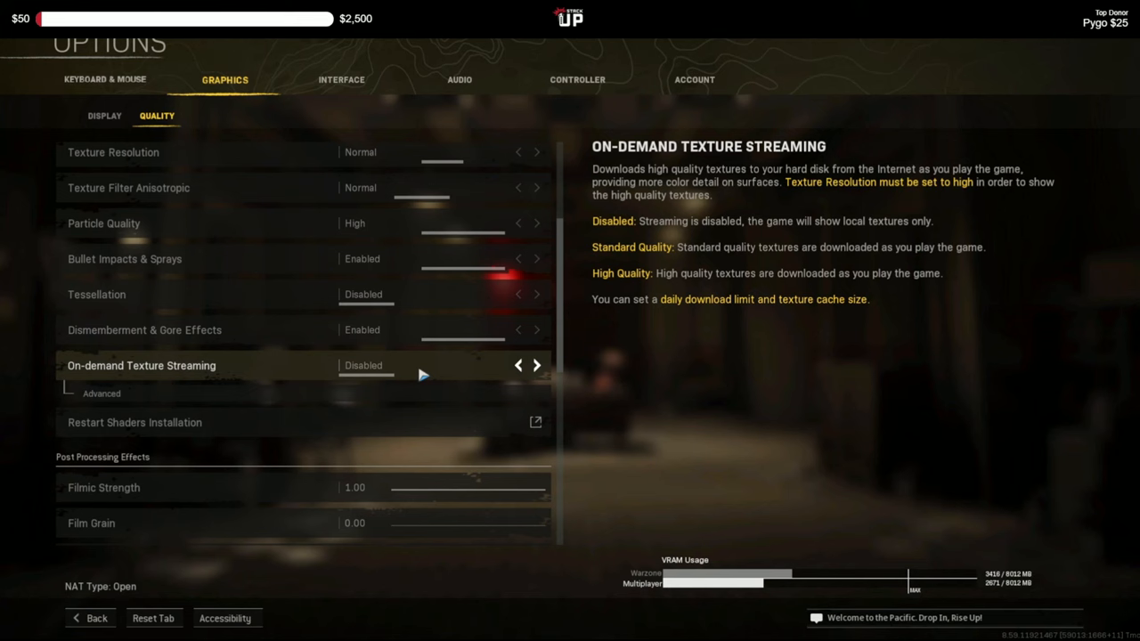
{"action": "scroll", "scroll_direction": "down", "scroll_amount": 3}
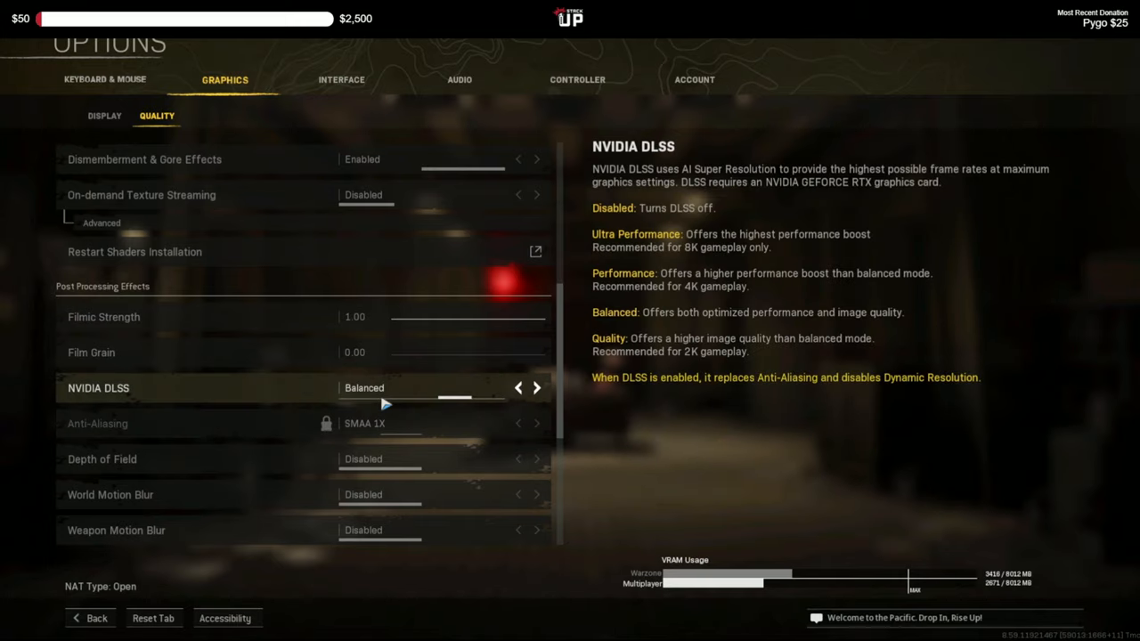
{"action": "mouse_move", "coordinate": [378, 401]}
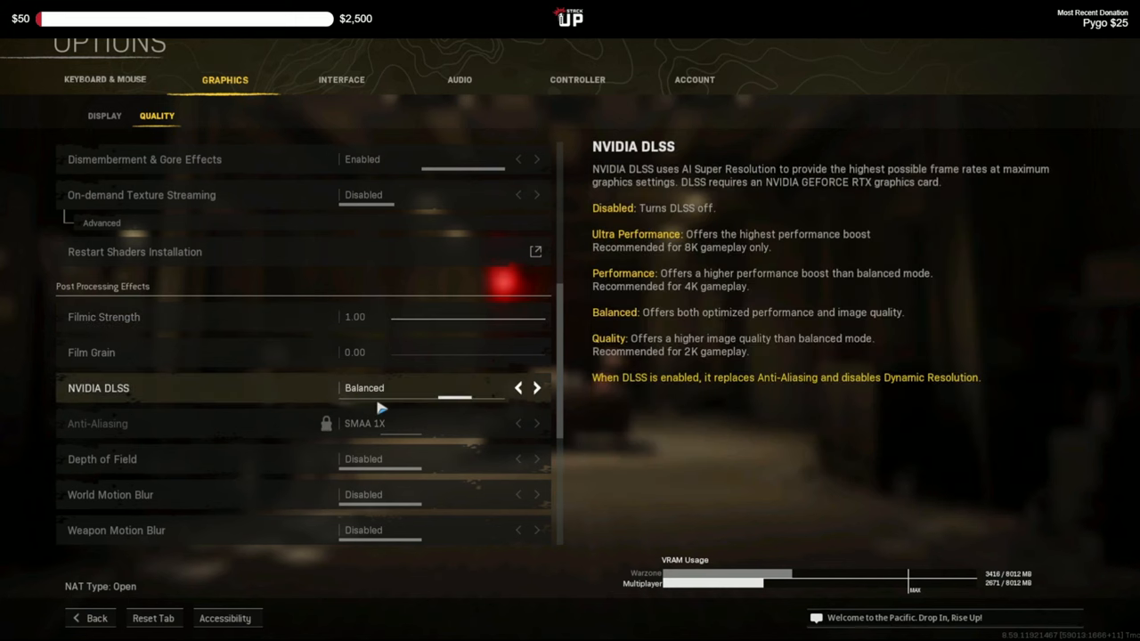
{"action": "mouse_move", "coordinate": [390, 396]}
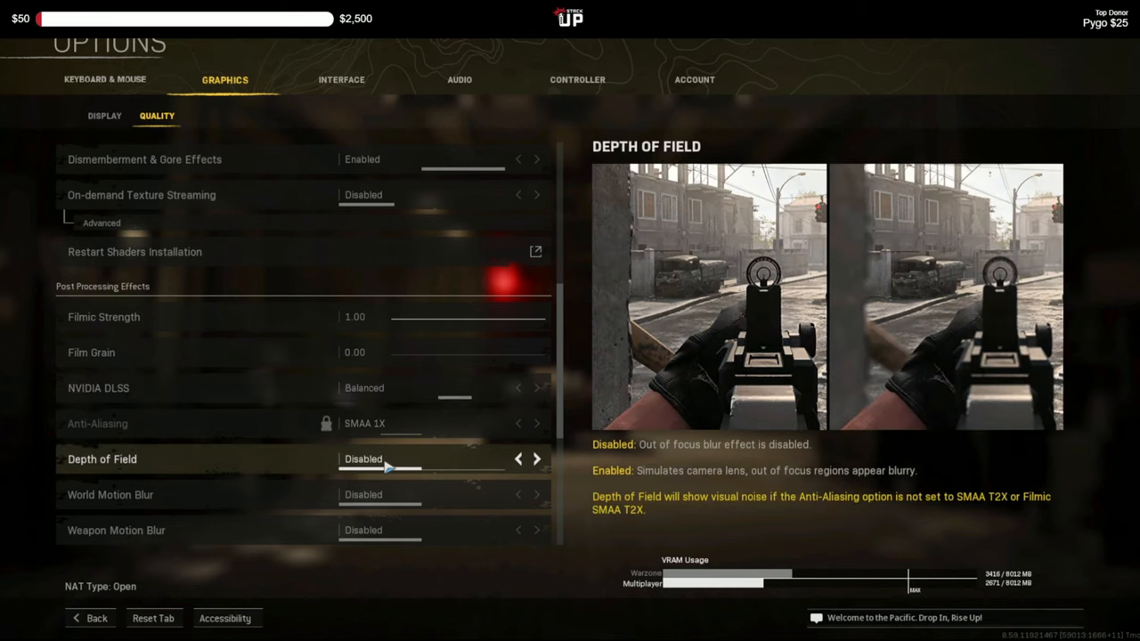
{"action": "mouse_move", "coordinate": [394, 466]}
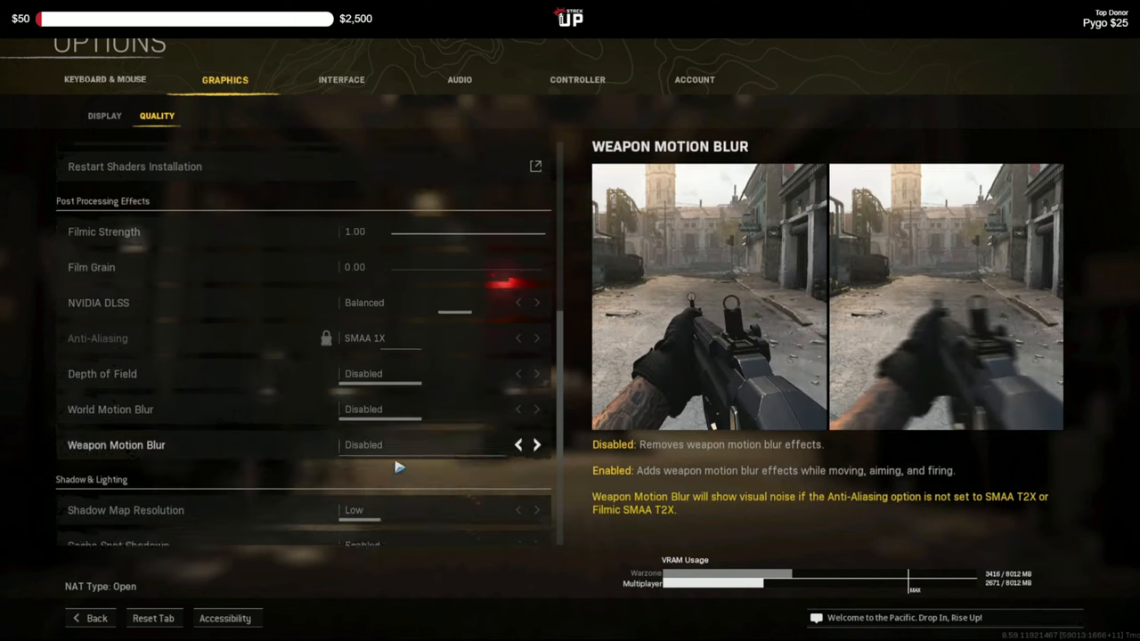
{"action": "scroll", "scroll_direction": "down", "scroll_amount": 3}
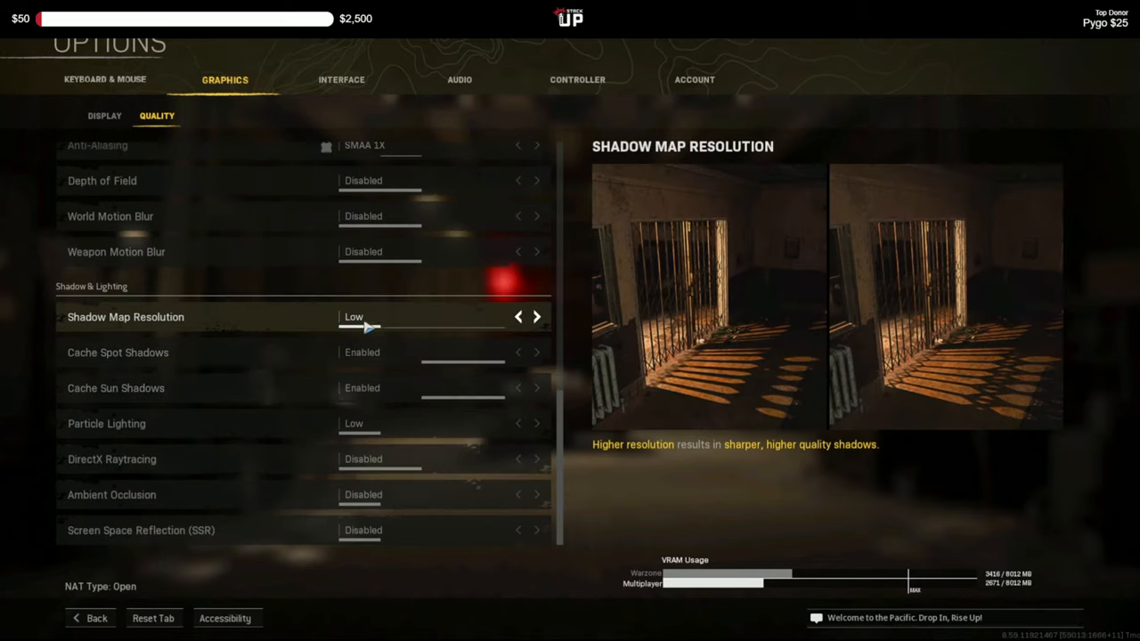
{"action": "mouse_move", "coordinate": [387, 326]}
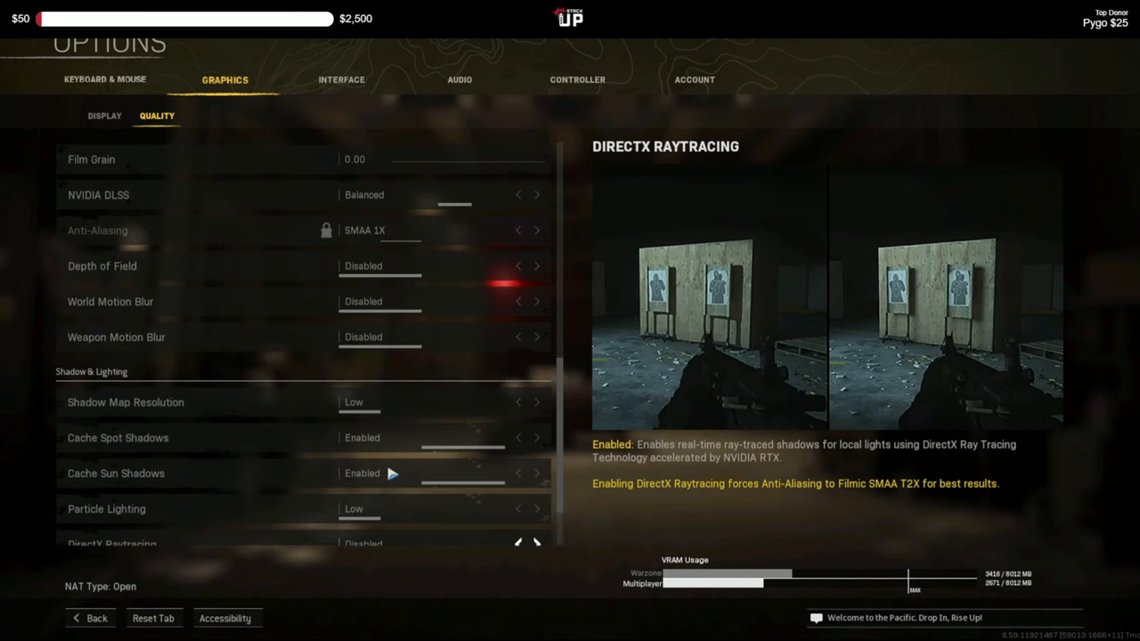
{"action": "scroll", "scroll_direction": "down", "scroll_amount": 3}
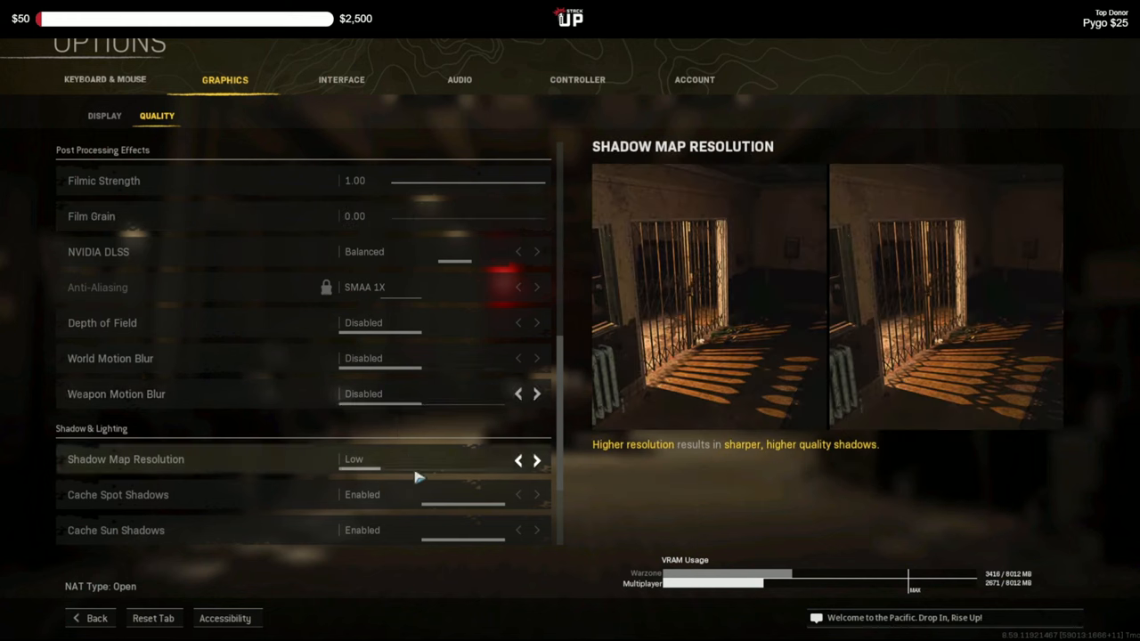
{"action": "scroll", "scroll_direction": "down", "scroll_amount": 3}
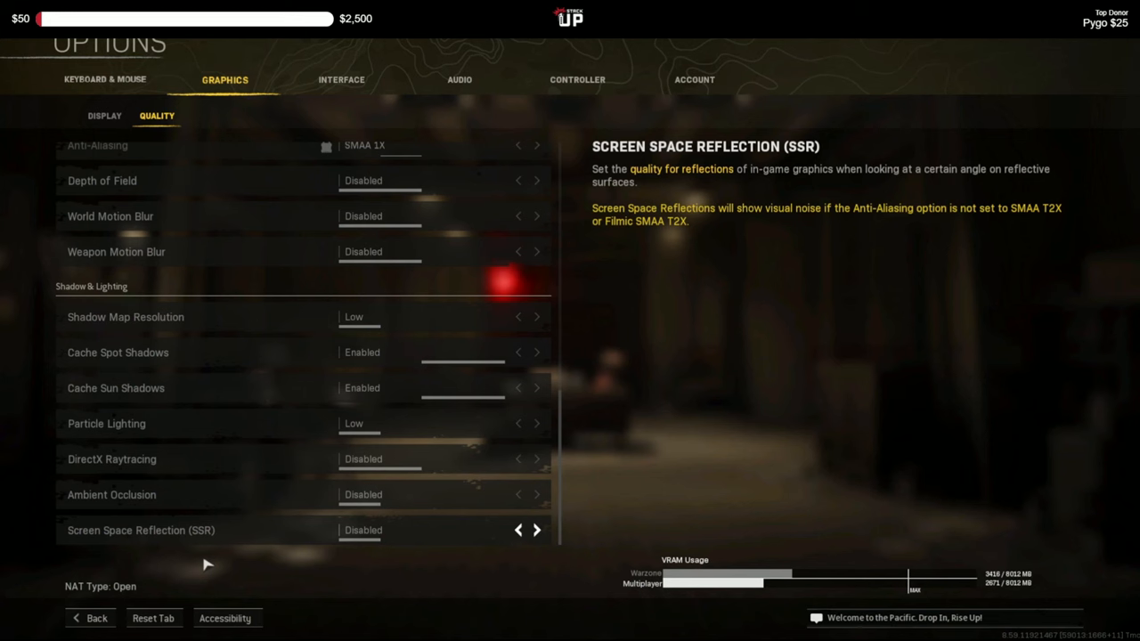
{"action": "mouse_move", "coordinate": [85, 637]}
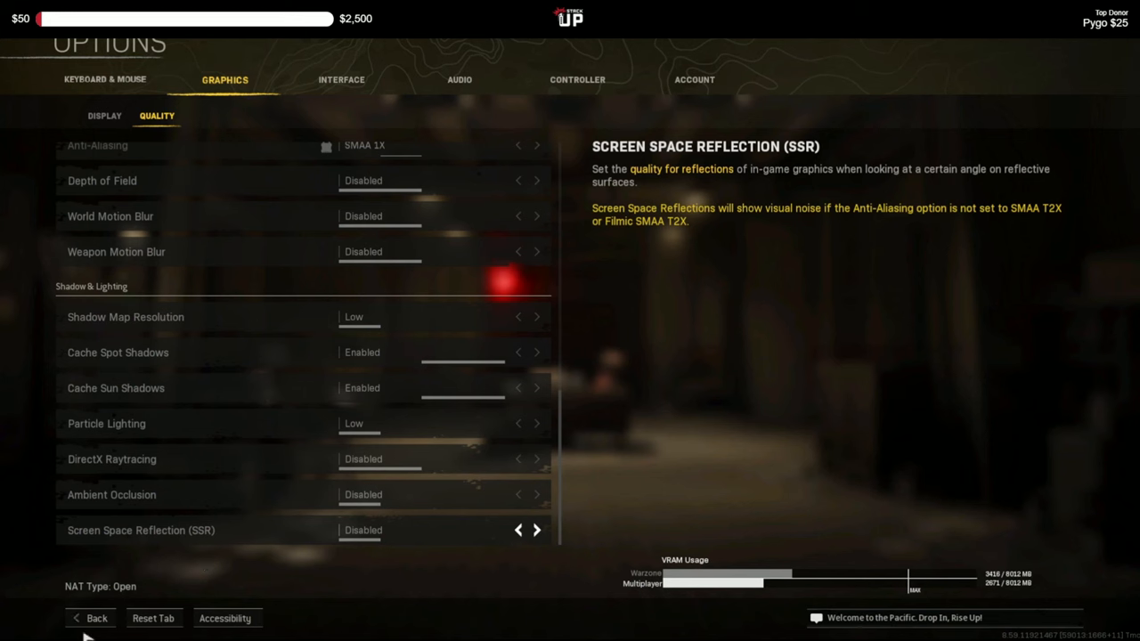